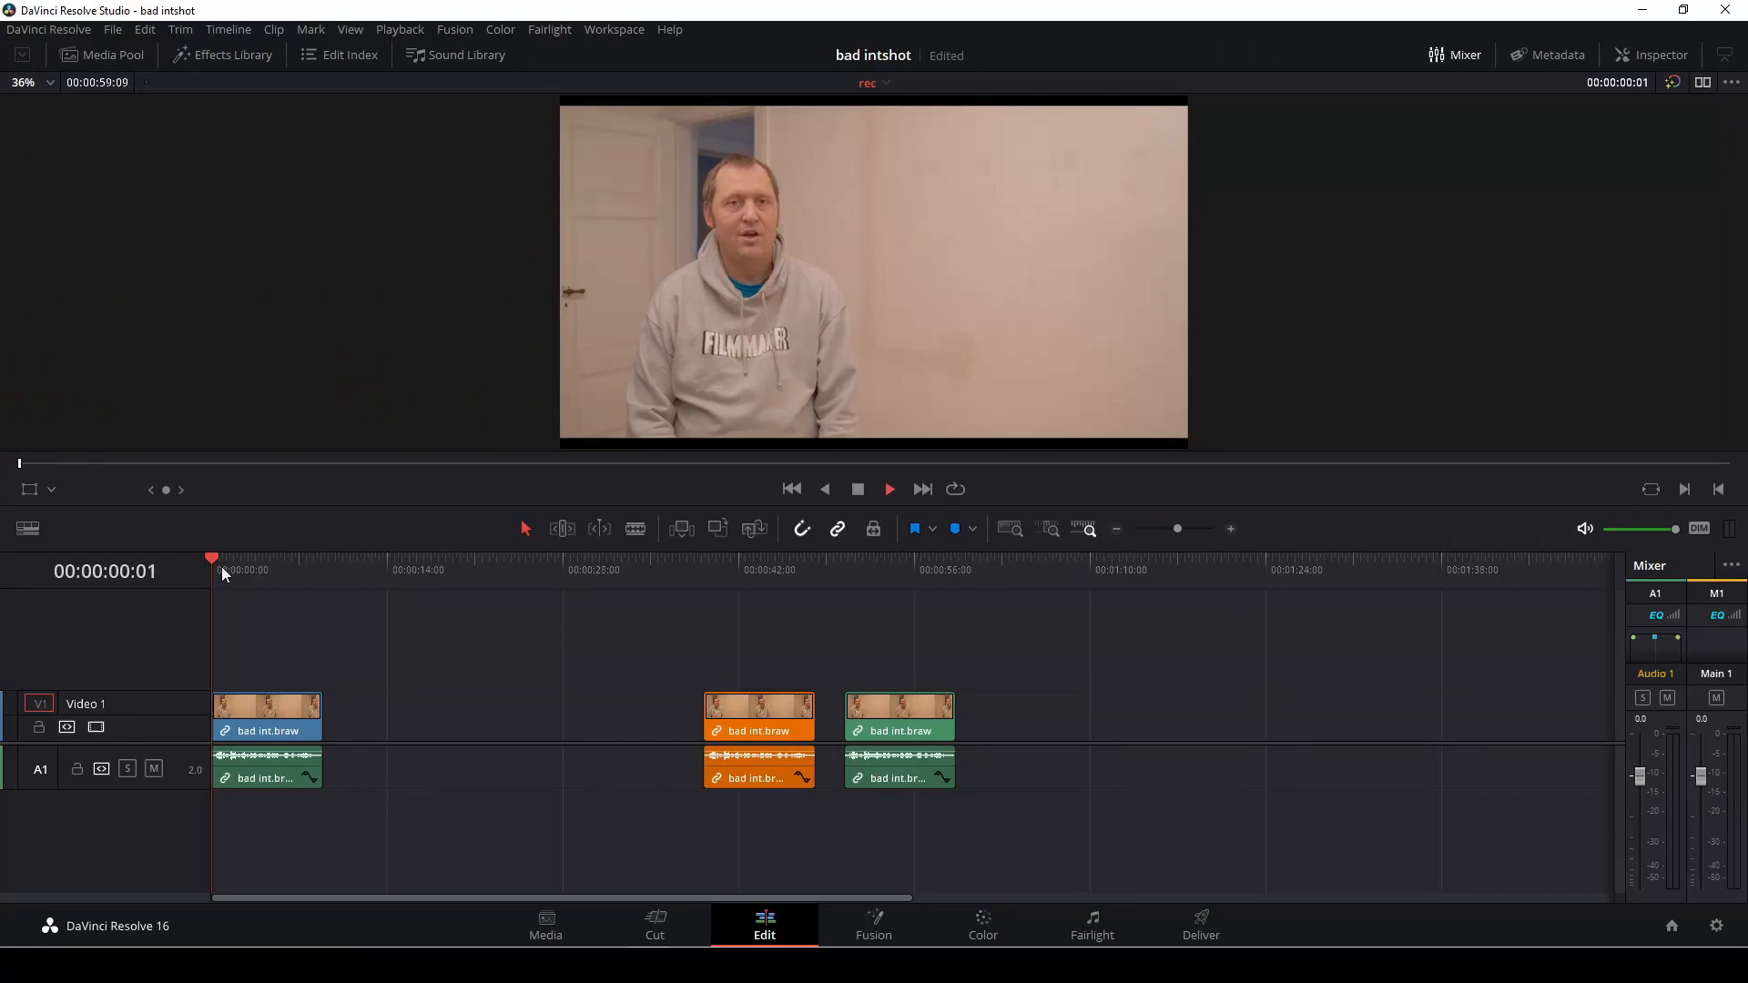
- Play the interview clip, then switch to the Color page for grading
click(890, 489)
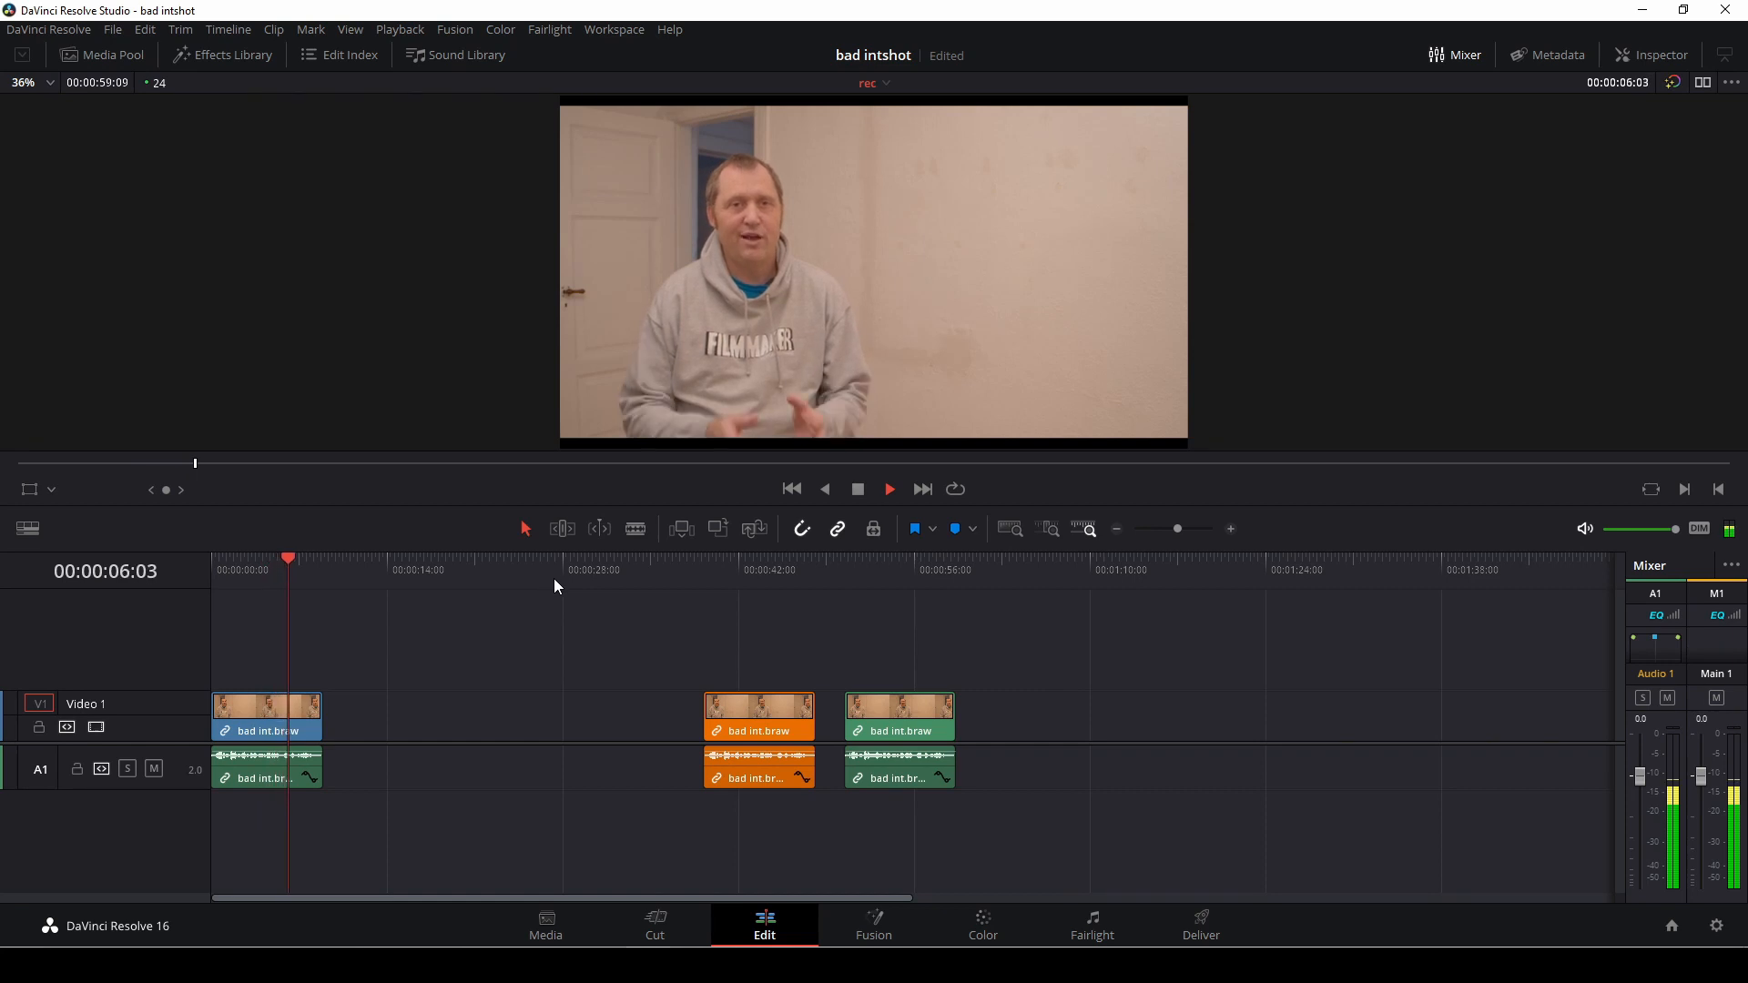
click(889, 489)
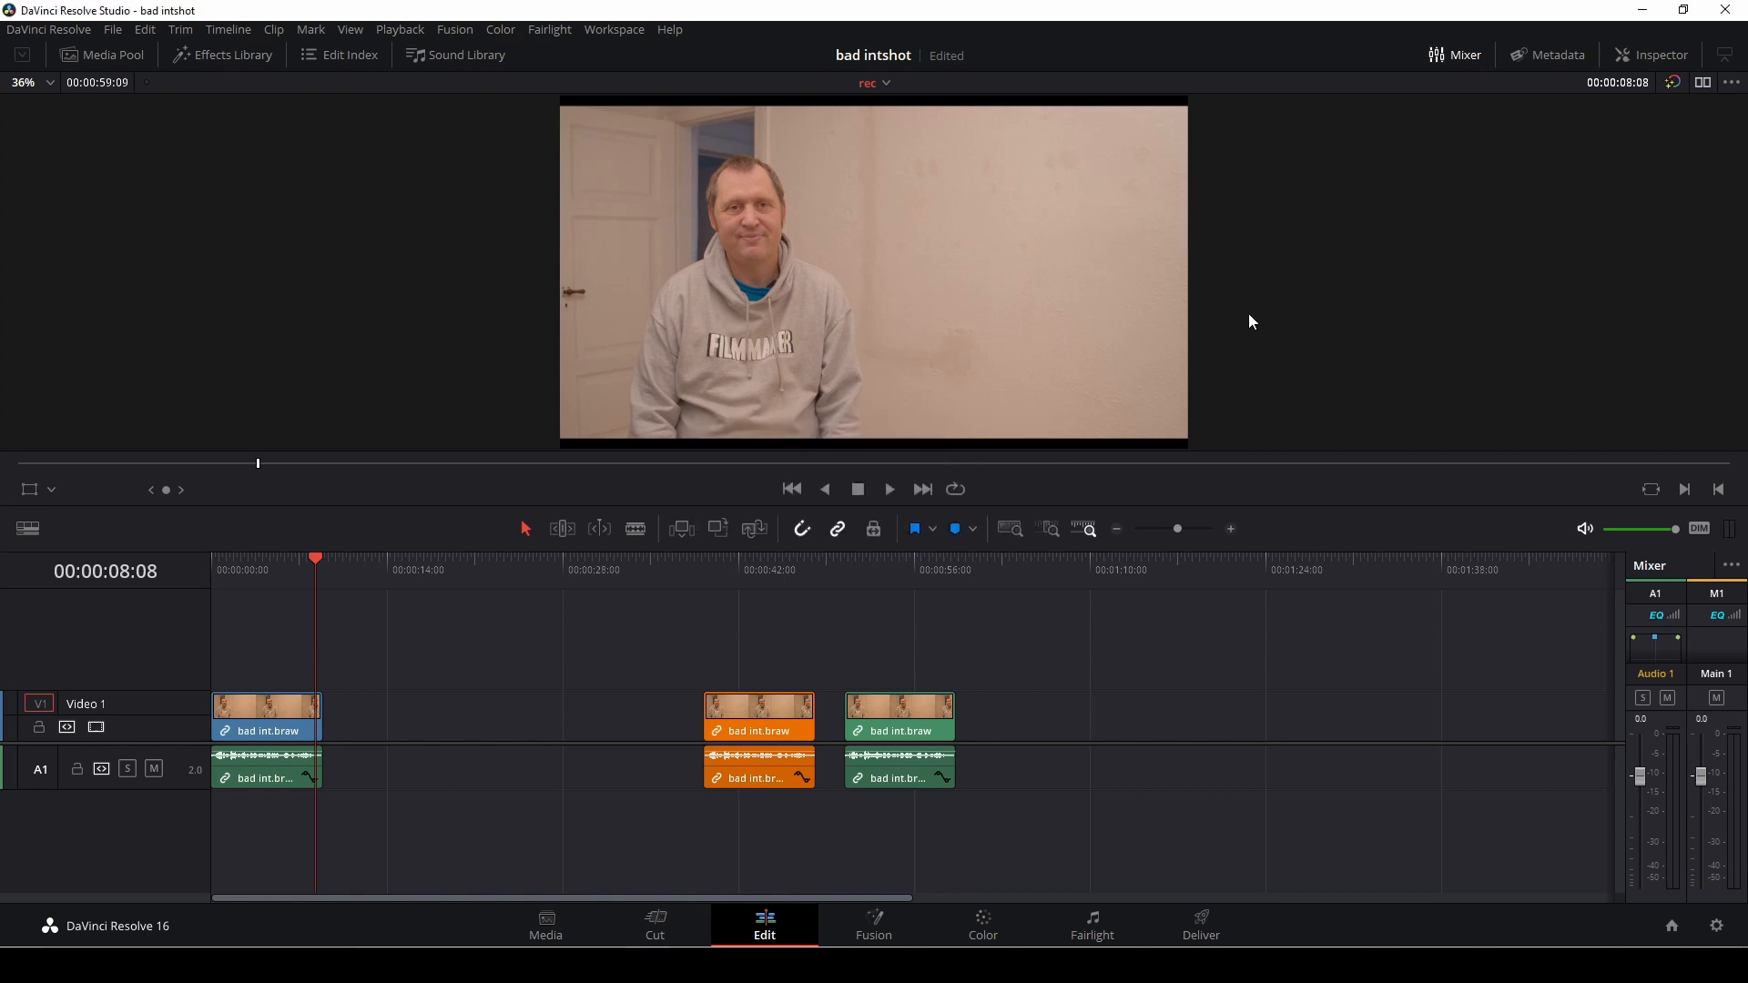
mouse_move(1030, 817)
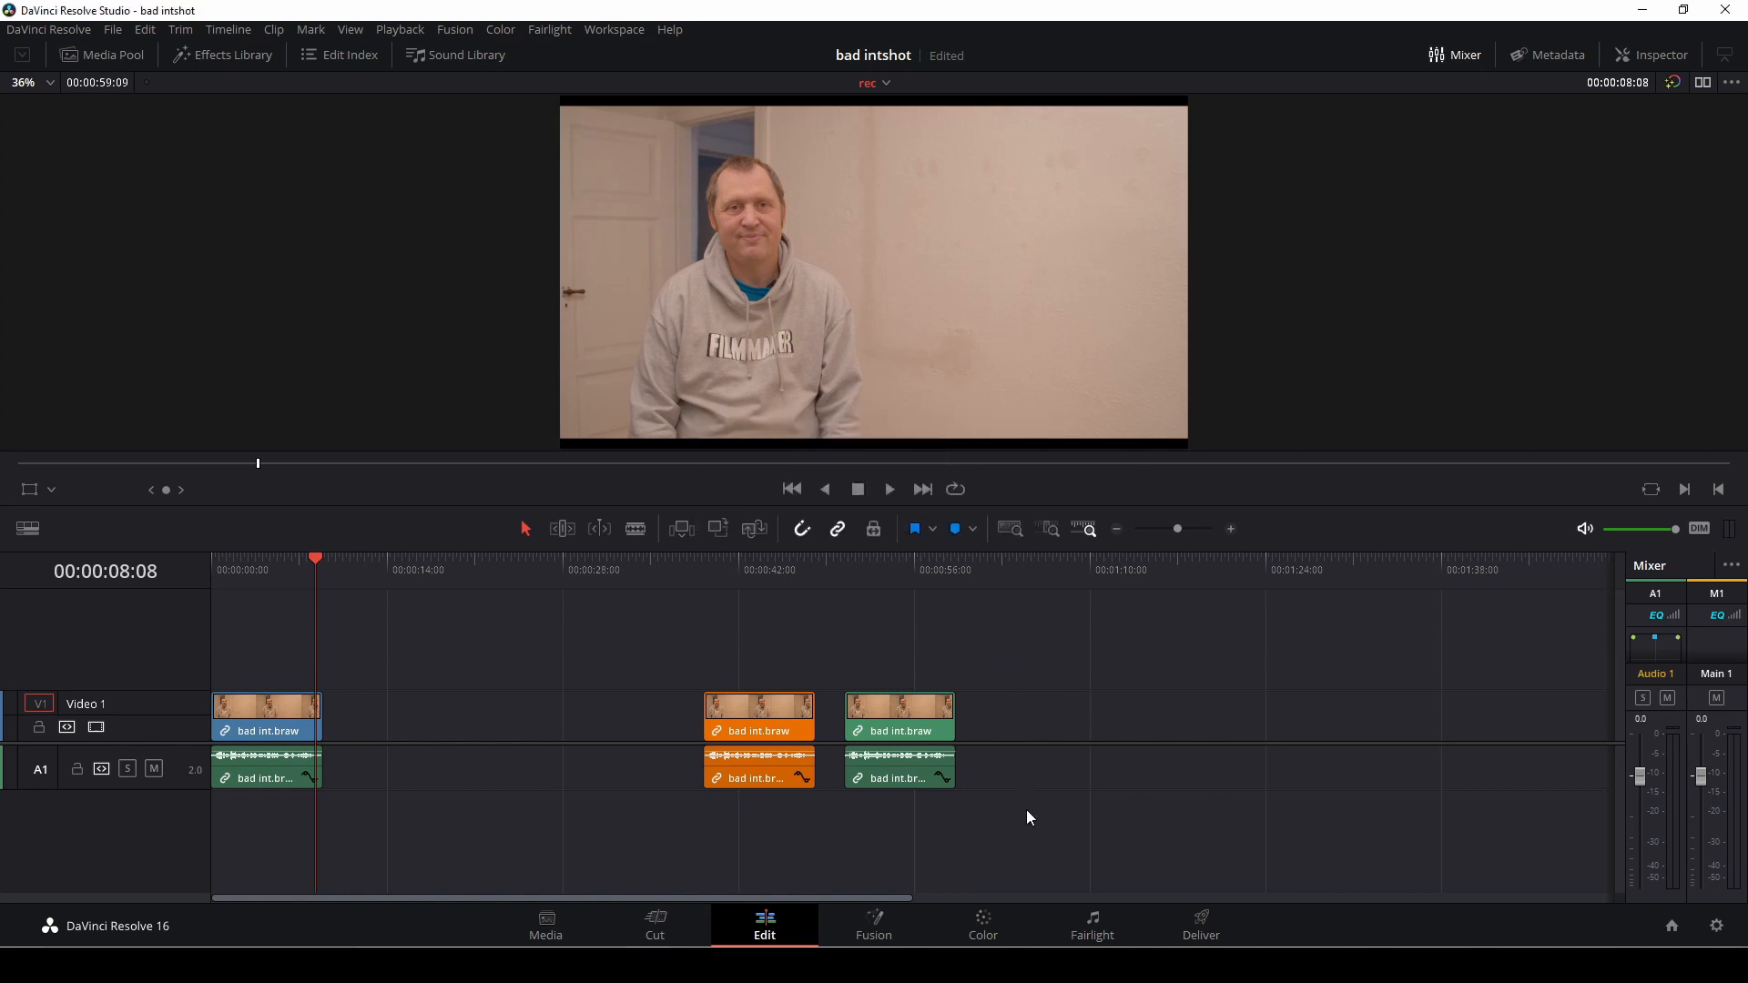
mouse_move(977, 816)
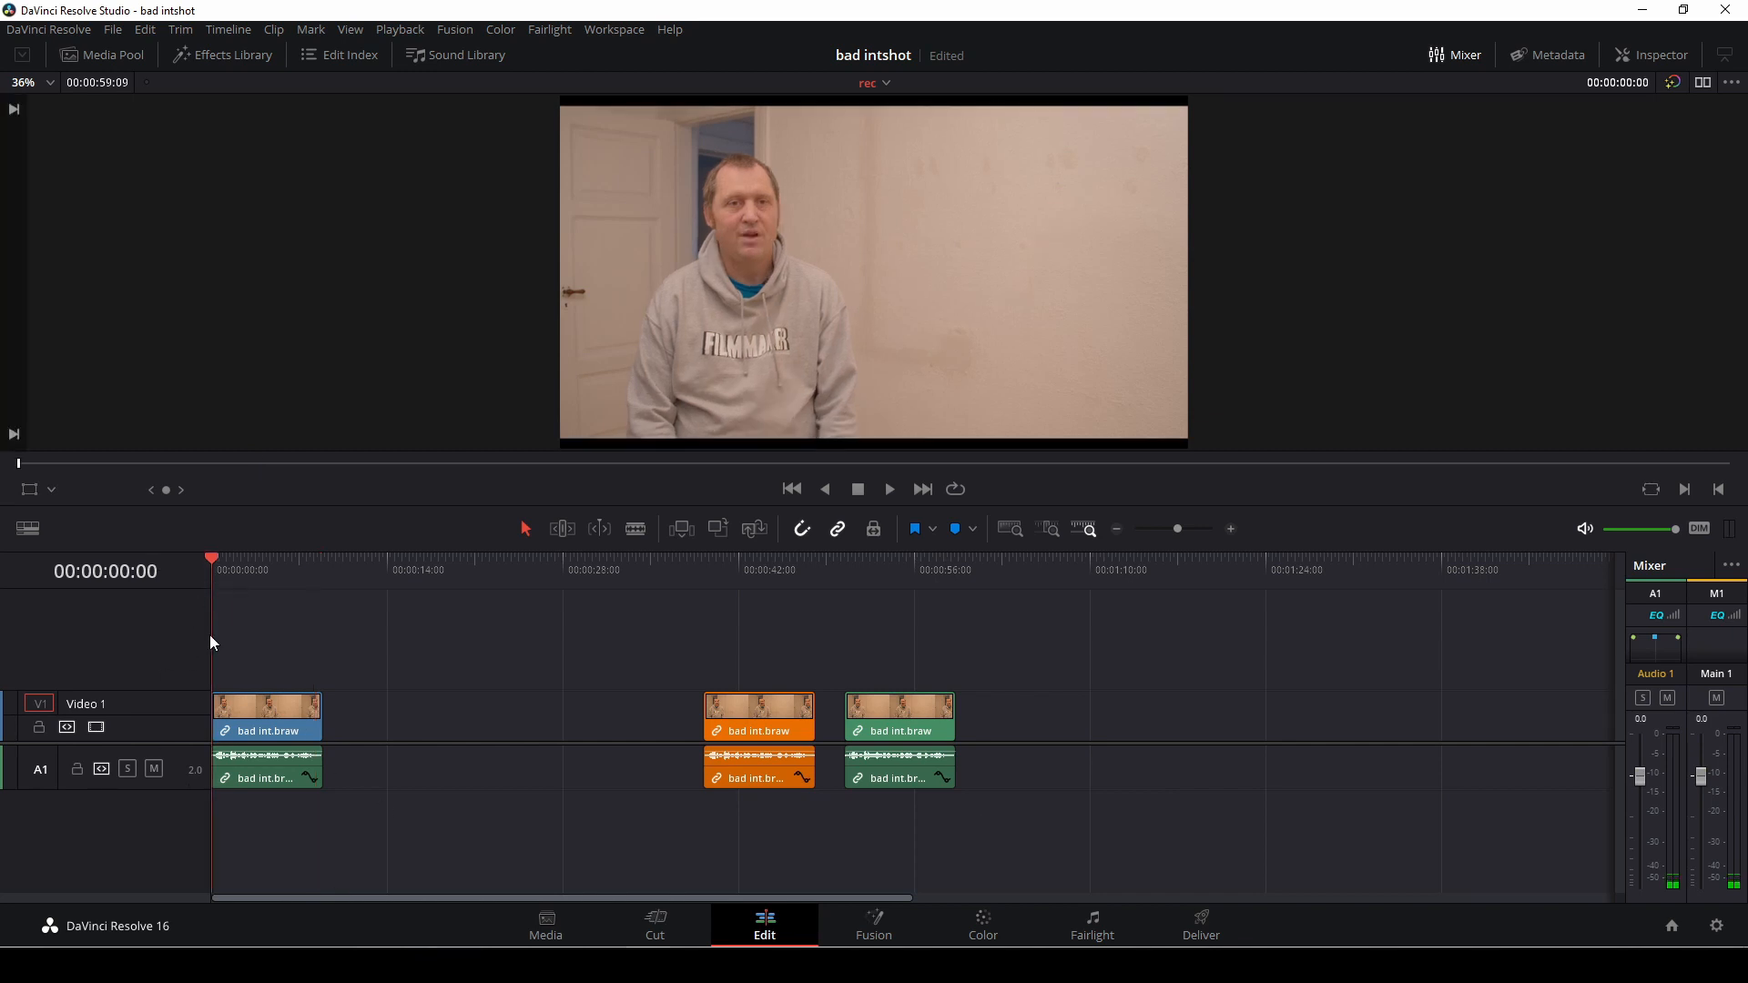
mouse_move(964, 927)
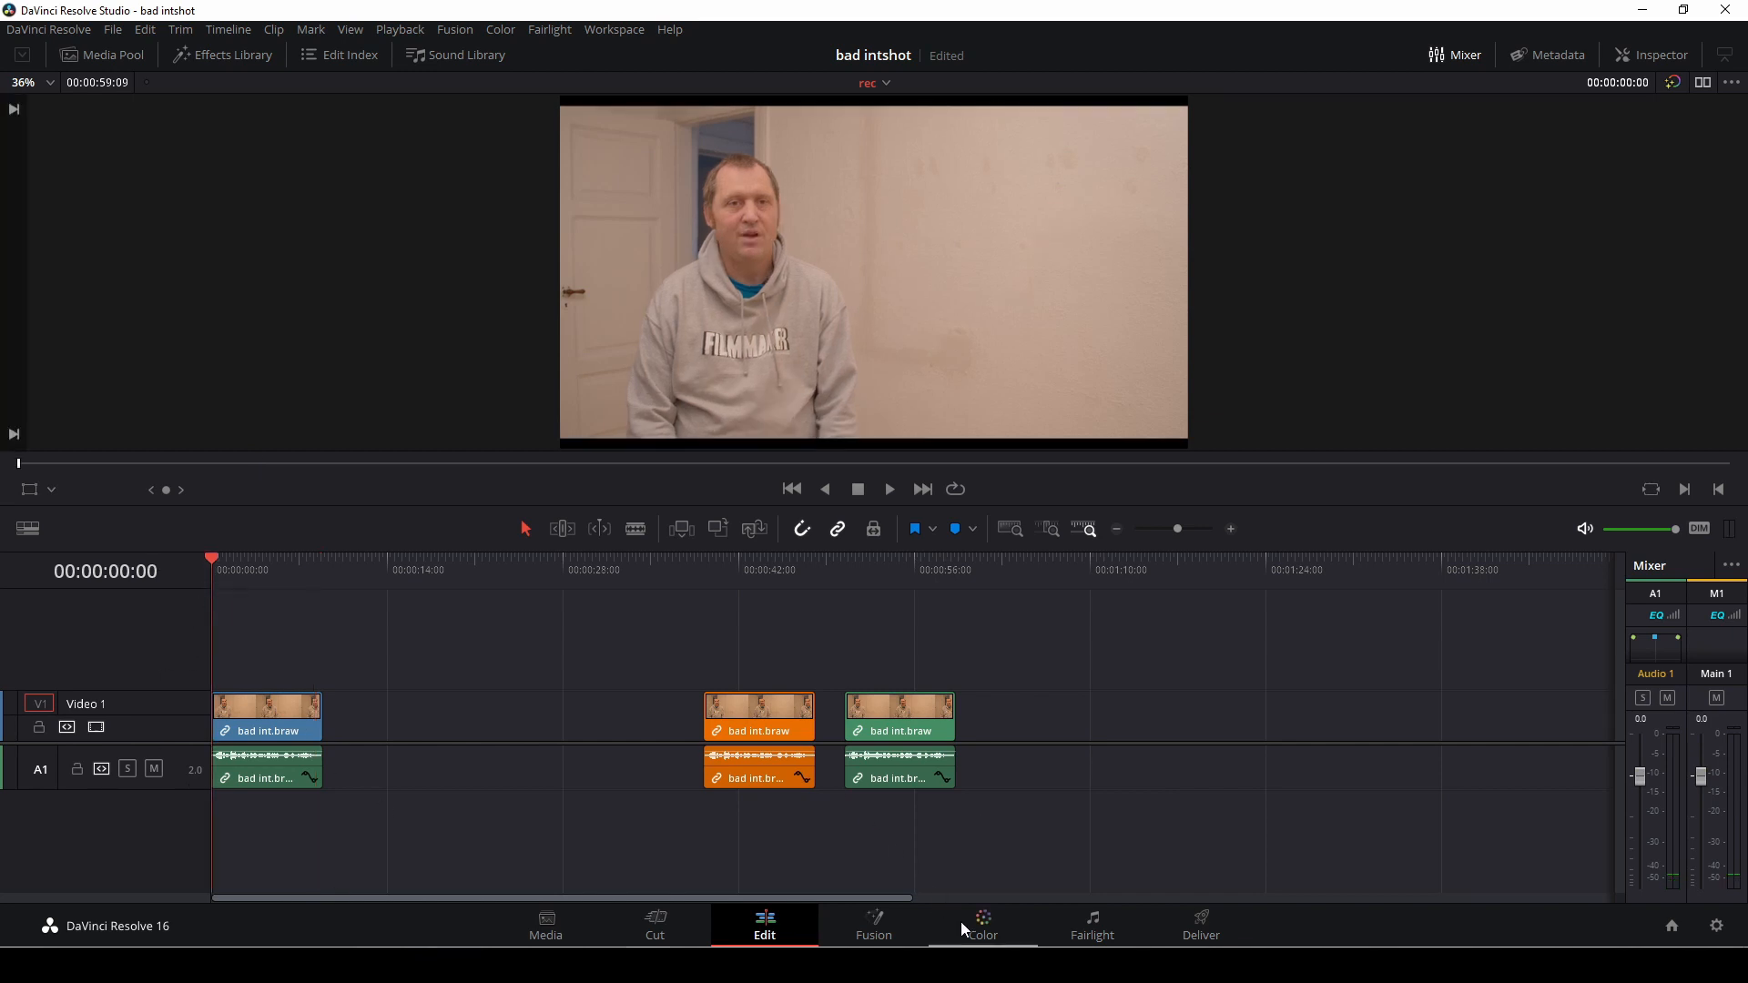
click(983, 925)
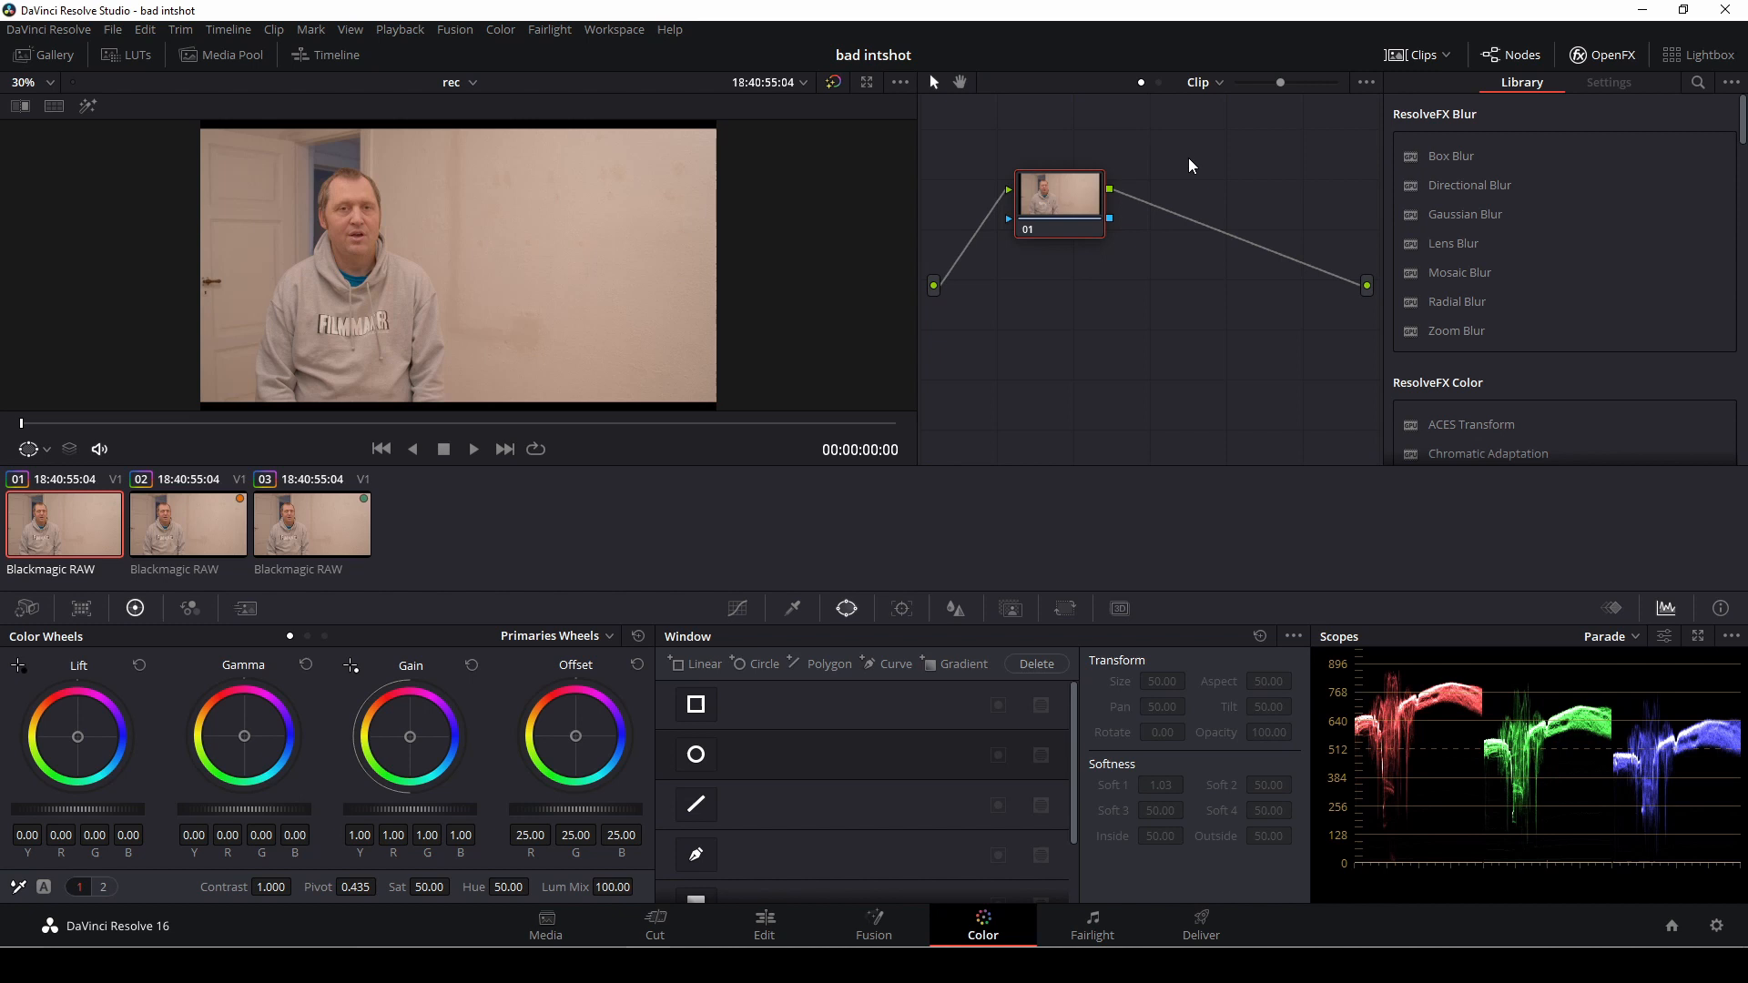
mouse_move(847, 294)
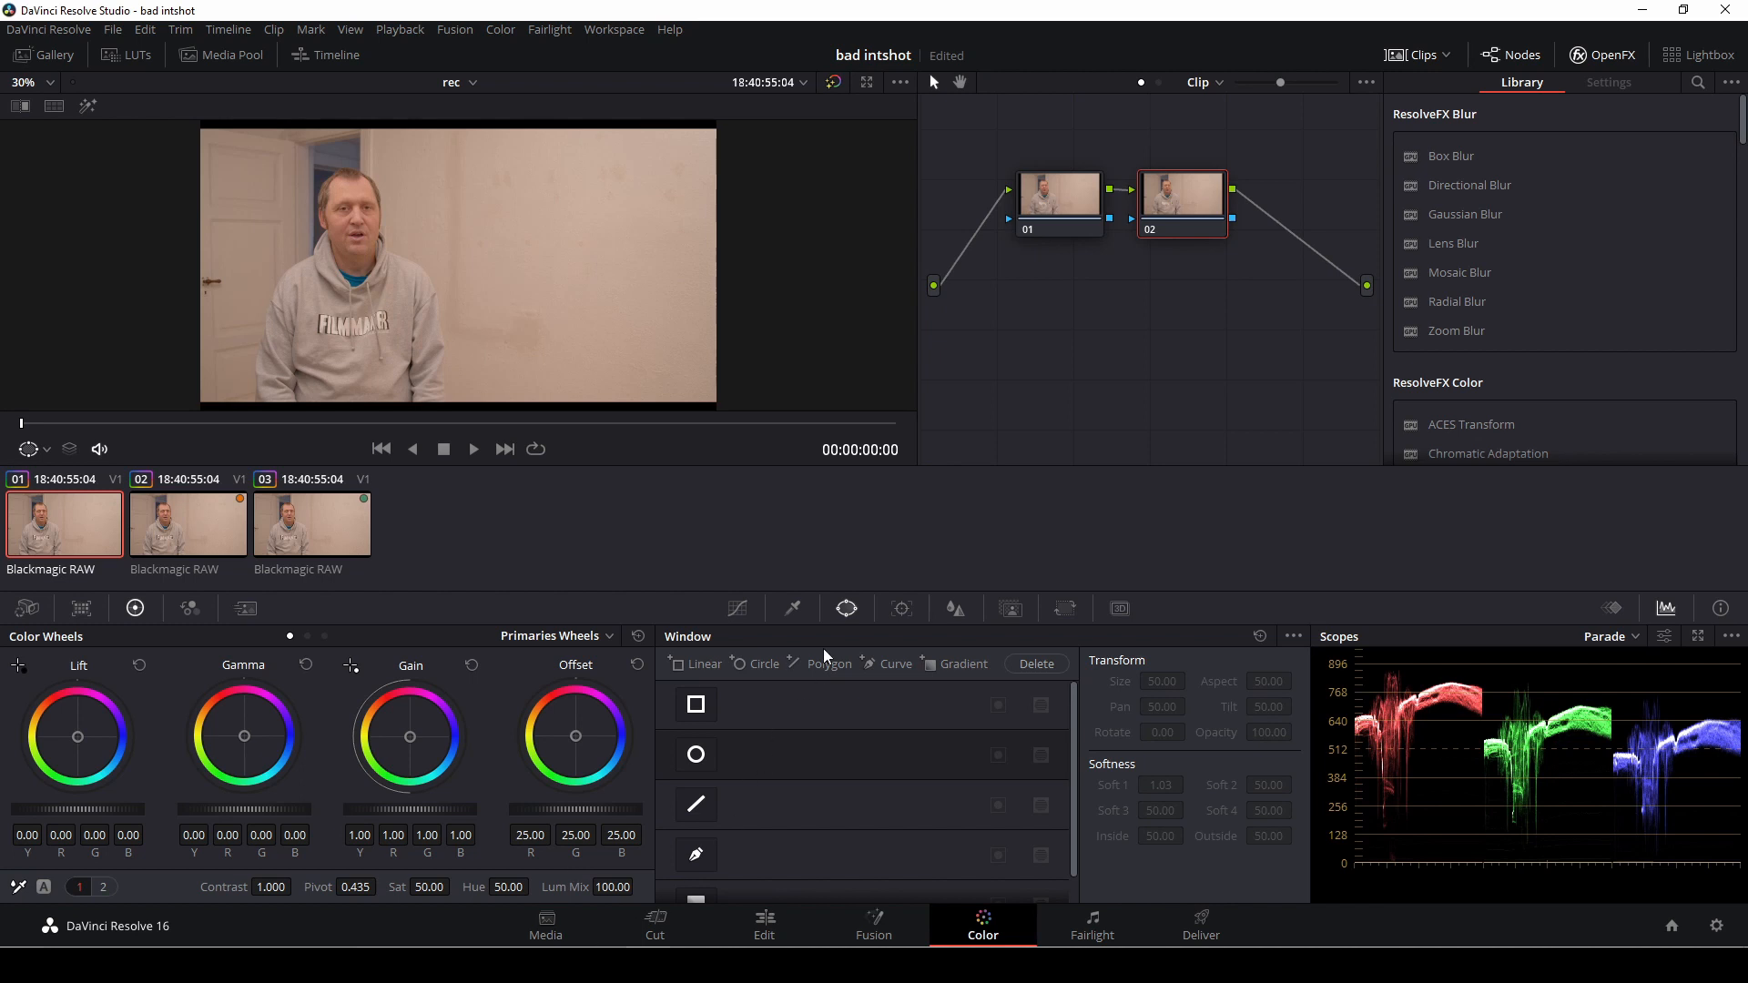
mouse_move(823, 663)
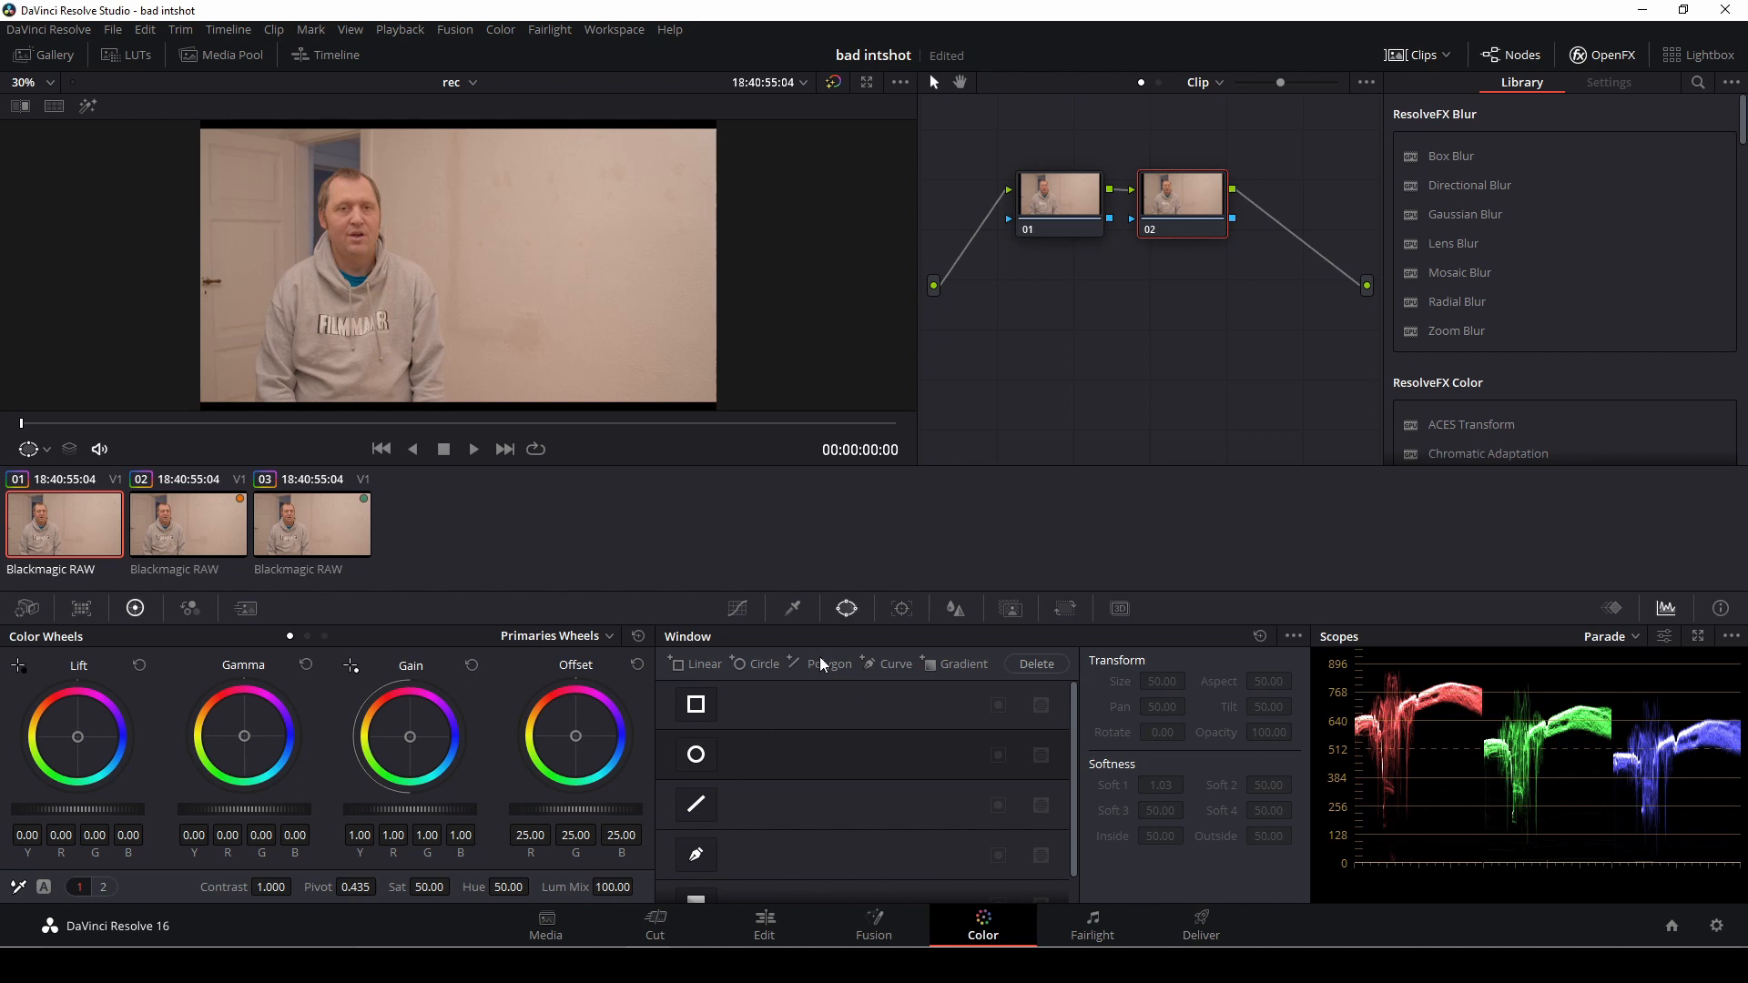
- Add a Circle window and shape it into a tall oval over the man's body
click(696, 754)
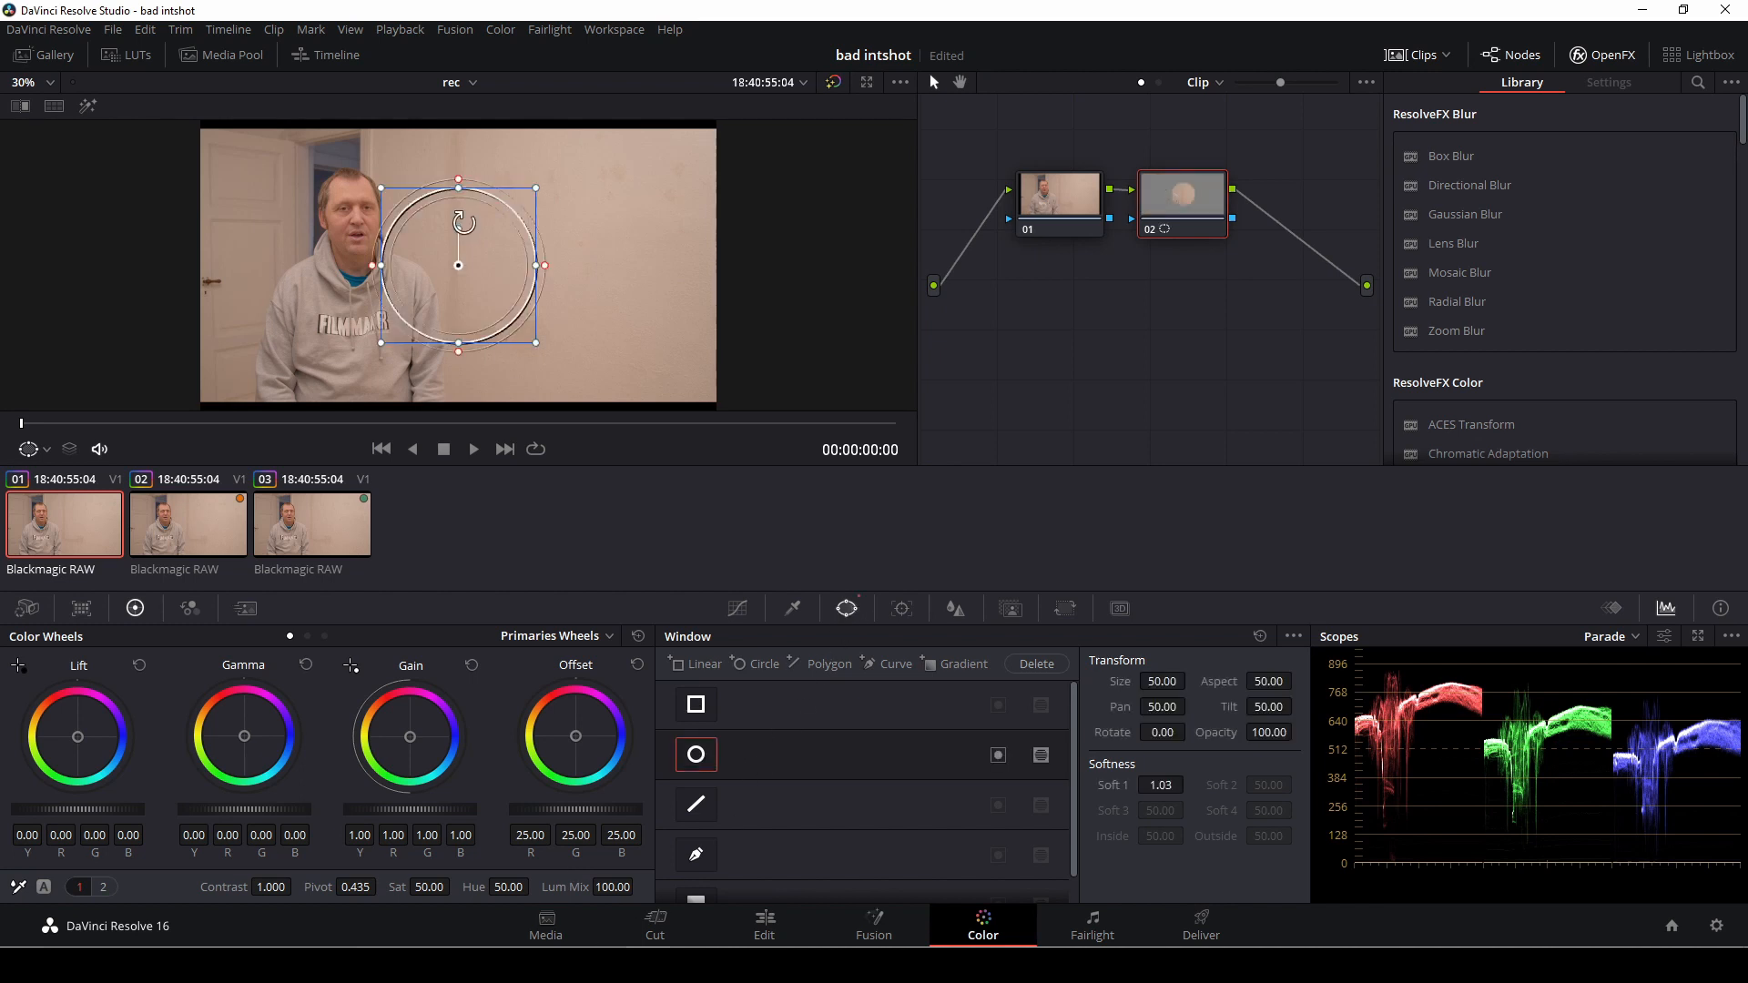
drag(458, 265, 366, 327)
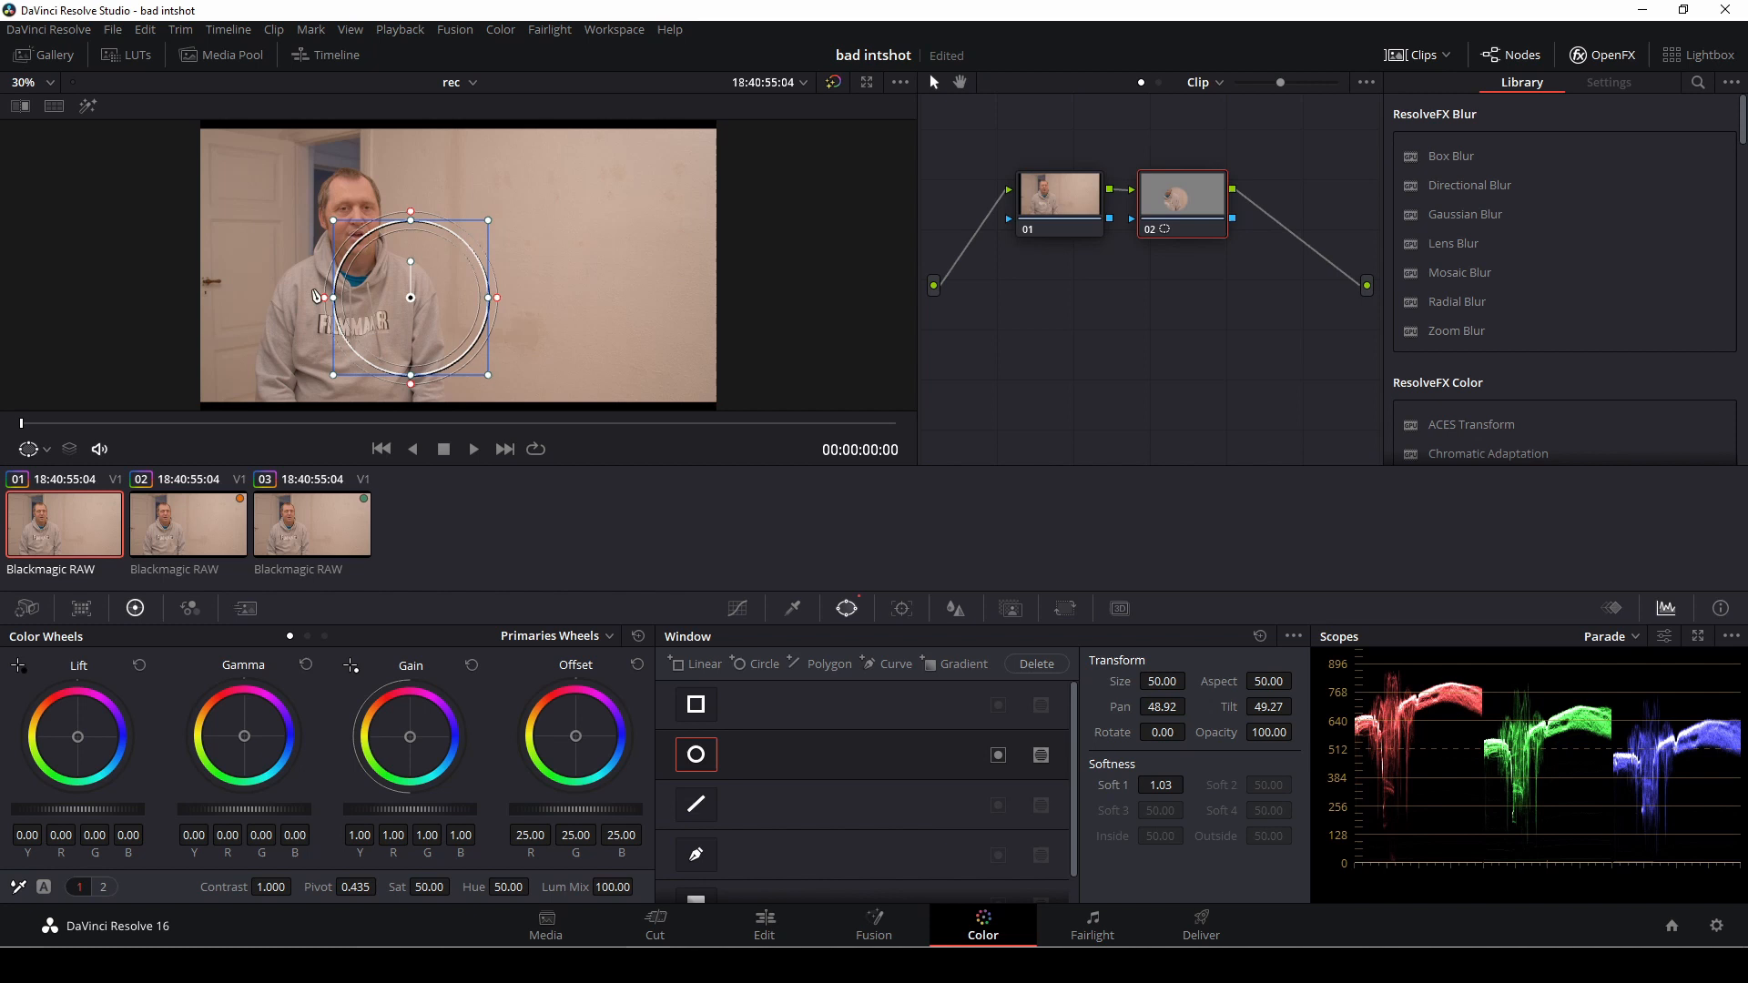
mouse_move(398, 282)
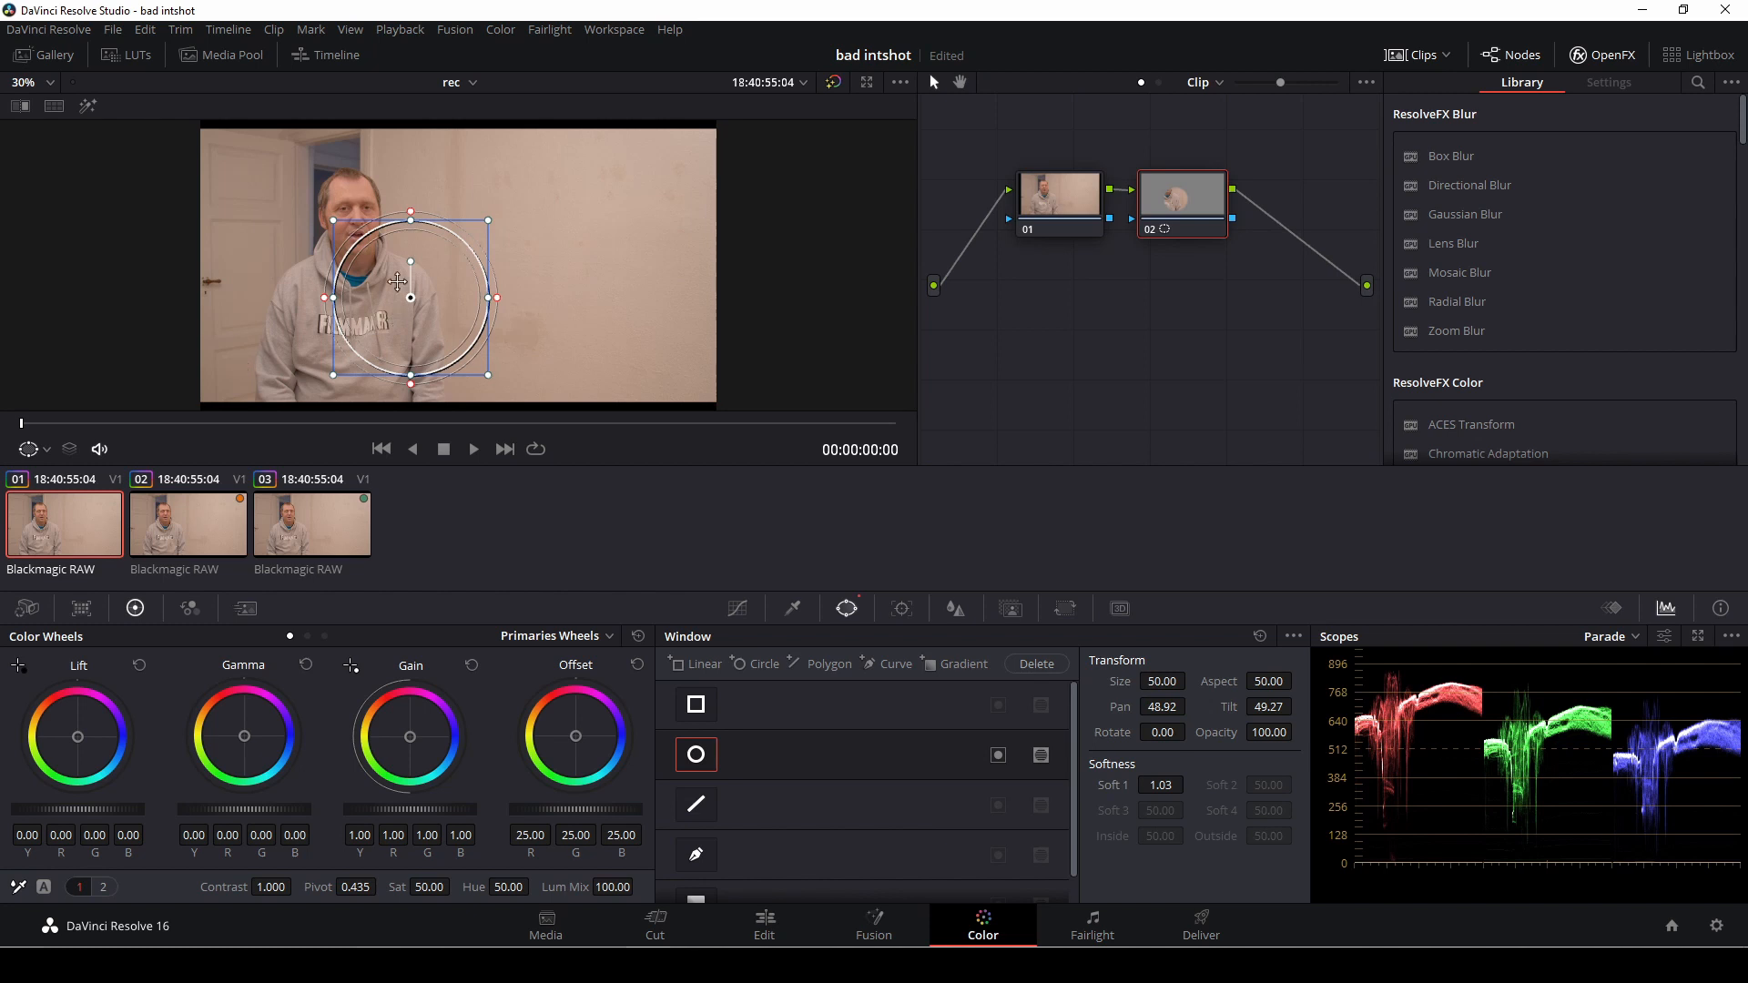
drag(398, 281, 357, 319)
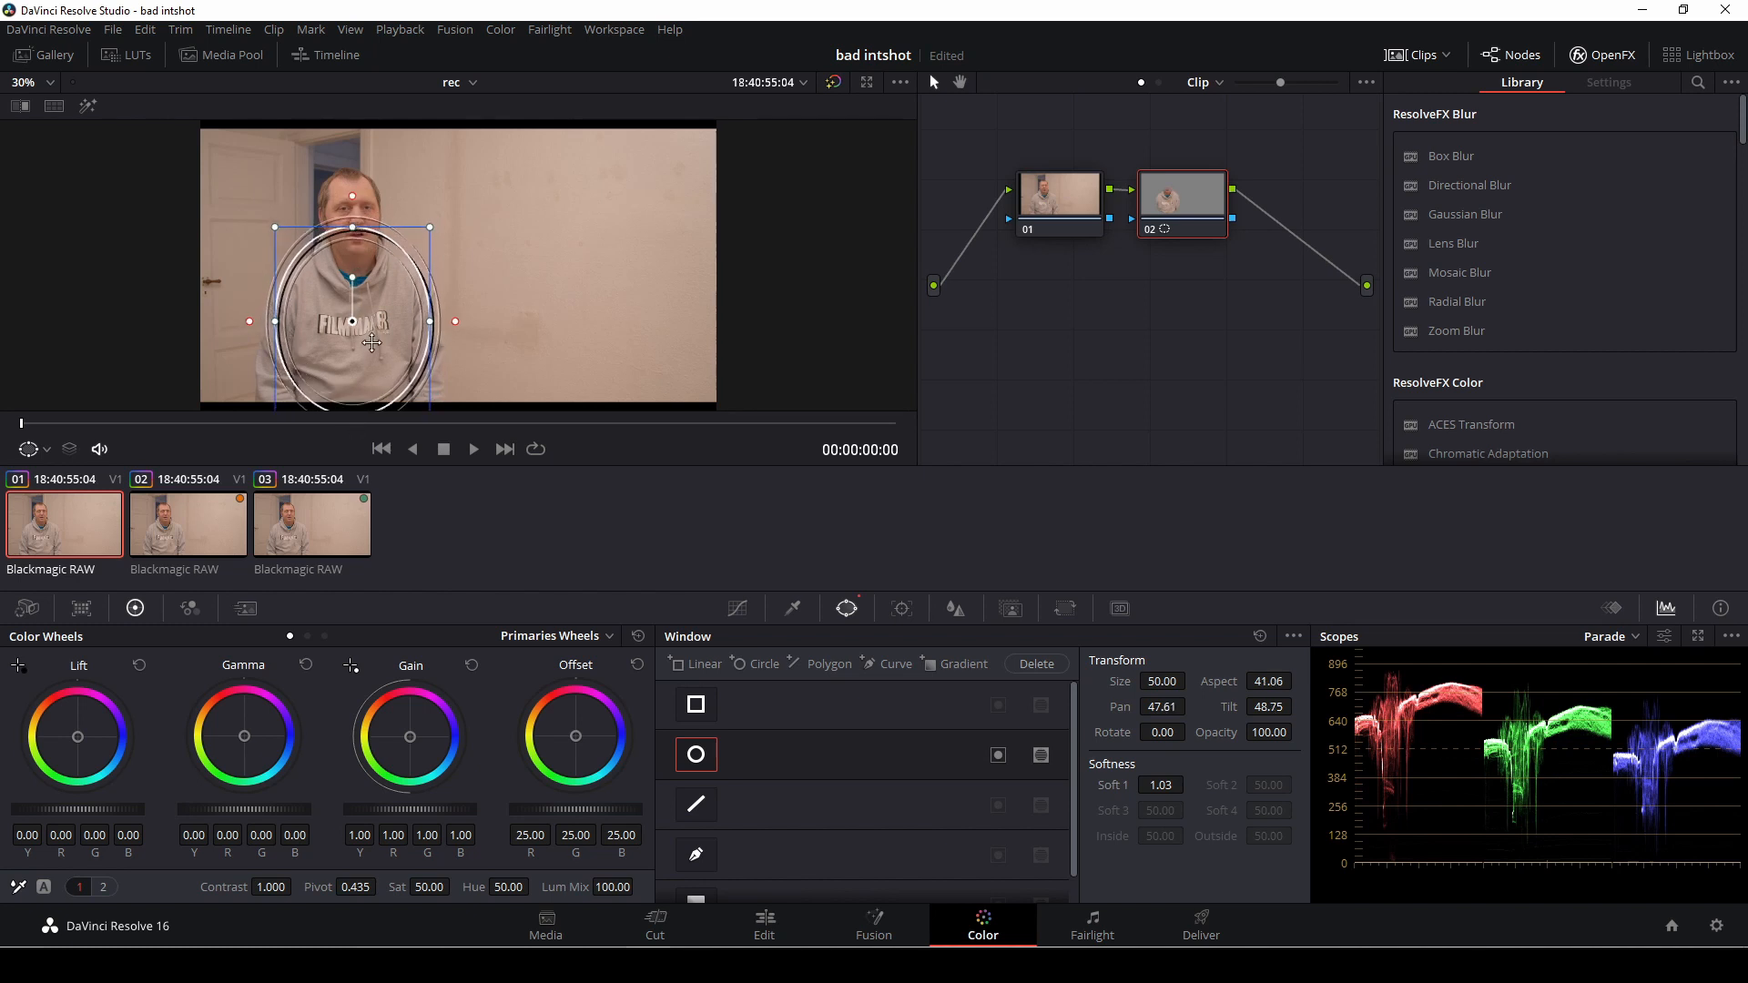
drag(370, 343, 435, 329)
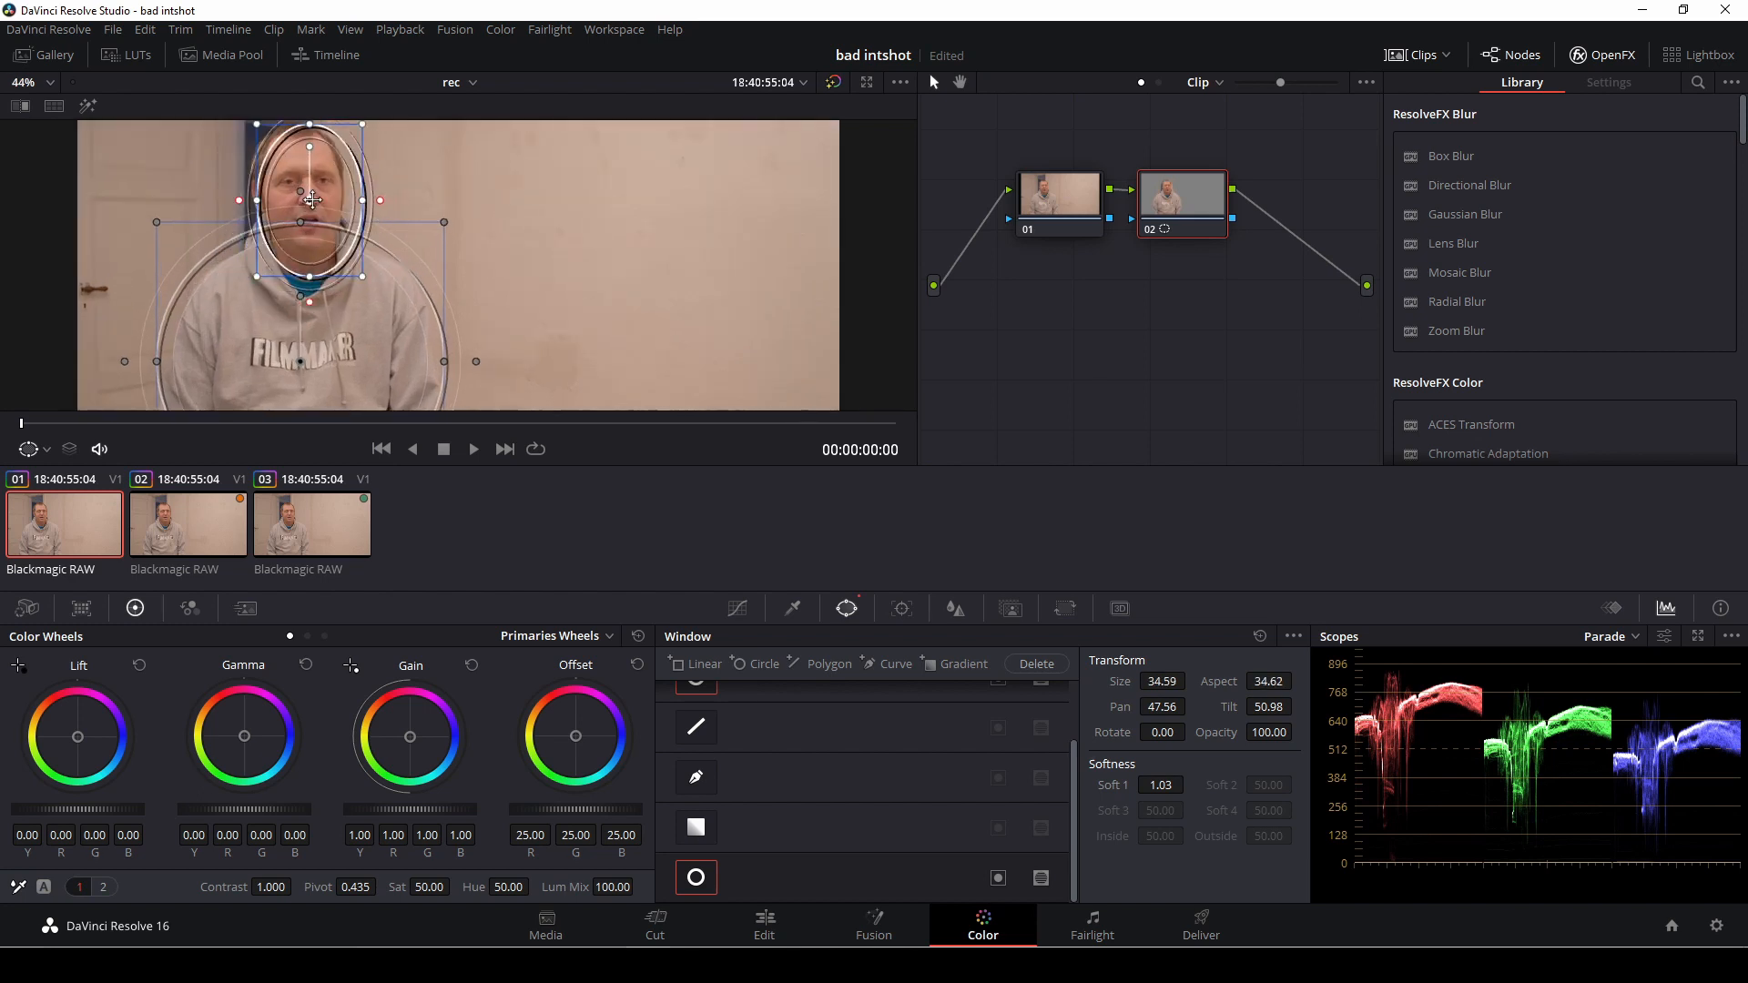
- Nudge the head oval over the face and track both ovals forward through the clip
drag(312, 199, 320, 194)
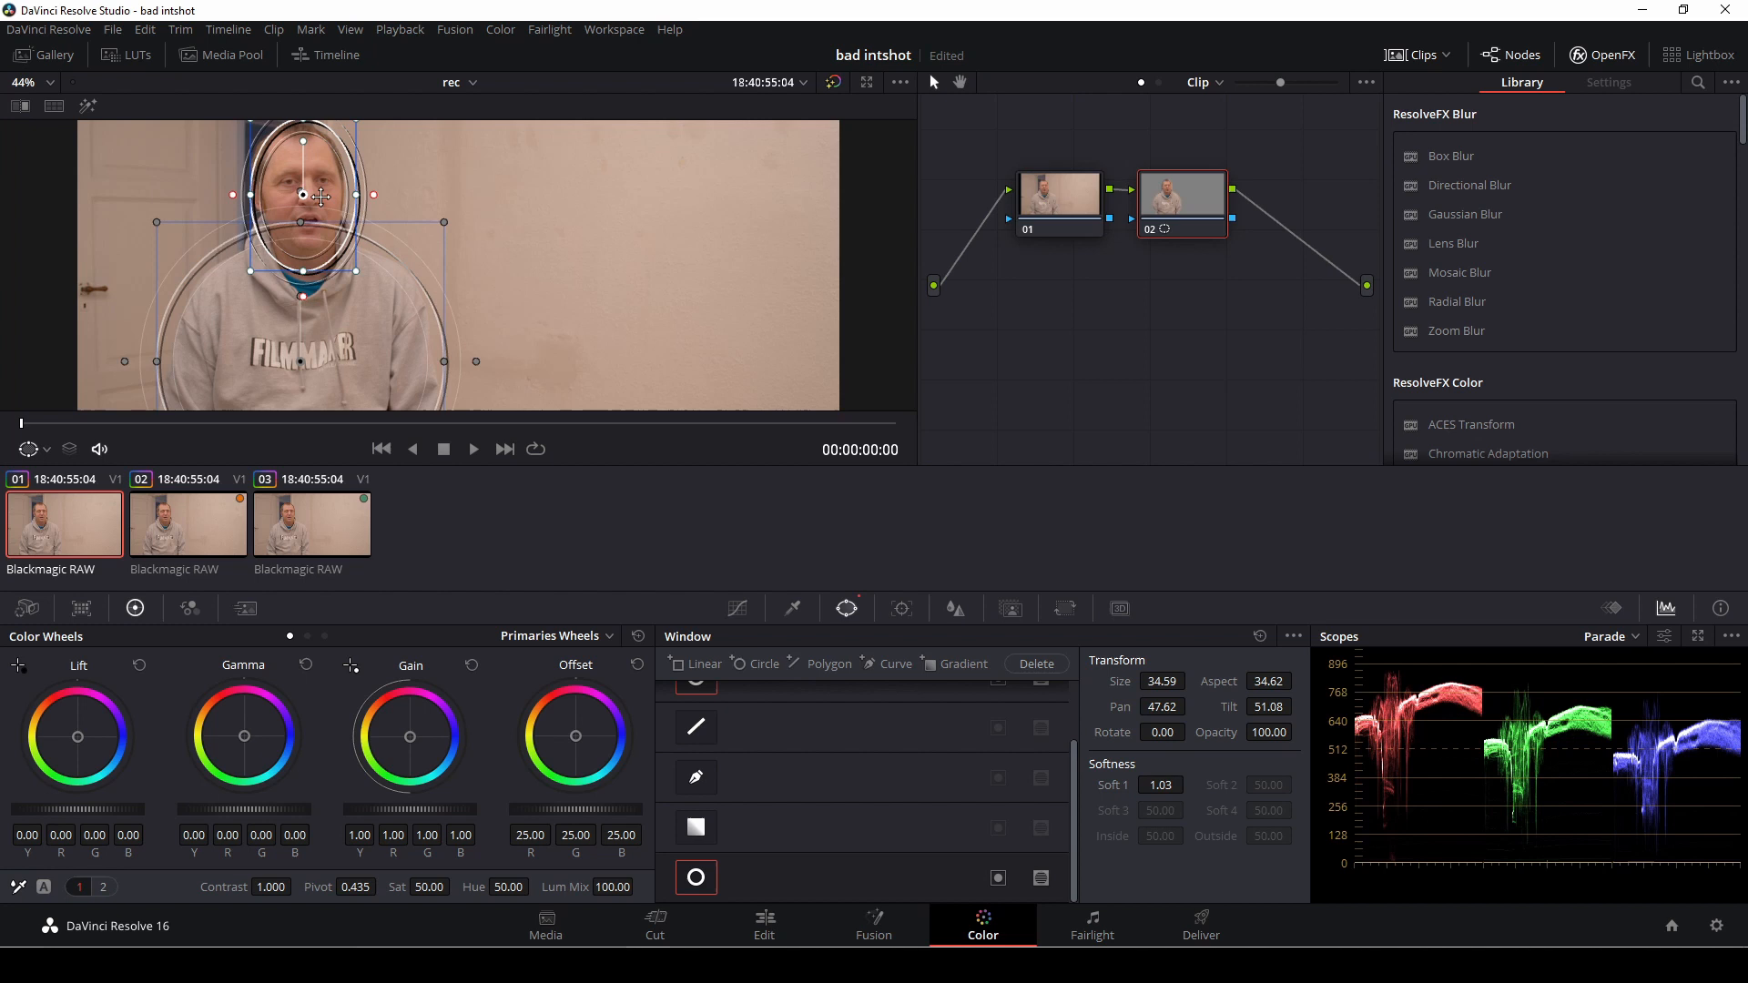
click(902, 609)
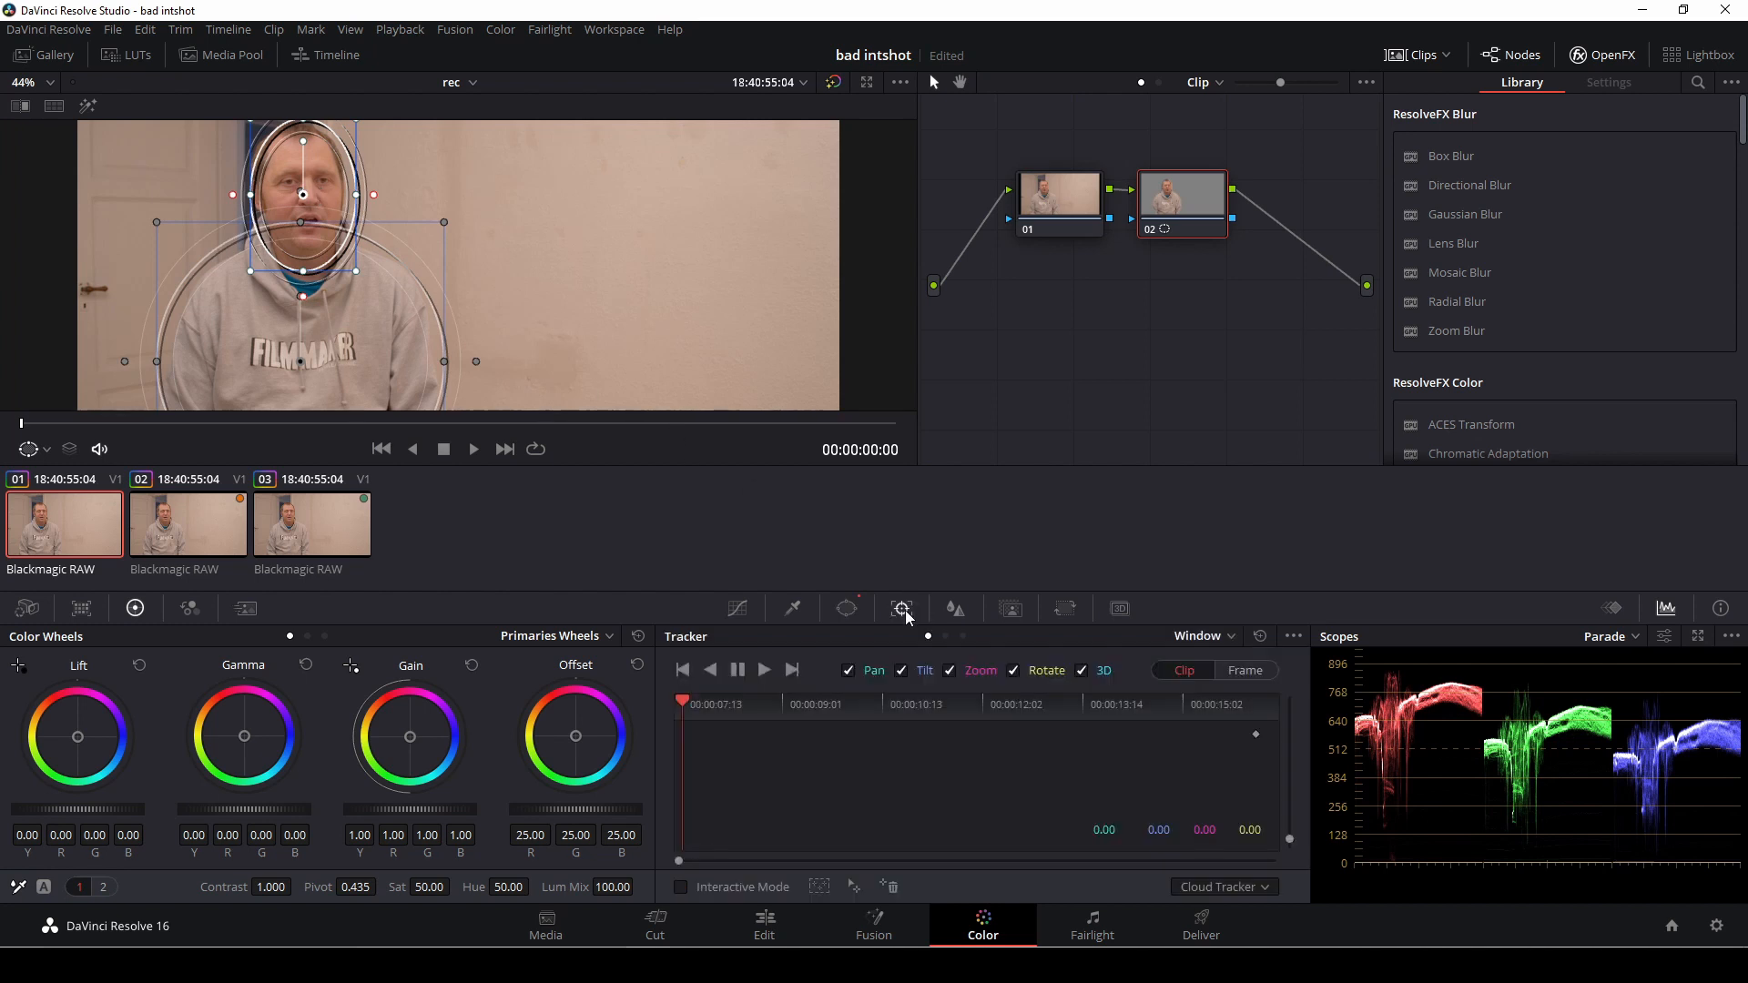
click(764, 670)
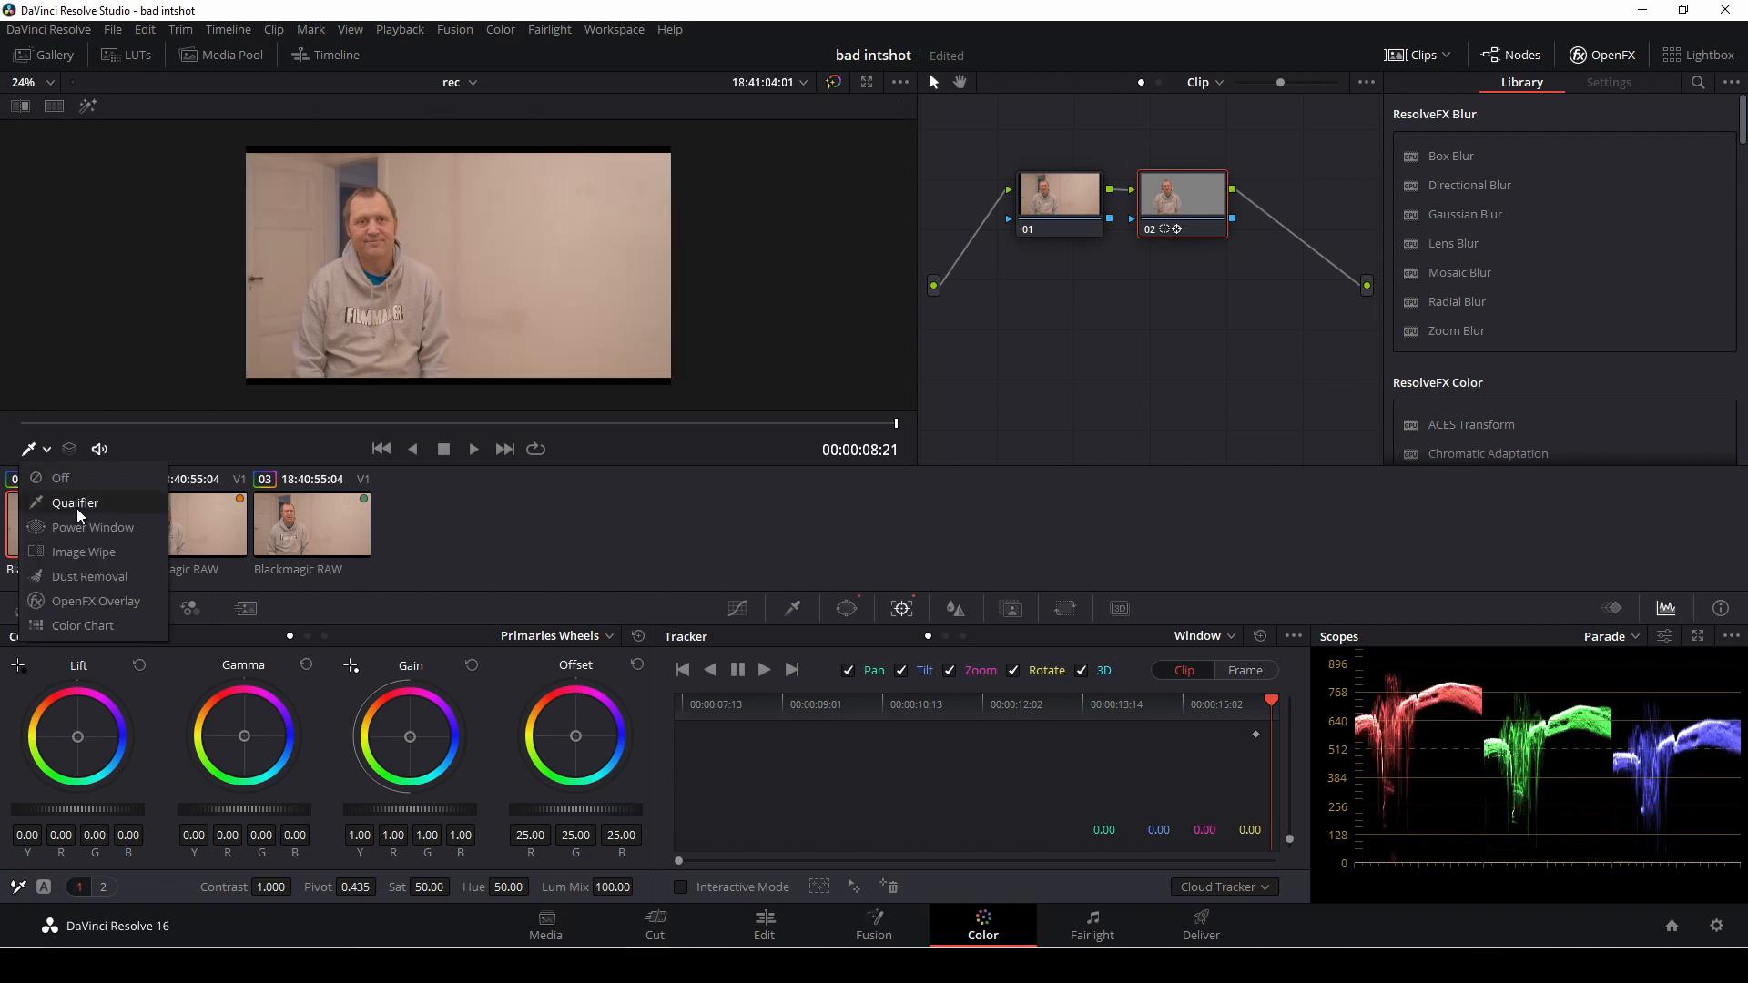
- Set the viewer overlay to Power Window to show the tracked oval outlines again
click(92, 526)
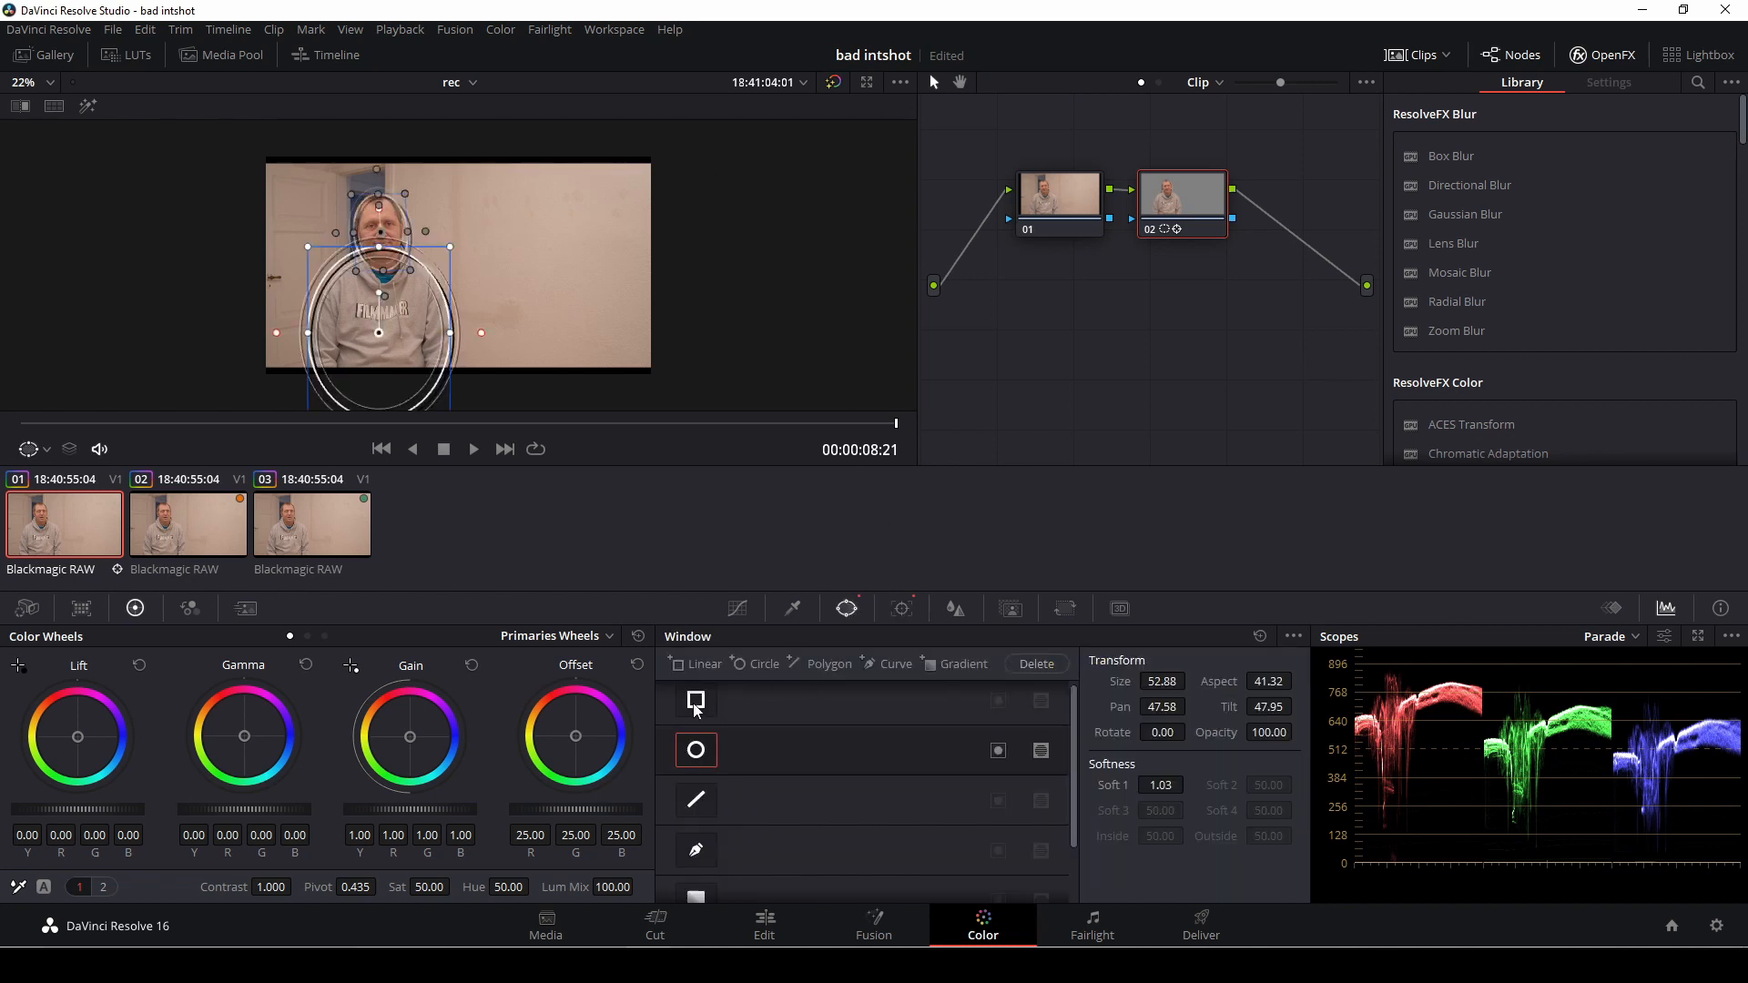
- Add a Linear window, squash it into a thin strip and tilt it into a slanted stripe
click(696, 704)
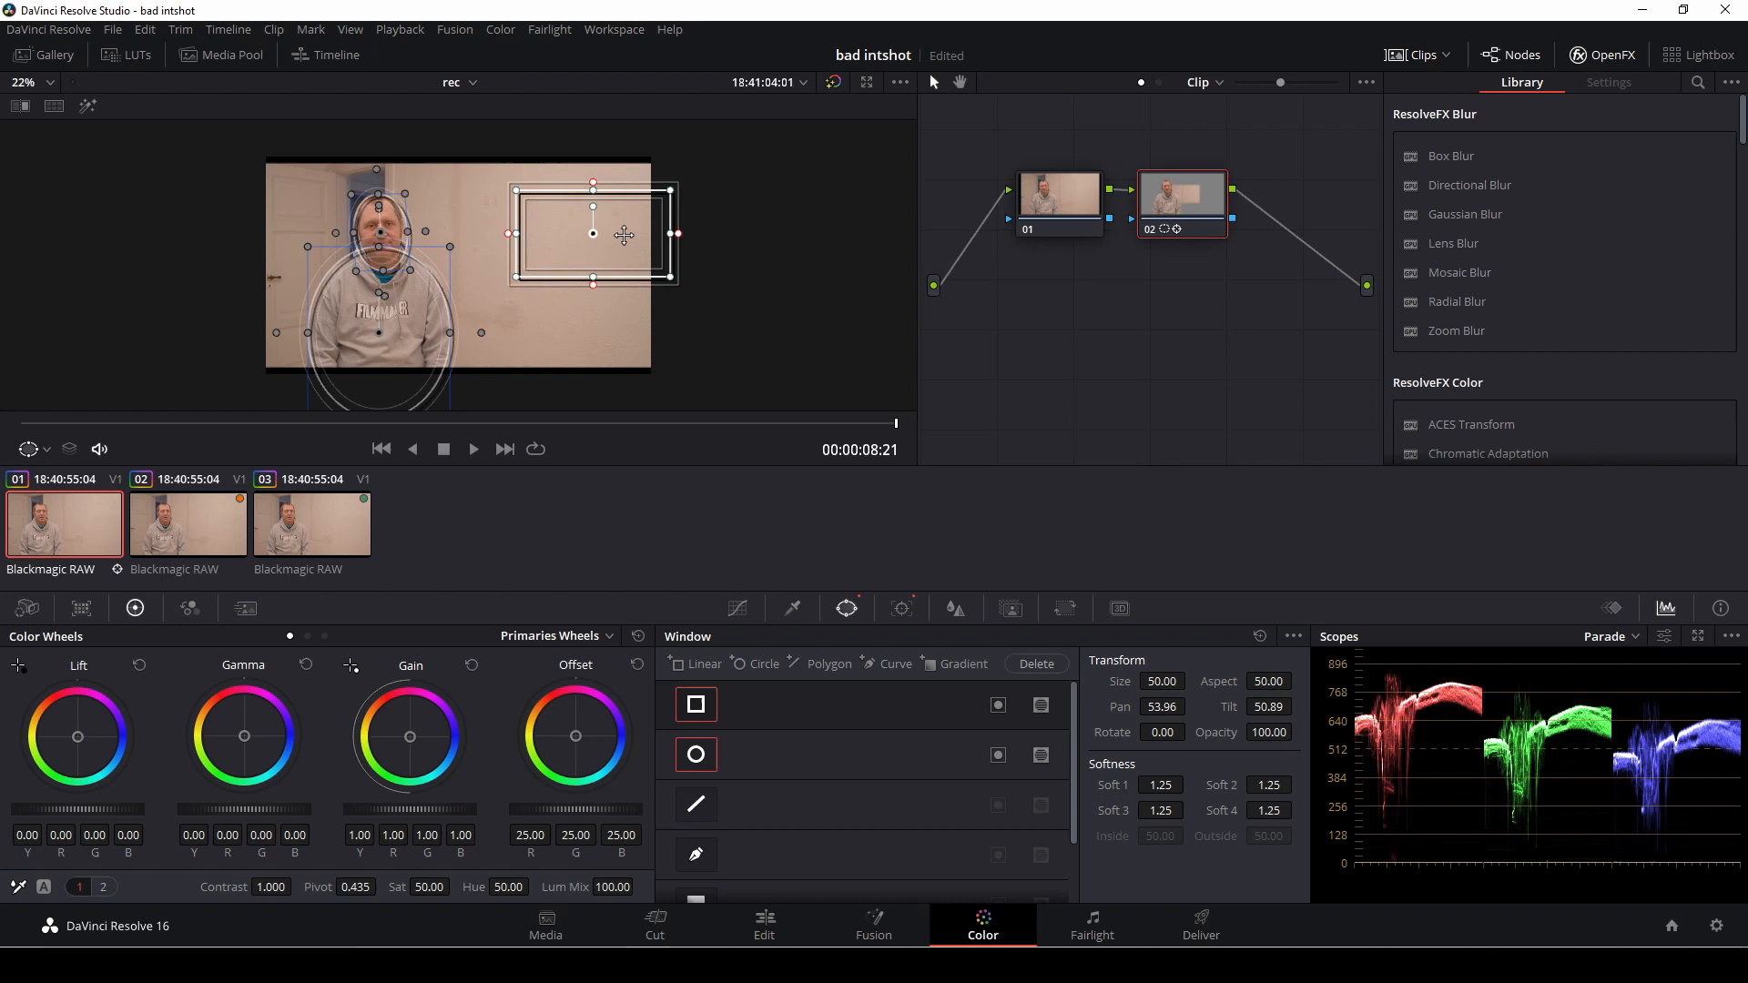
drag(622, 234, 599, 253)
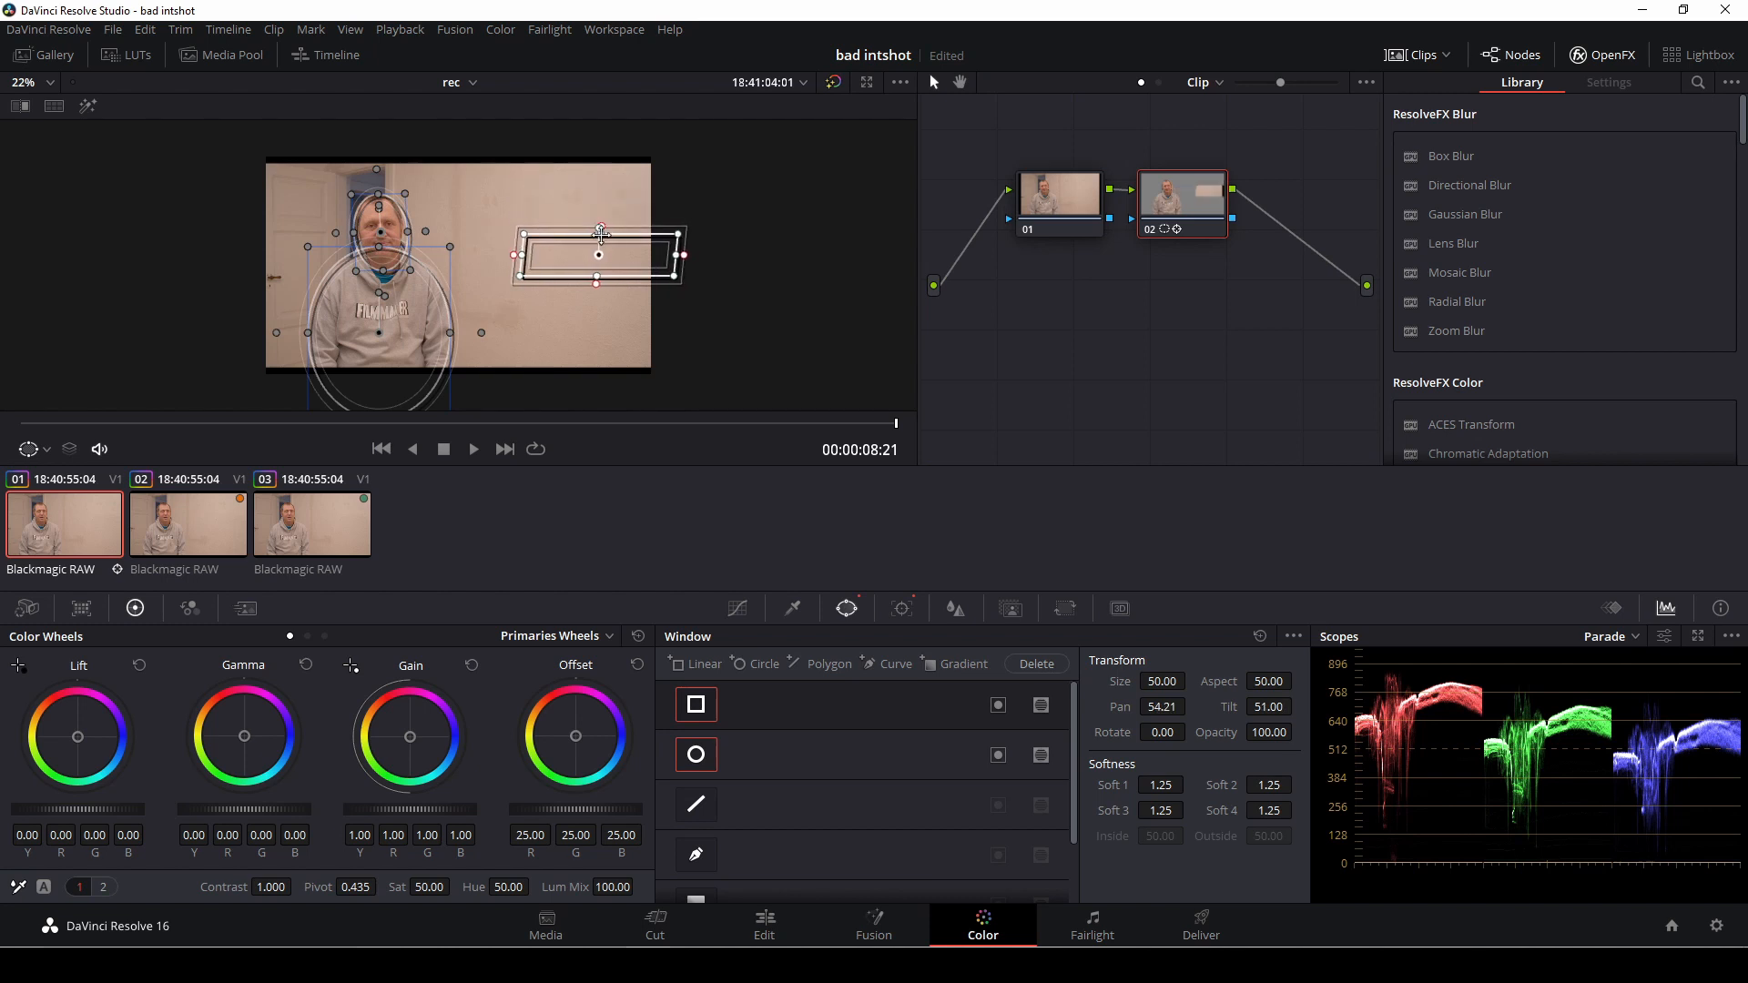
drag(600, 253, 603, 262)
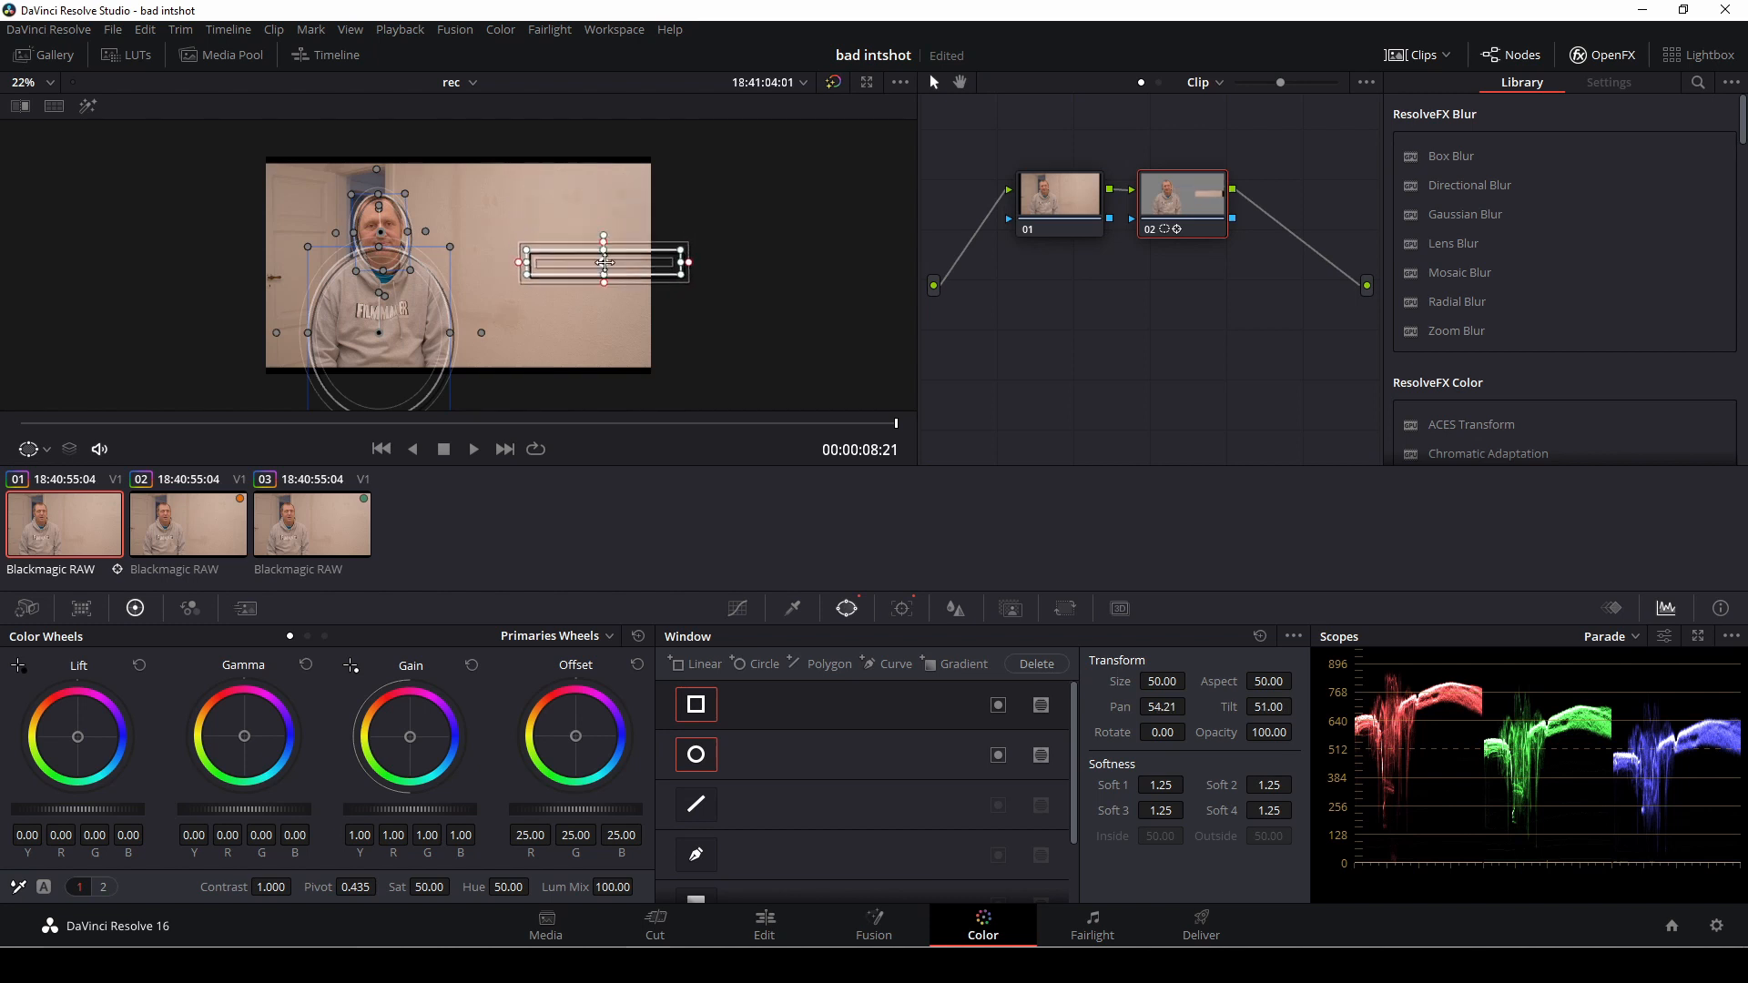
drag(601, 262, 608, 207)
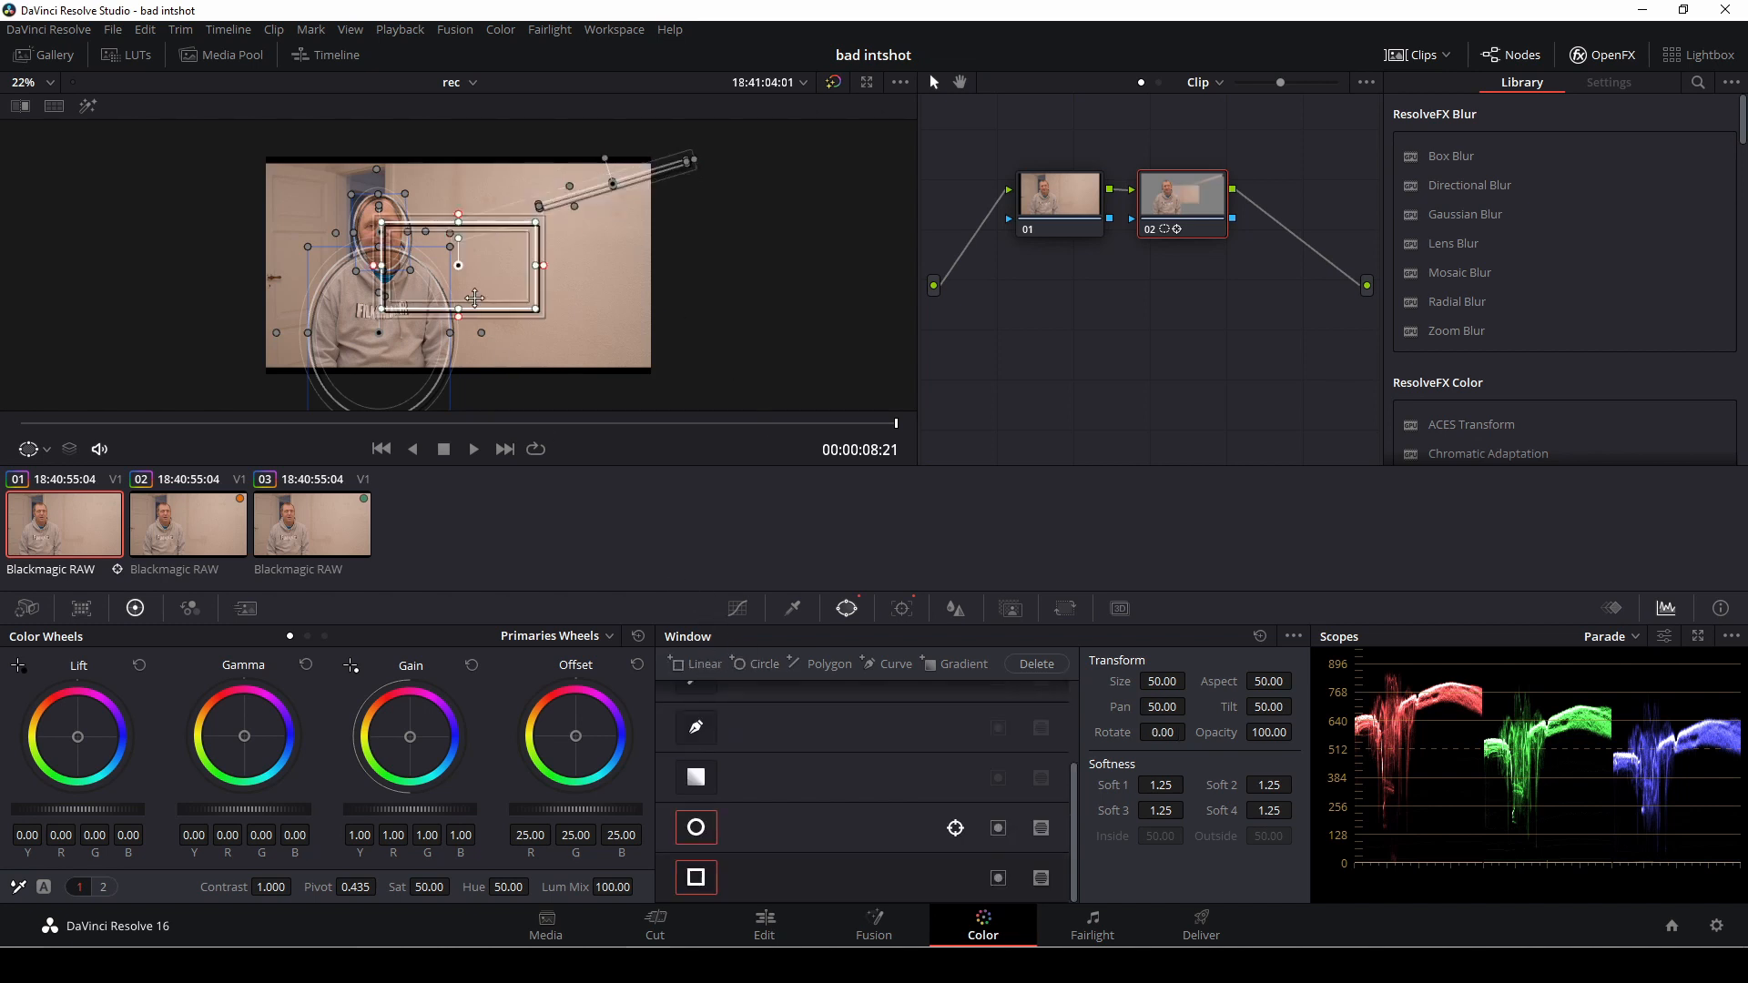
- Reposition the slanted stripe on the wall and copy it from the window options menu
drag(458, 268, 546, 292)
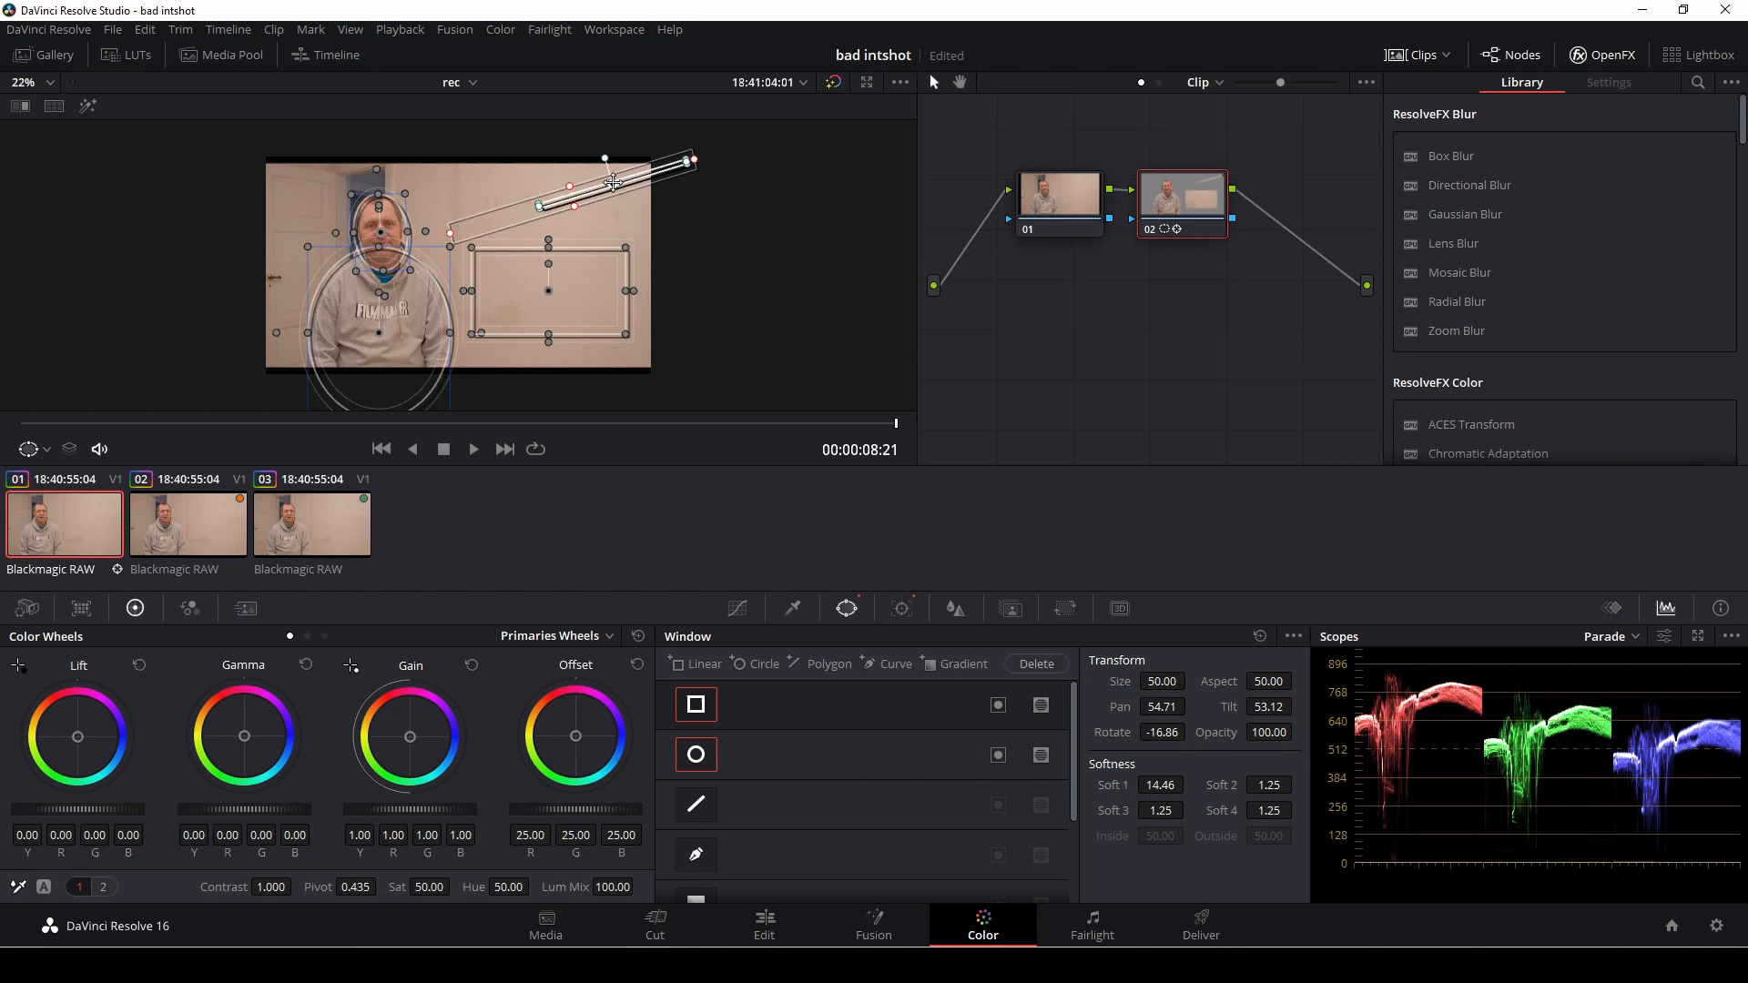
click(1293, 637)
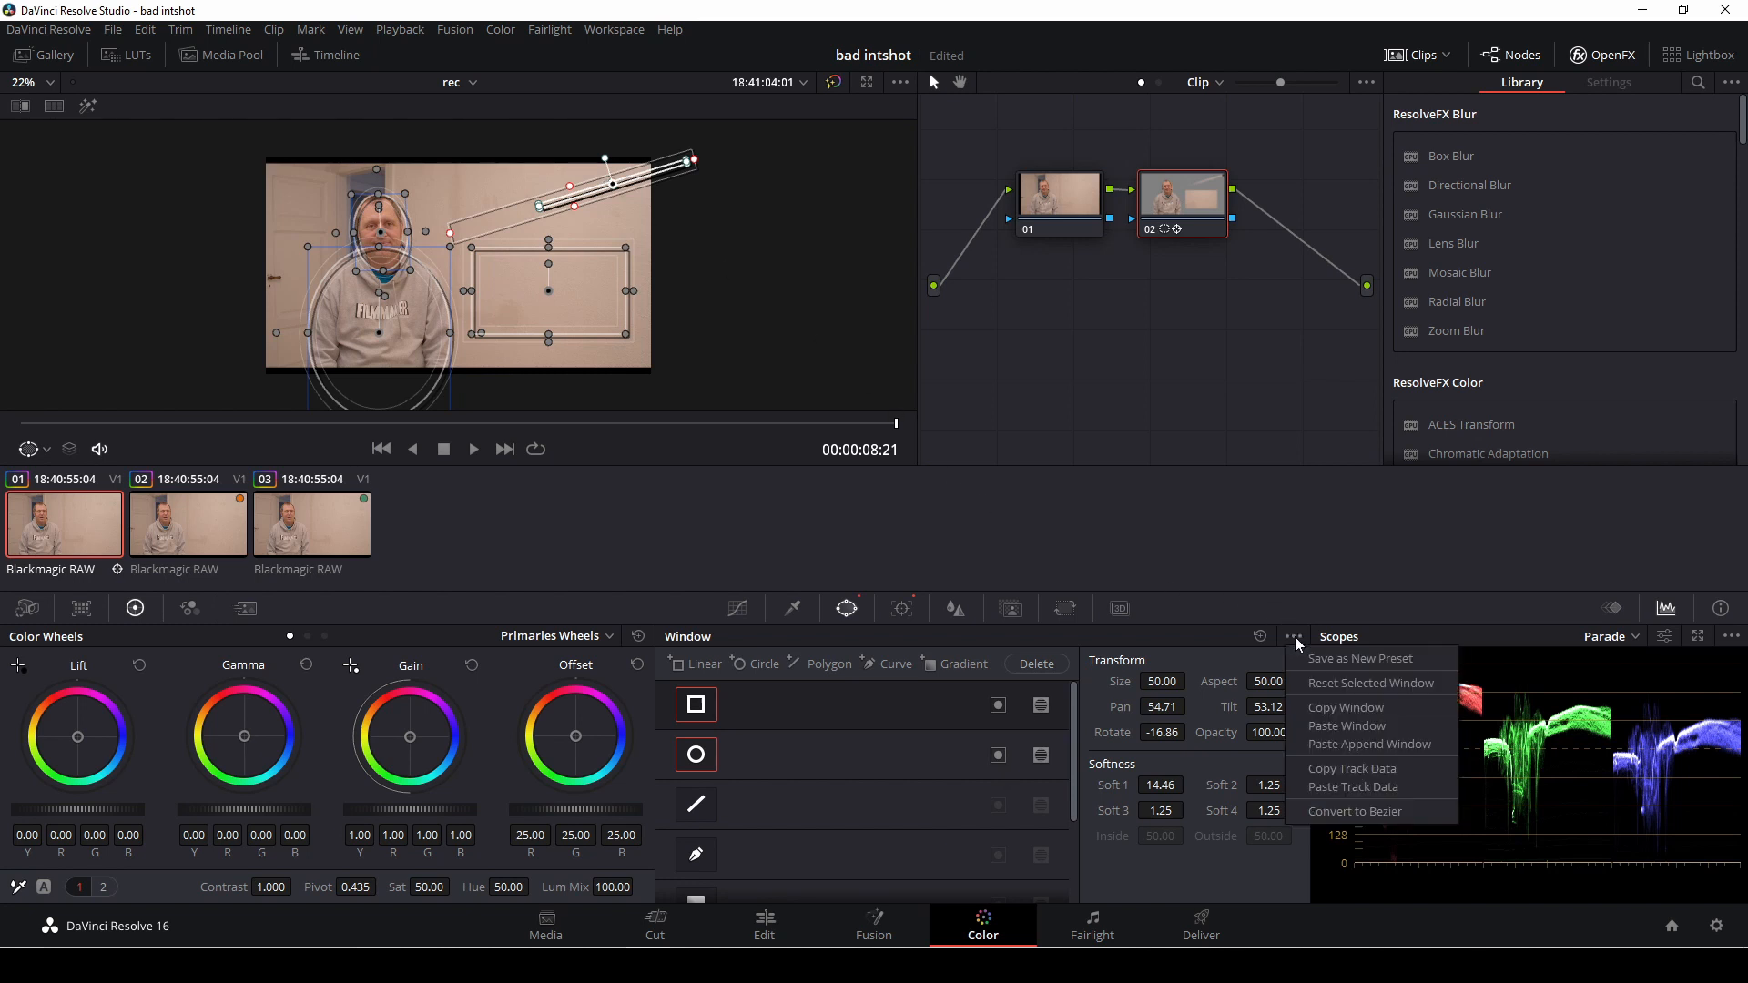
mouse_move(1363, 726)
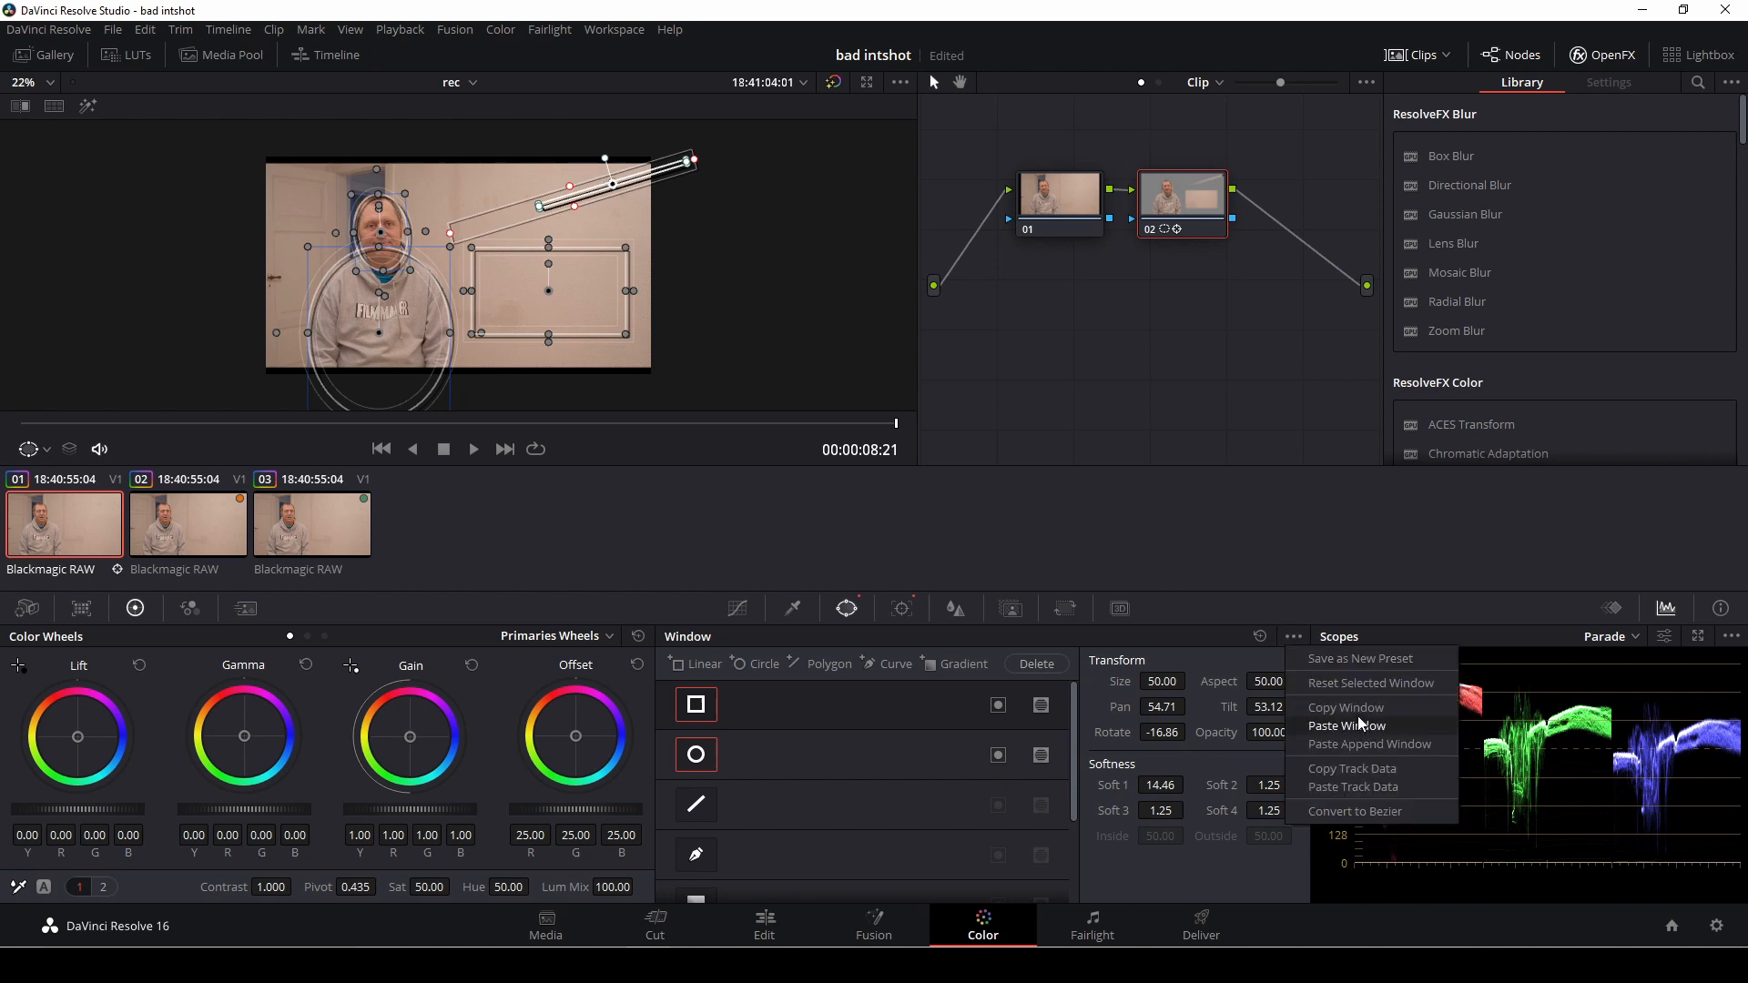
click(1346, 726)
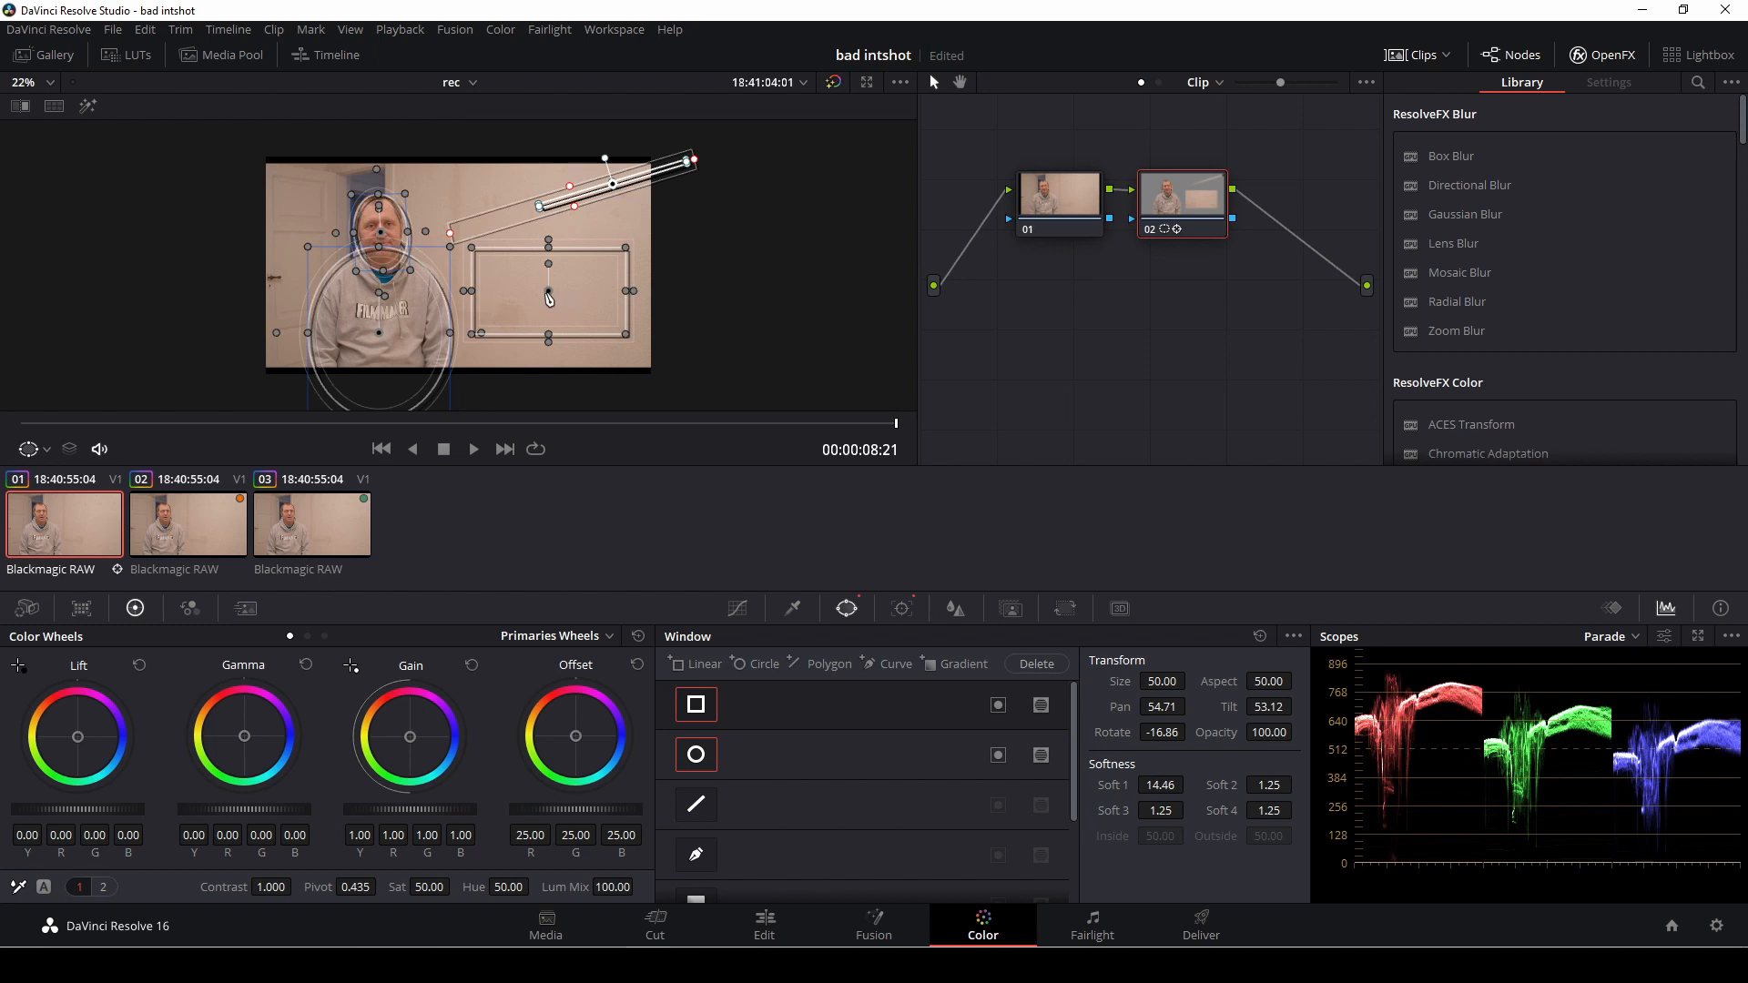
click(1293, 637)
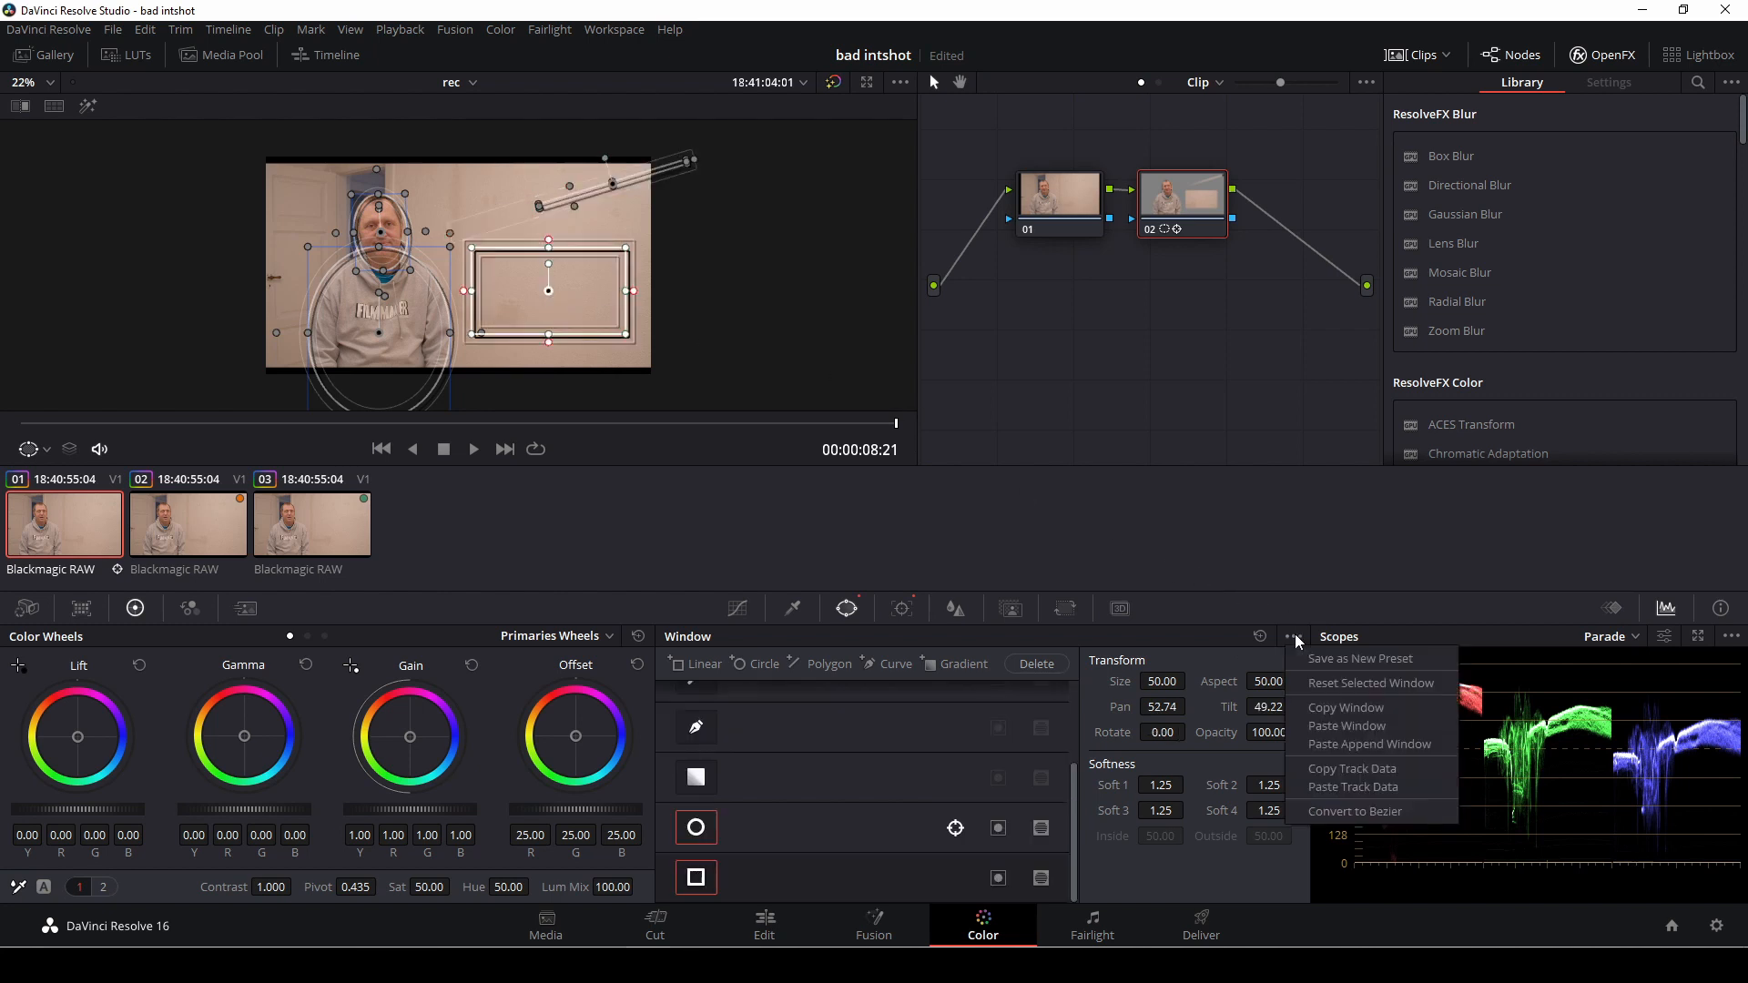
mouse_move(1356, 732)
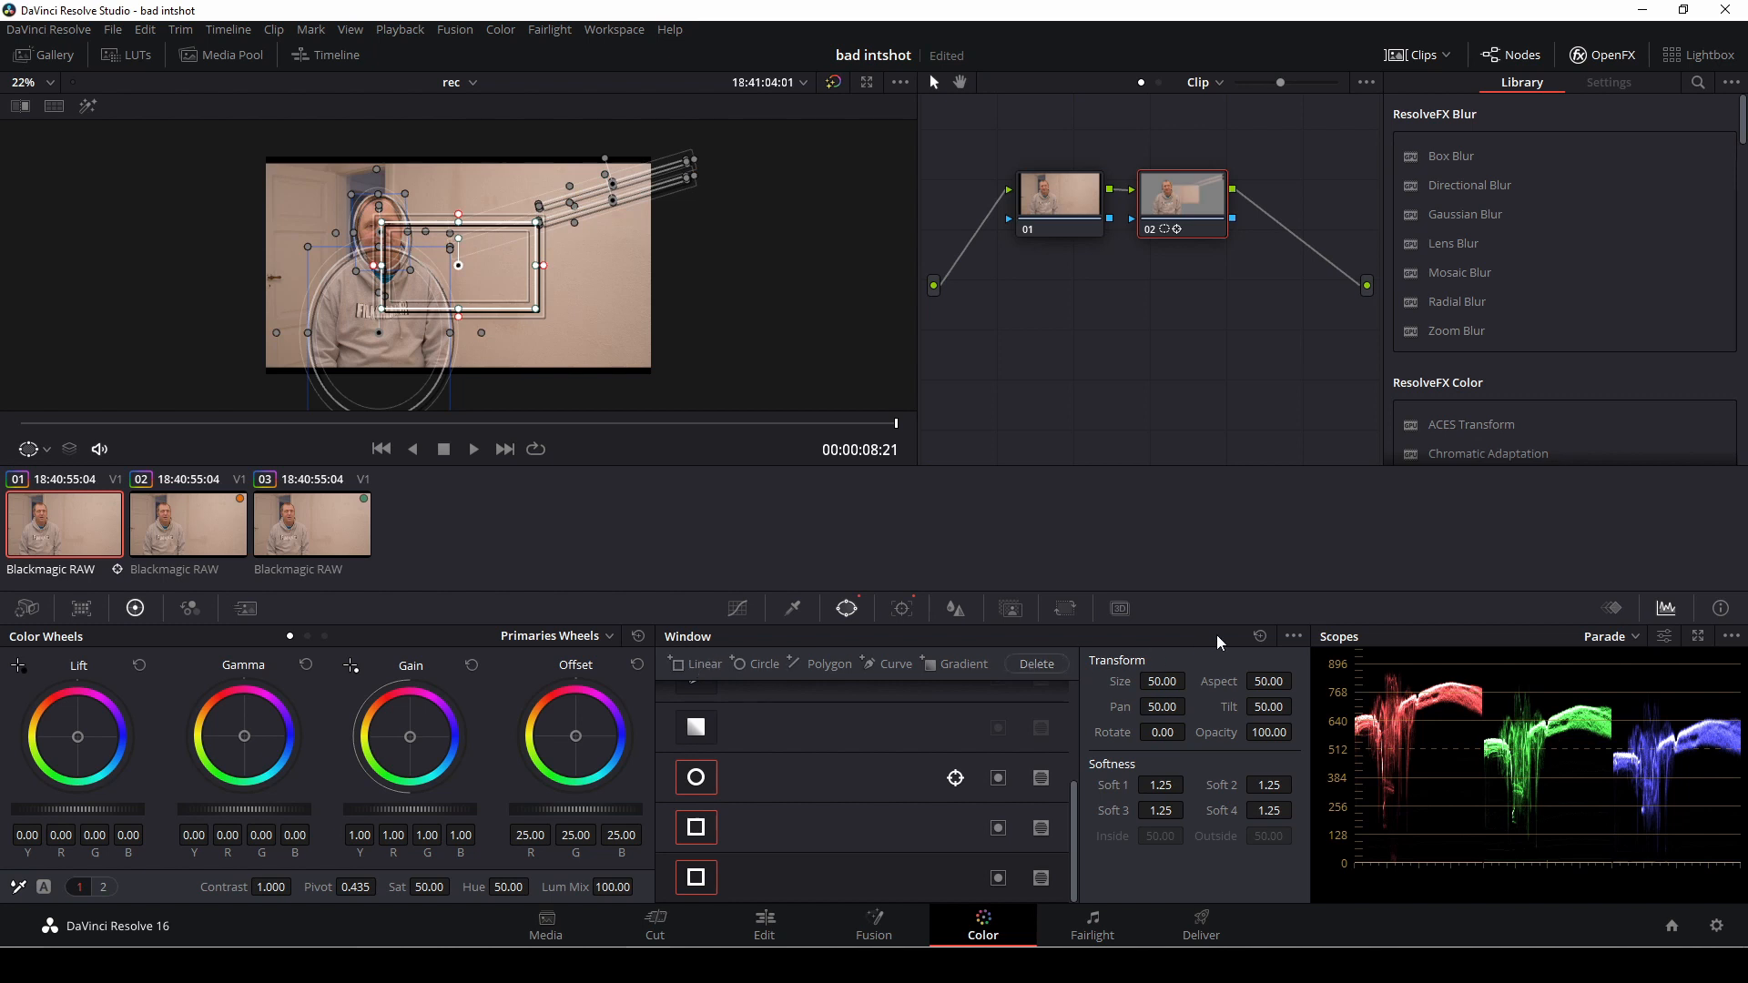
- Paste more stripe window copies, then bring up node 02's options to add node 03
click(1293, 636)
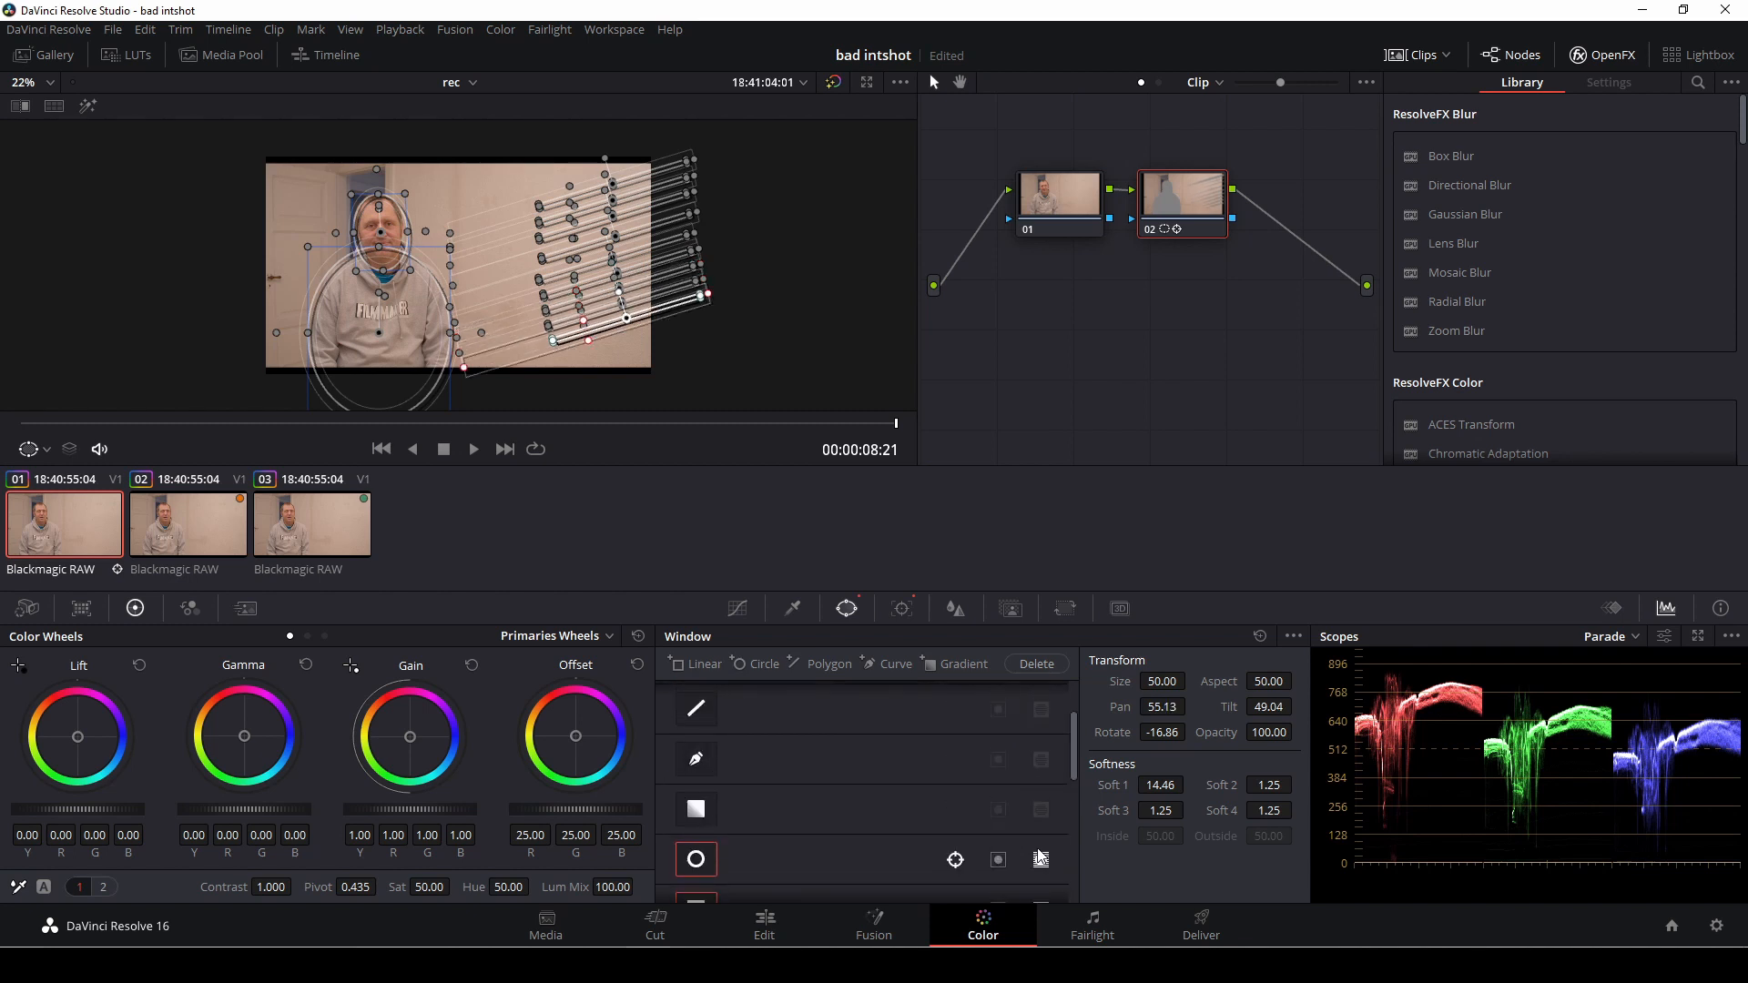
right_click(1181, 201)
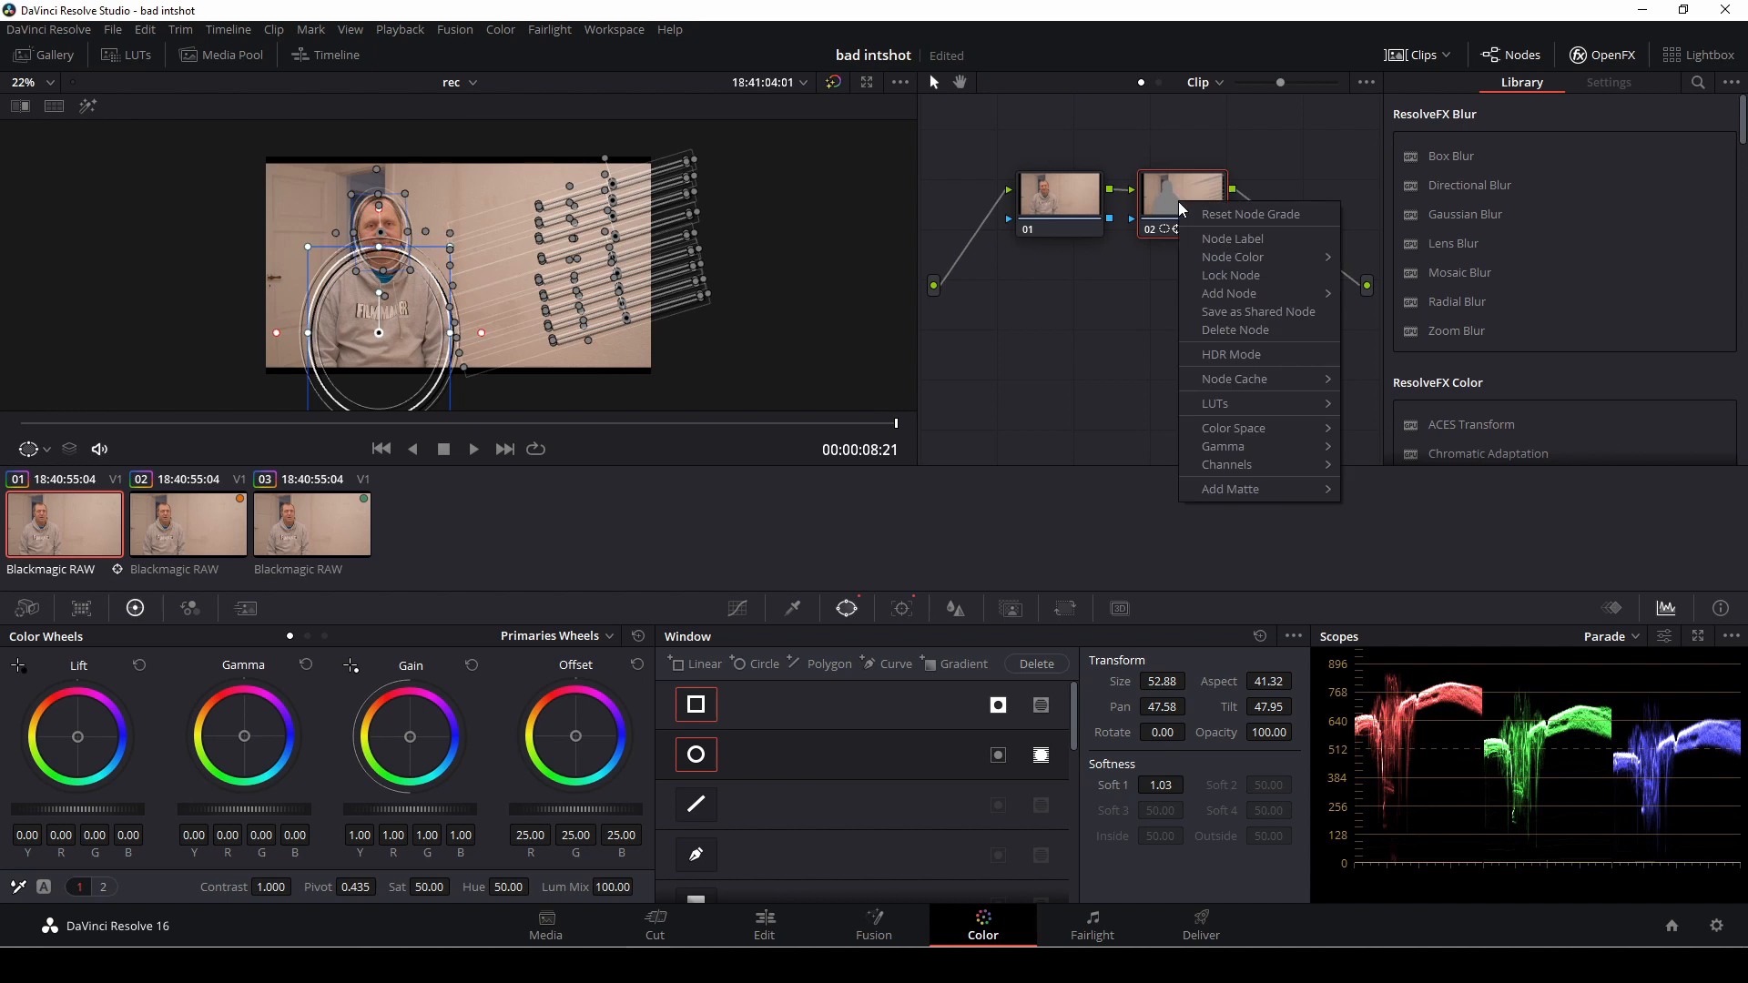
mouse_move(1232, 257)
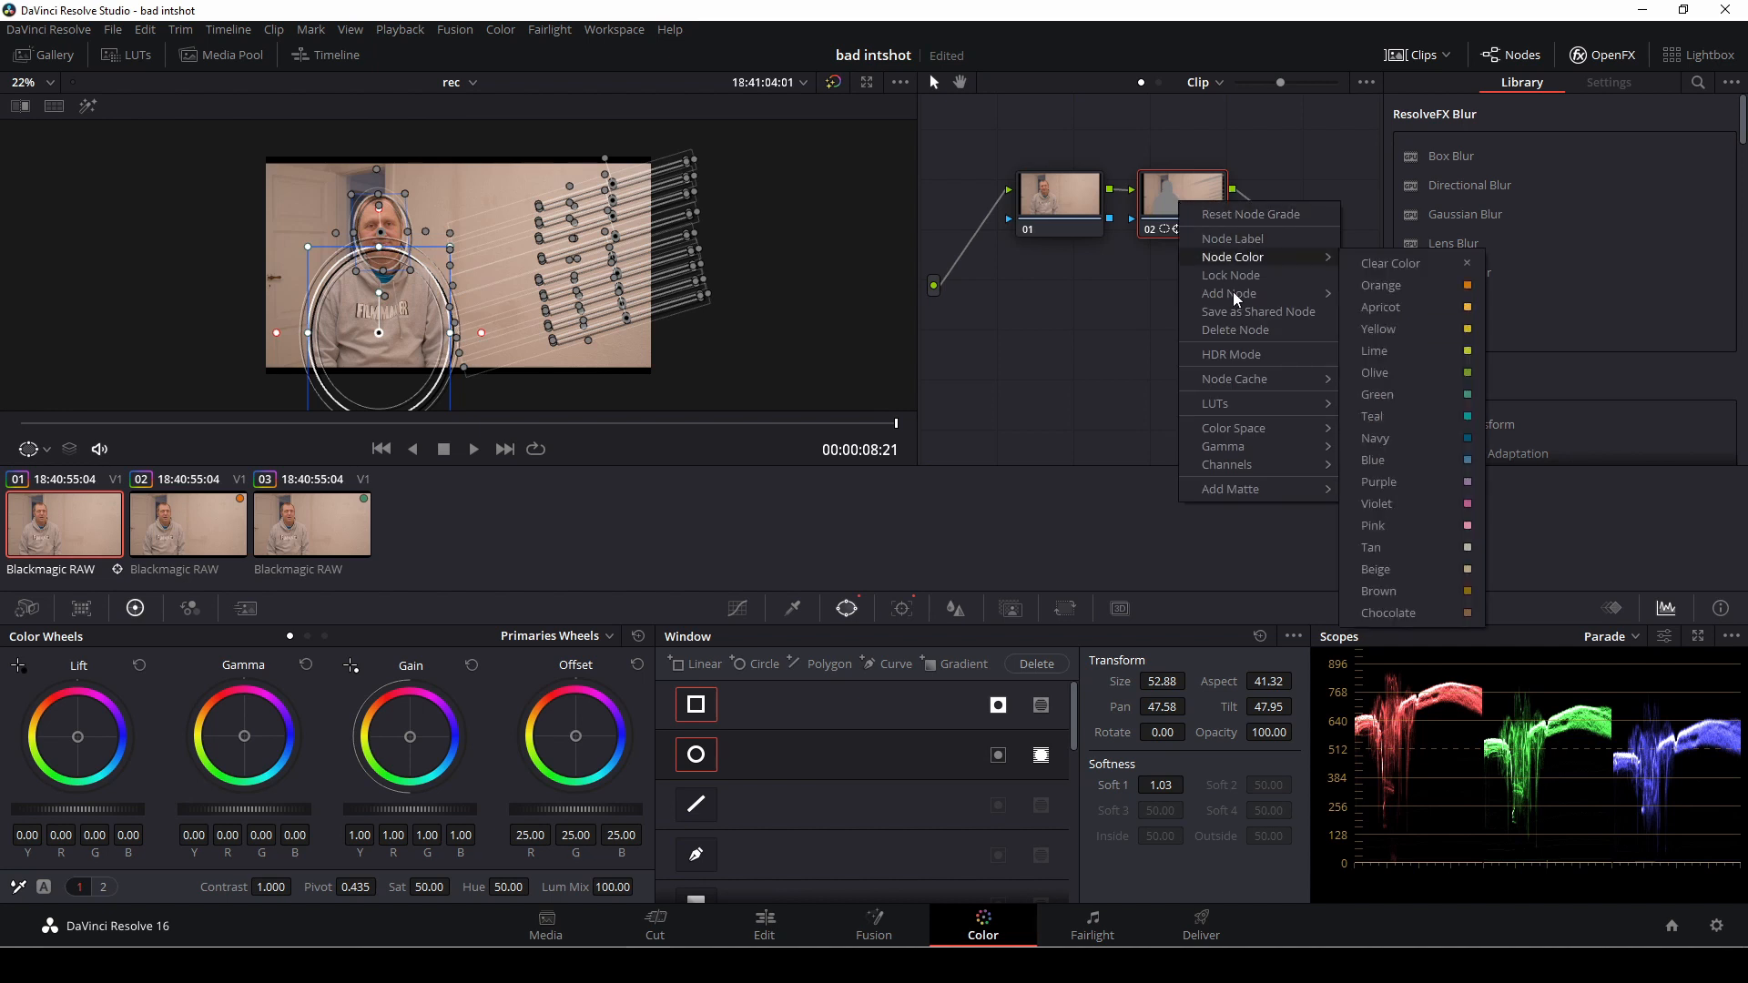
mouse_move(1250, 294)
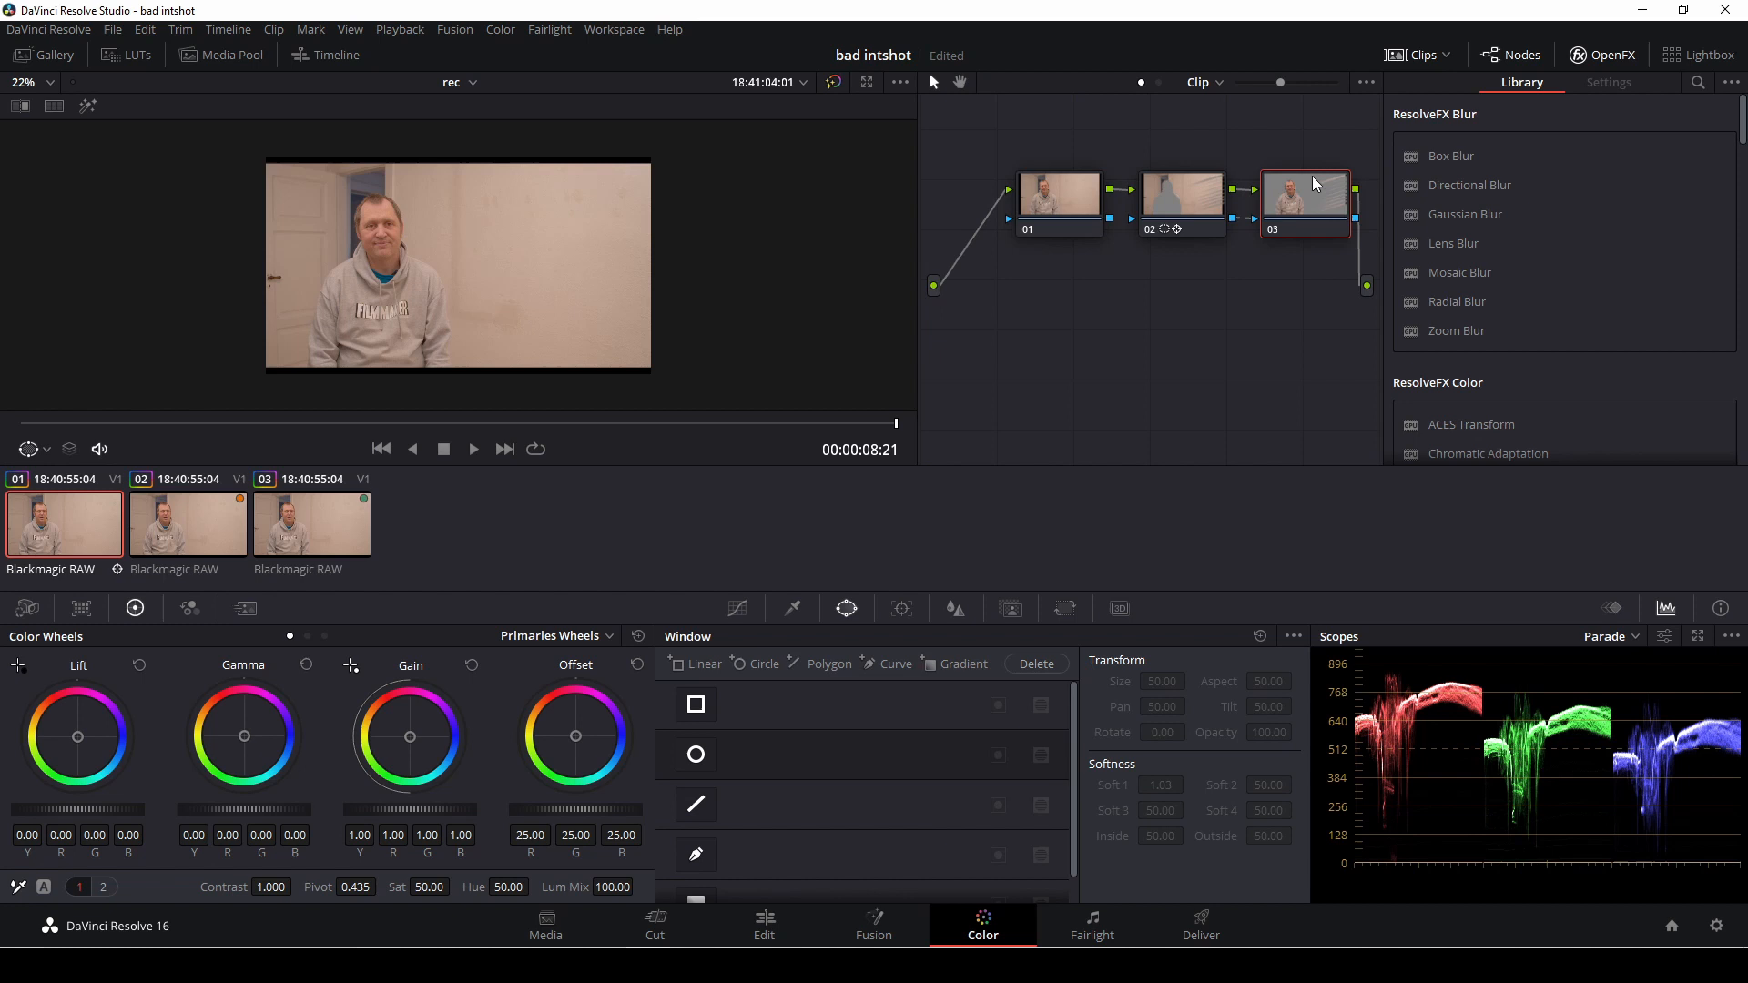
mouse_move(720, 378)
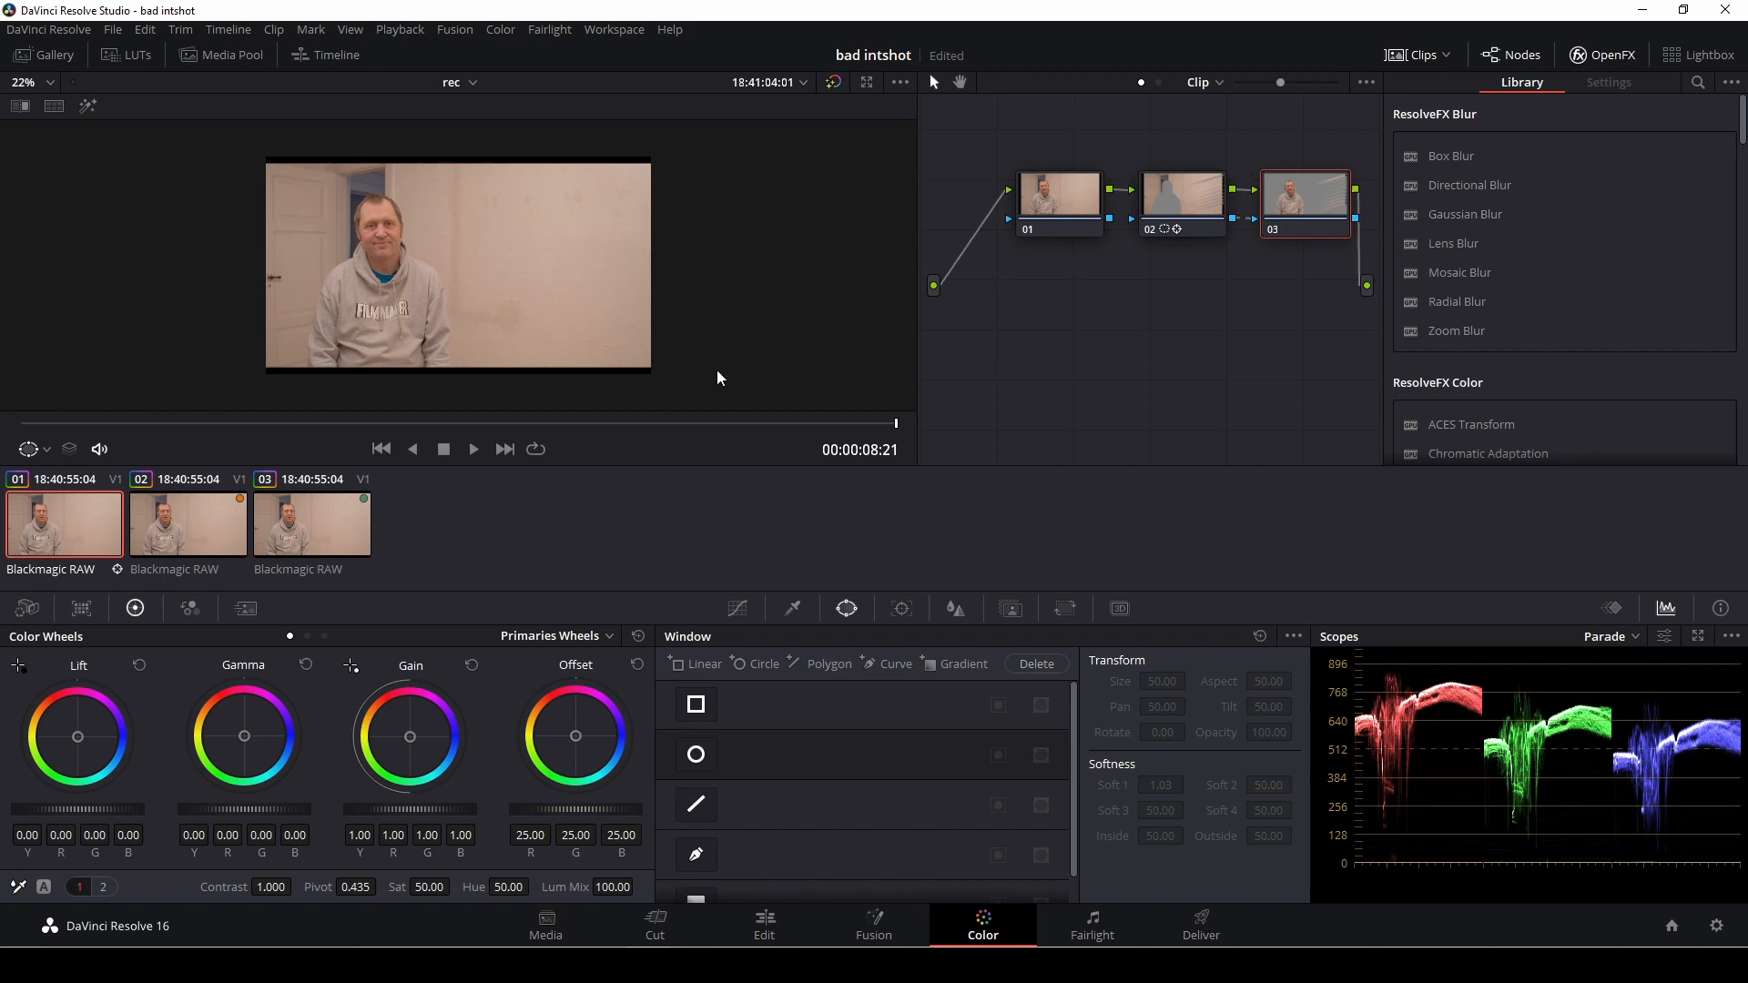
- Select node 02 and nudge the Lift master wheel to -0.05
click(1181, 191)
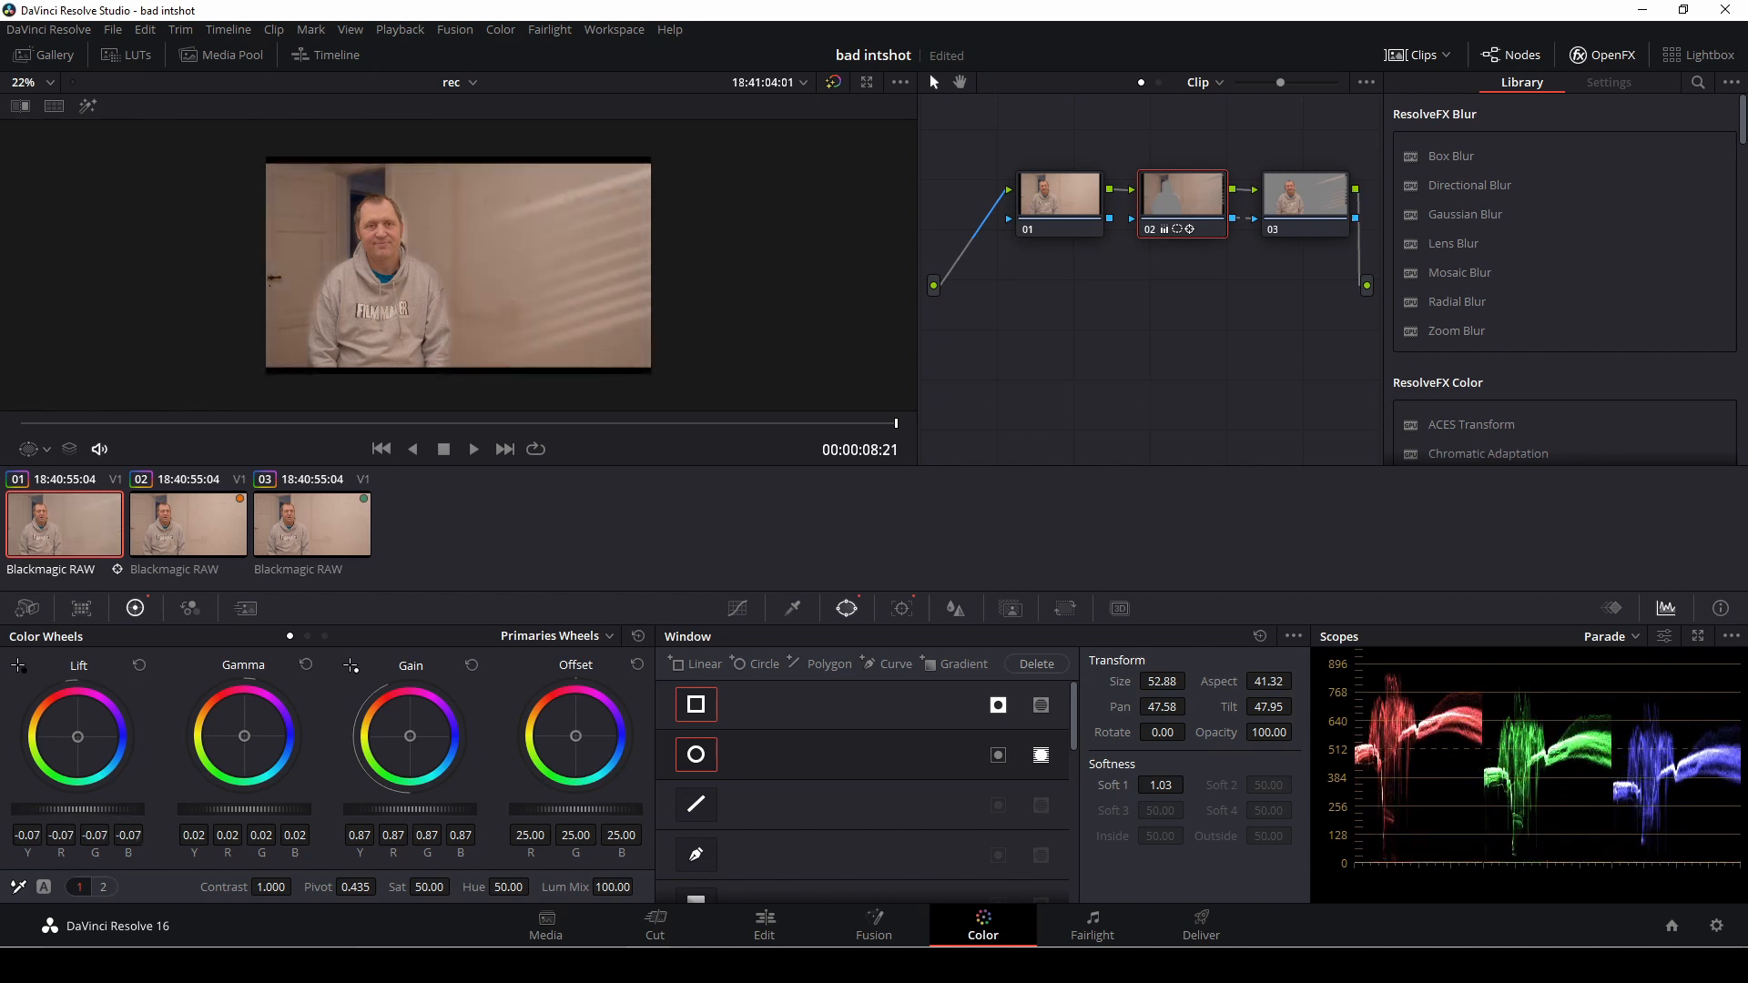
drag(95, 809, 80, 808)
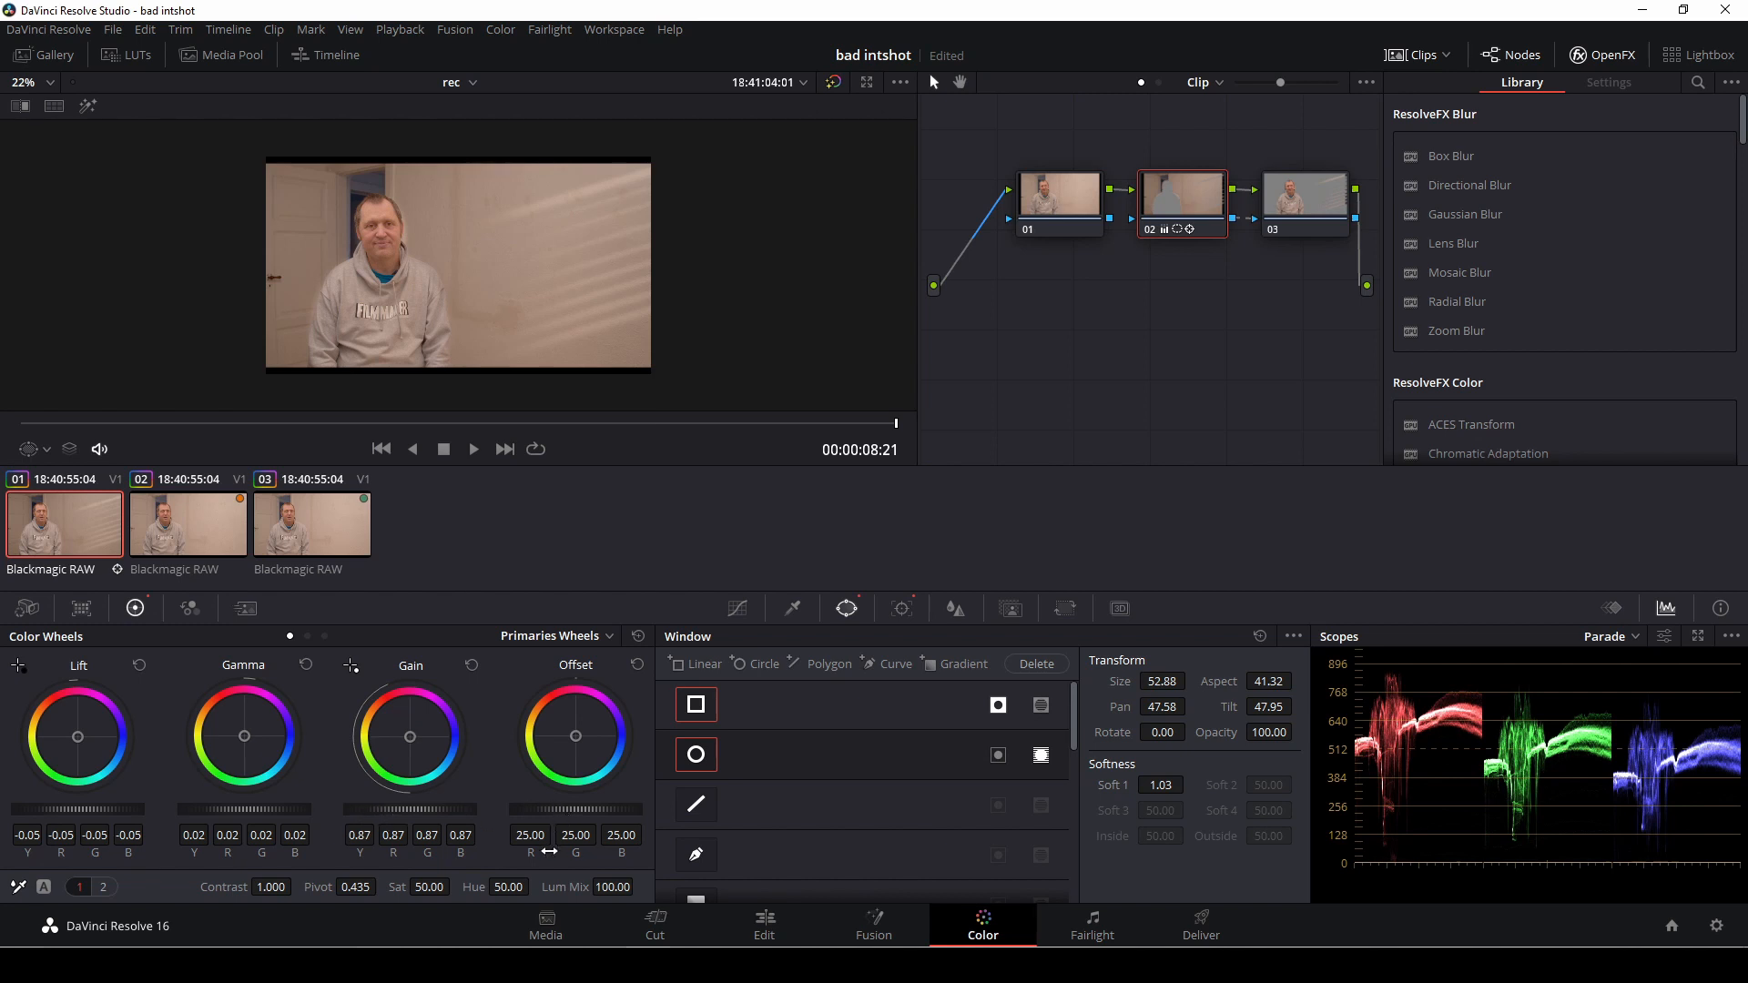
mouse_move(178, 532)
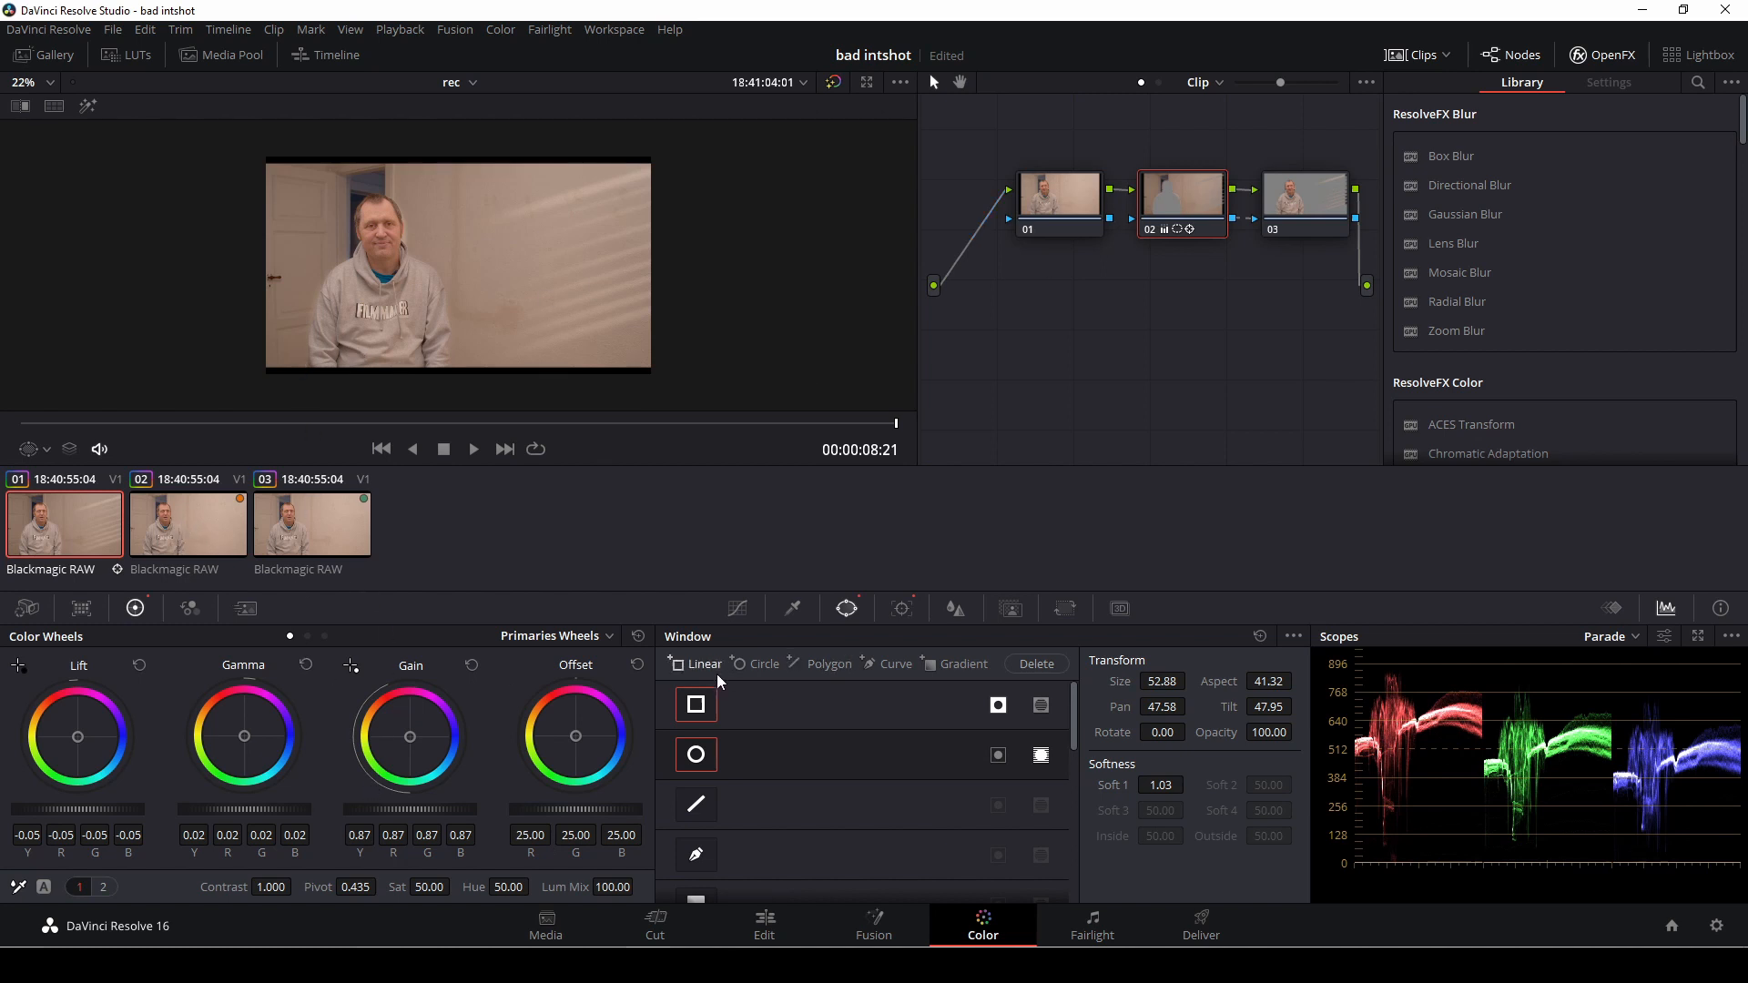
- Toggle the body oval off and on, raise its Soft 1 to 2.22, and hide overlays
click(696, 704)
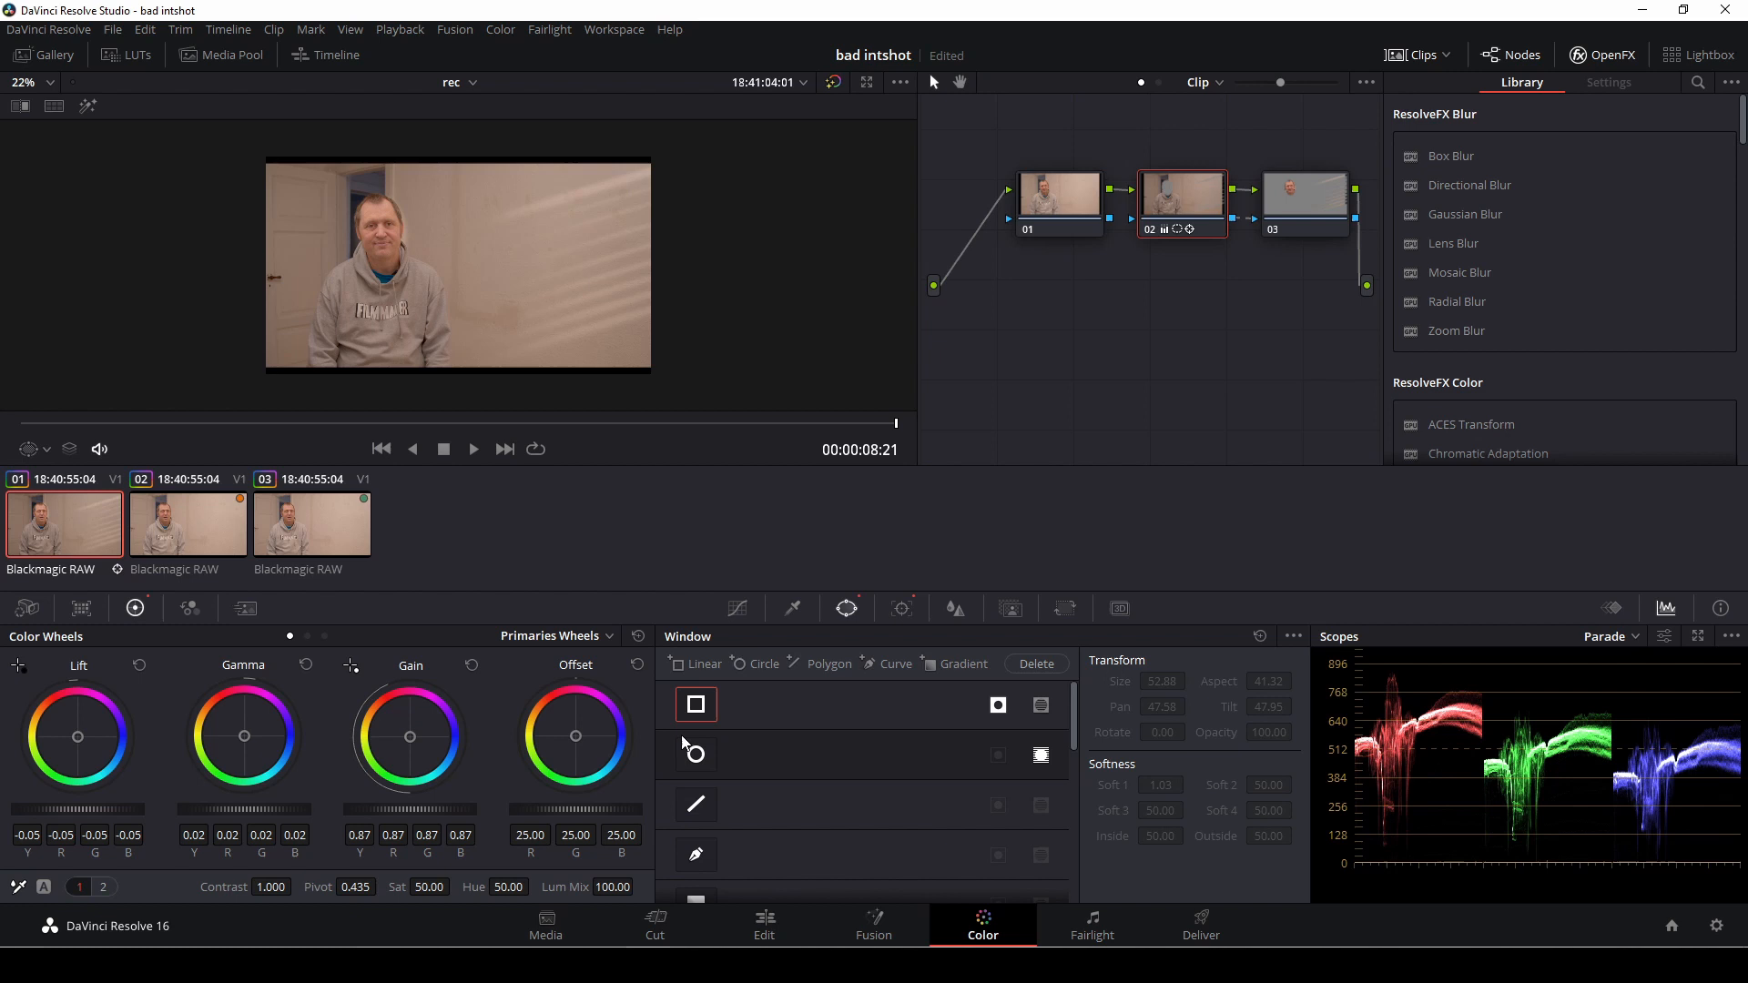
click(696, 754)
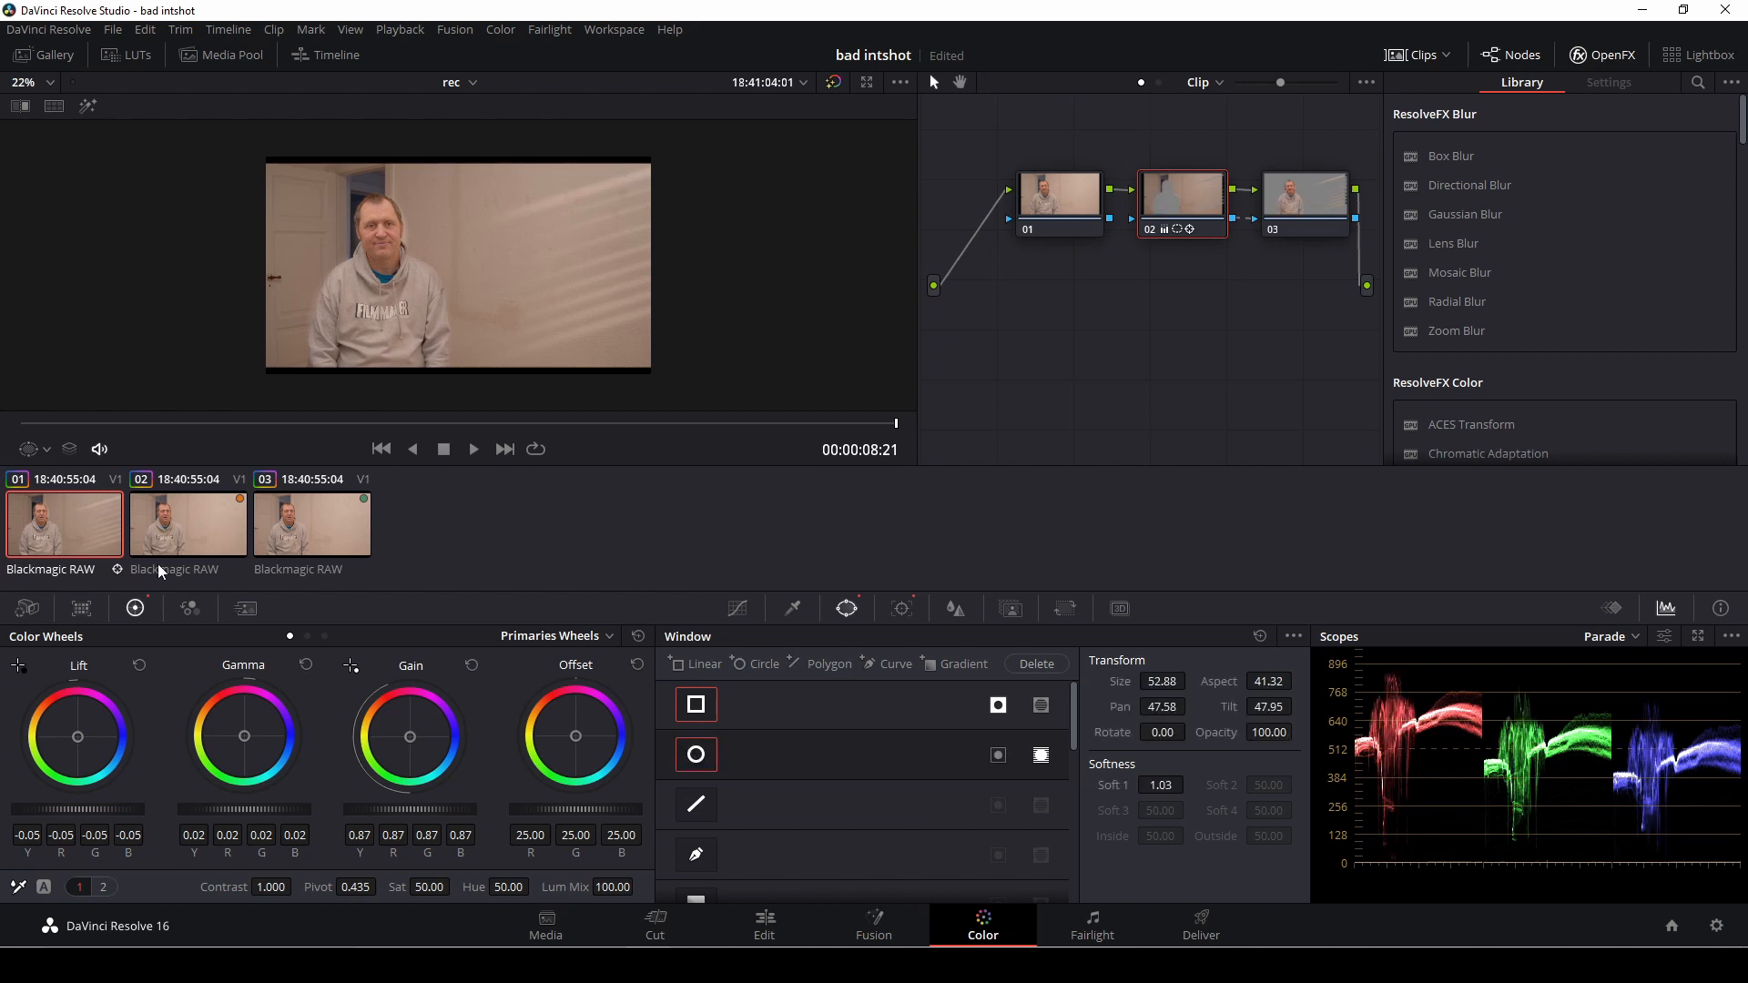
mouse_move(934, 767)
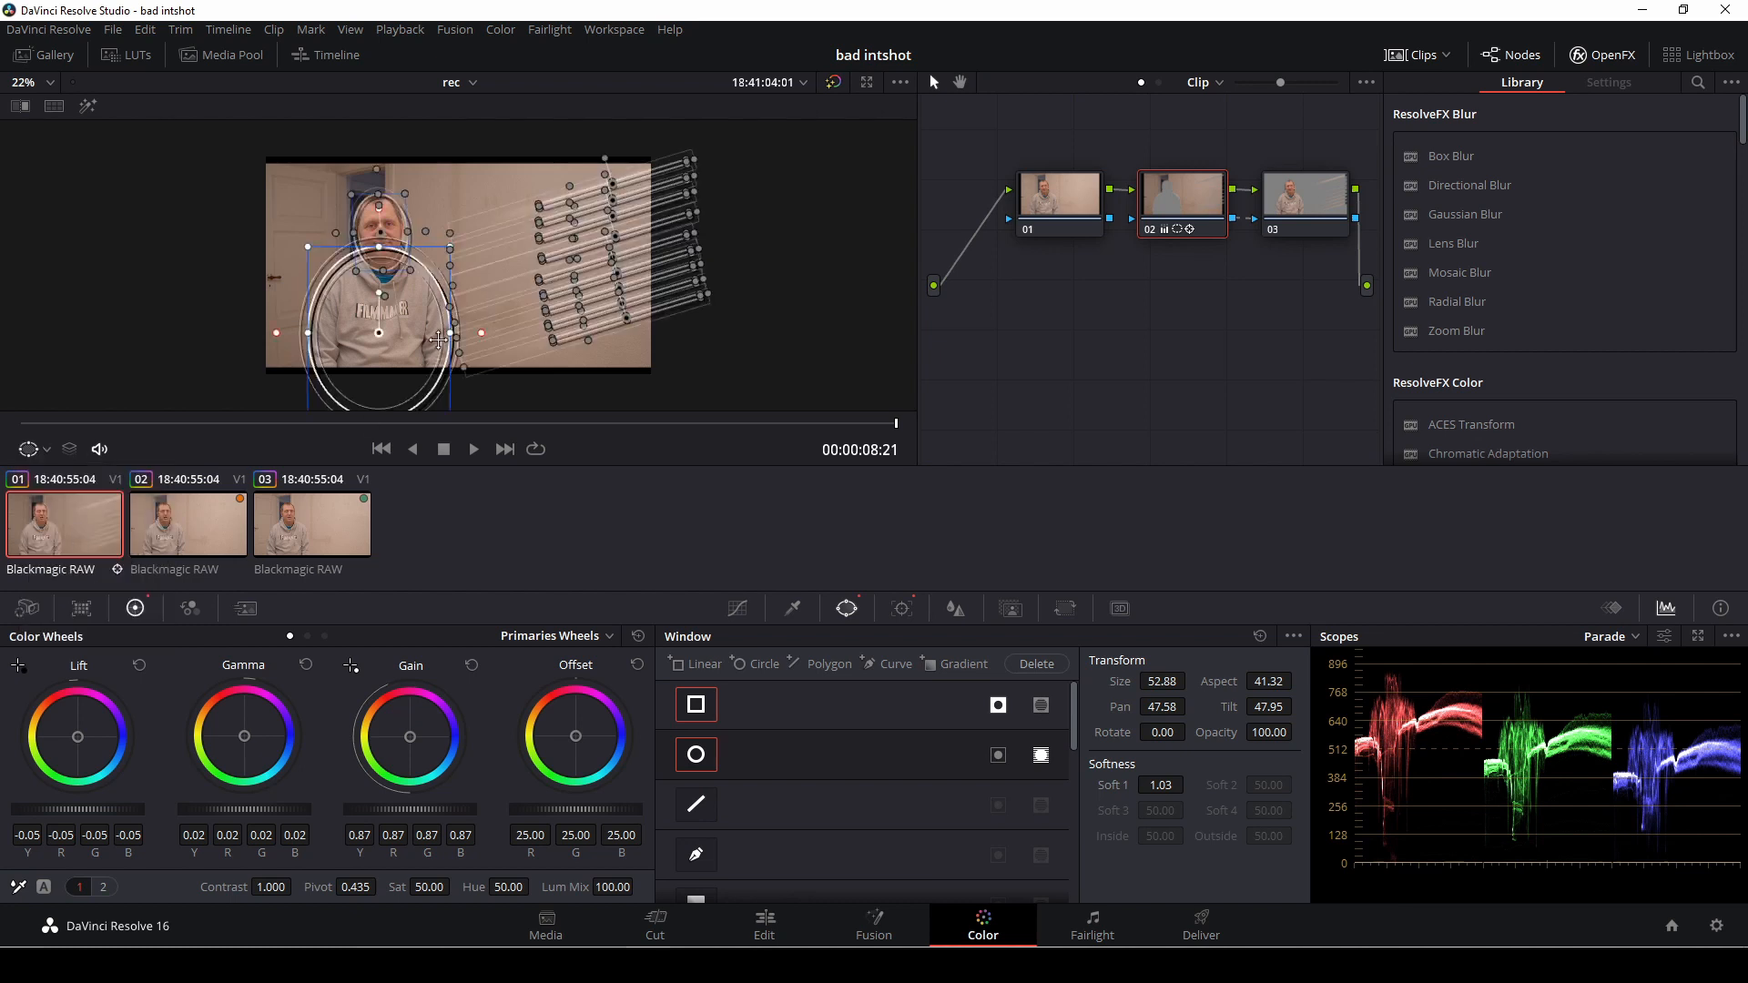
mouse_move(393, 353)
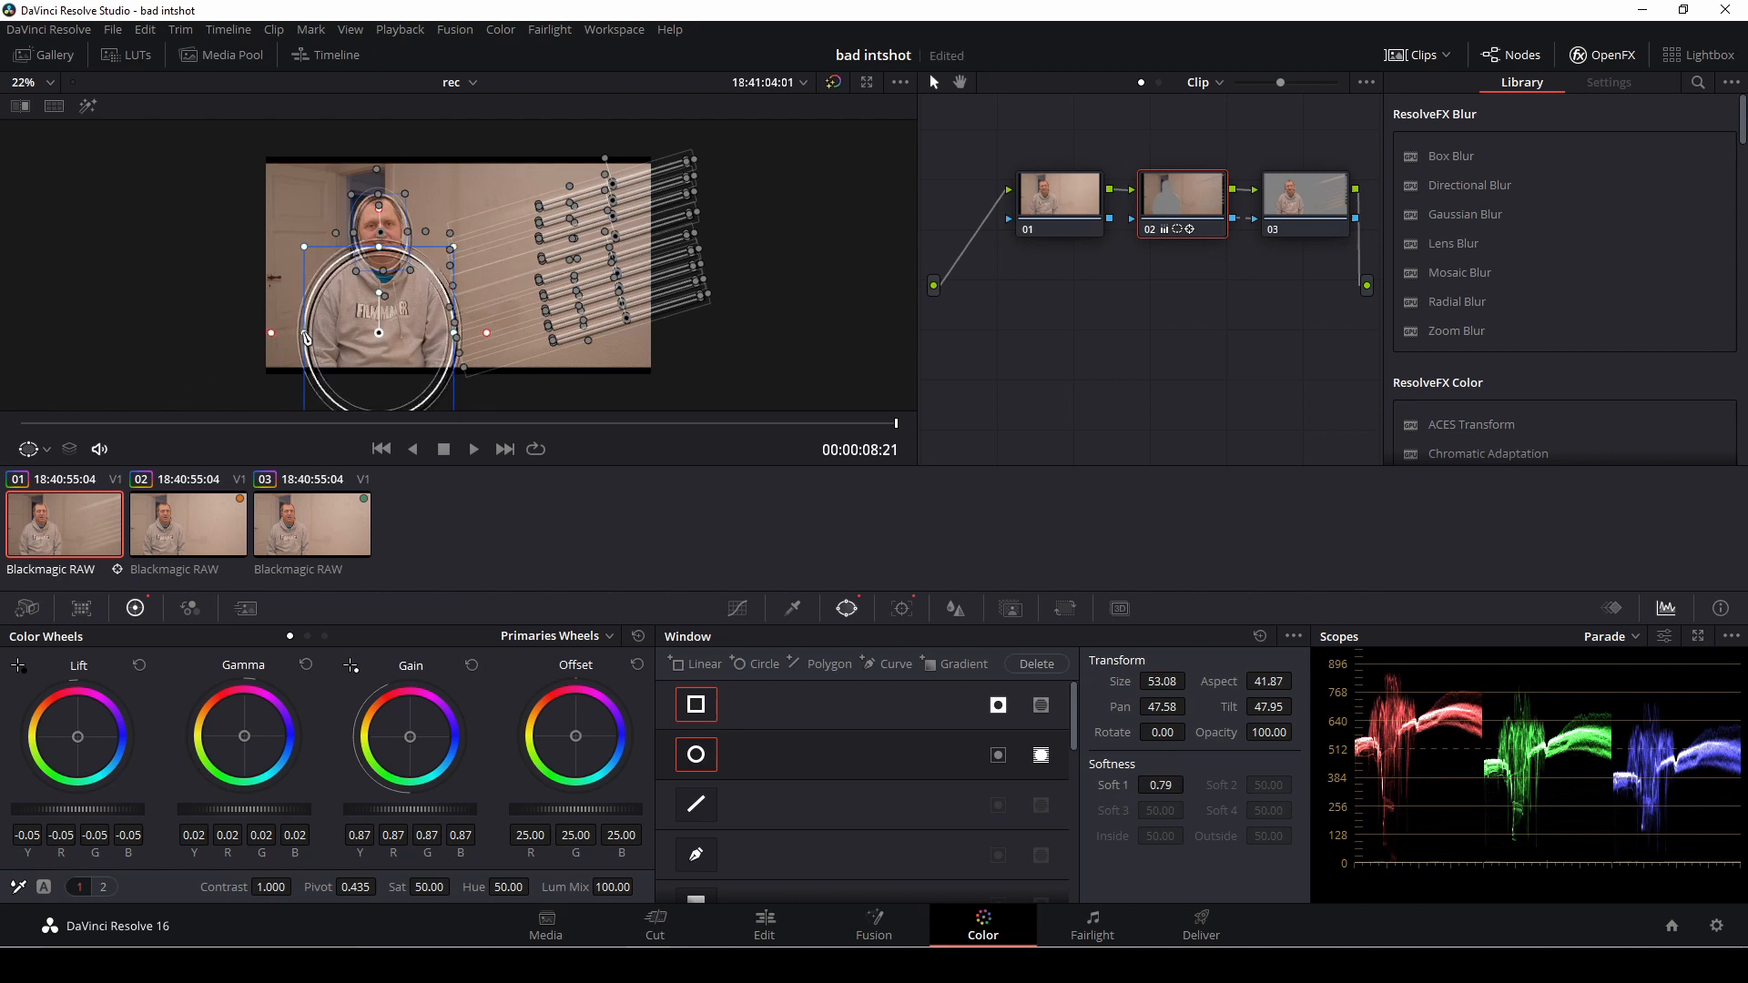
drag(272, 332, 284, 338)
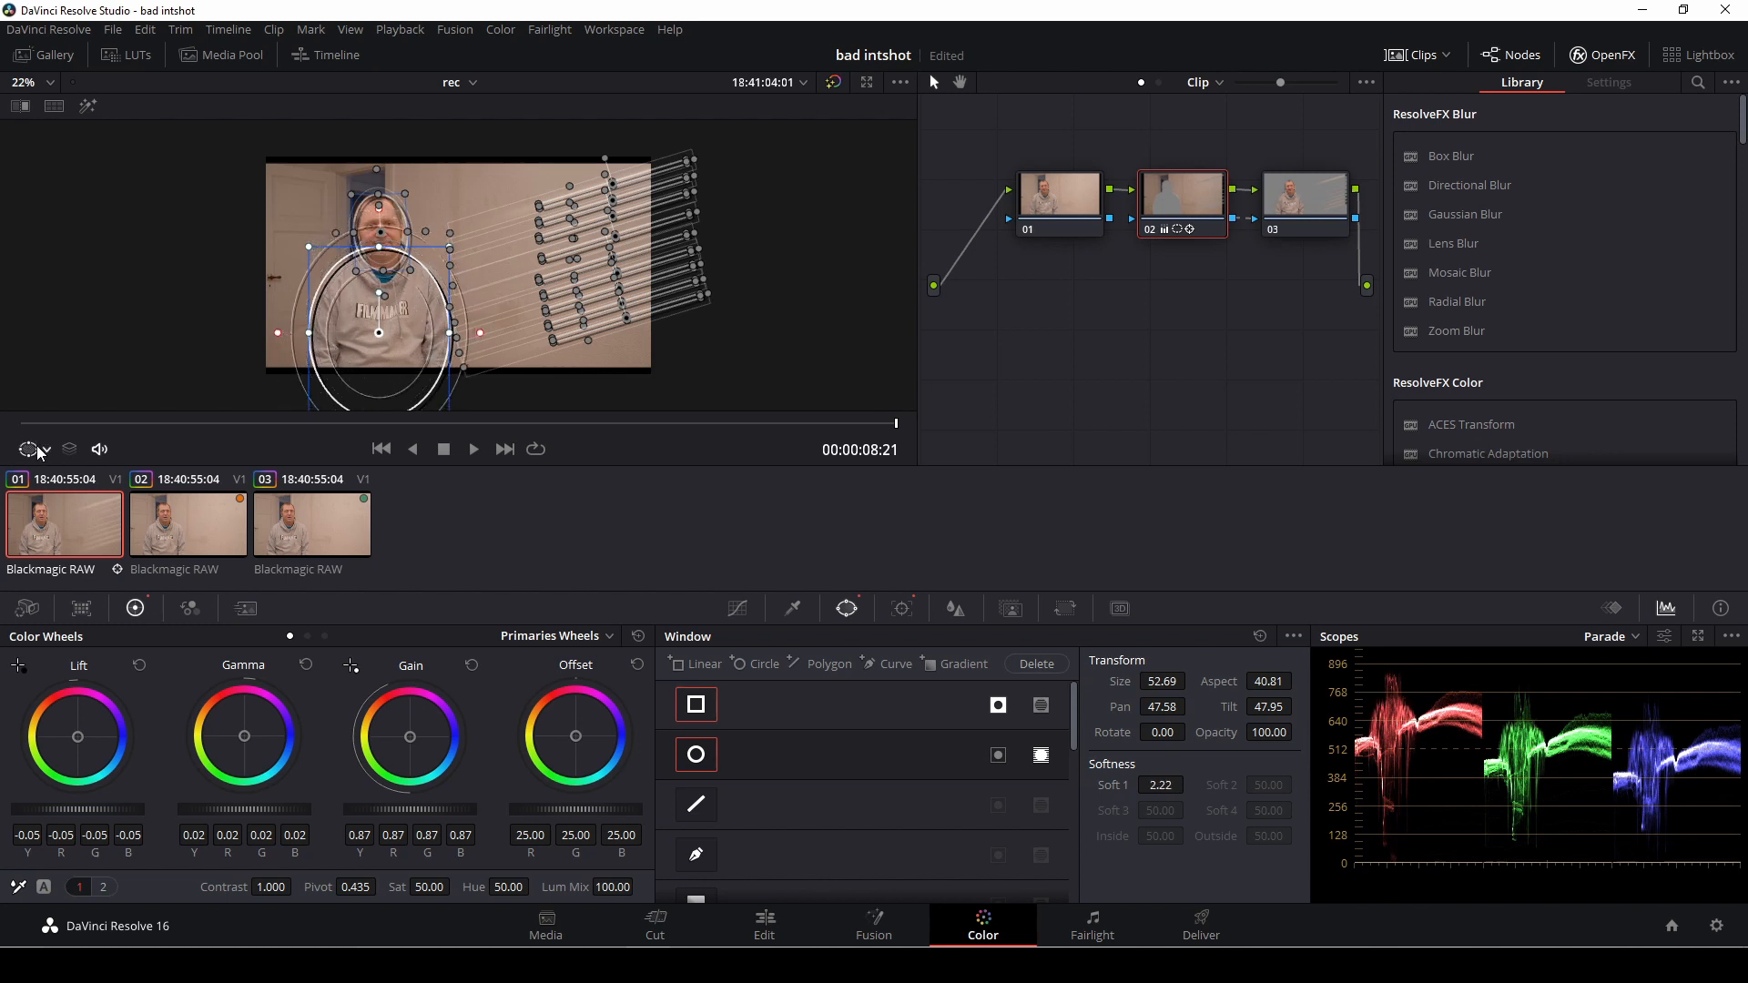
click(30, 449)
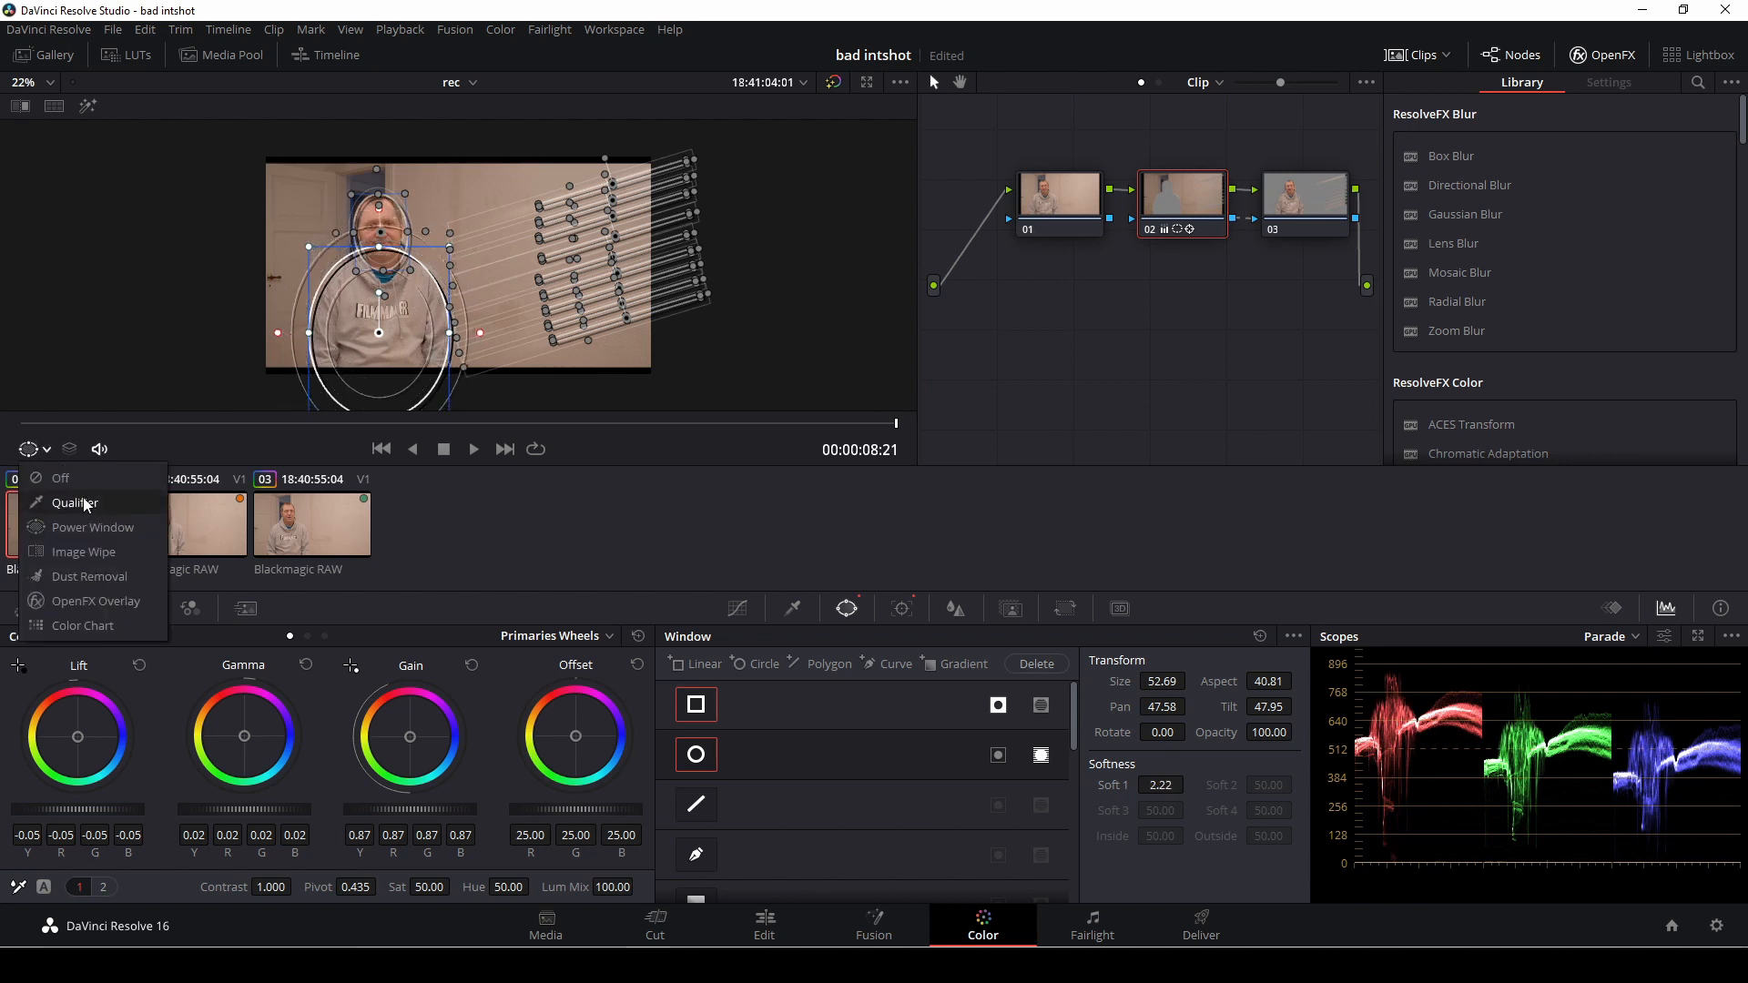
click(60, 478)
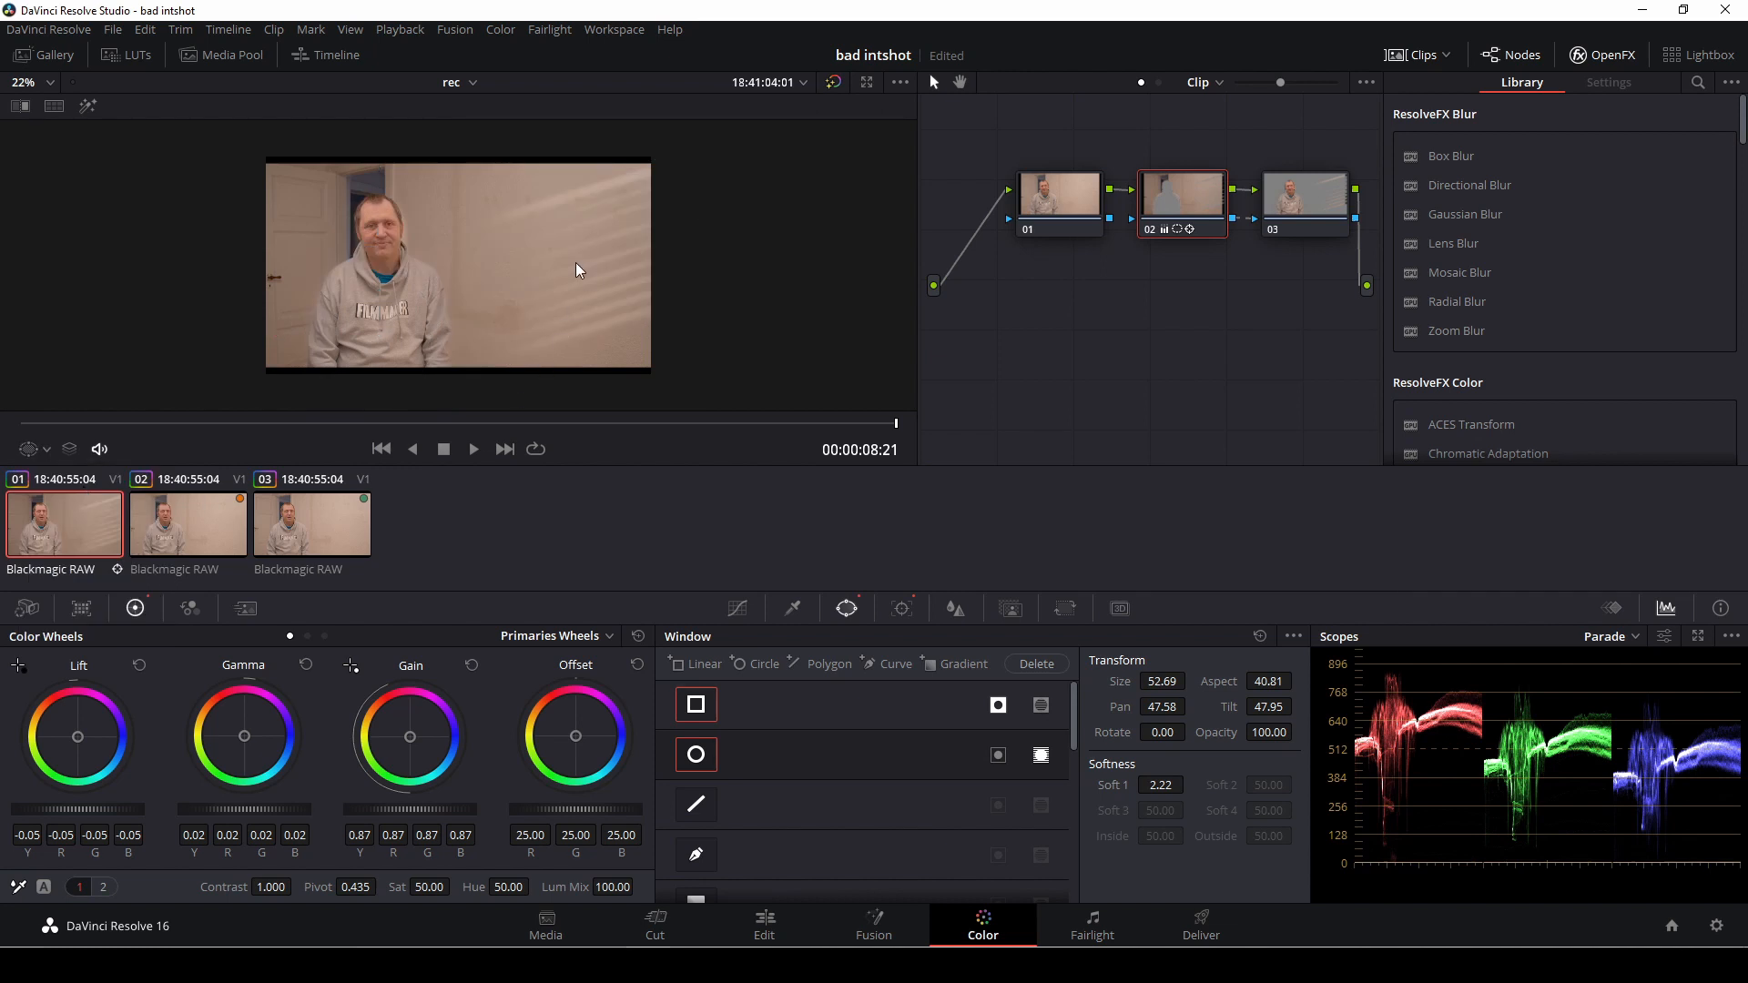
mouse_move(509, 425)
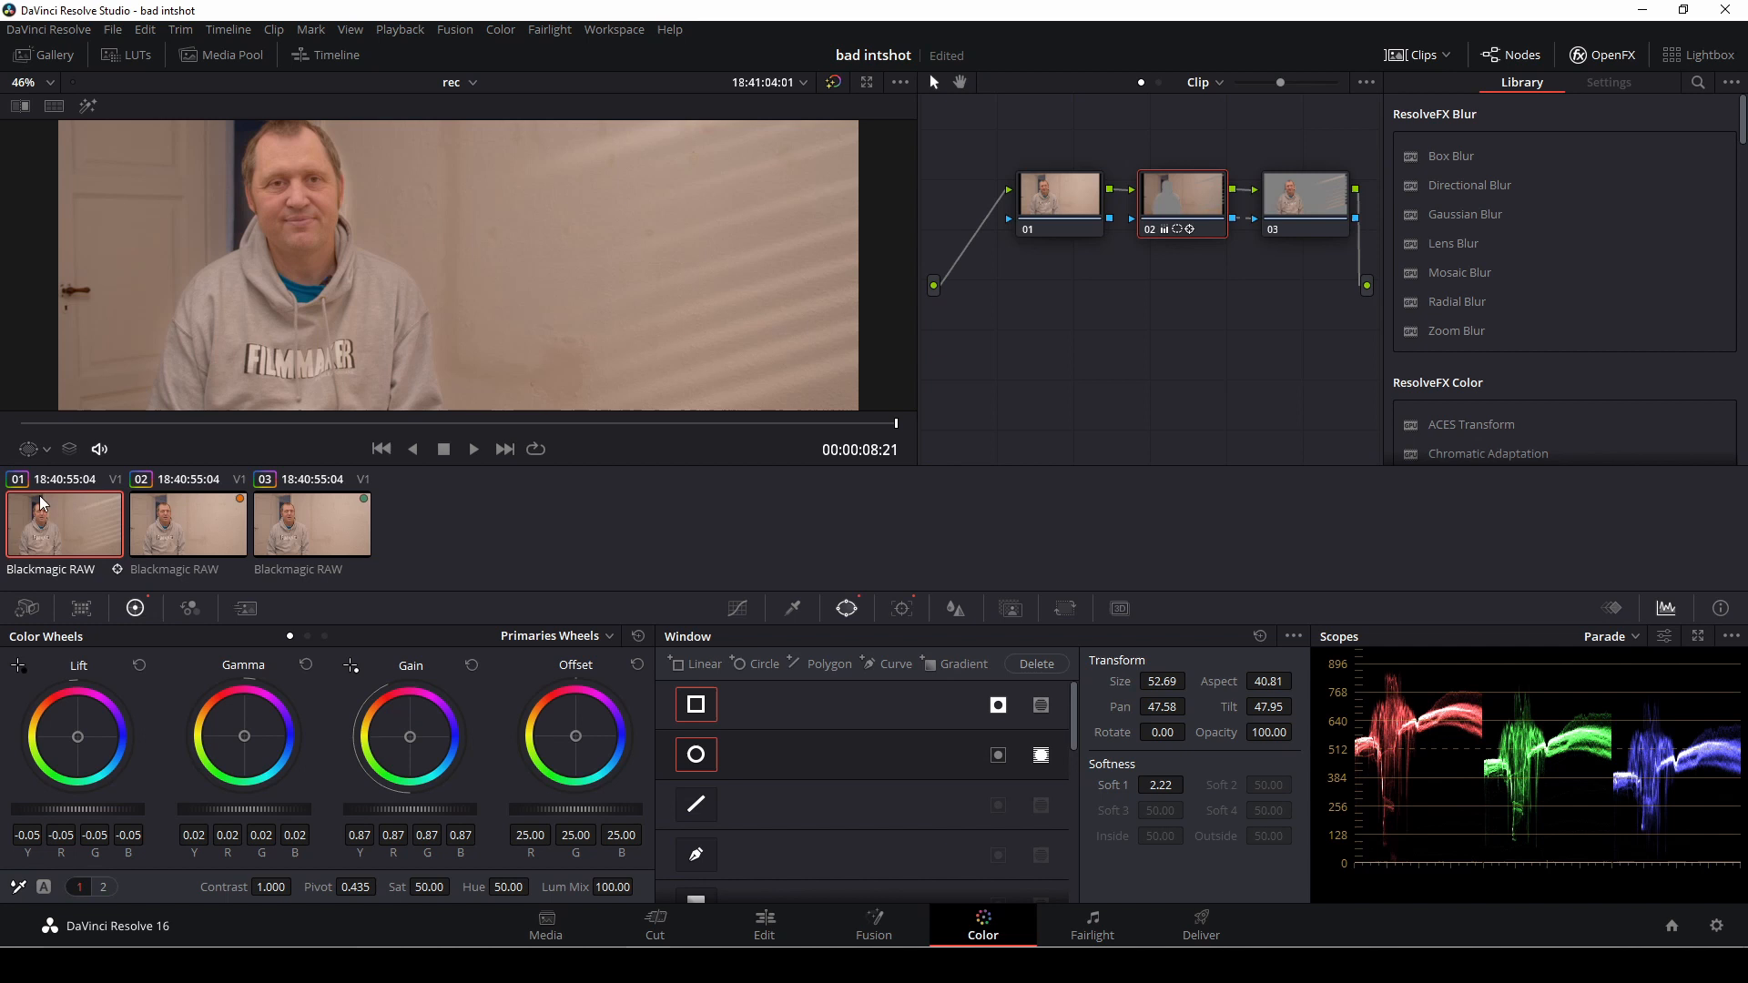
- Select the head circle window and enlarge its size to about 31.4
click(28, 449)
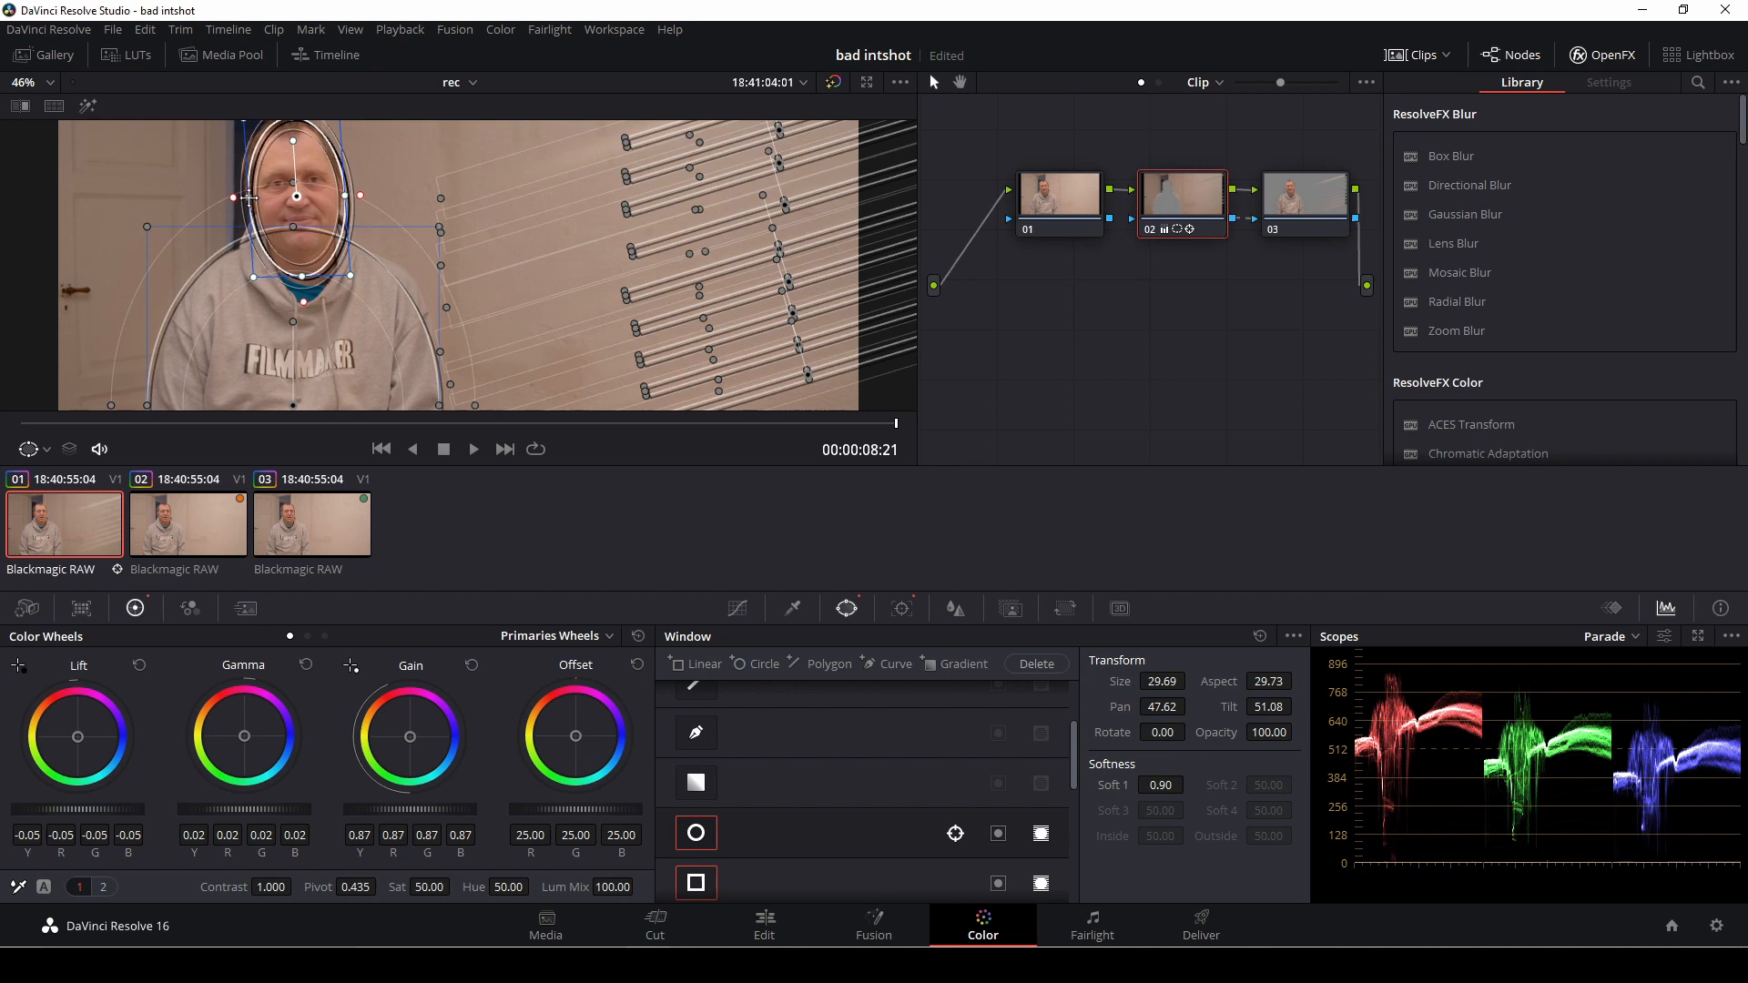
click(29, 449)
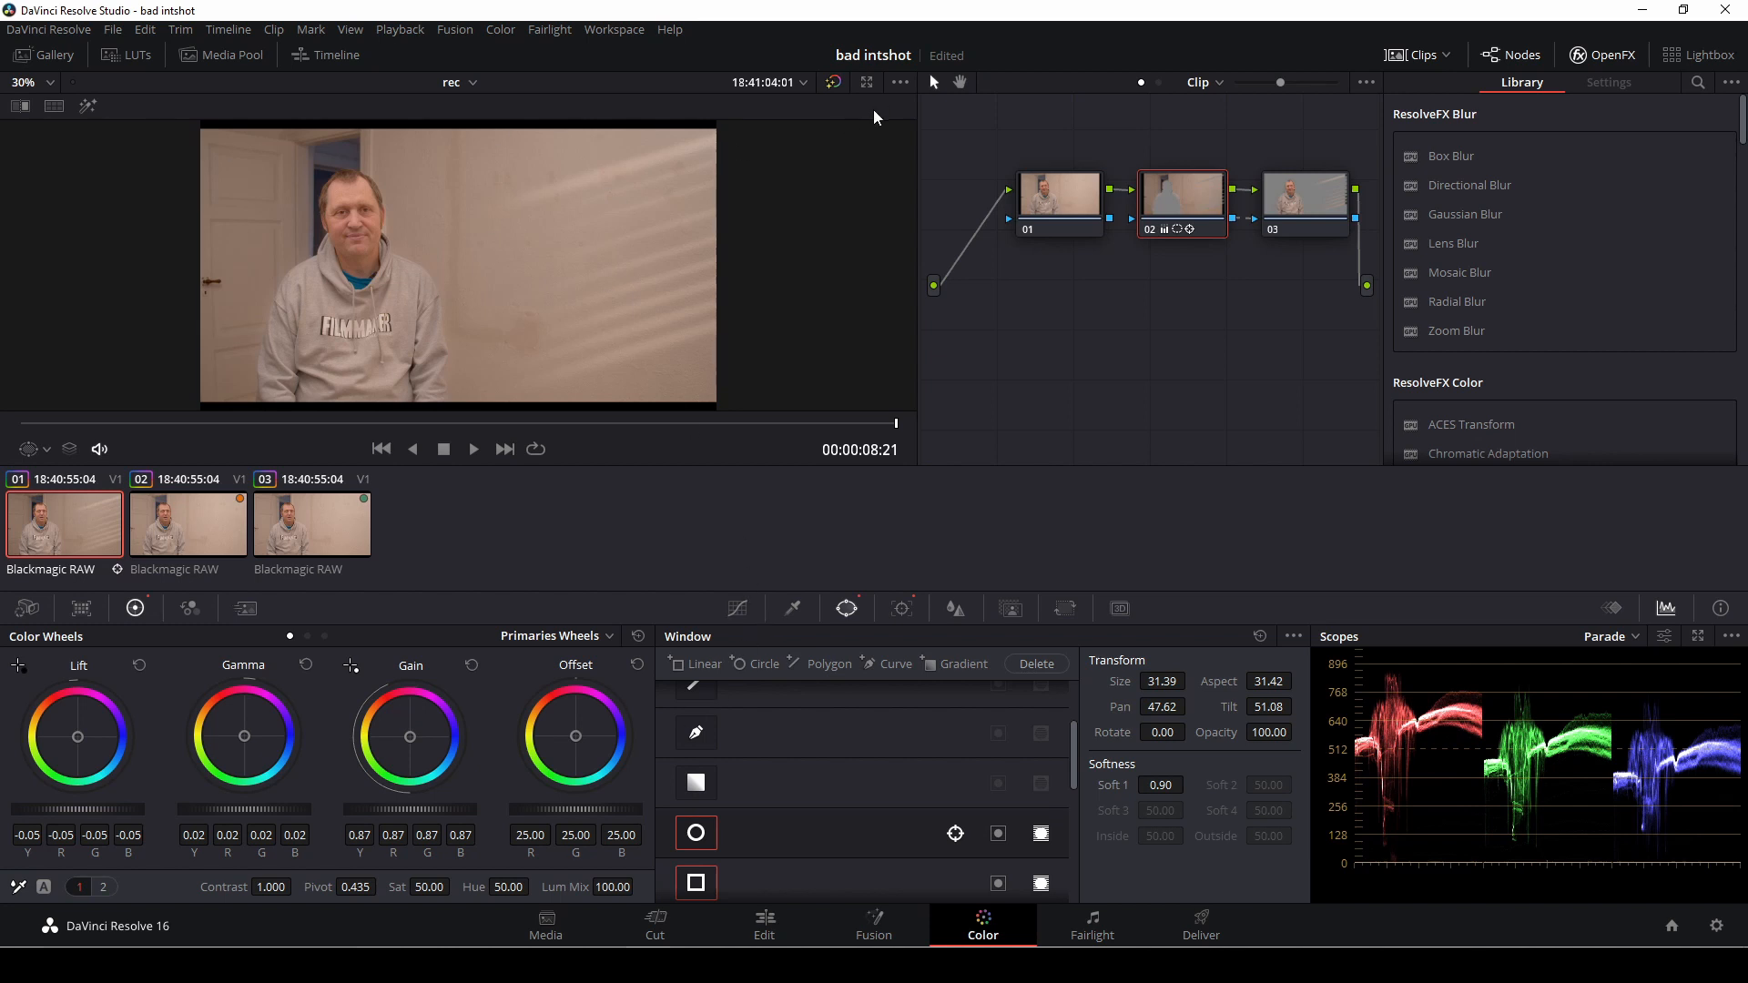
mouse_move(734, 535)
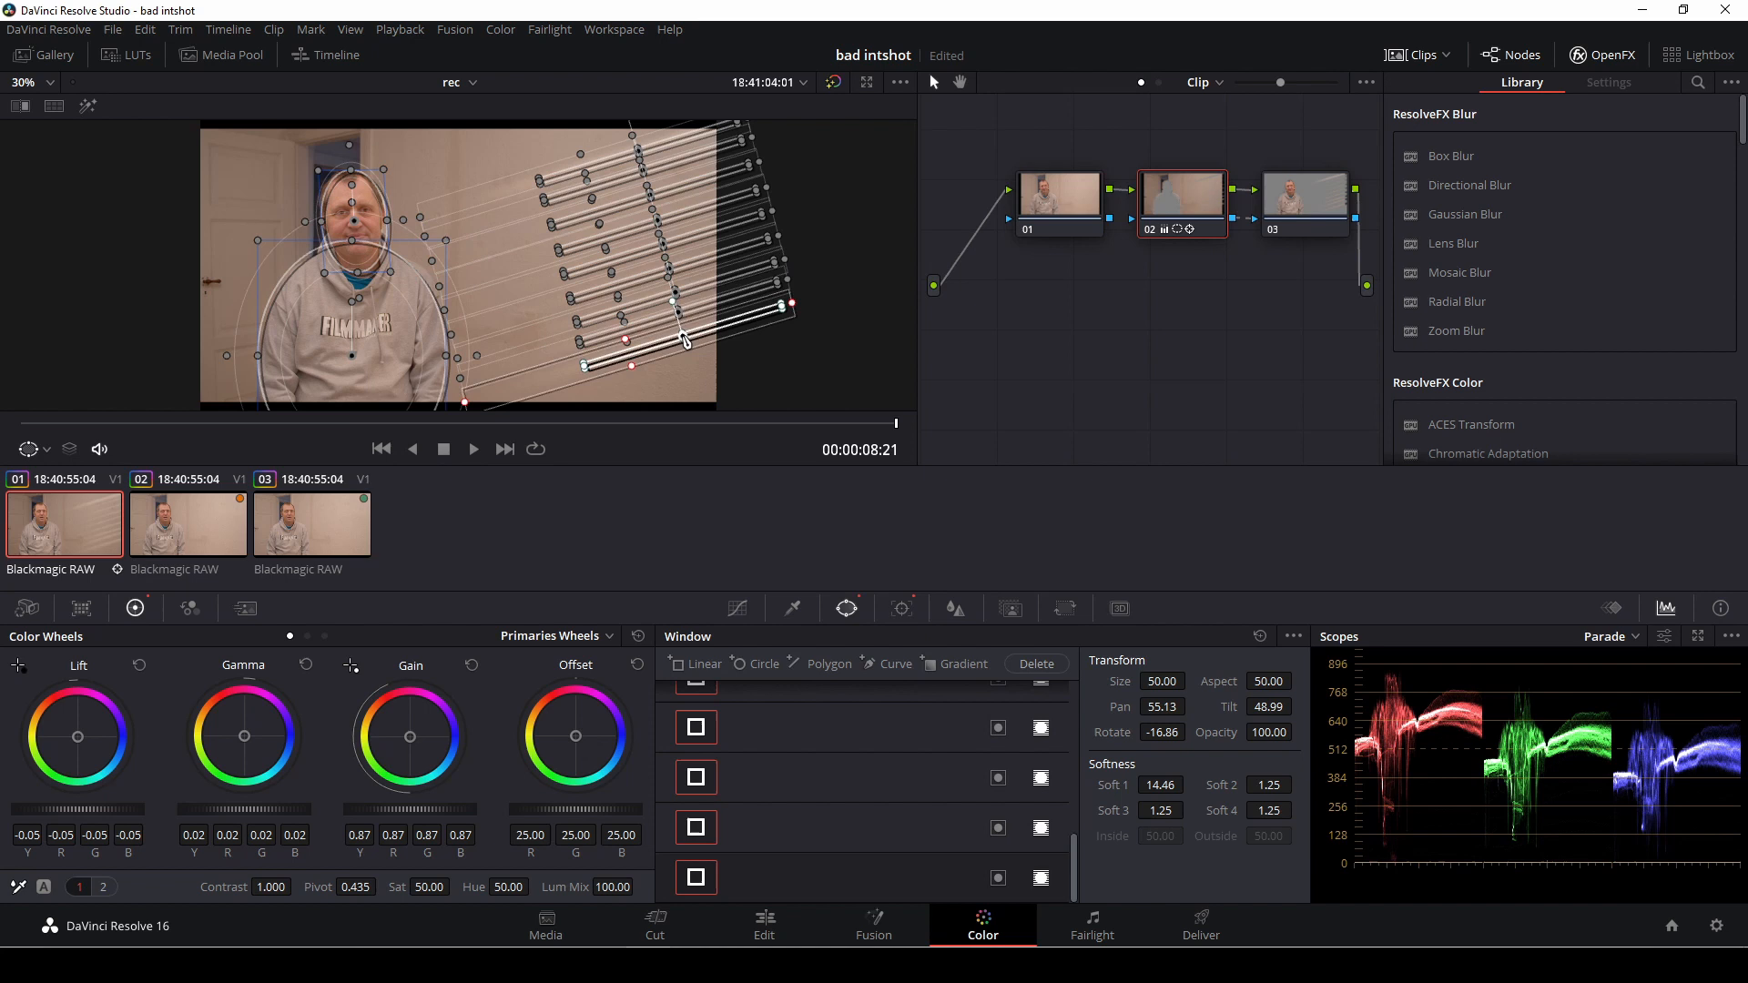
- Set the viewer overlay to Off and reveal the temperature and tint controls
click(47, 449)
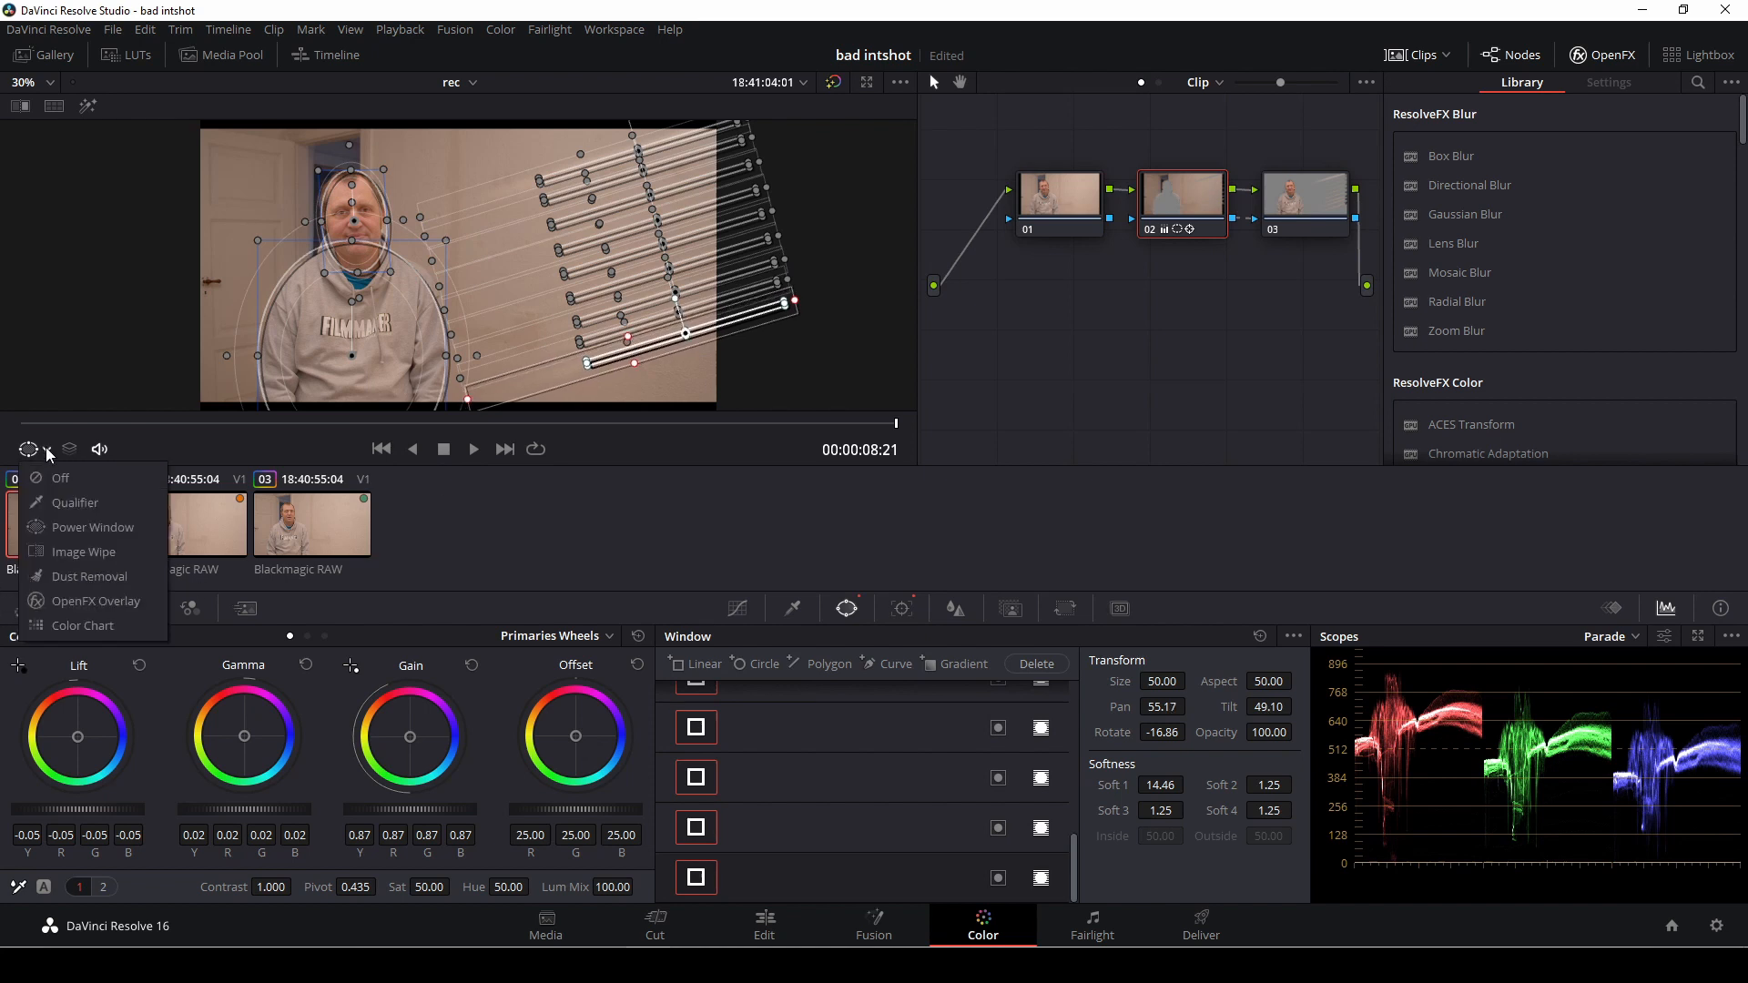
click(60, 478)
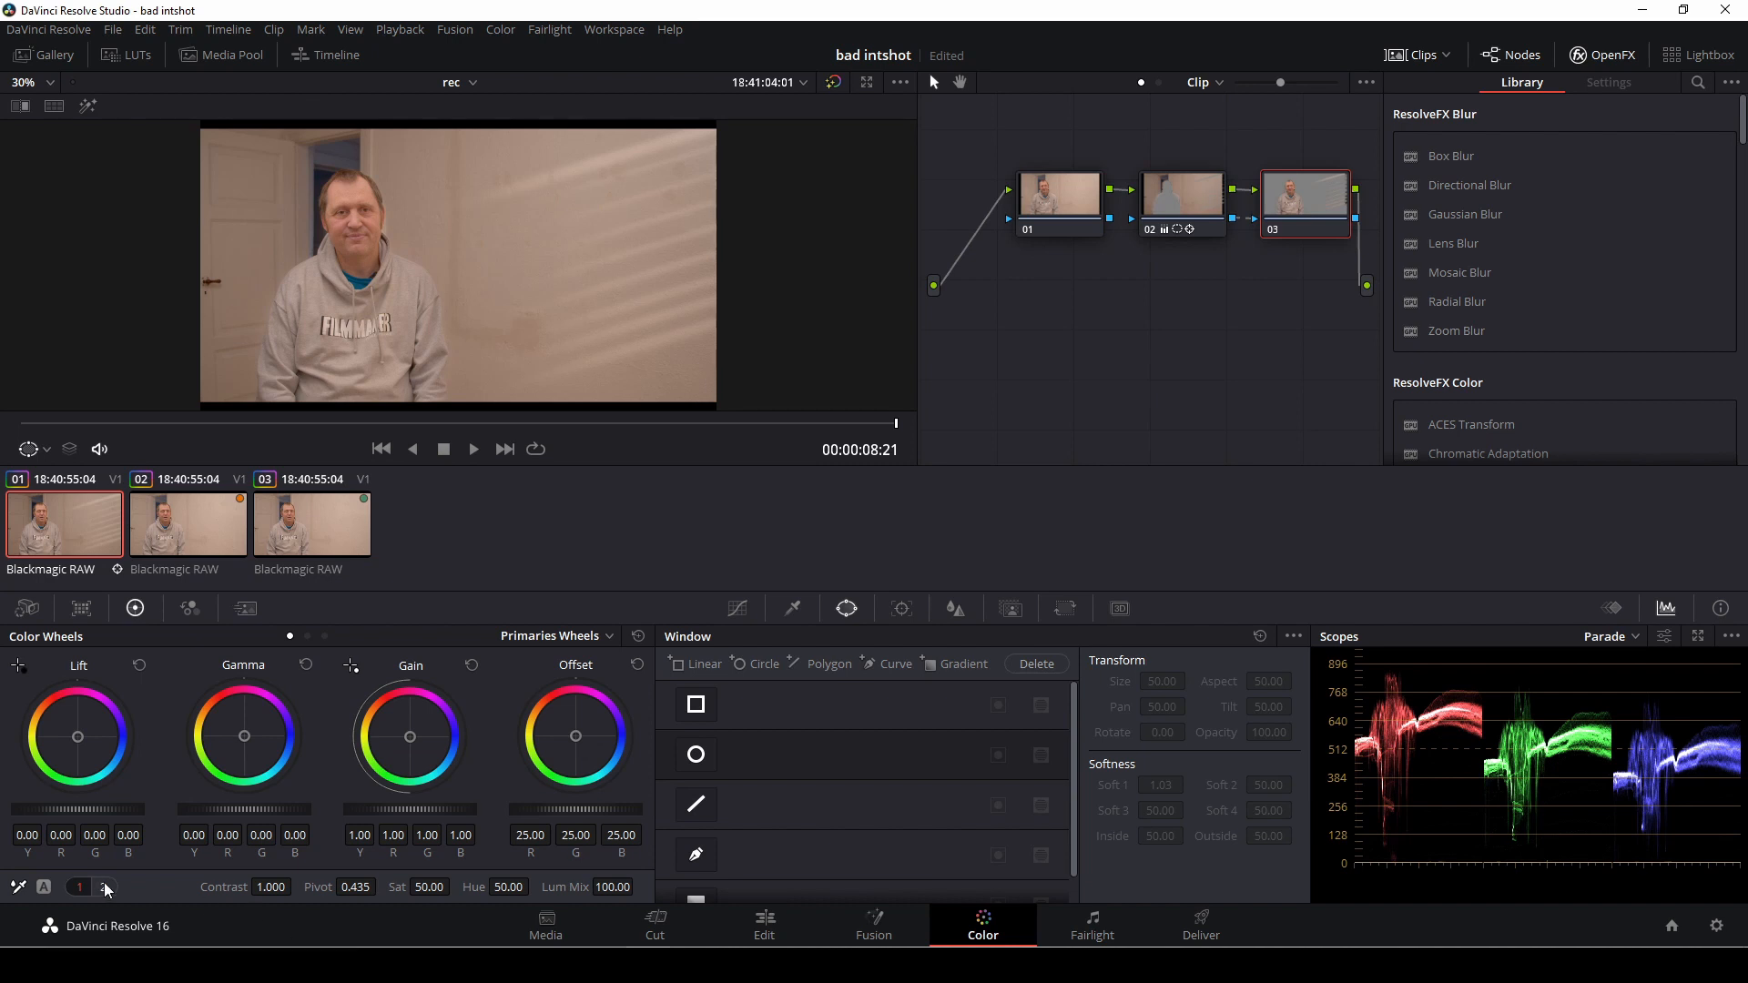
click(102, 887)
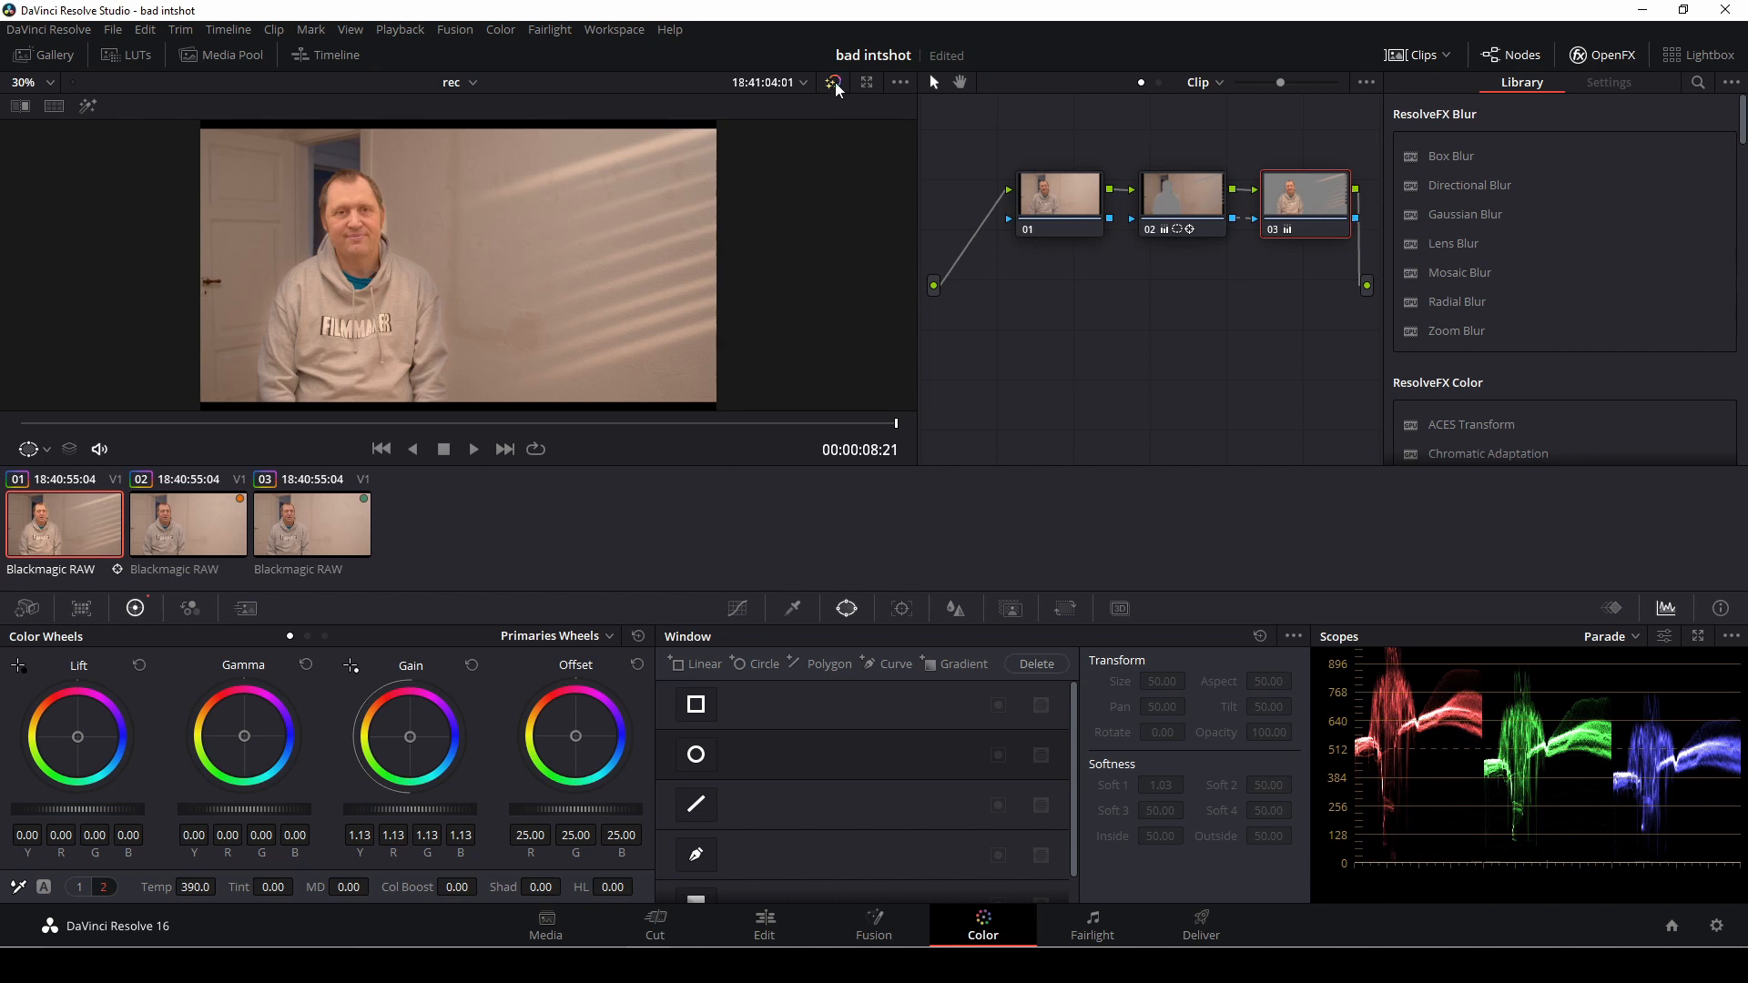
- Bypass all grading to compare before and after, then turn the grade back on
click(833, 82)
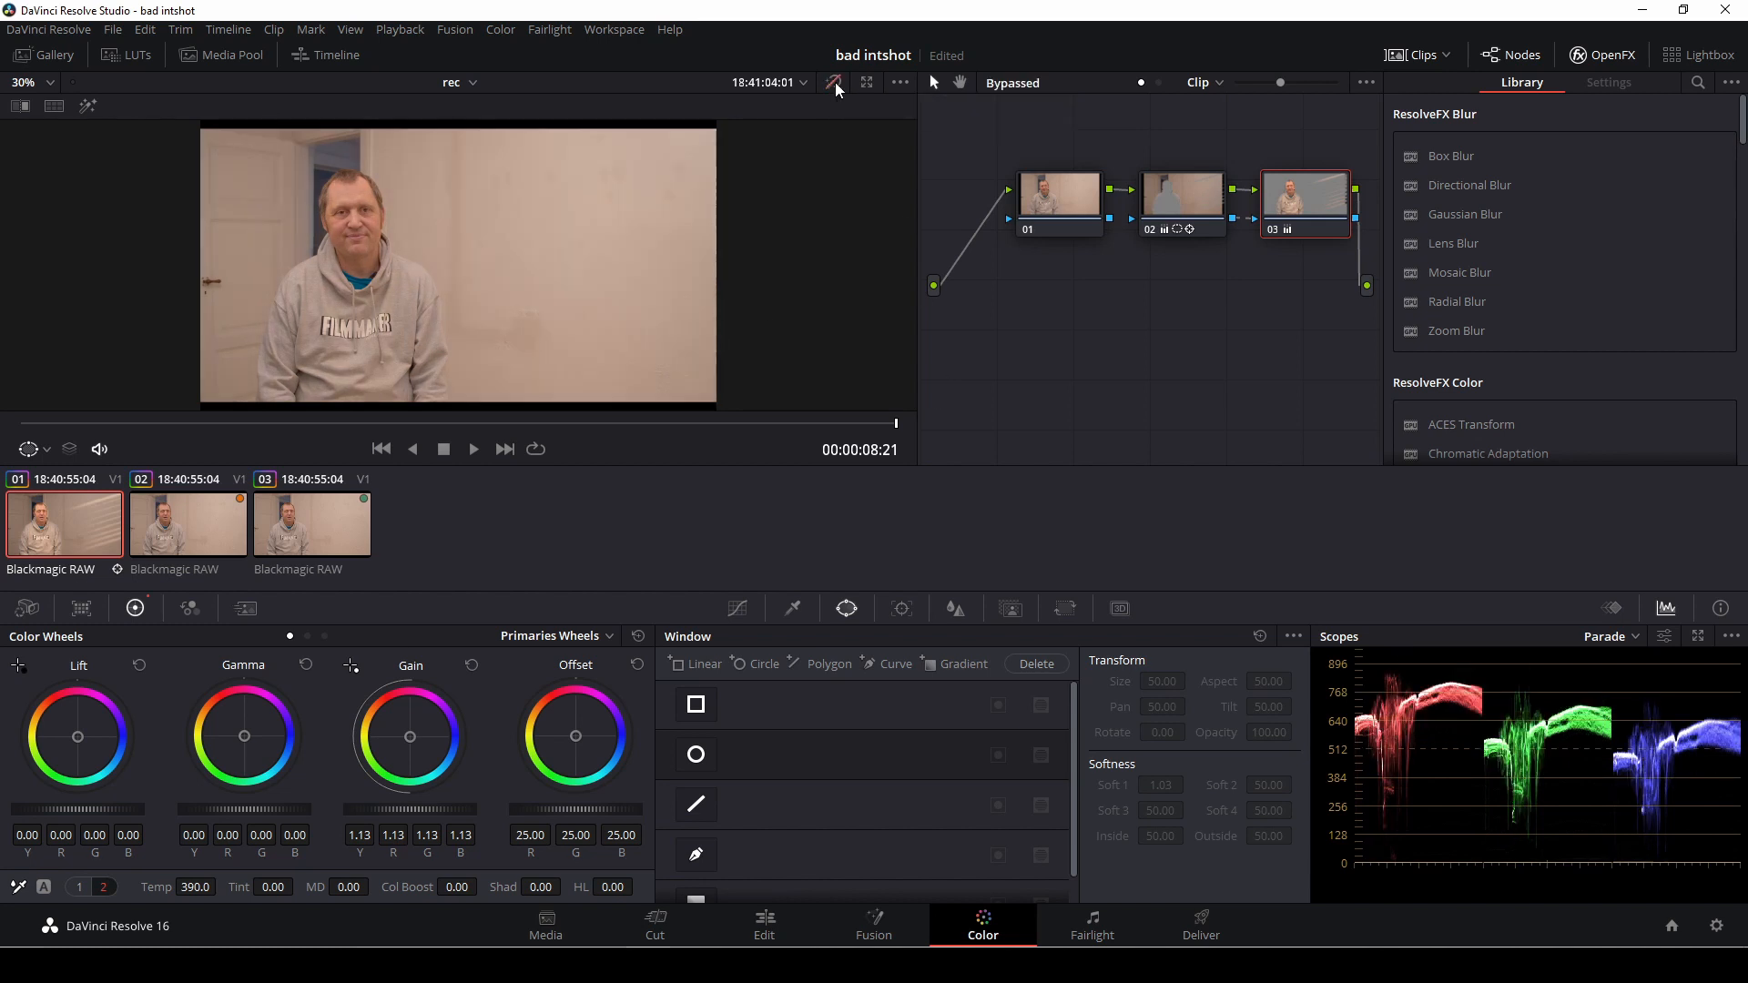
click(764, 923)
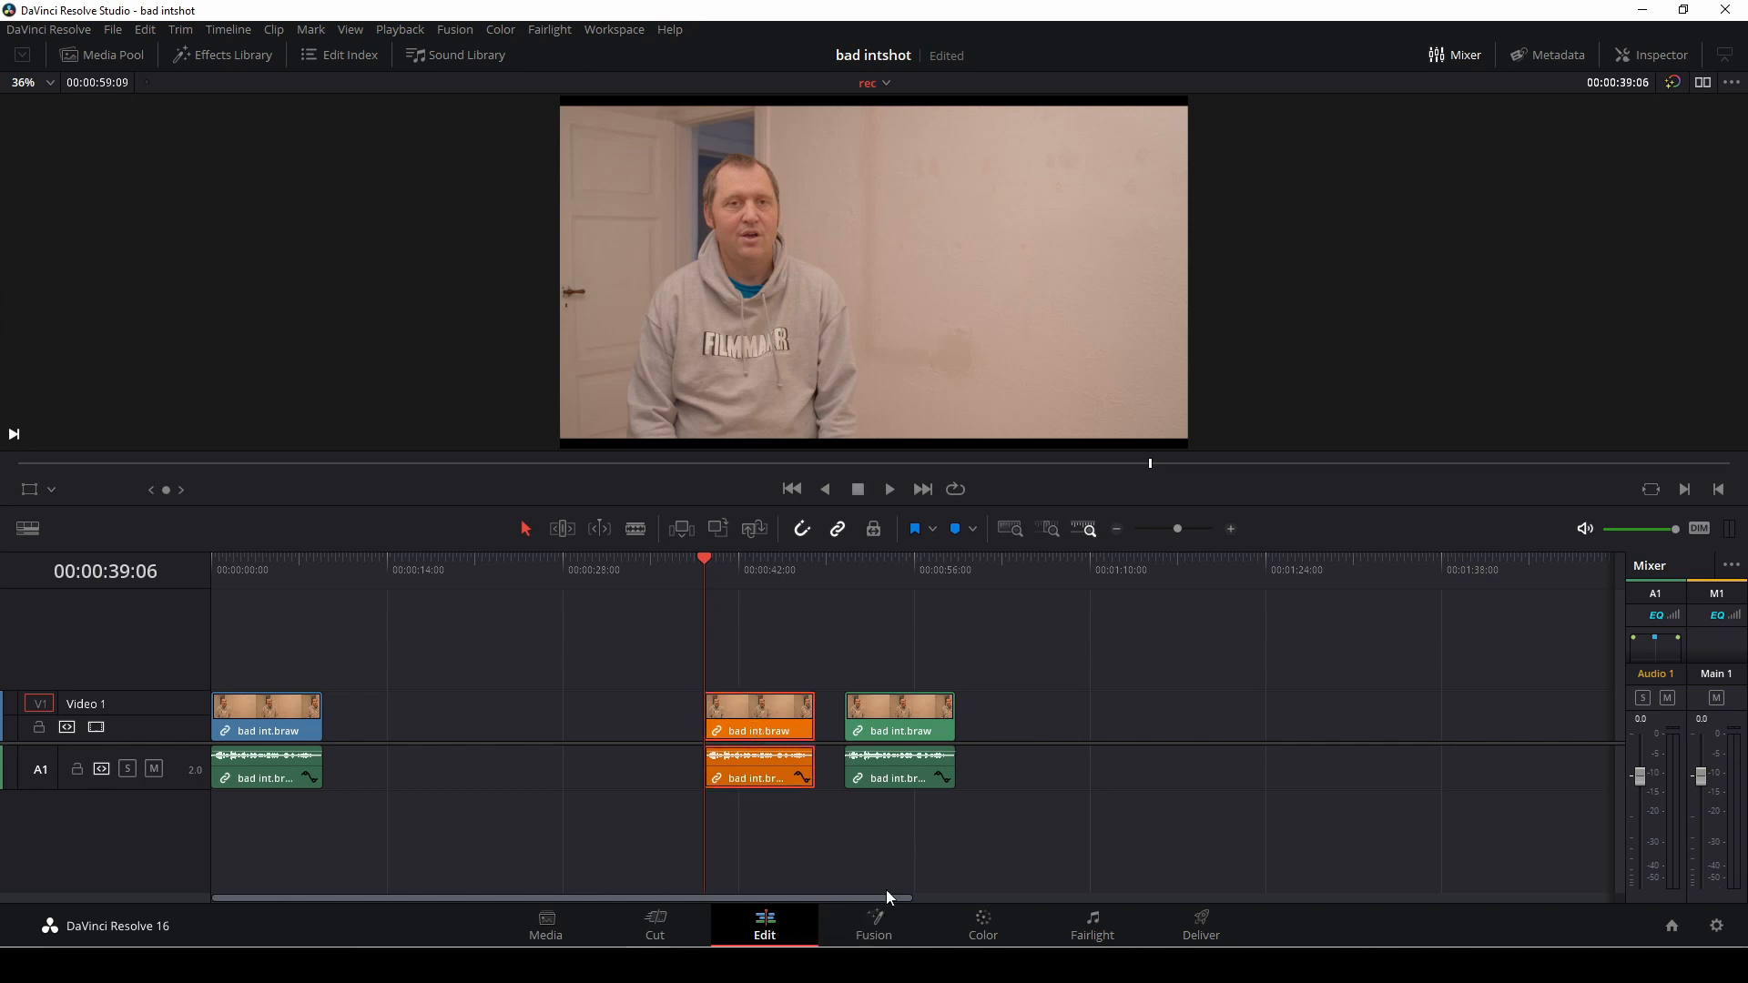
- Open the second interview clip on the Fusion page with its MediaIn1-to-MediaOut1 graph
click(873, 925)
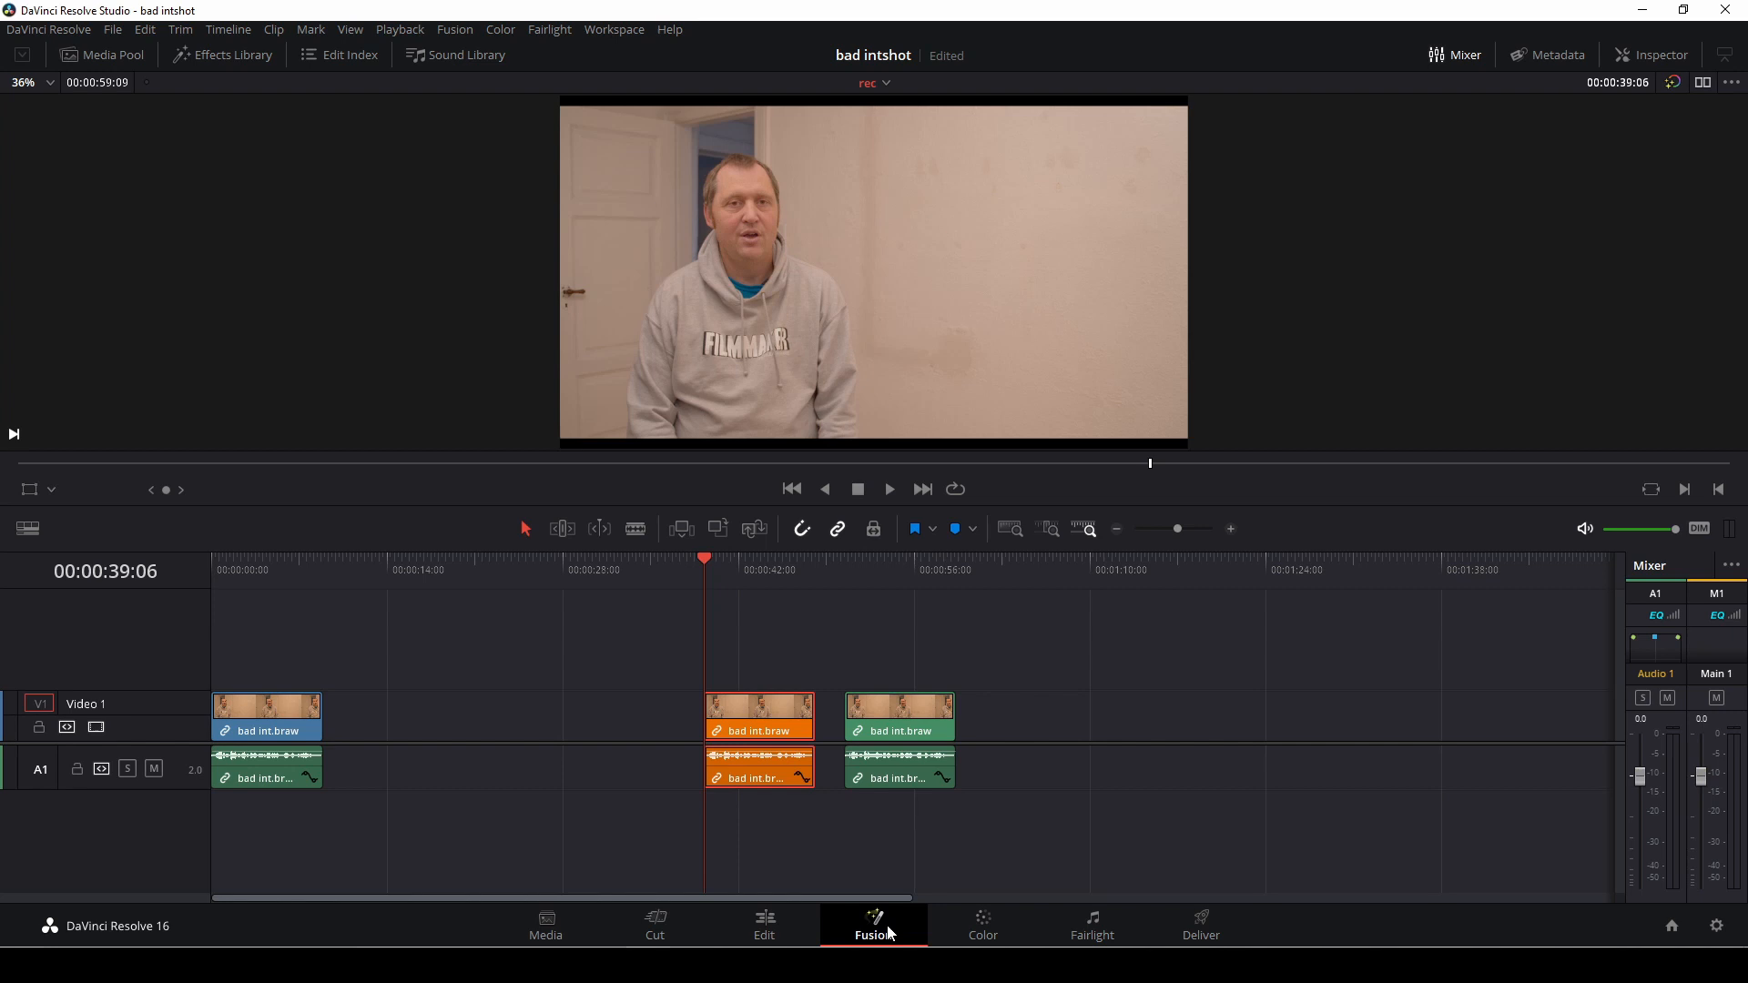
click(874, 920)
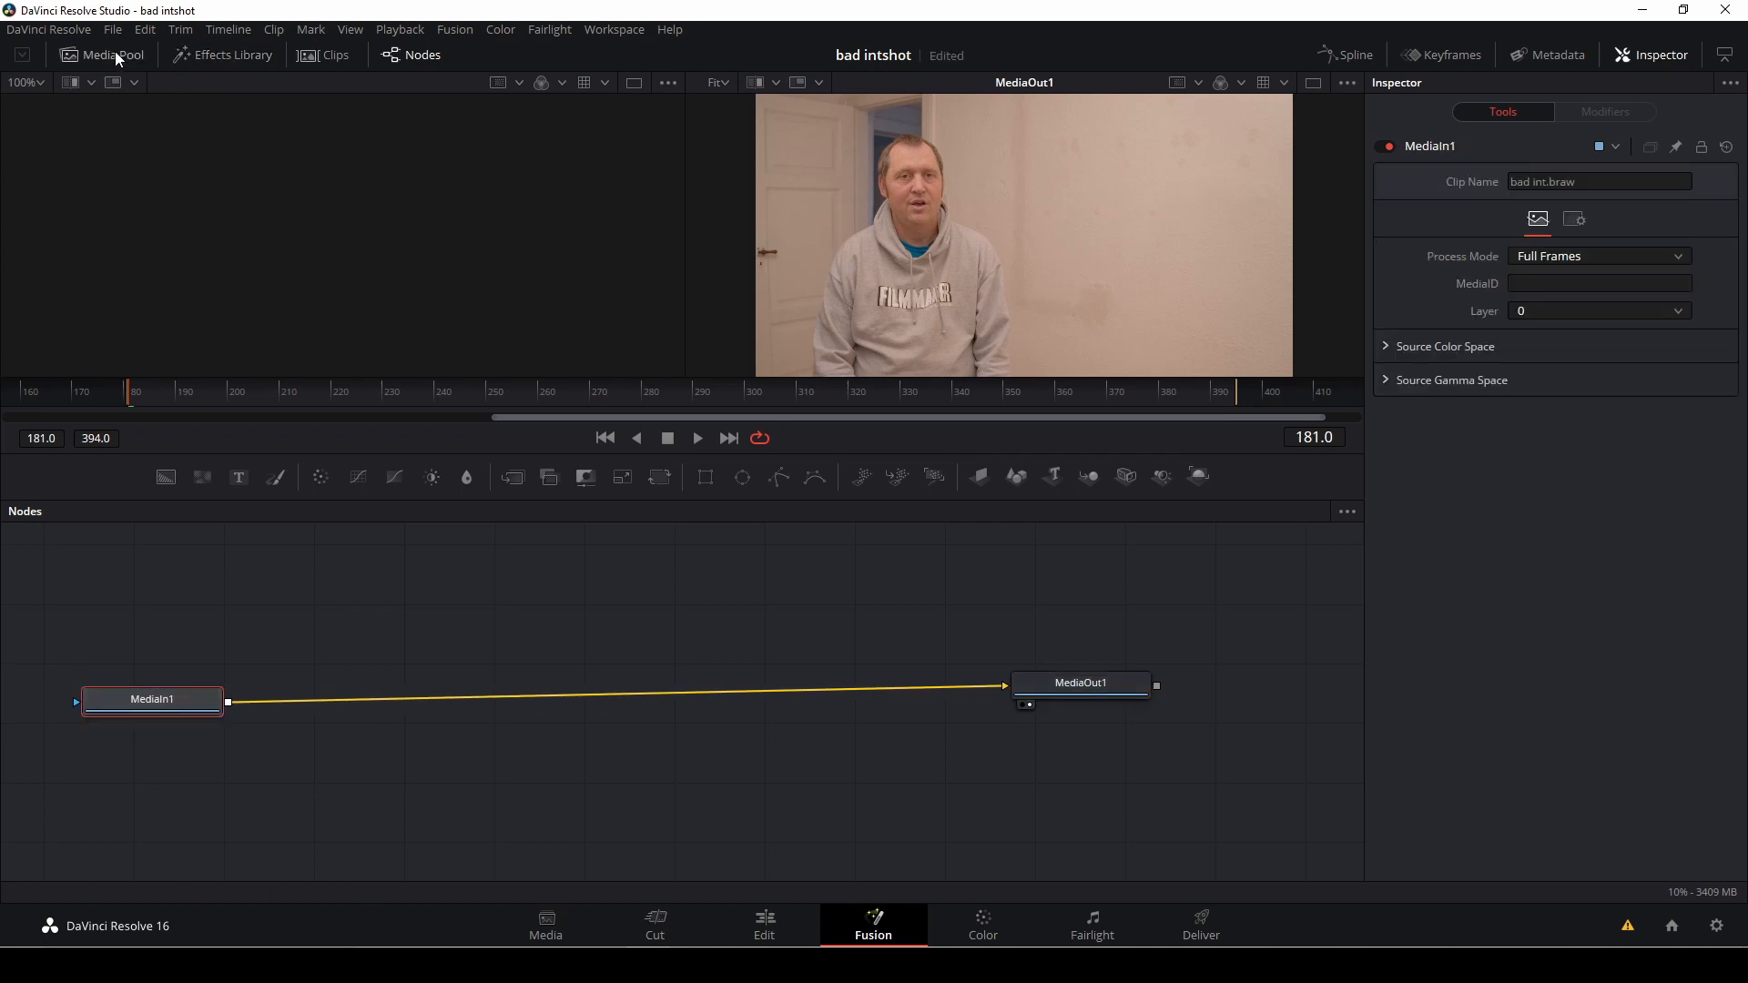
- Merge wunderlich 2.jpg over the interview as Merge1 foreground at size 1.7
click(110, 55)
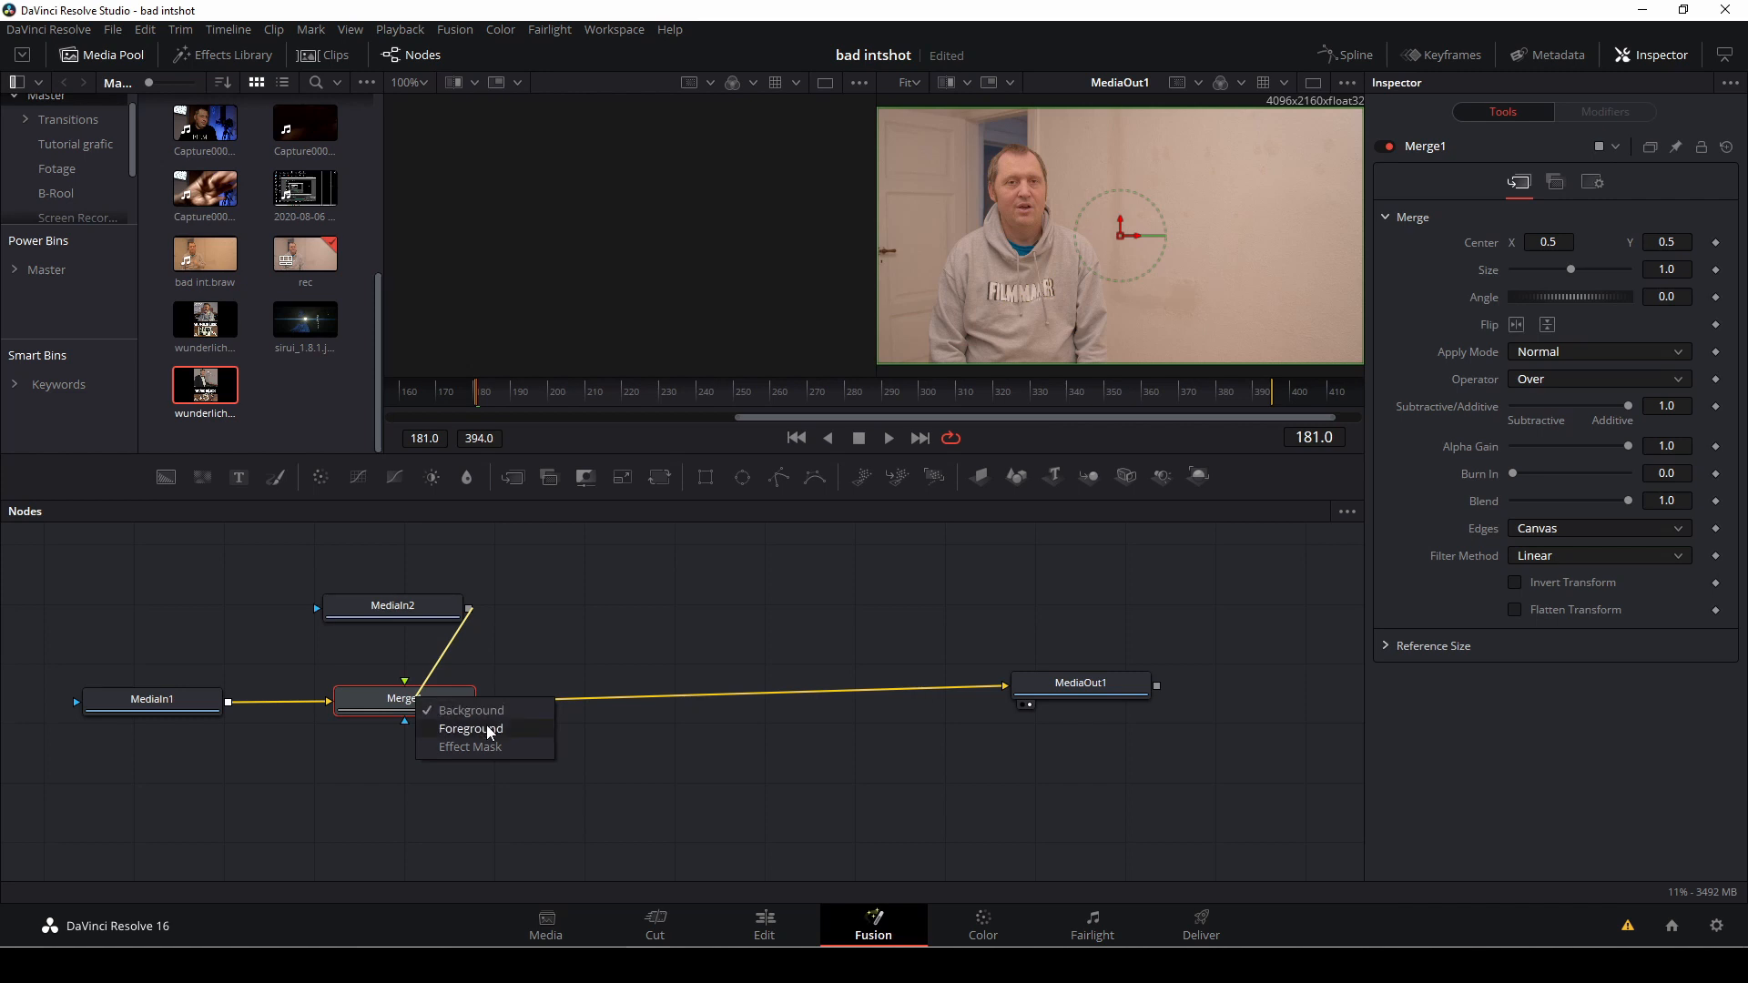
click(470, 728)
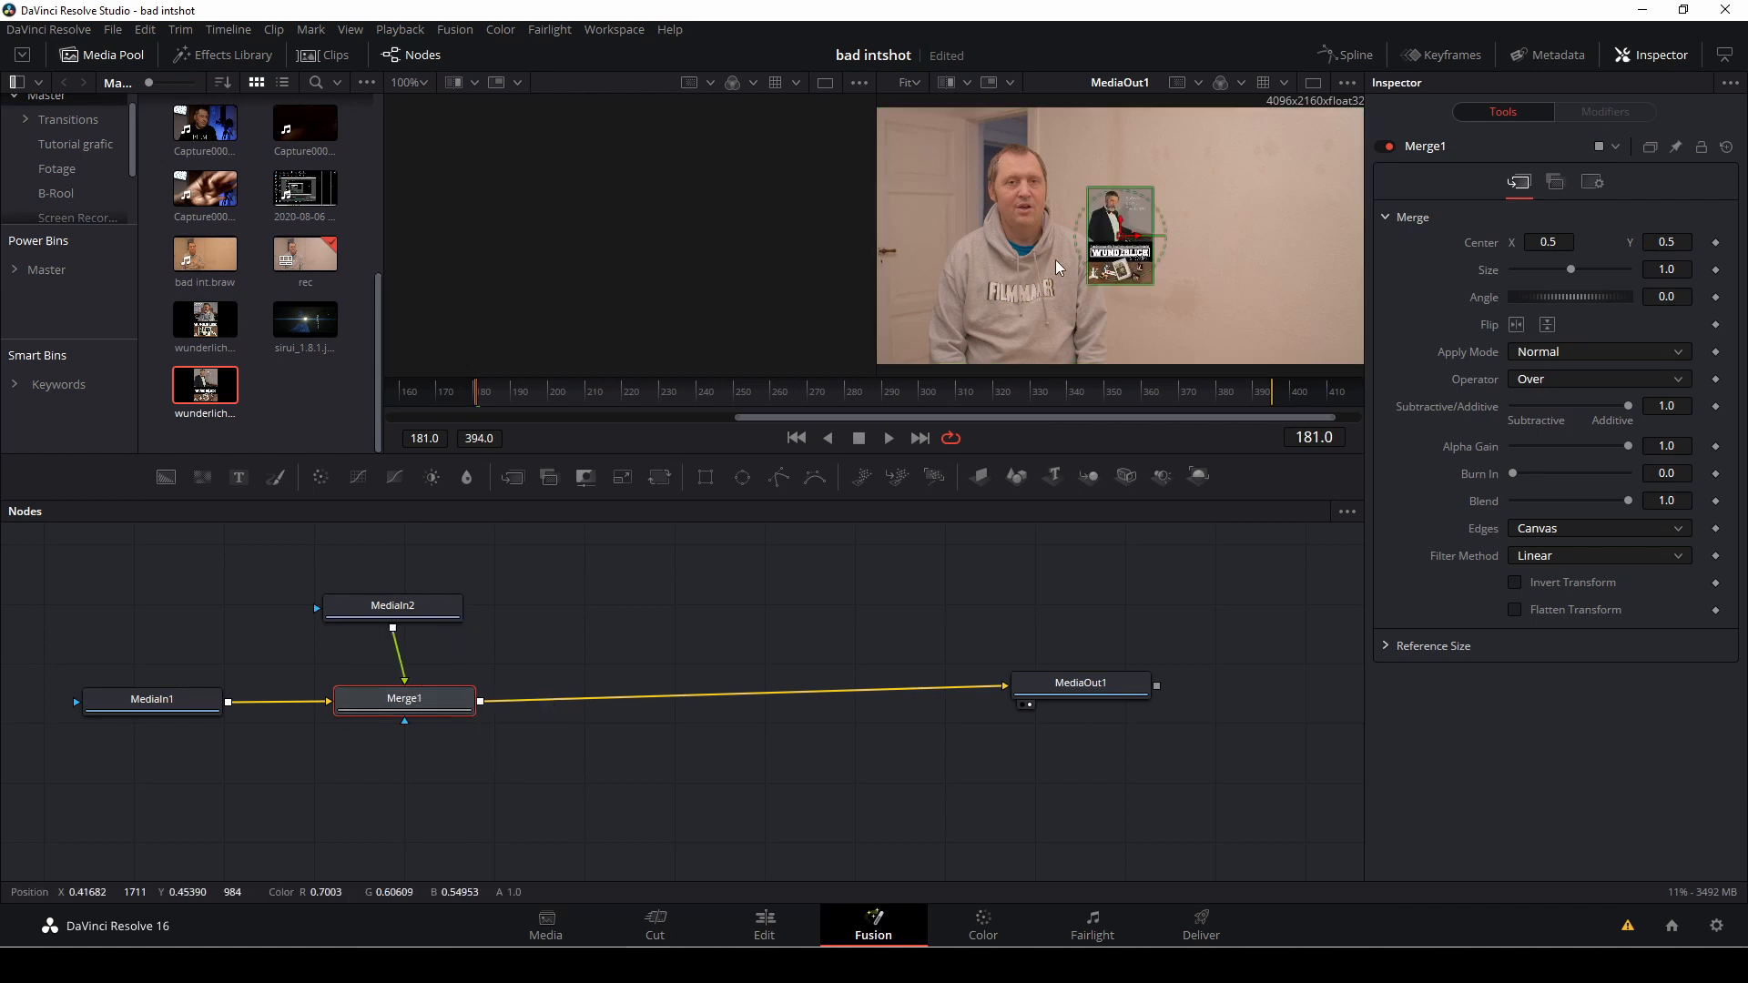
click(392, 606)
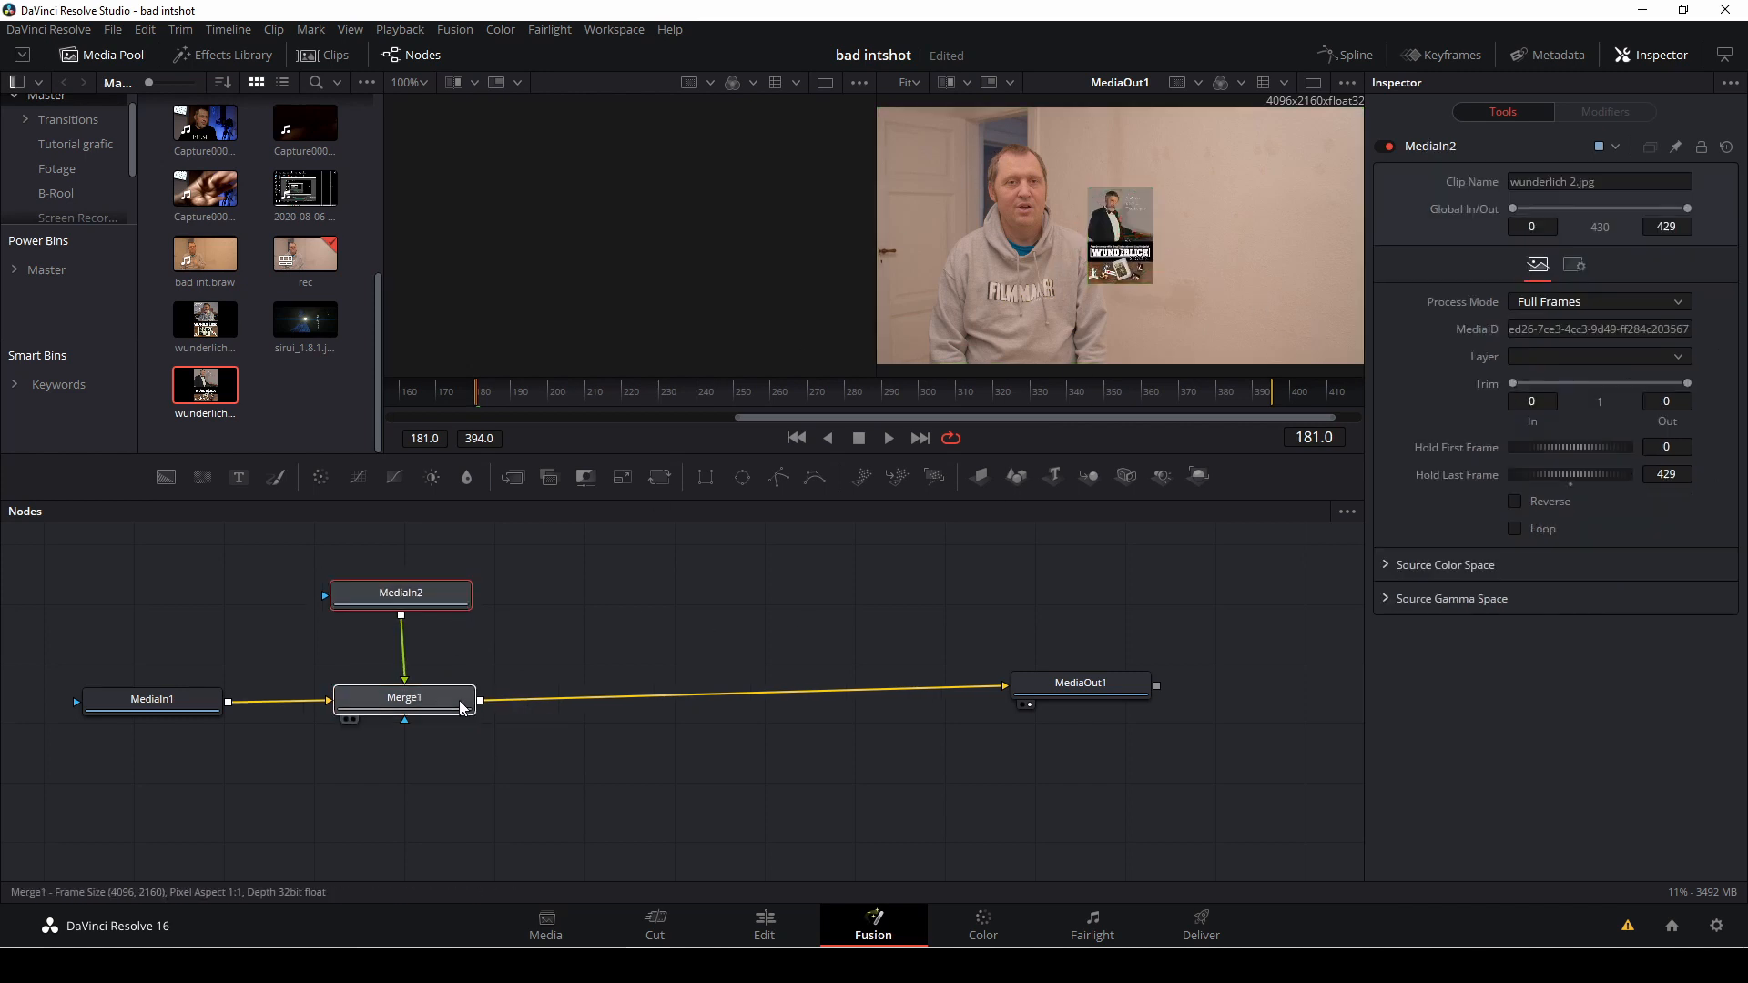
click(404, 697)
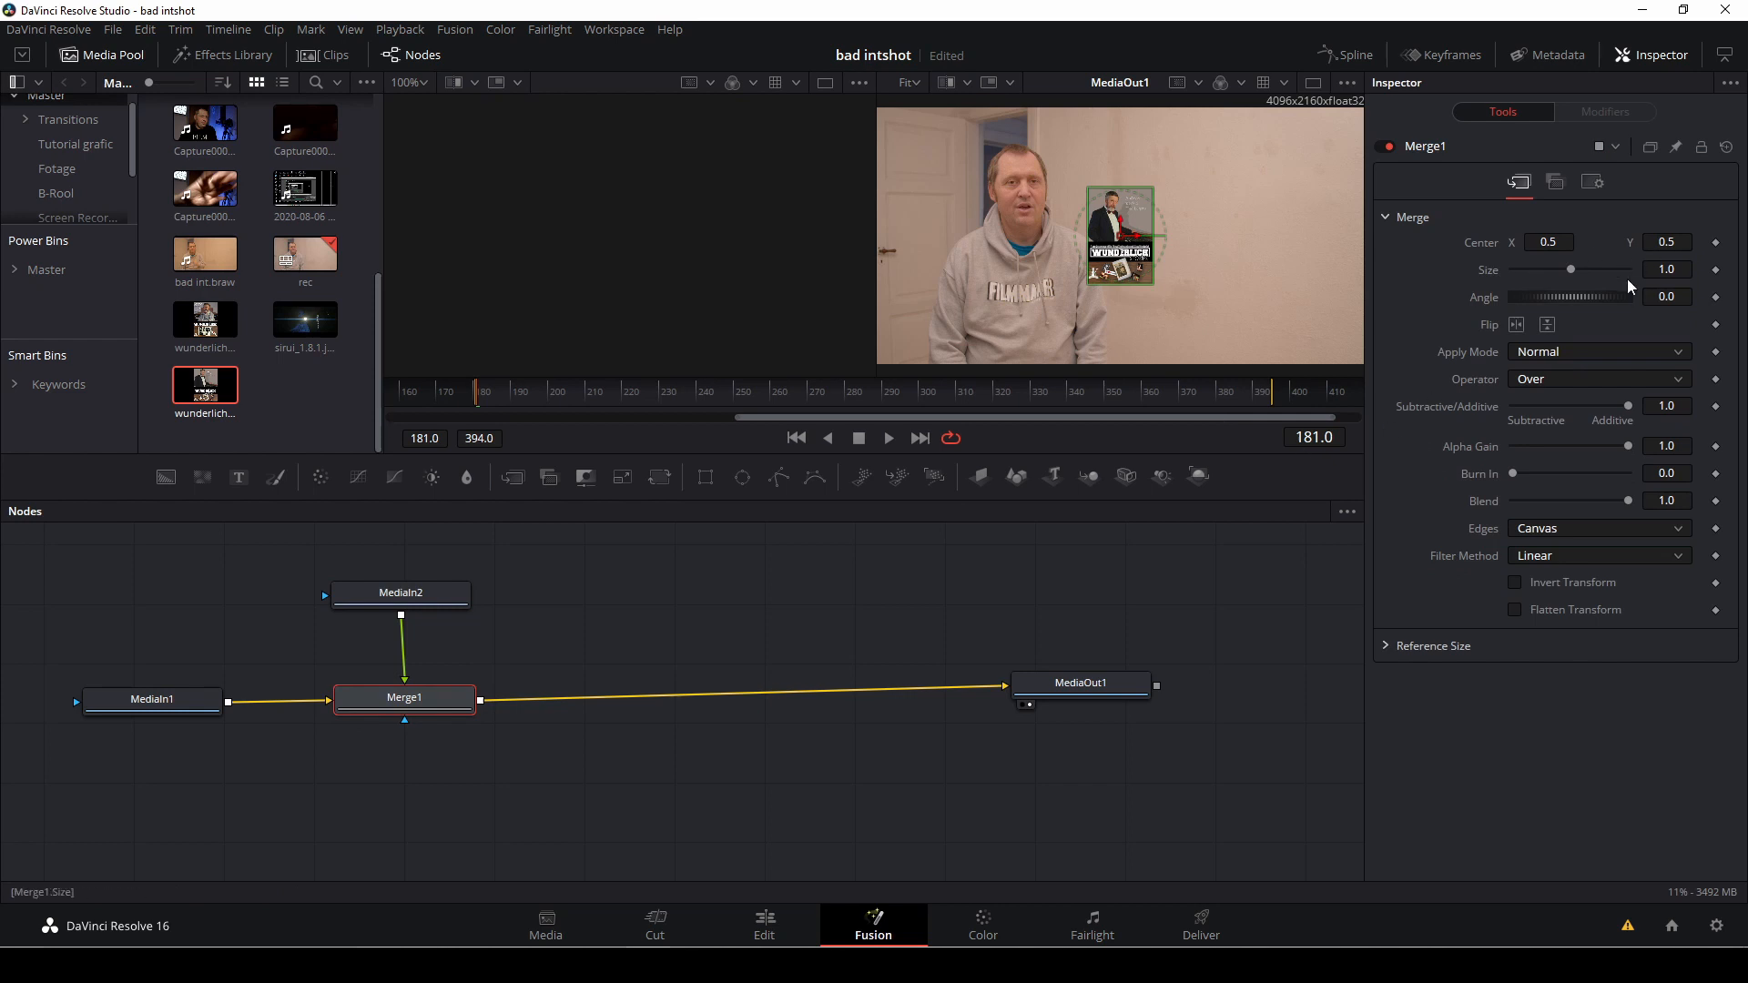
drag(1573, 269, 1583, 269)
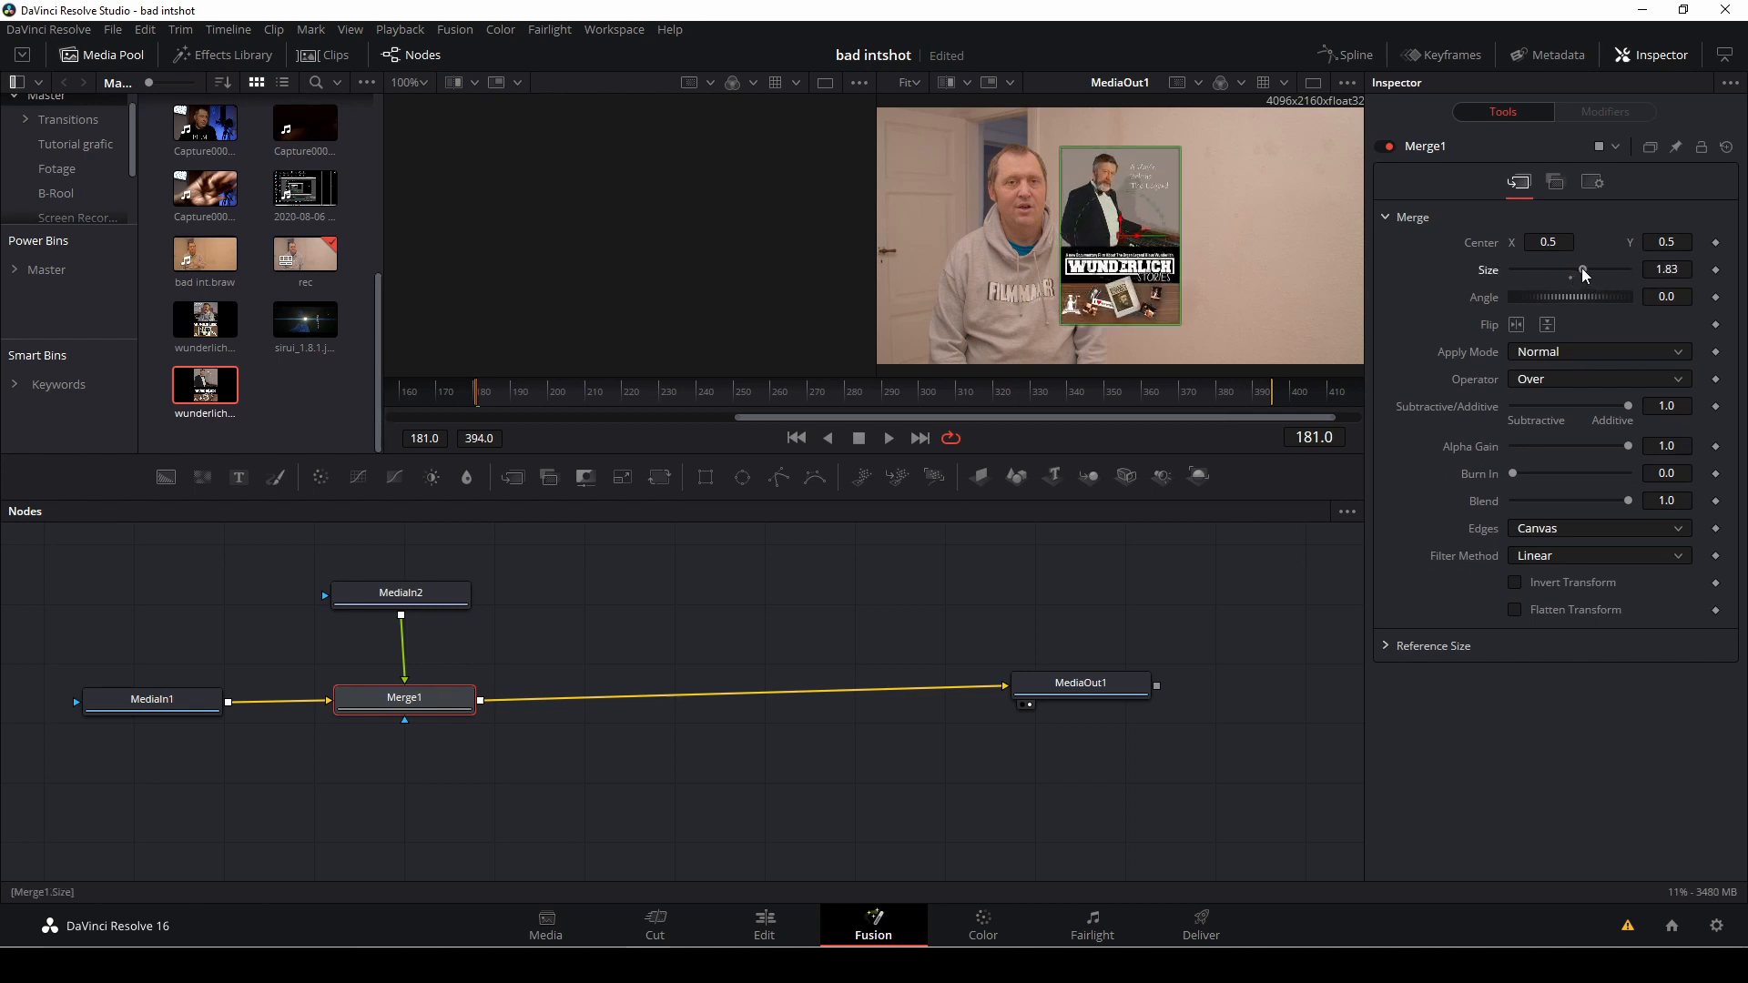
drag(1583, 270, 1579, 270)
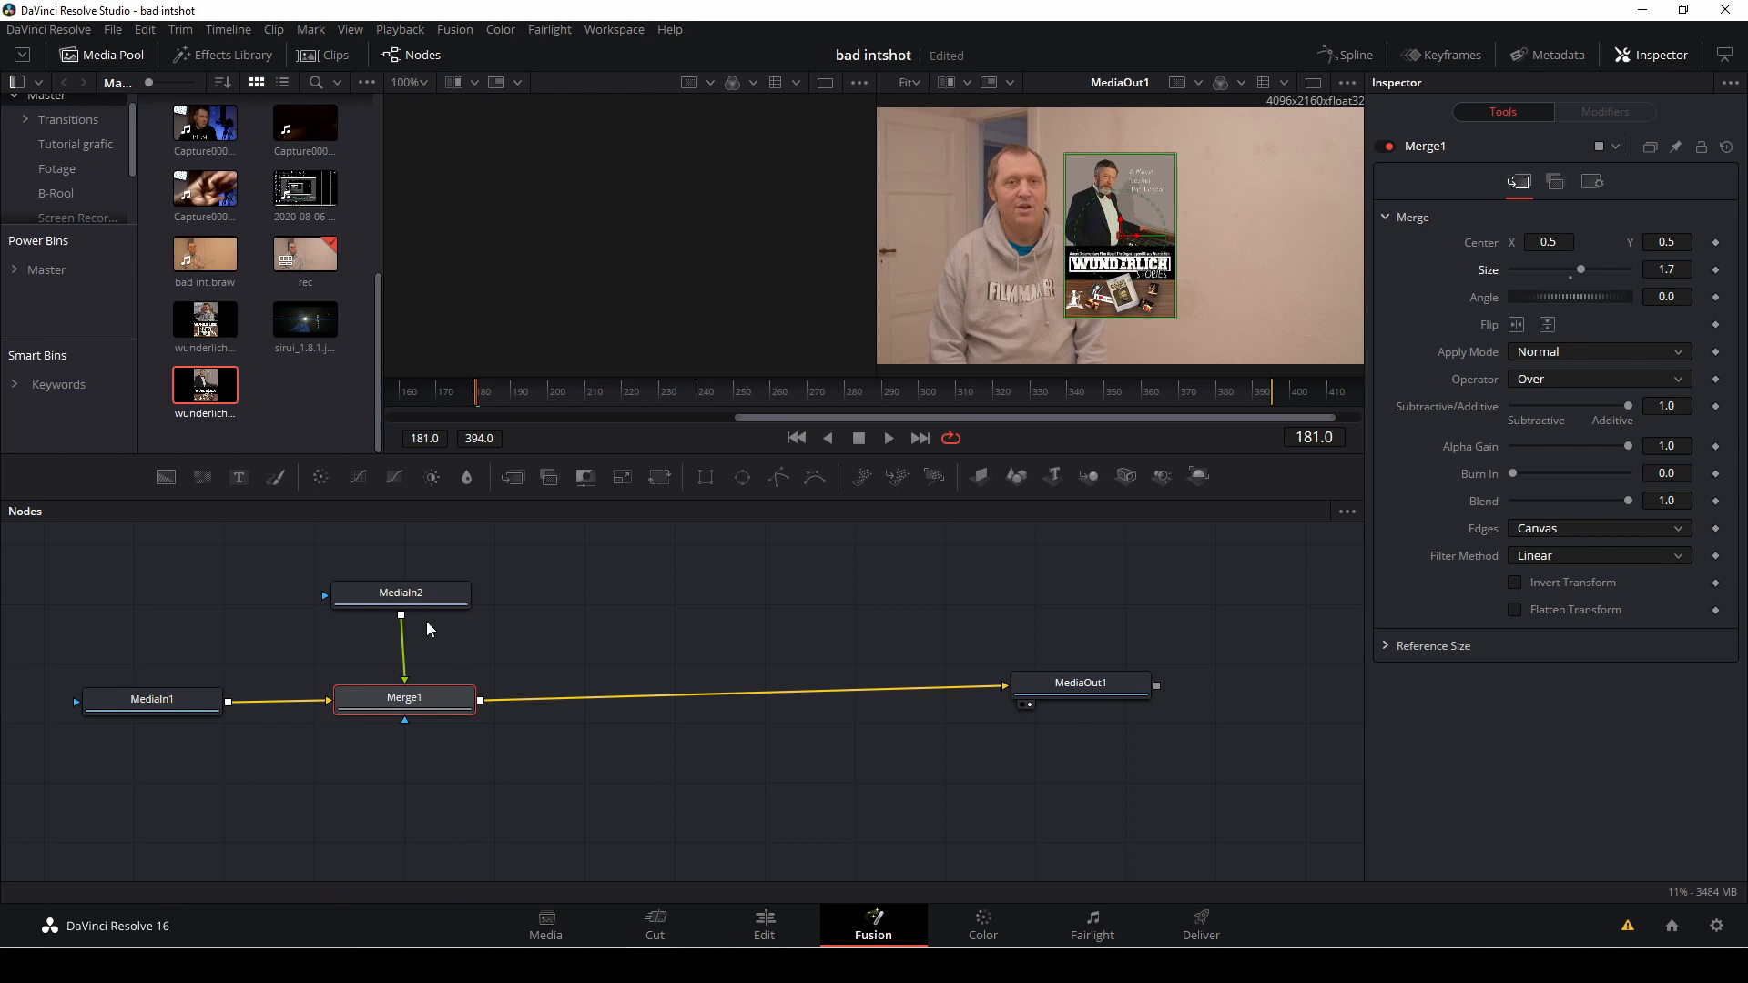
click(400, 593)
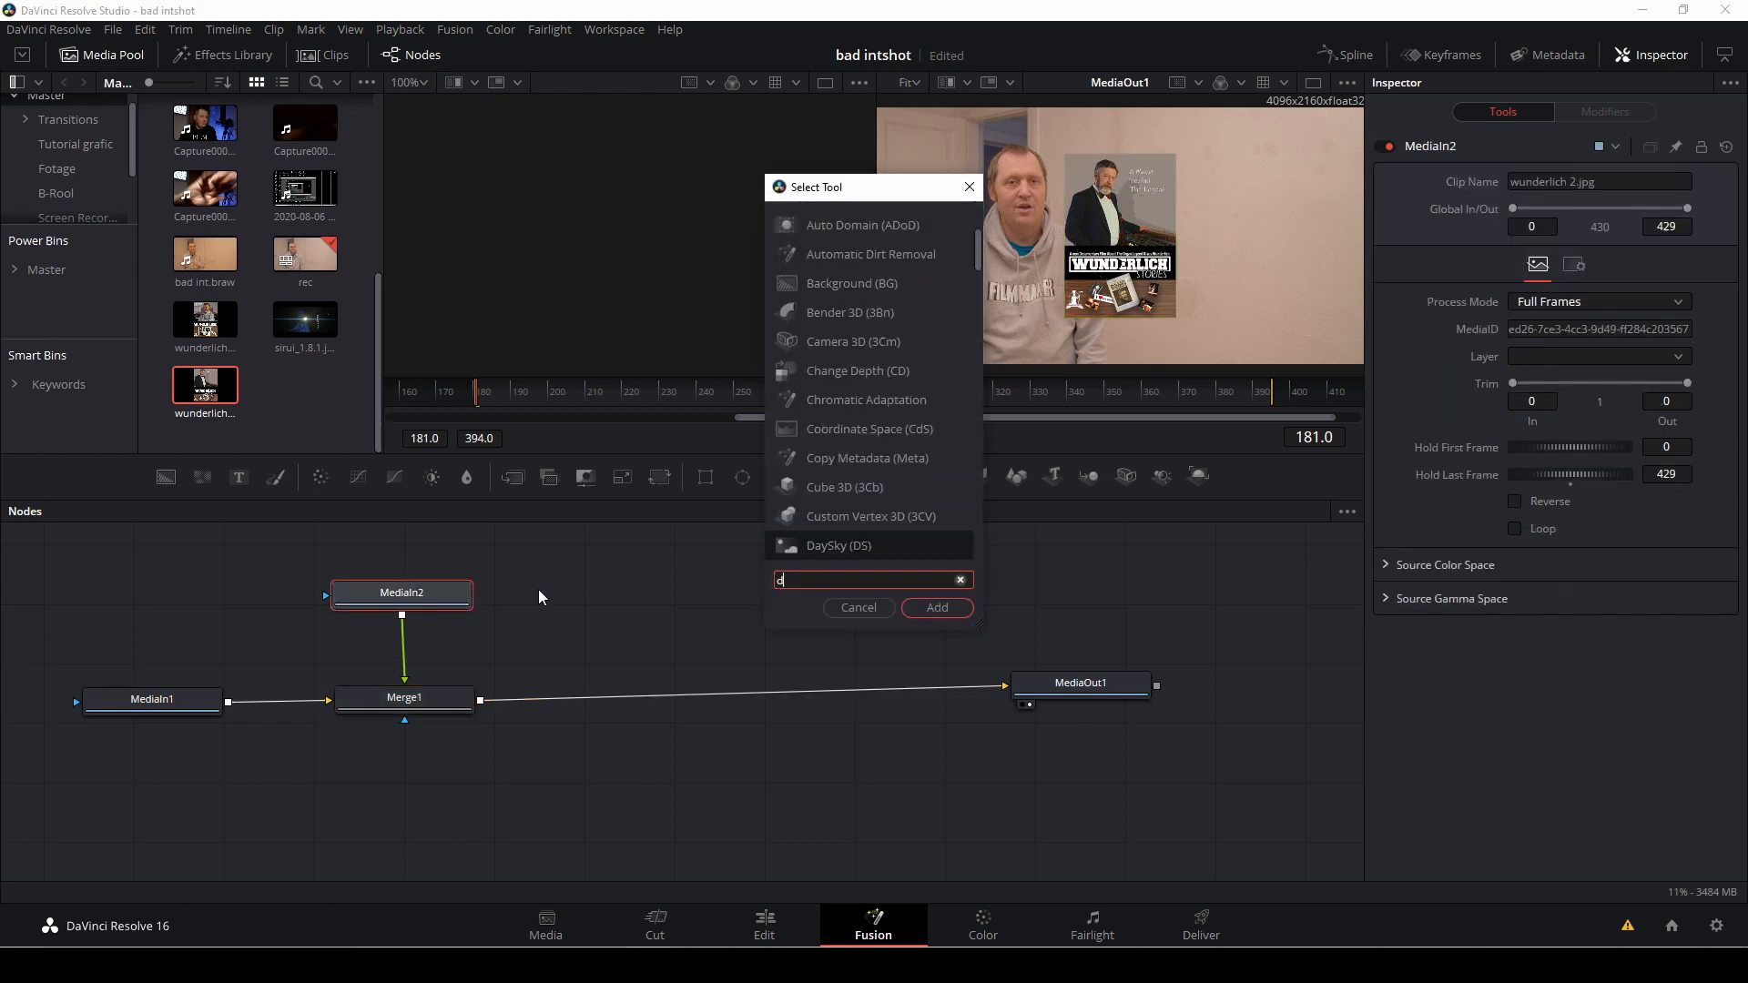
- Insert a DVE after the poster and adjust Rotation Y, Z Move and Pivot to match the wall
text(ve)
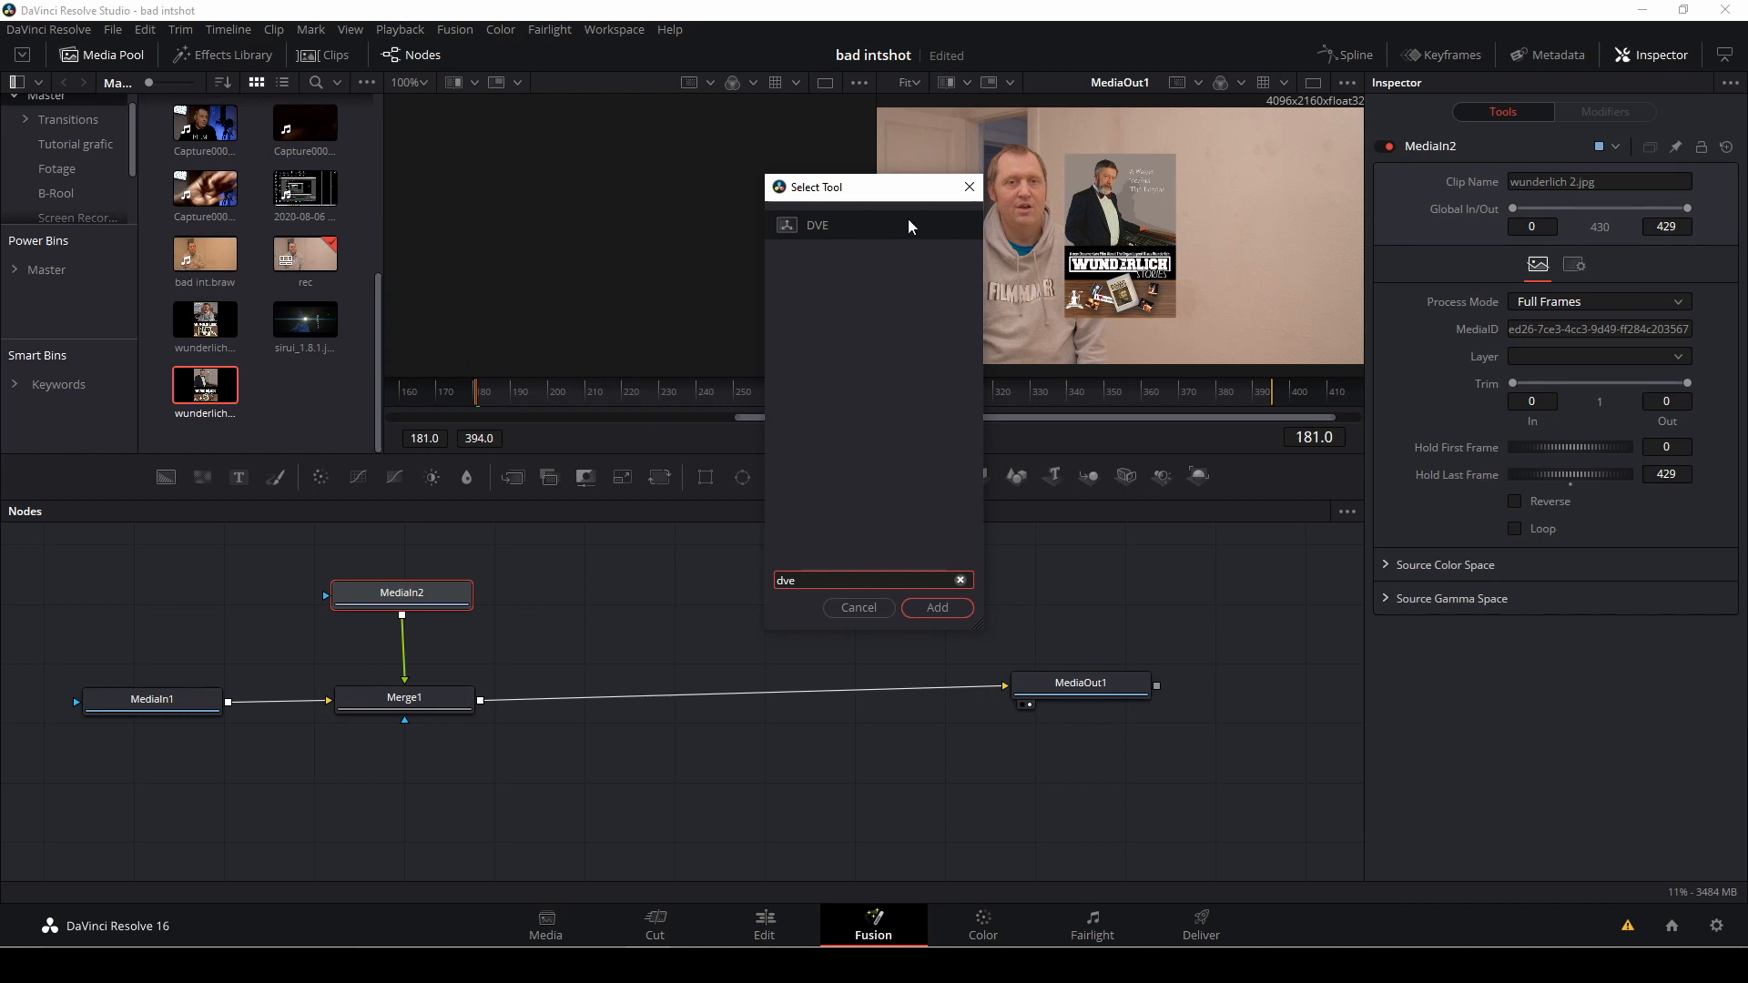
click(937, 607)
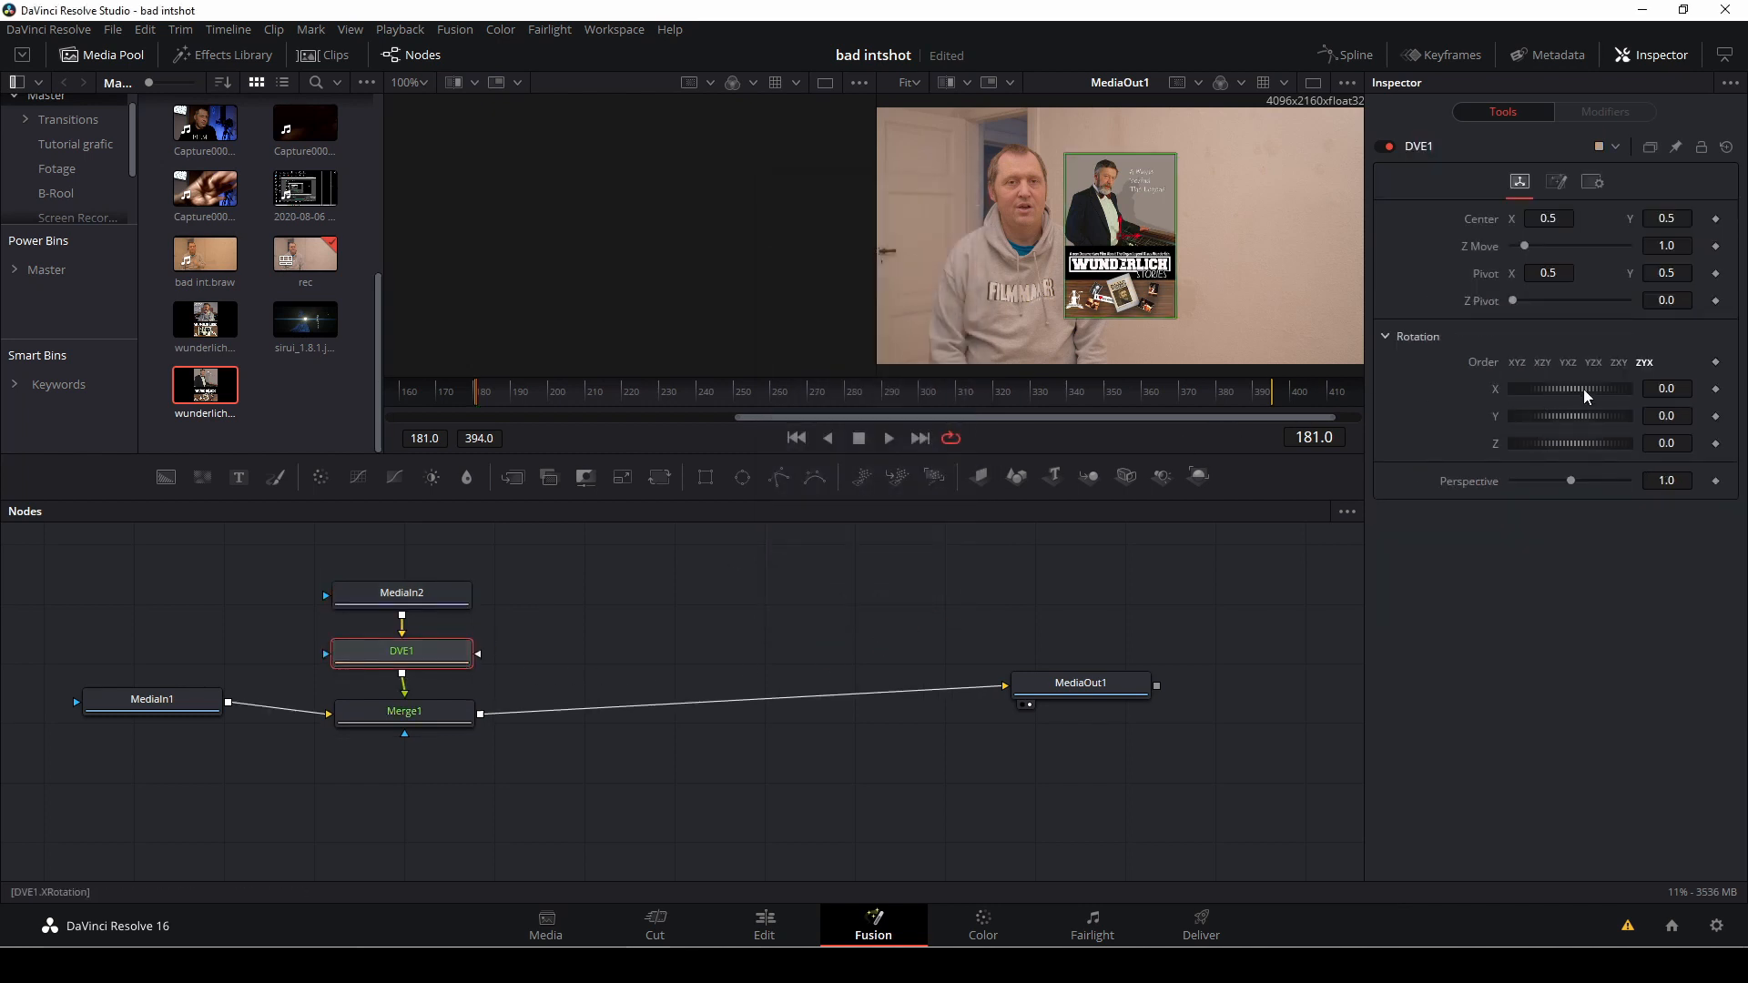
drag(1605, 388, 1566, 388)
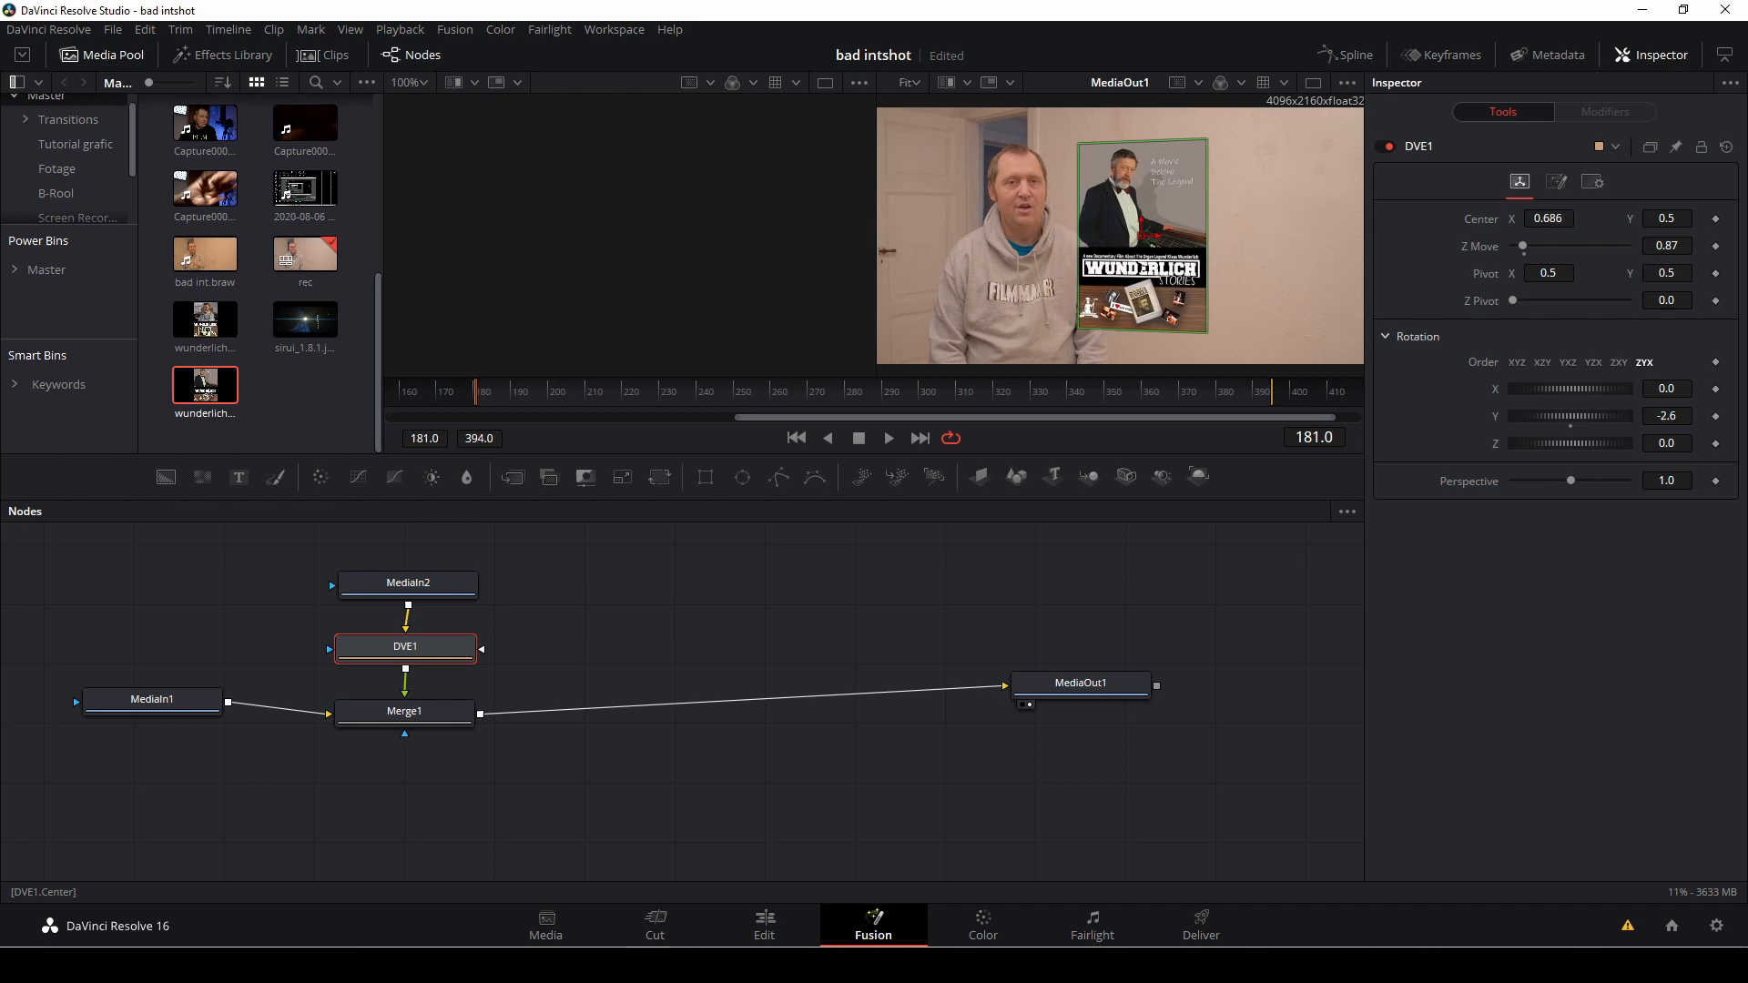
drag(1605, 387, 1572, 388)
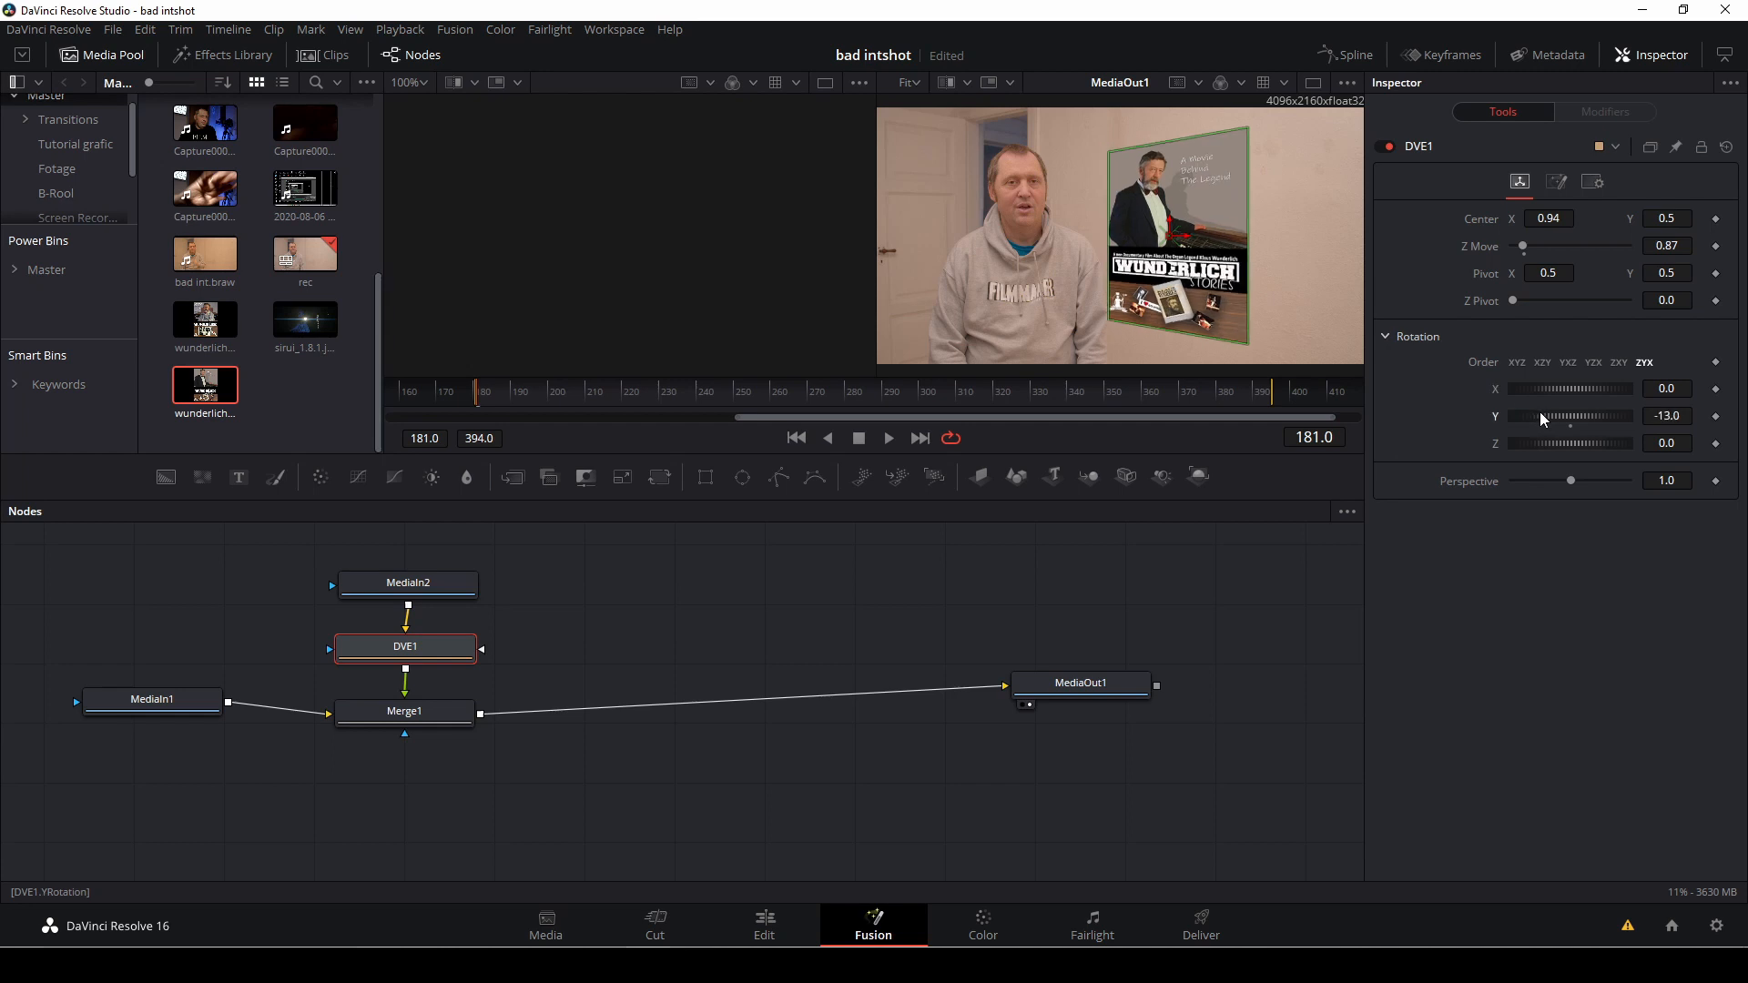
drag(1573, 444, 1555, 443)
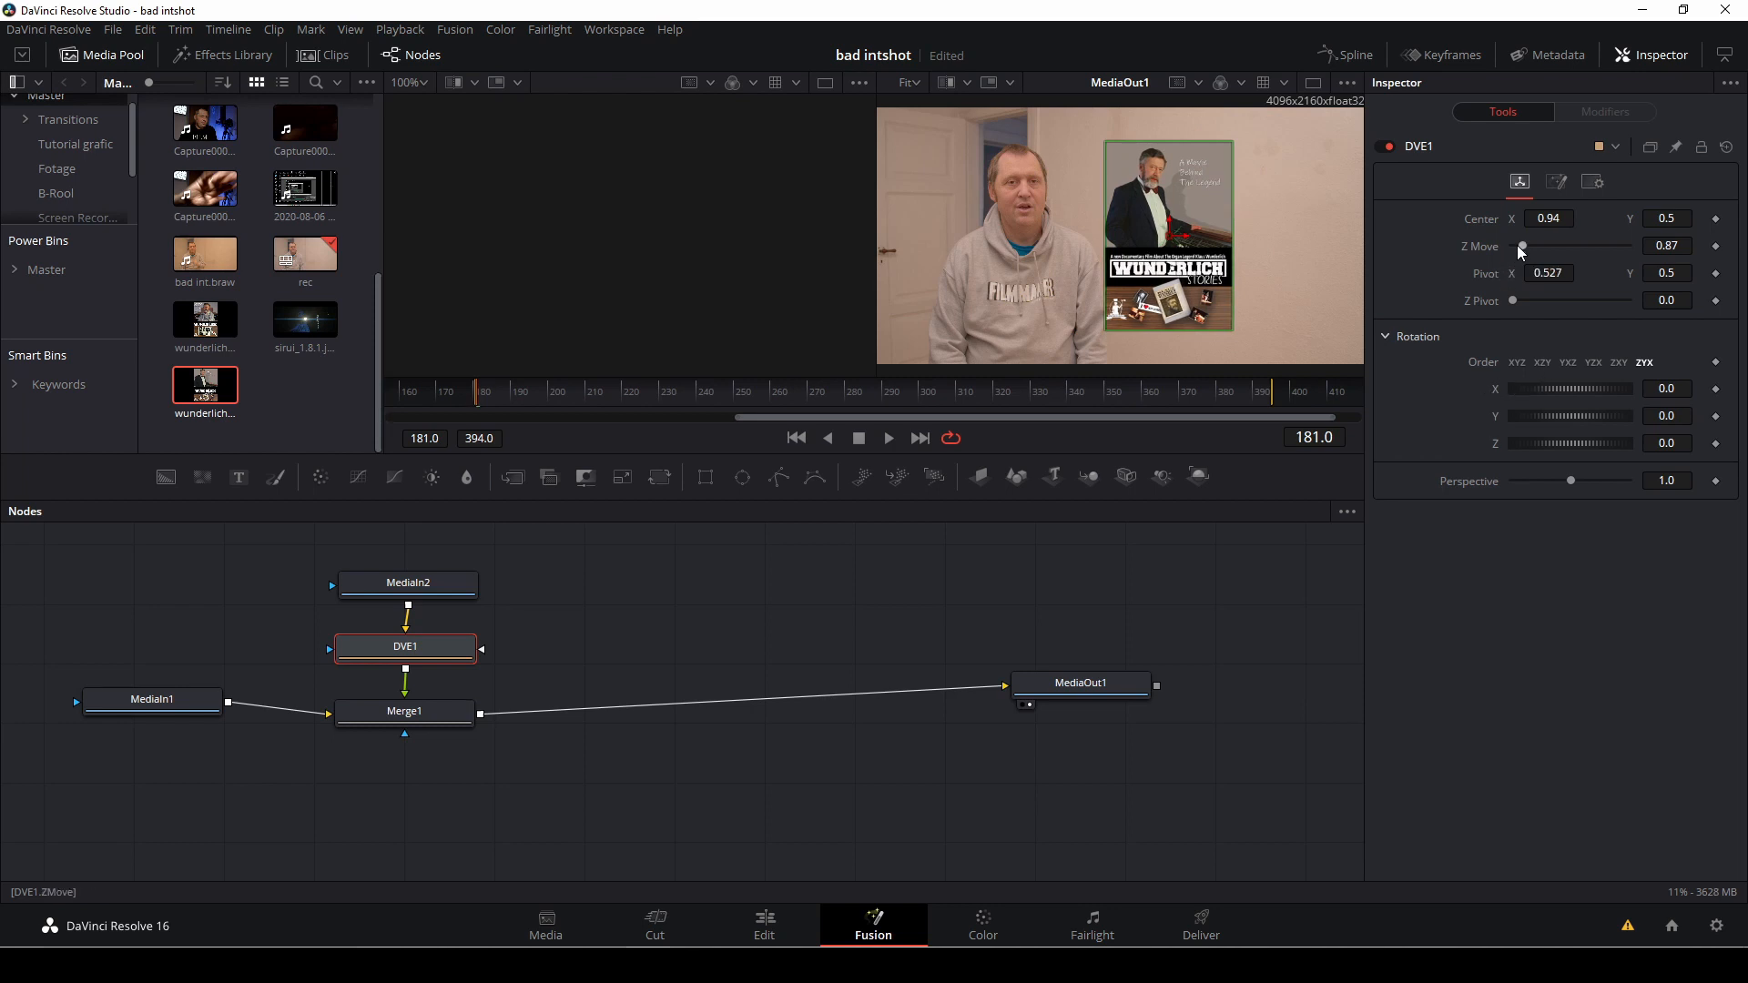
drag(1520, 245, 1572, 245)
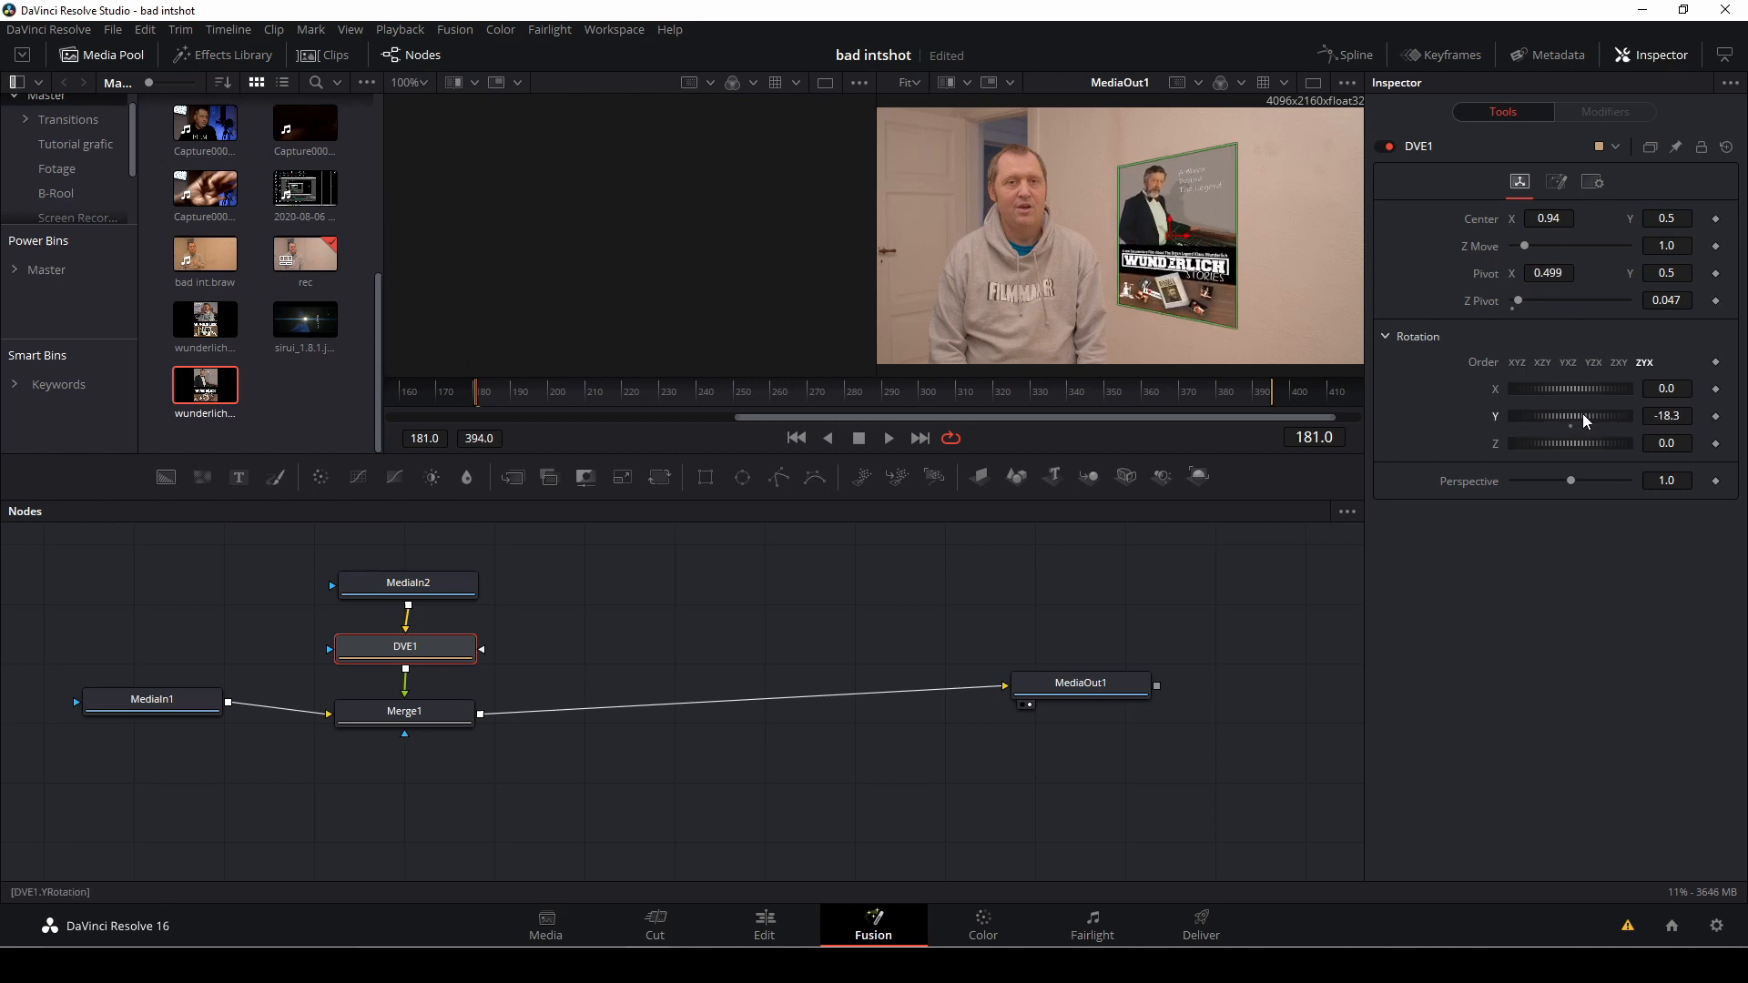
drag(1573, 416, 1605, 416)
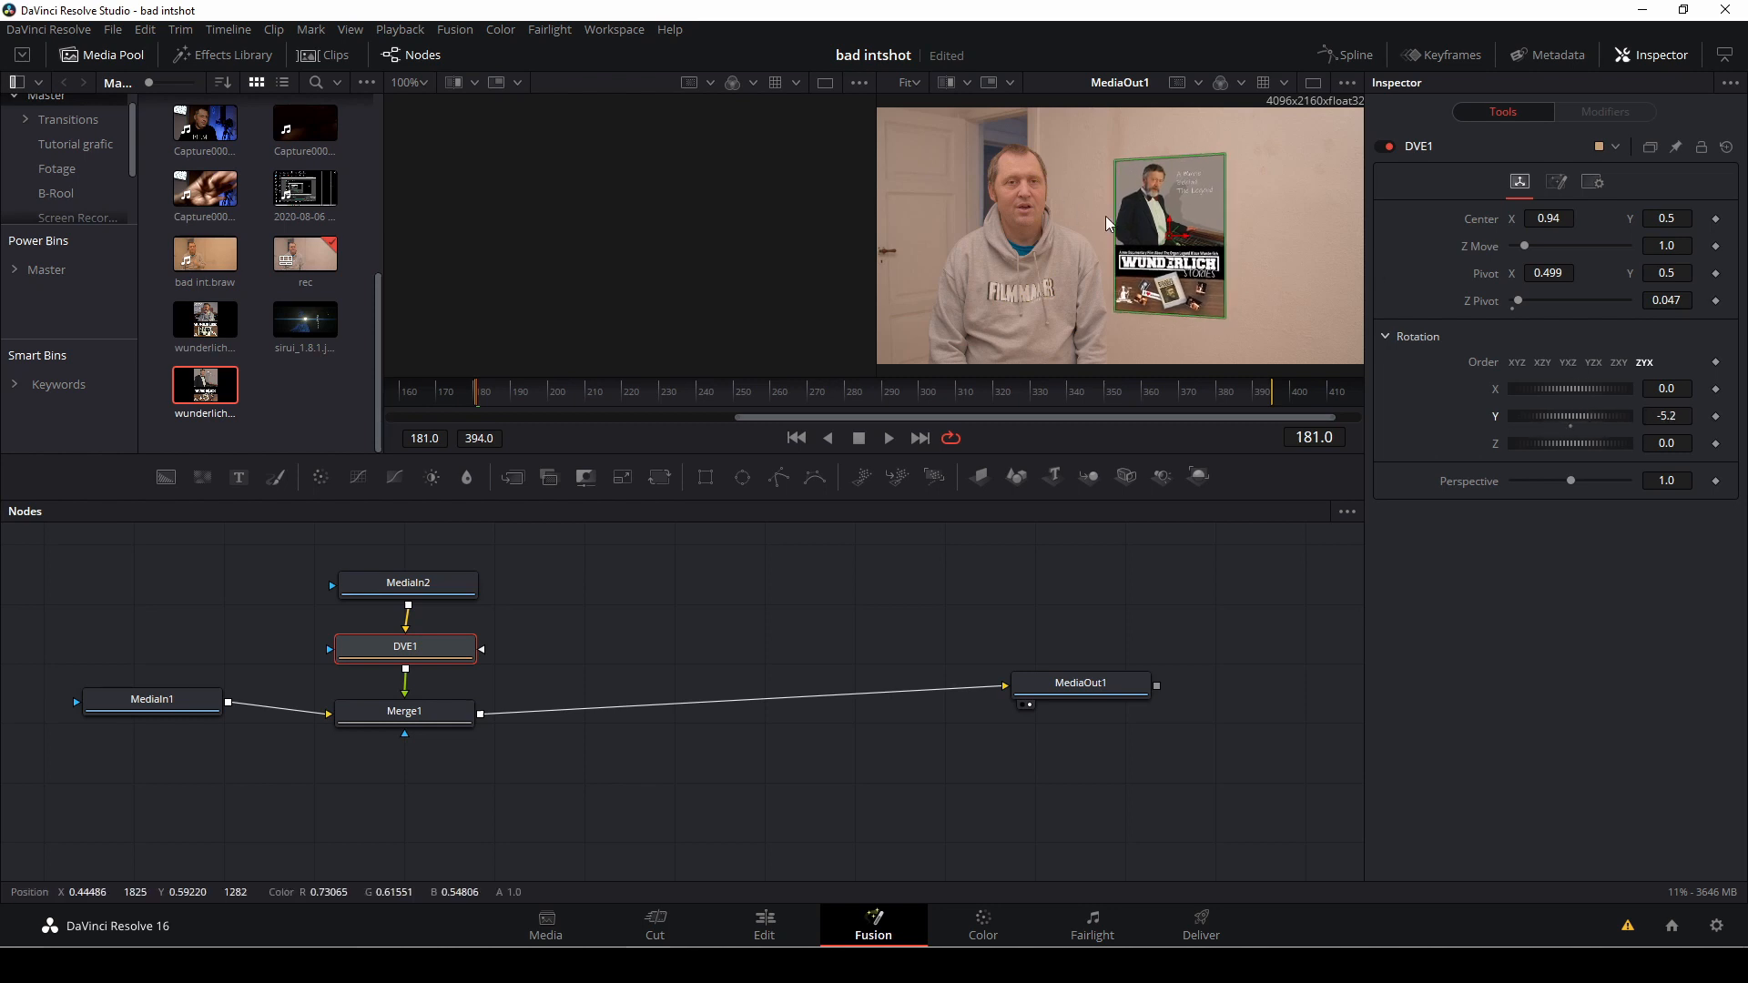
drag(1167, 234, 1191, 228)
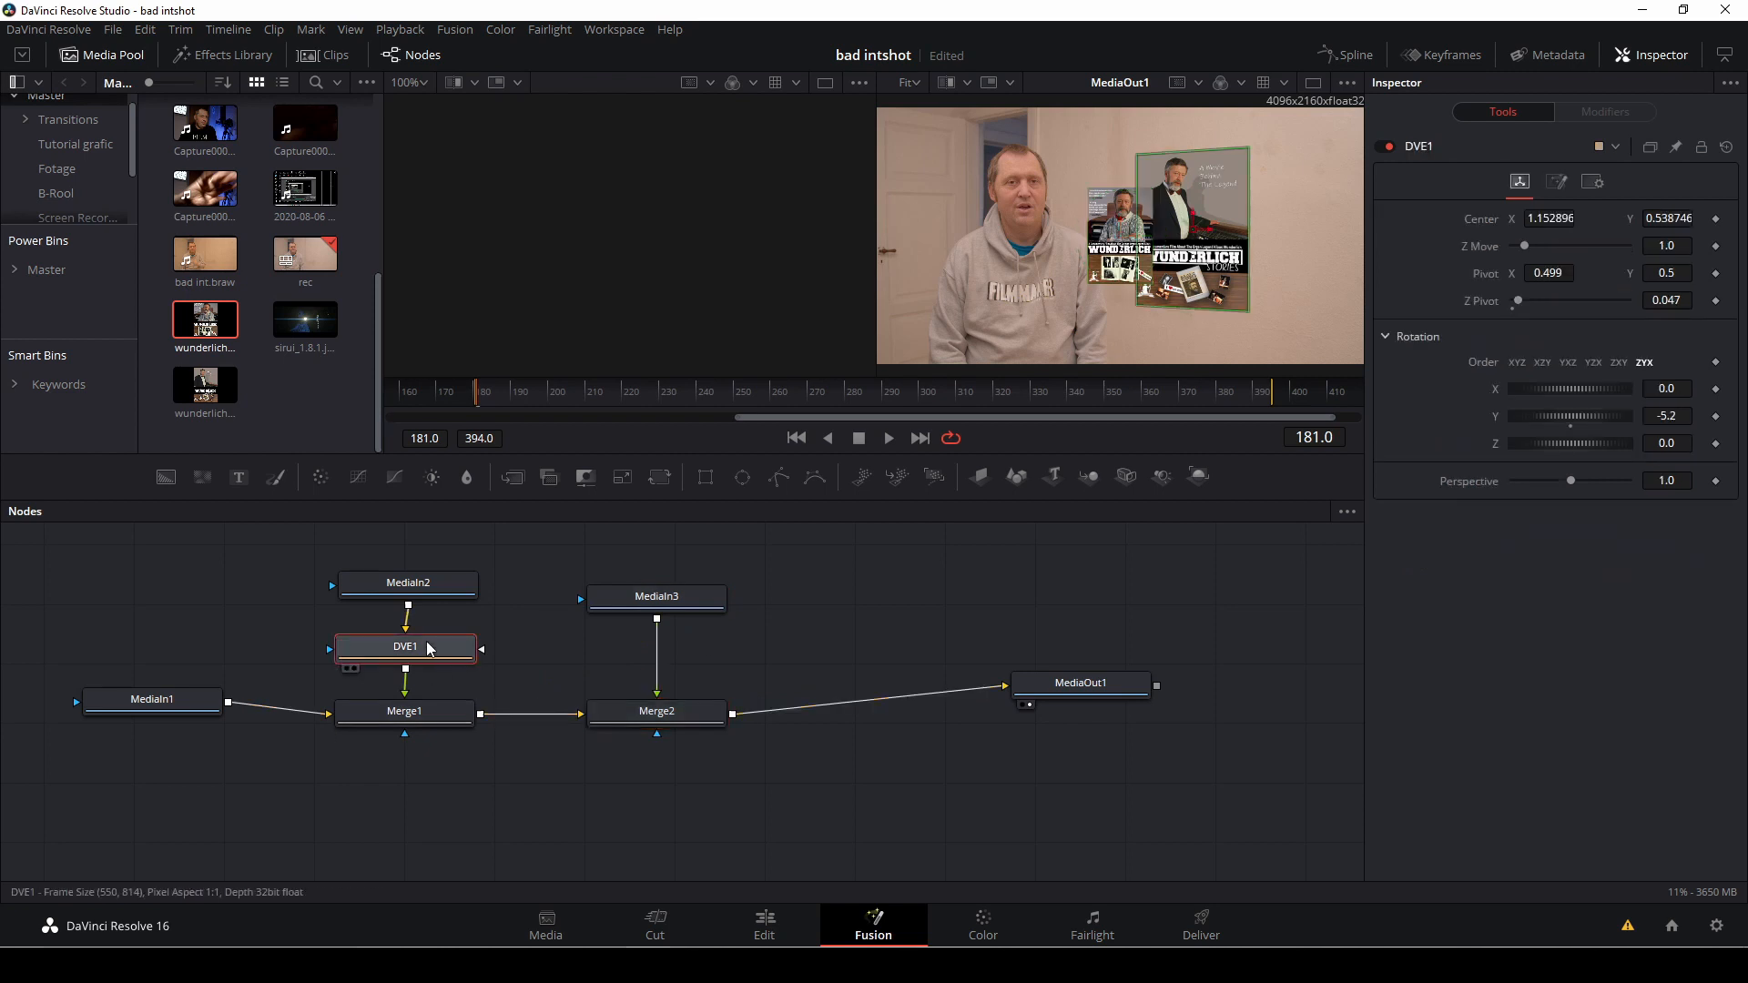
mouse_move(424, 646)
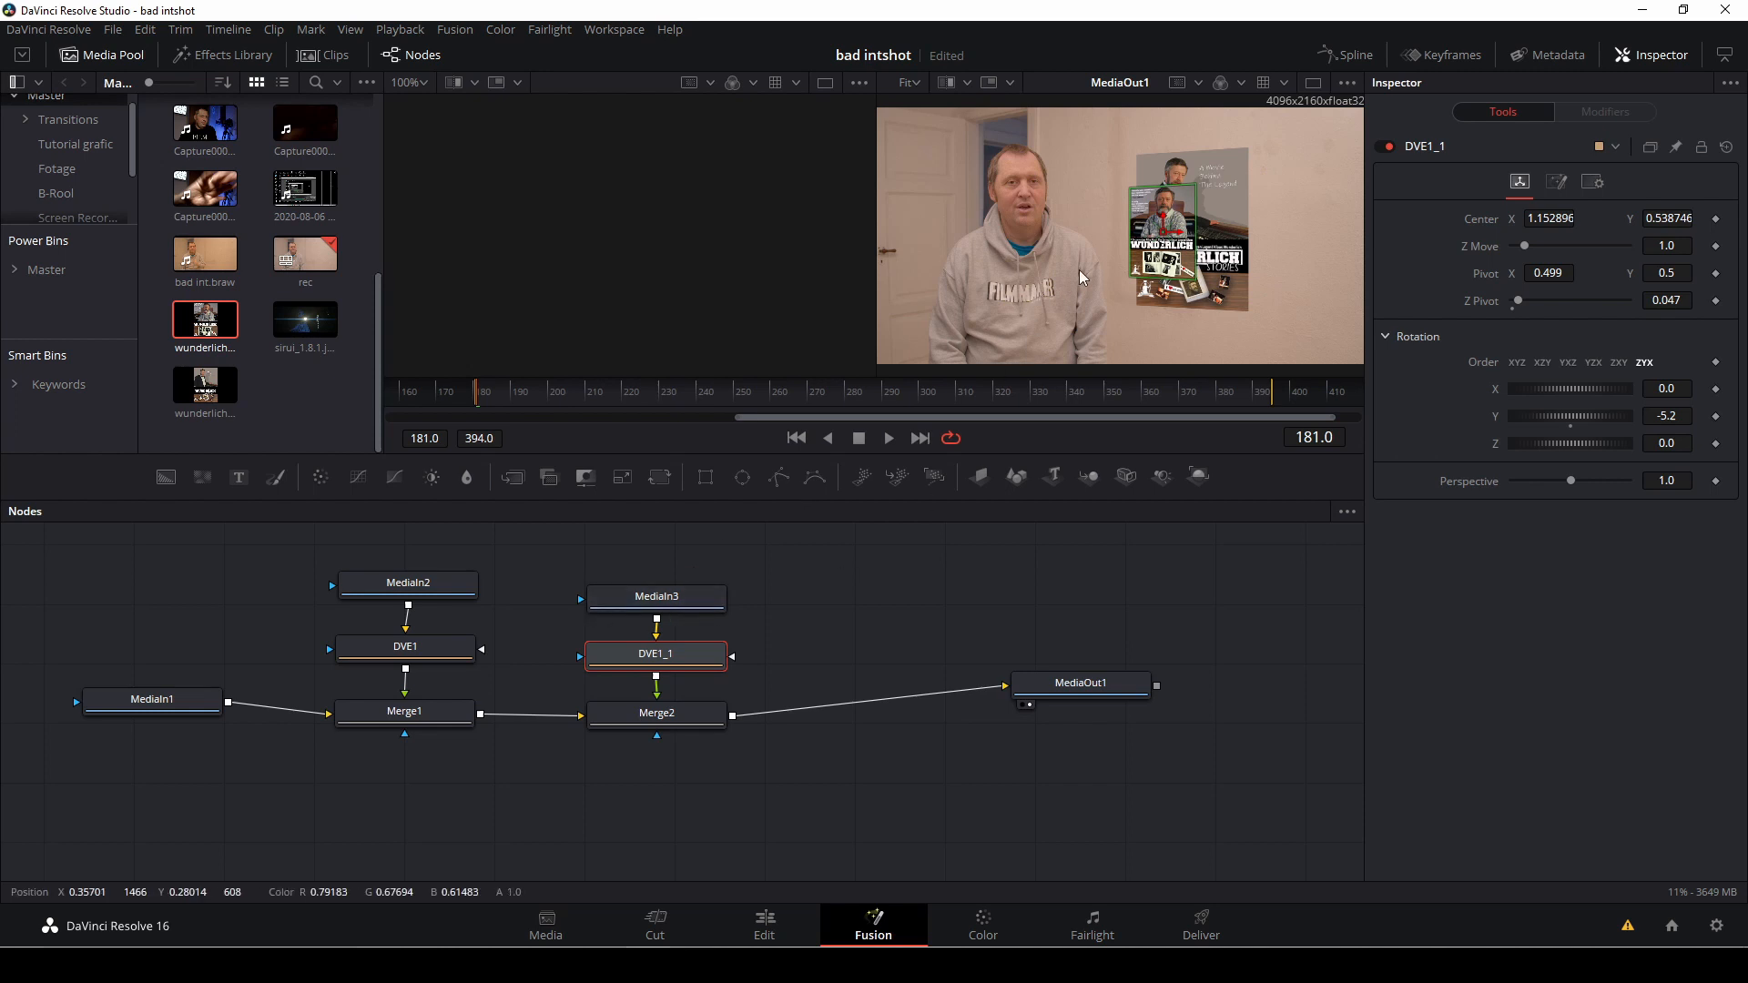
mouse_move(1156, 230)
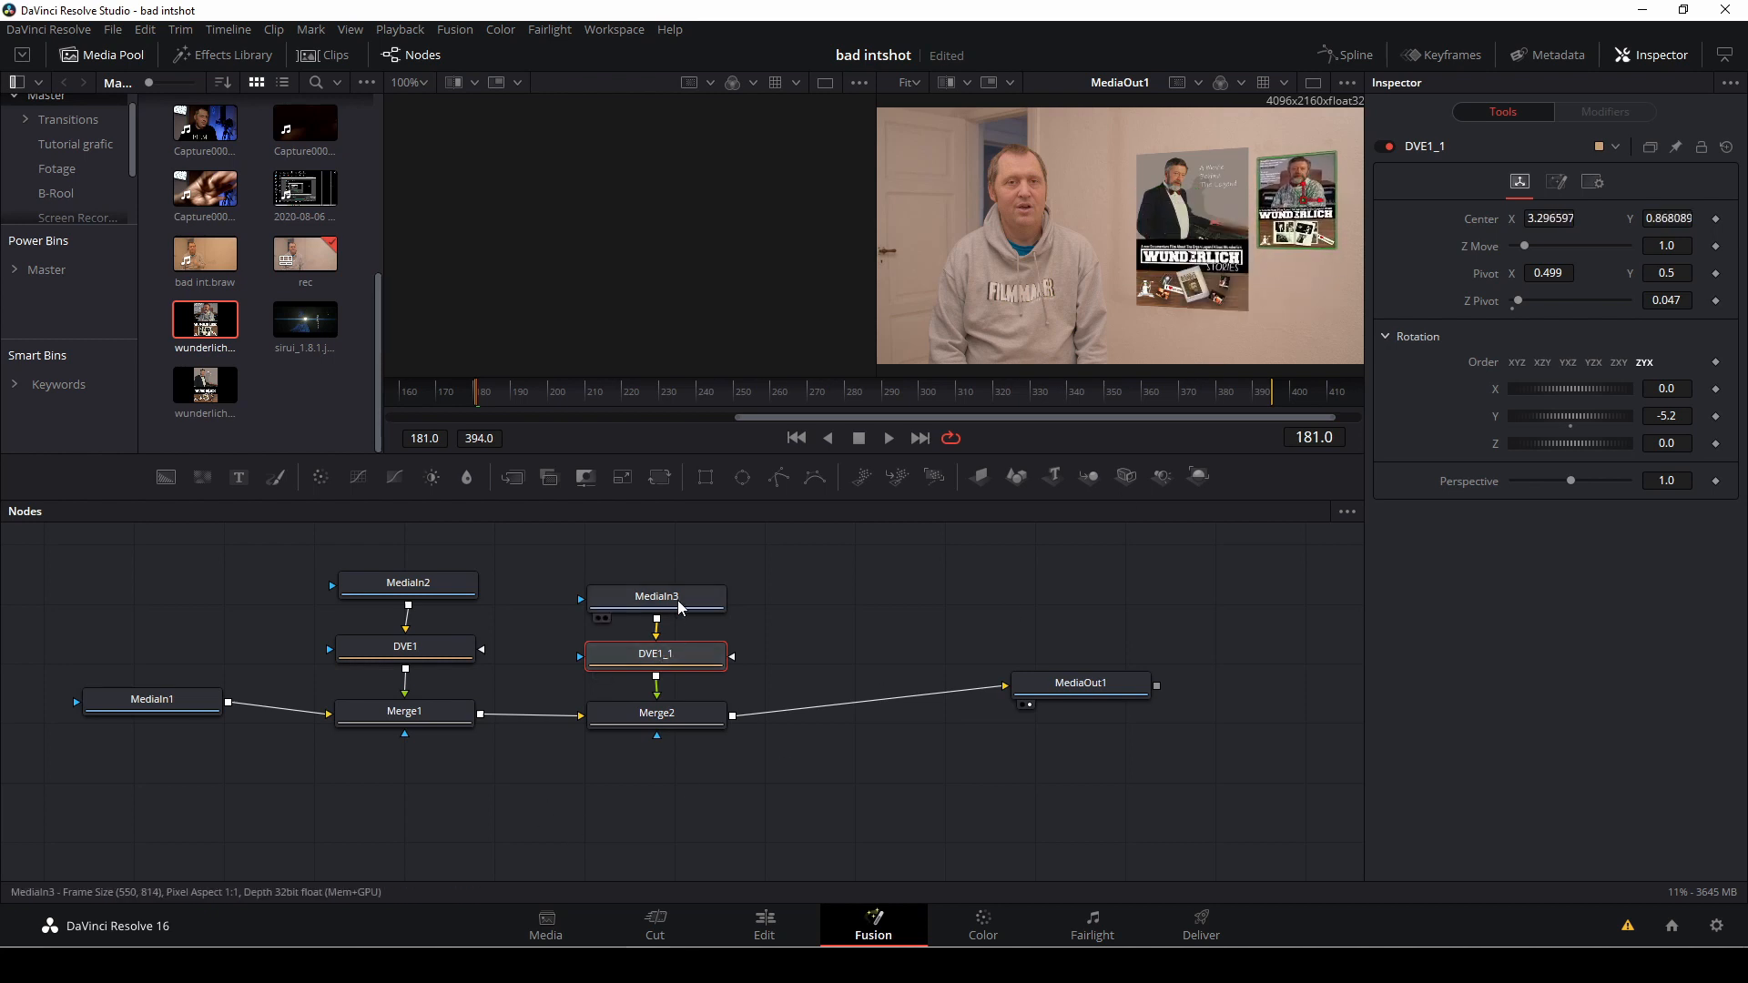
- Inspect the copied MediaIn3, DVE1_1 and Merge2 nodes for the second poster
click(656, 596)
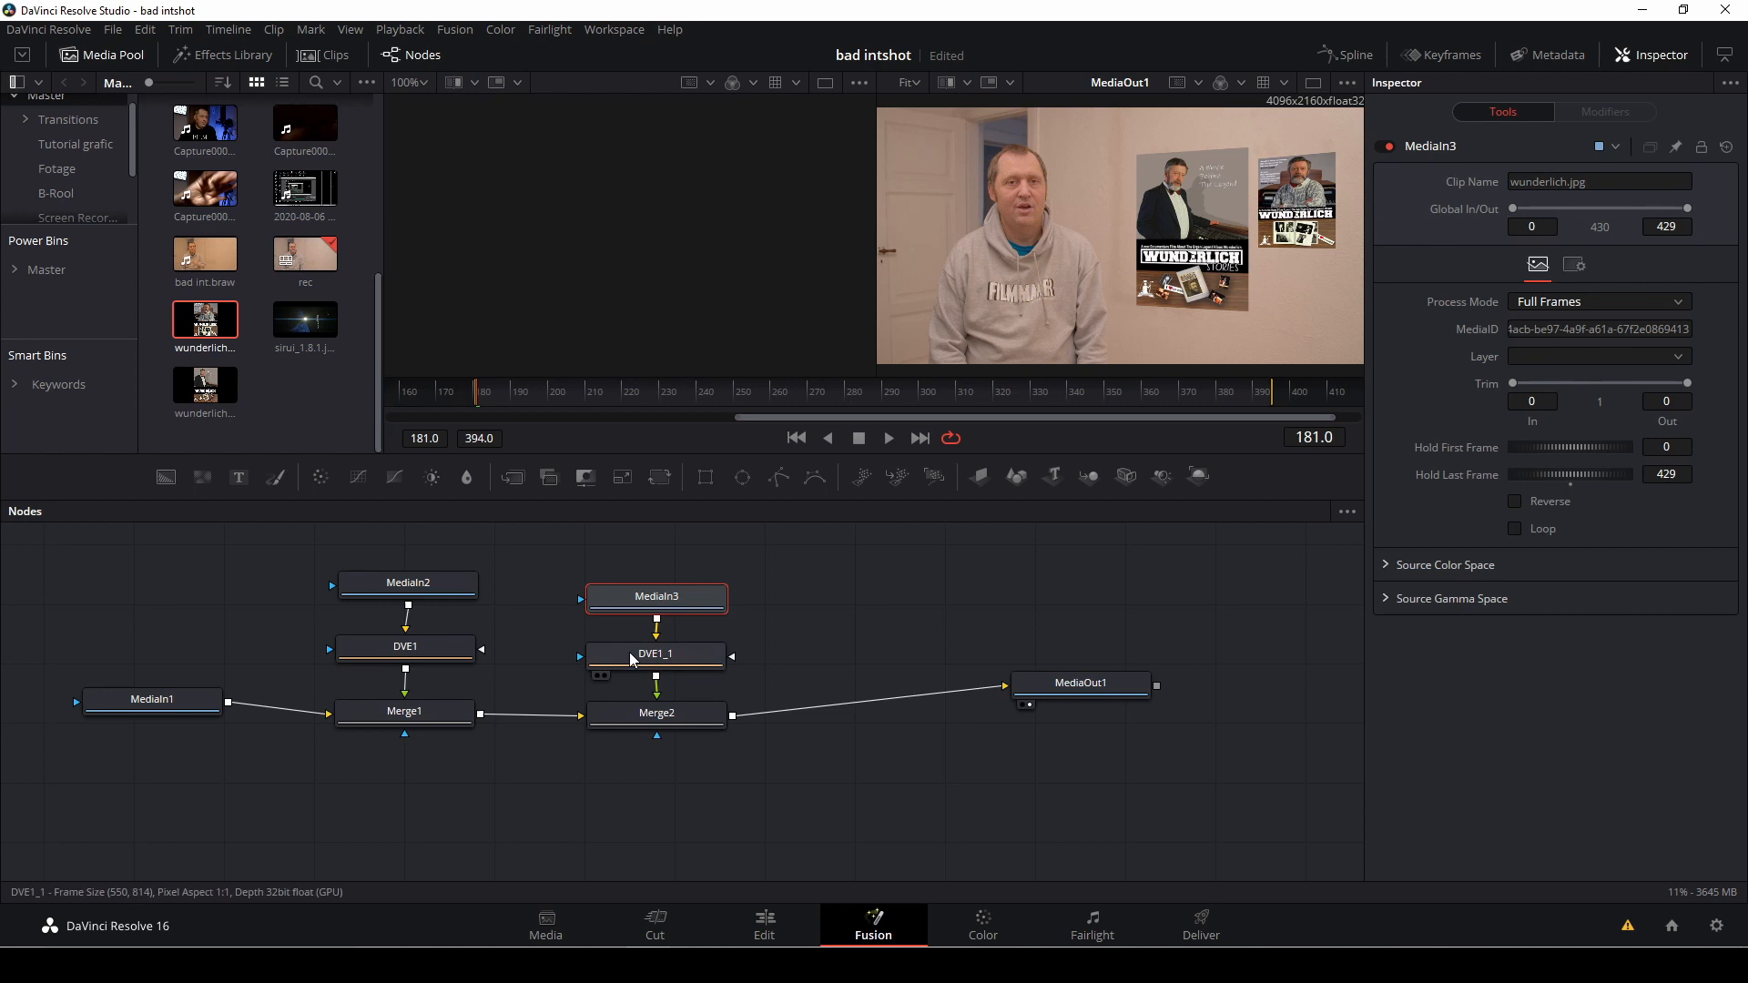
click(656, 653)
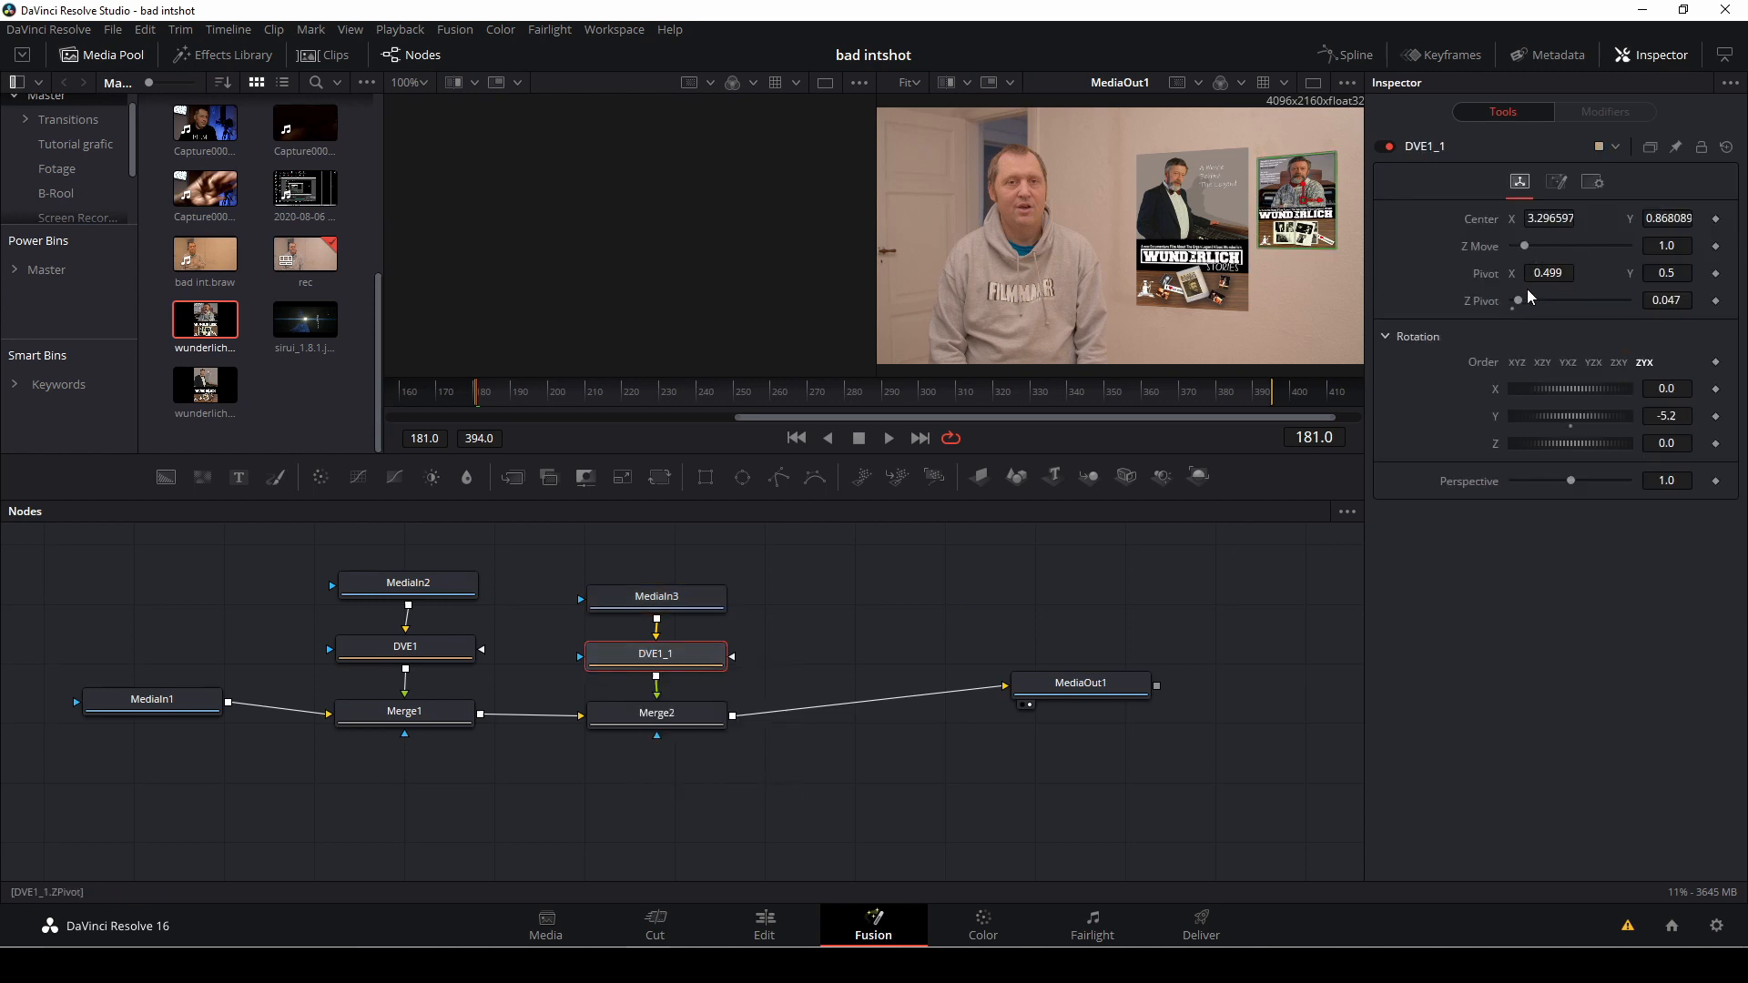
click(657, 712)
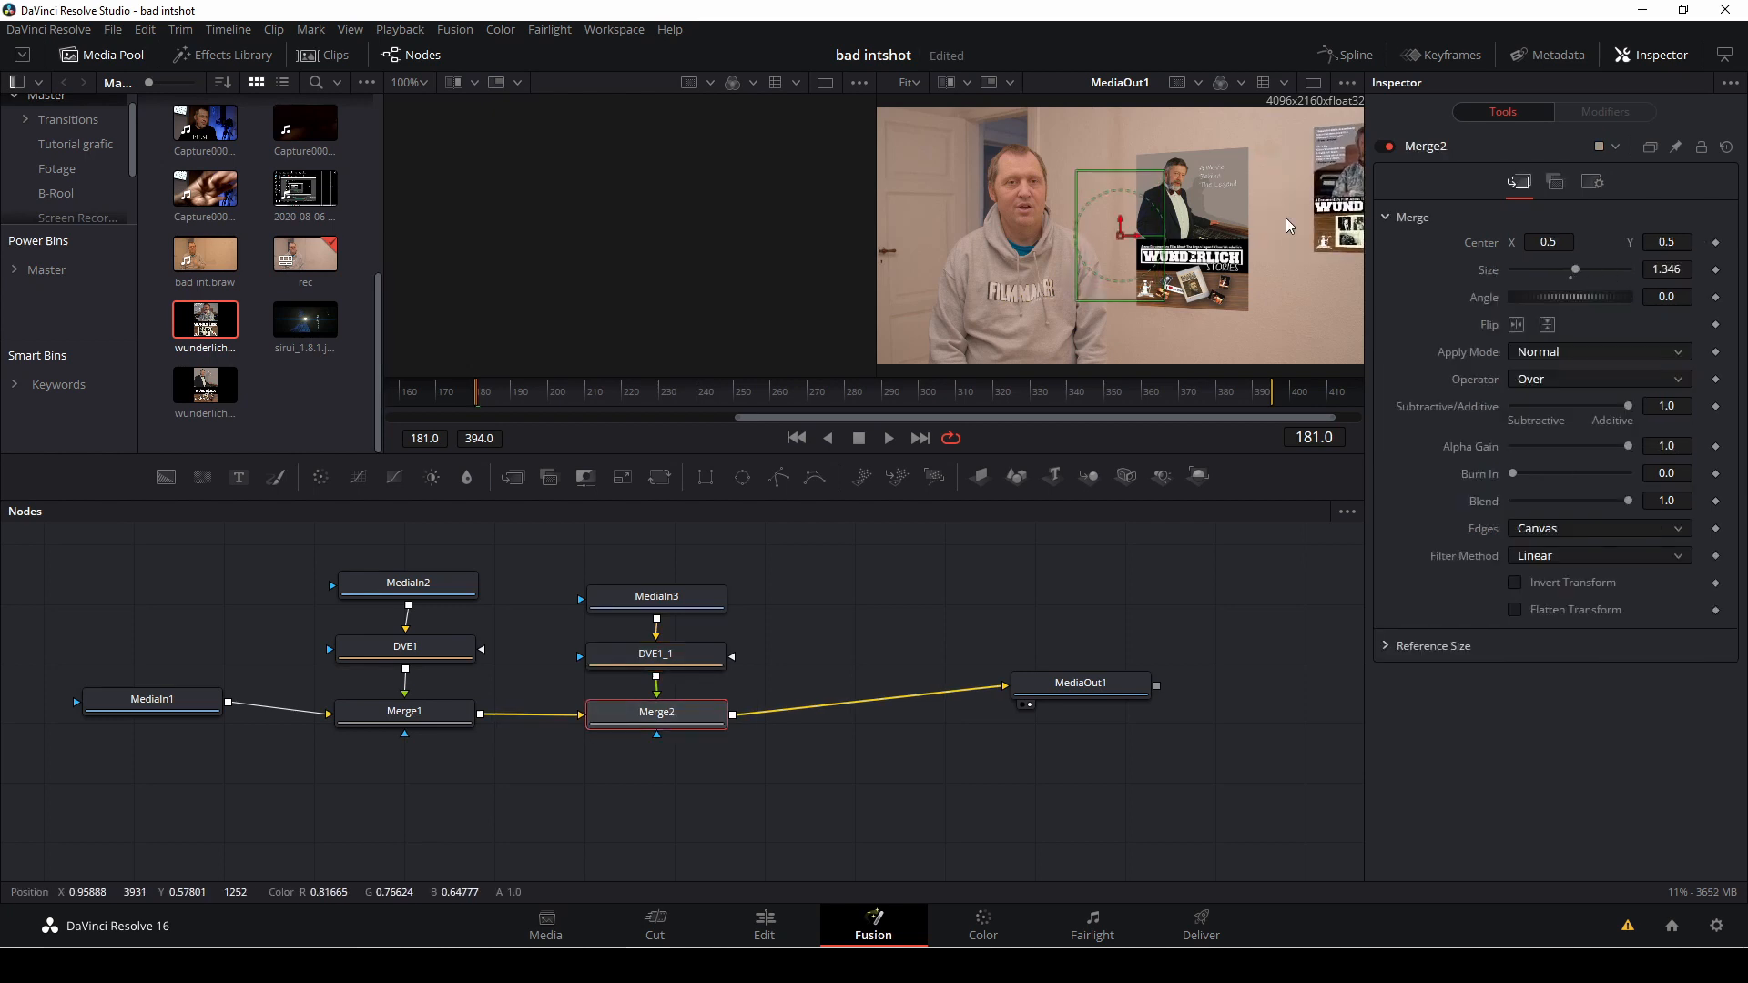
- Scale Merge2 to 1.814 and position the second poster right of the first
drag(1126, 220, 1068, 251)
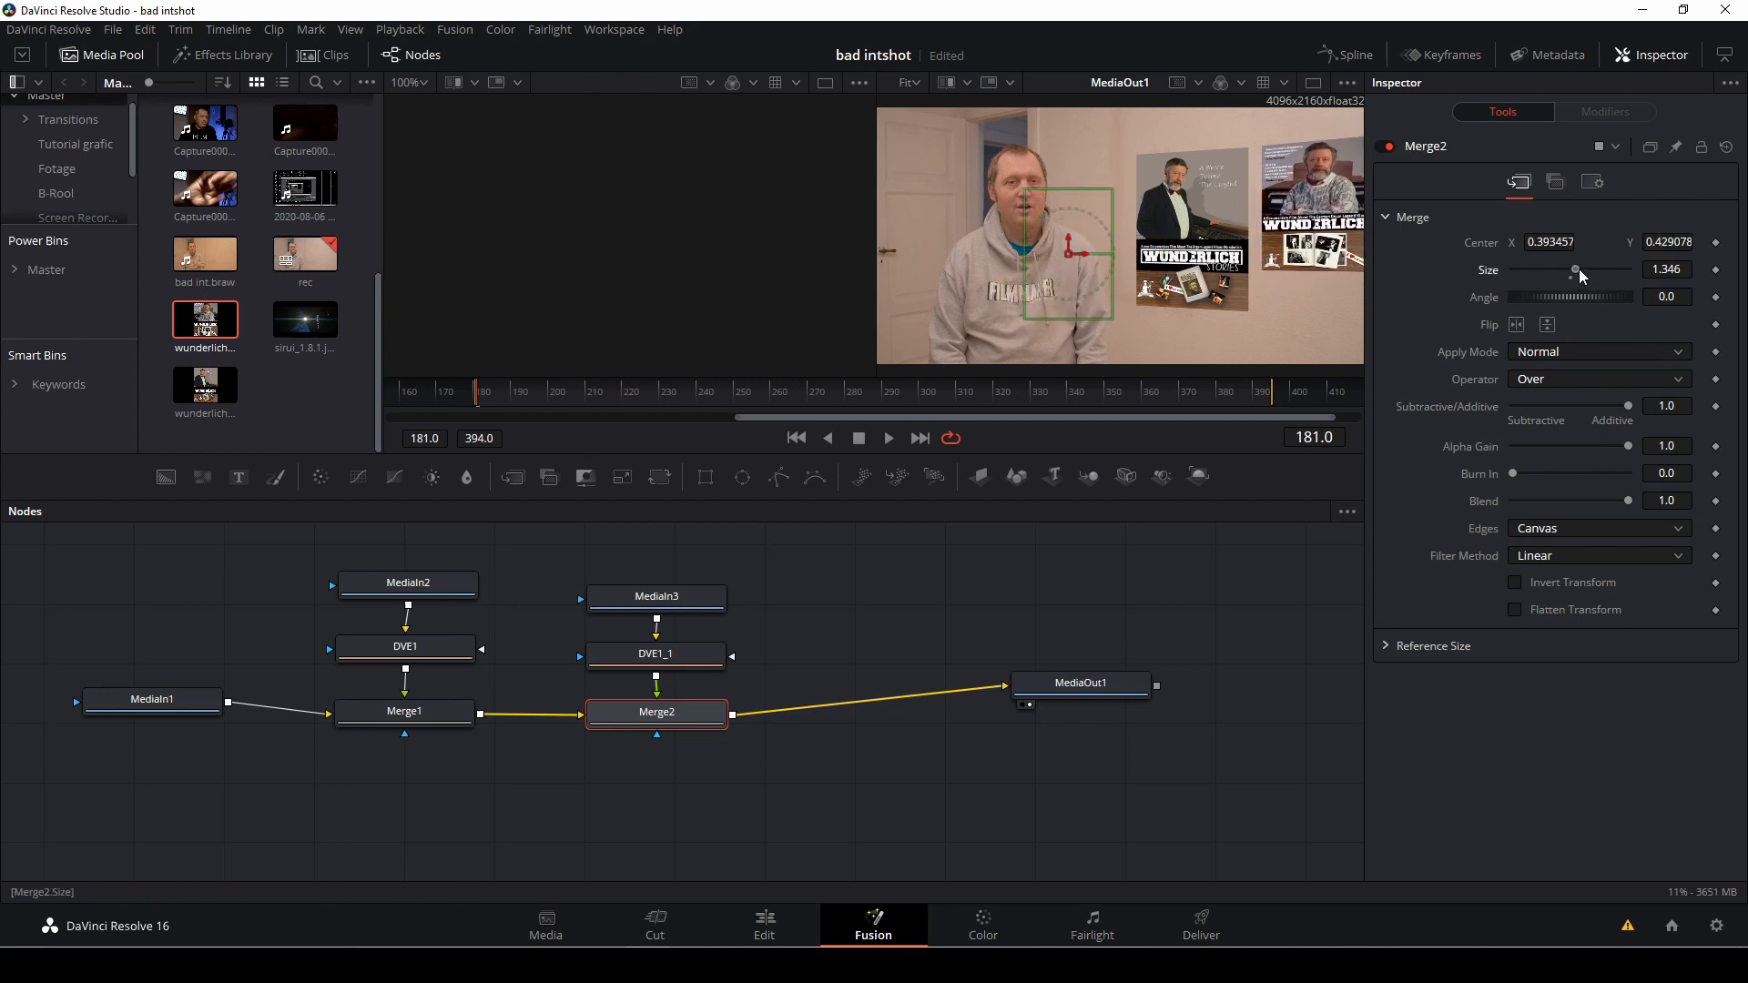
drag(1578, 271, 1609, 272)
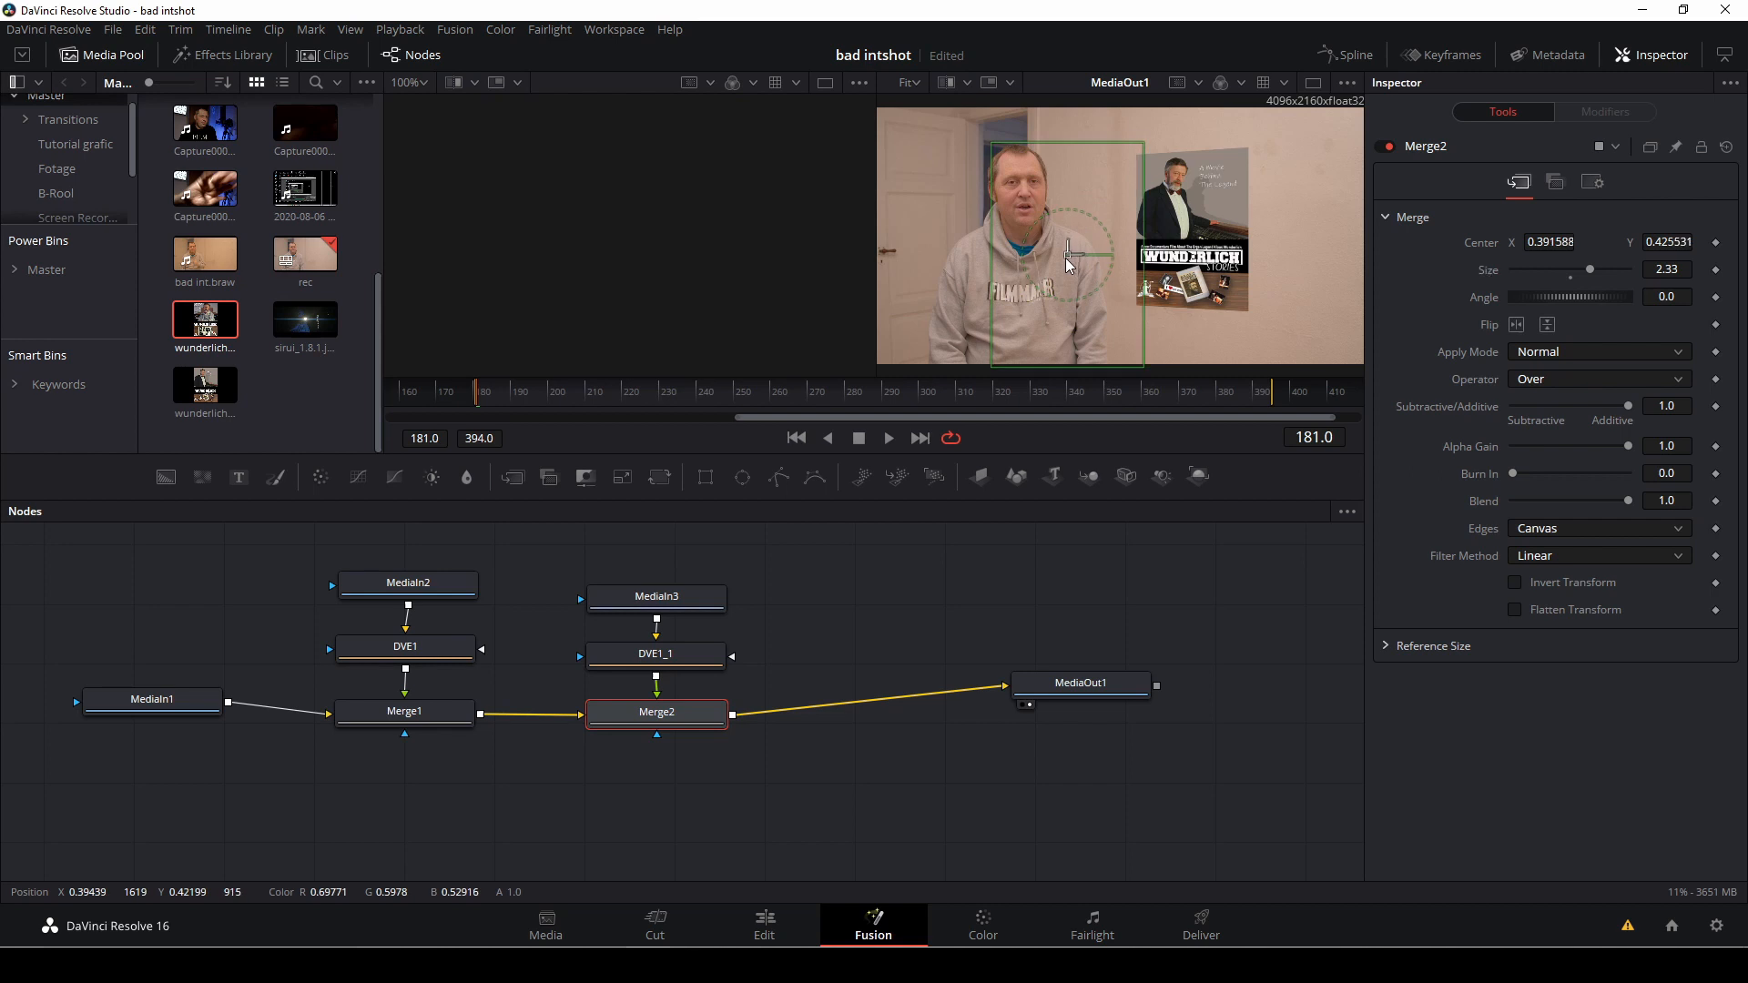
drag(1068, 258, 934, 309)
text(1.618)
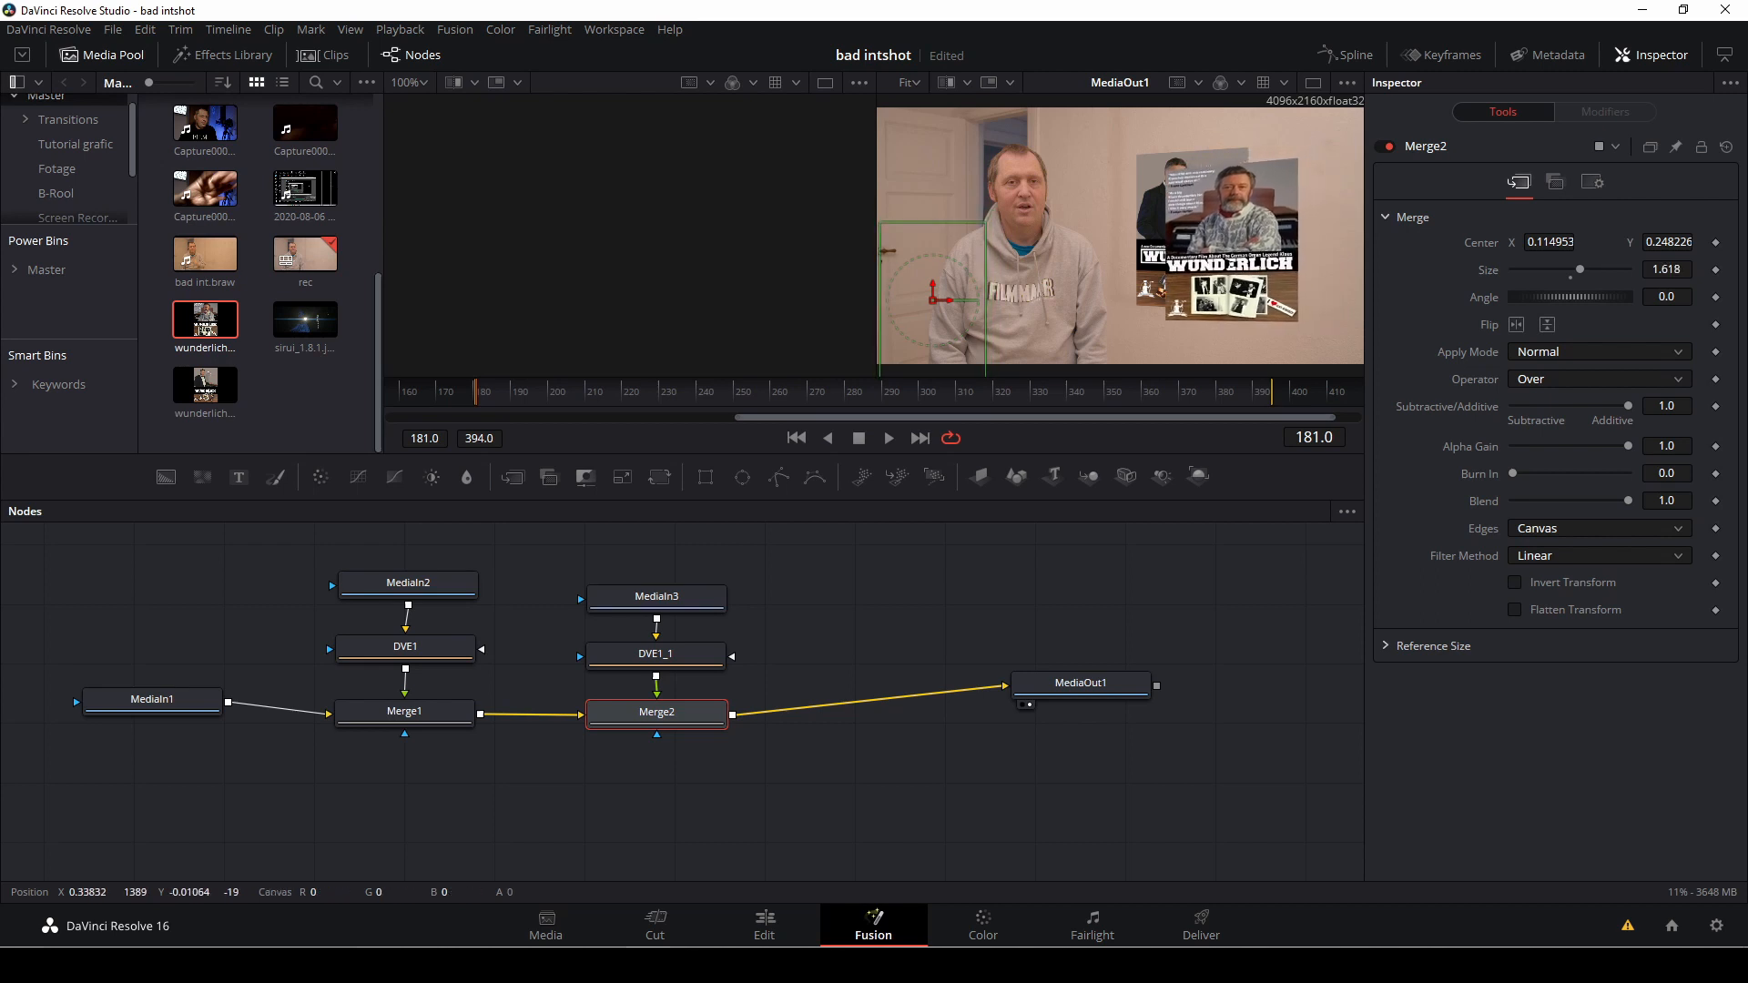
drag(943, 299, 940, 303)
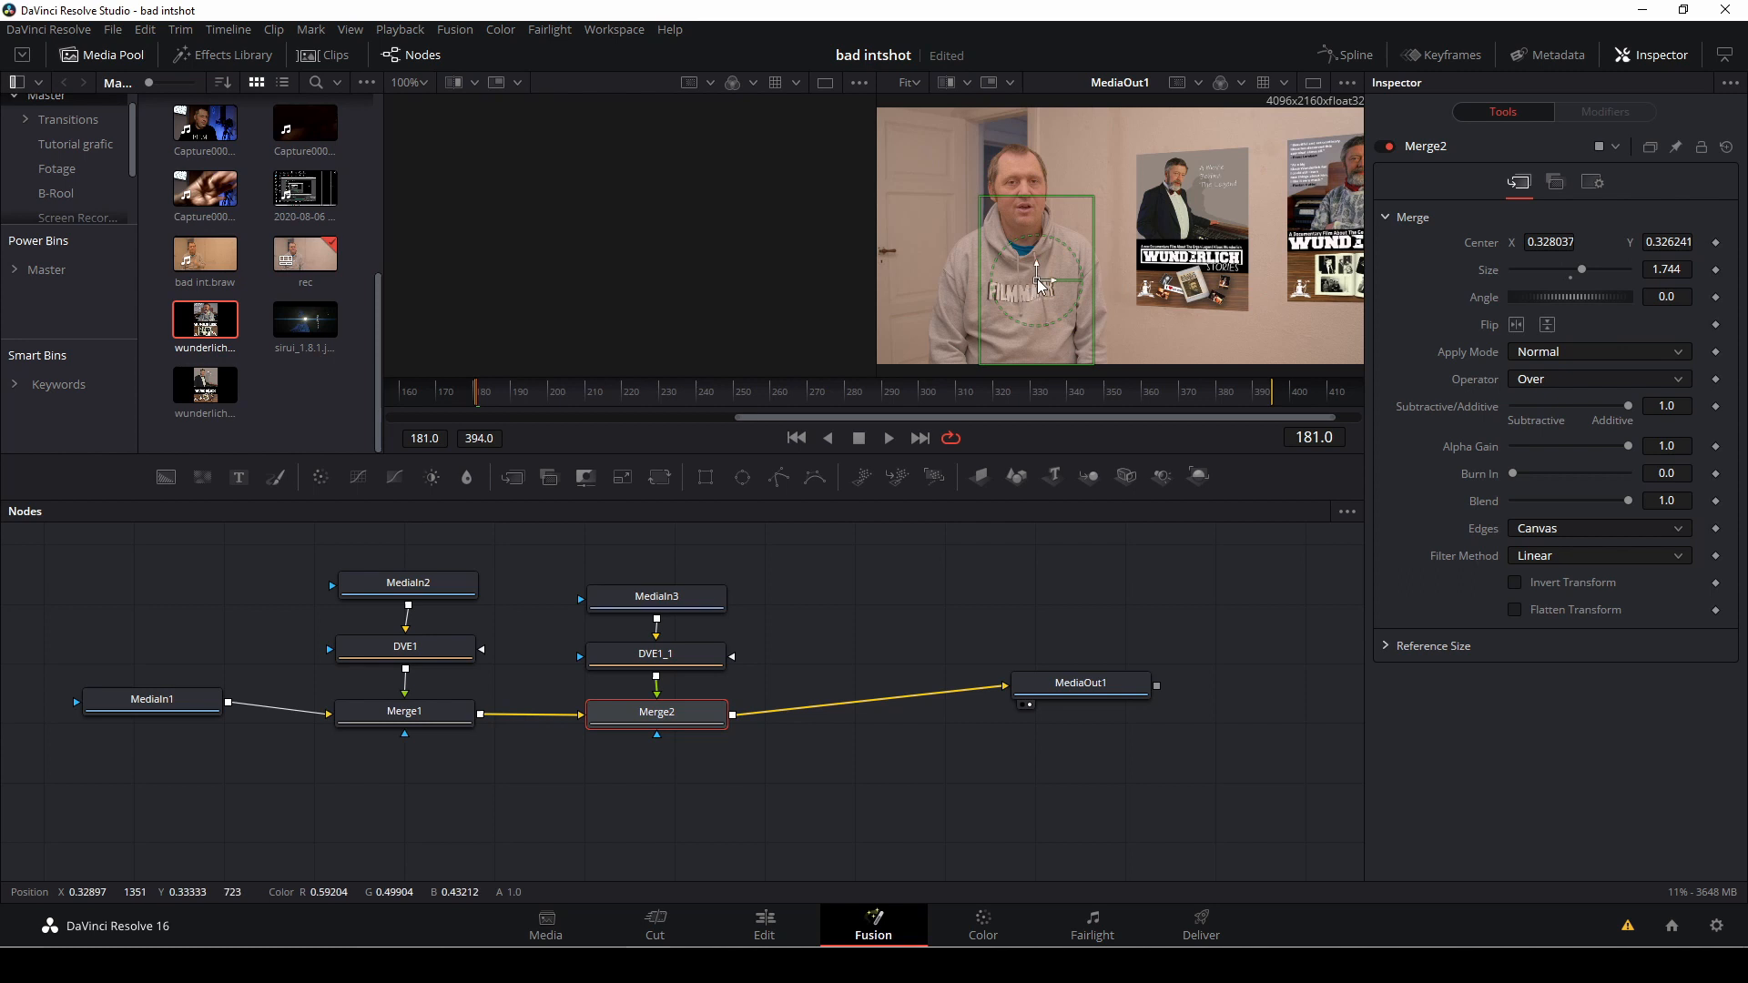
drag(1037, 279, 1009, 295)
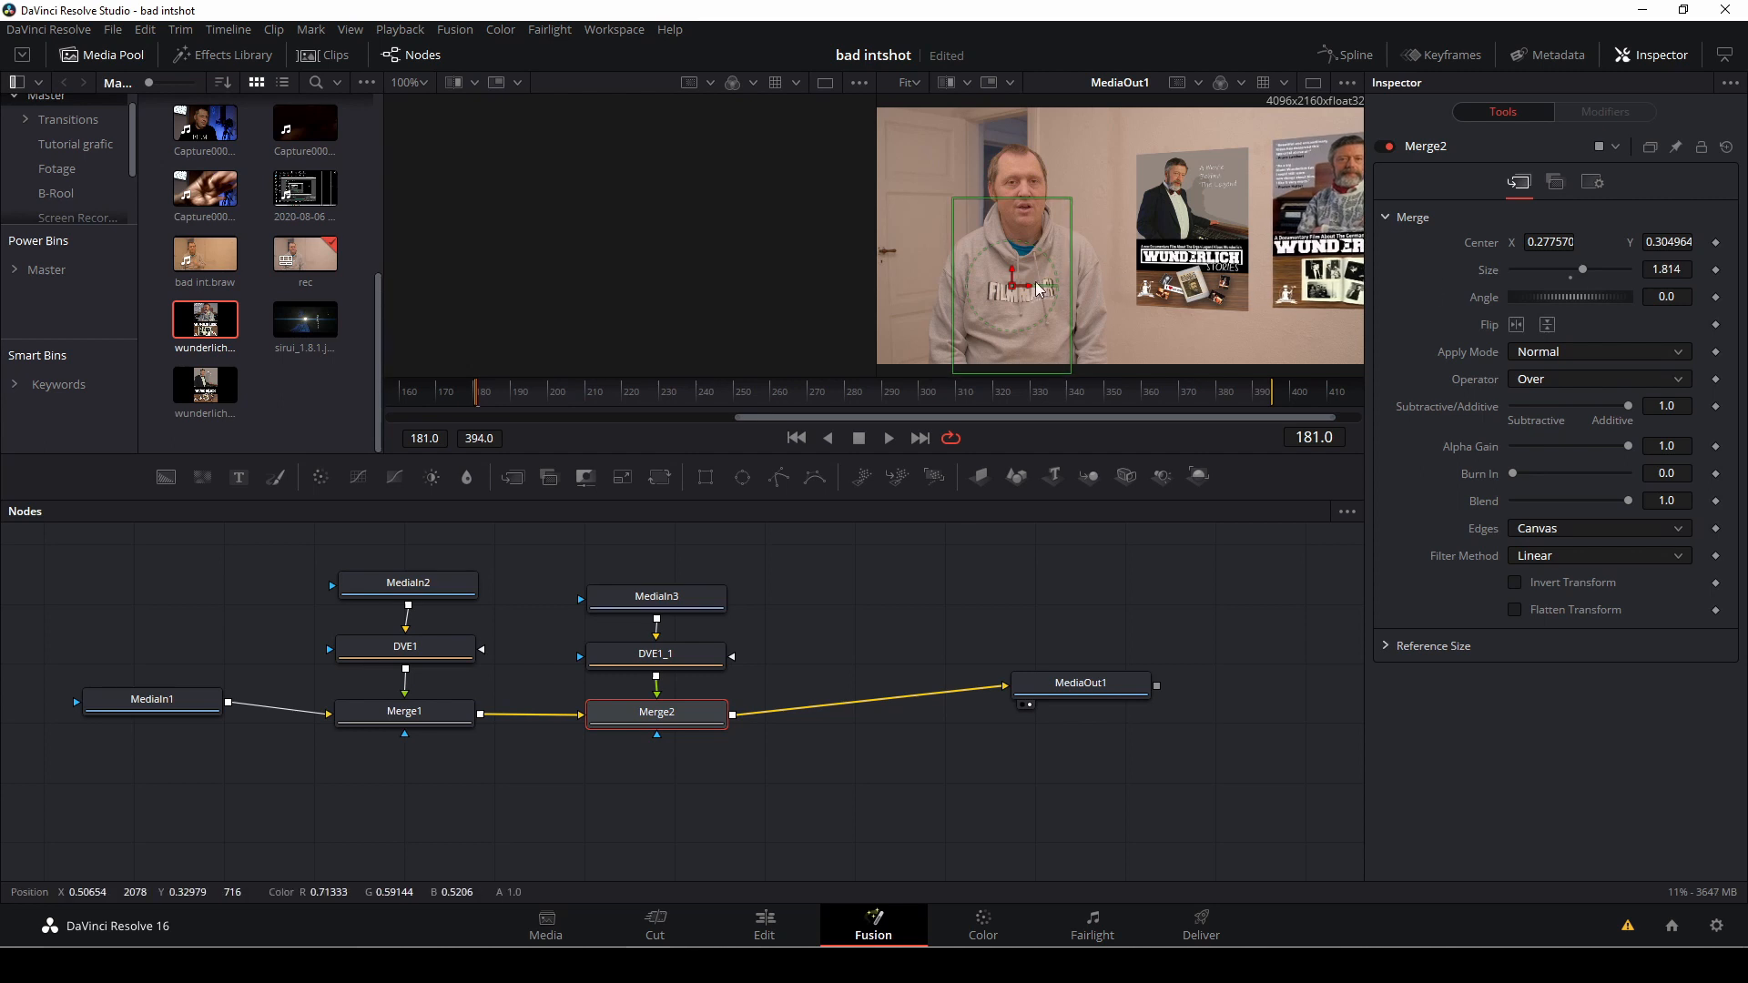
drag(1009, 284, 1004, 293)
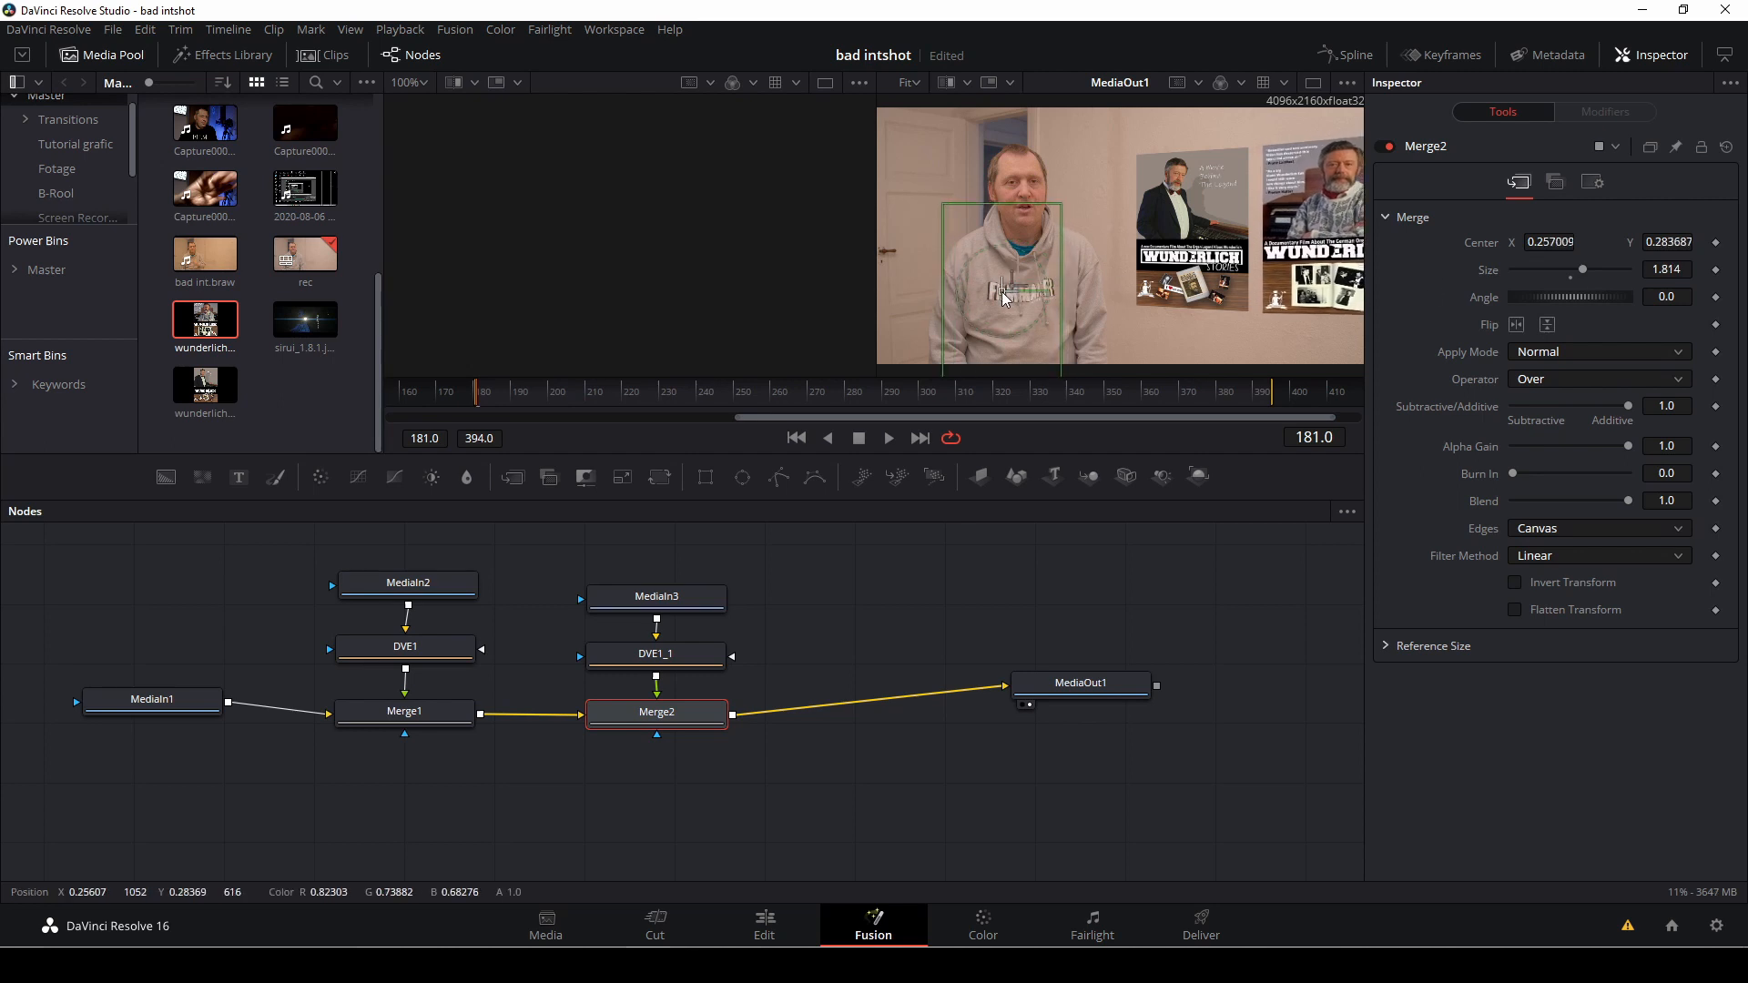
drag(1009, 295, 998, 295)
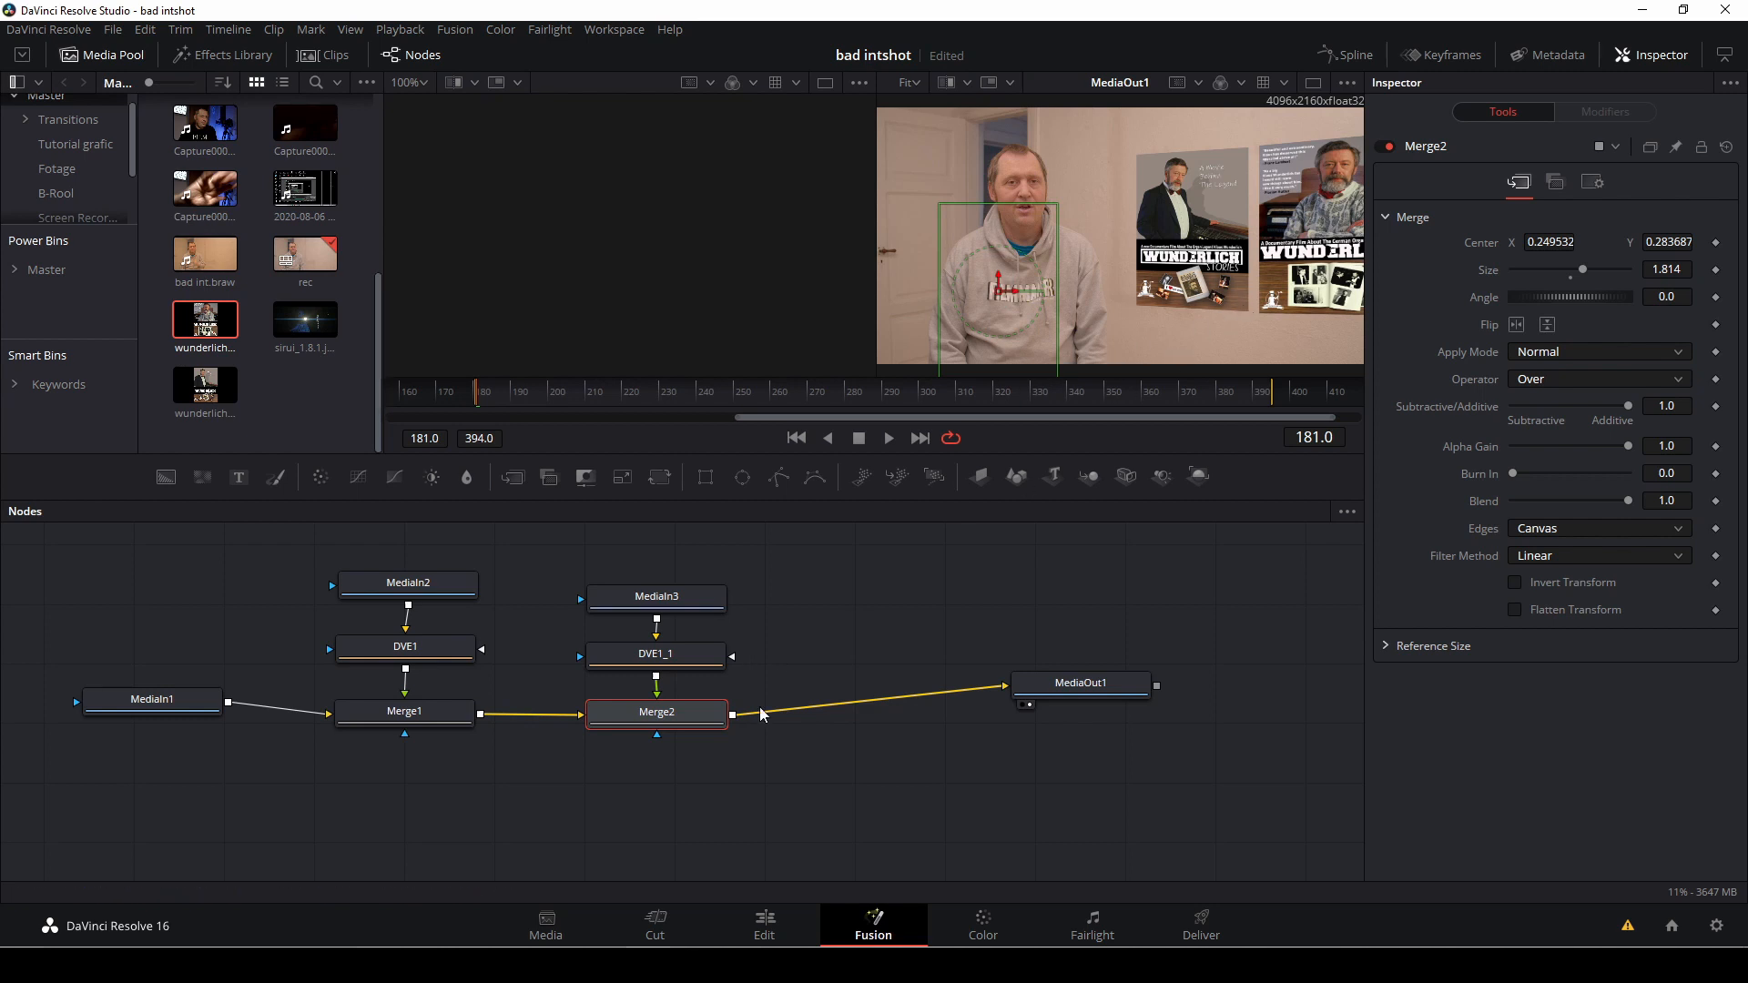
- Review the two-poster composite playing on the Edit page timeline
click(764, 925)
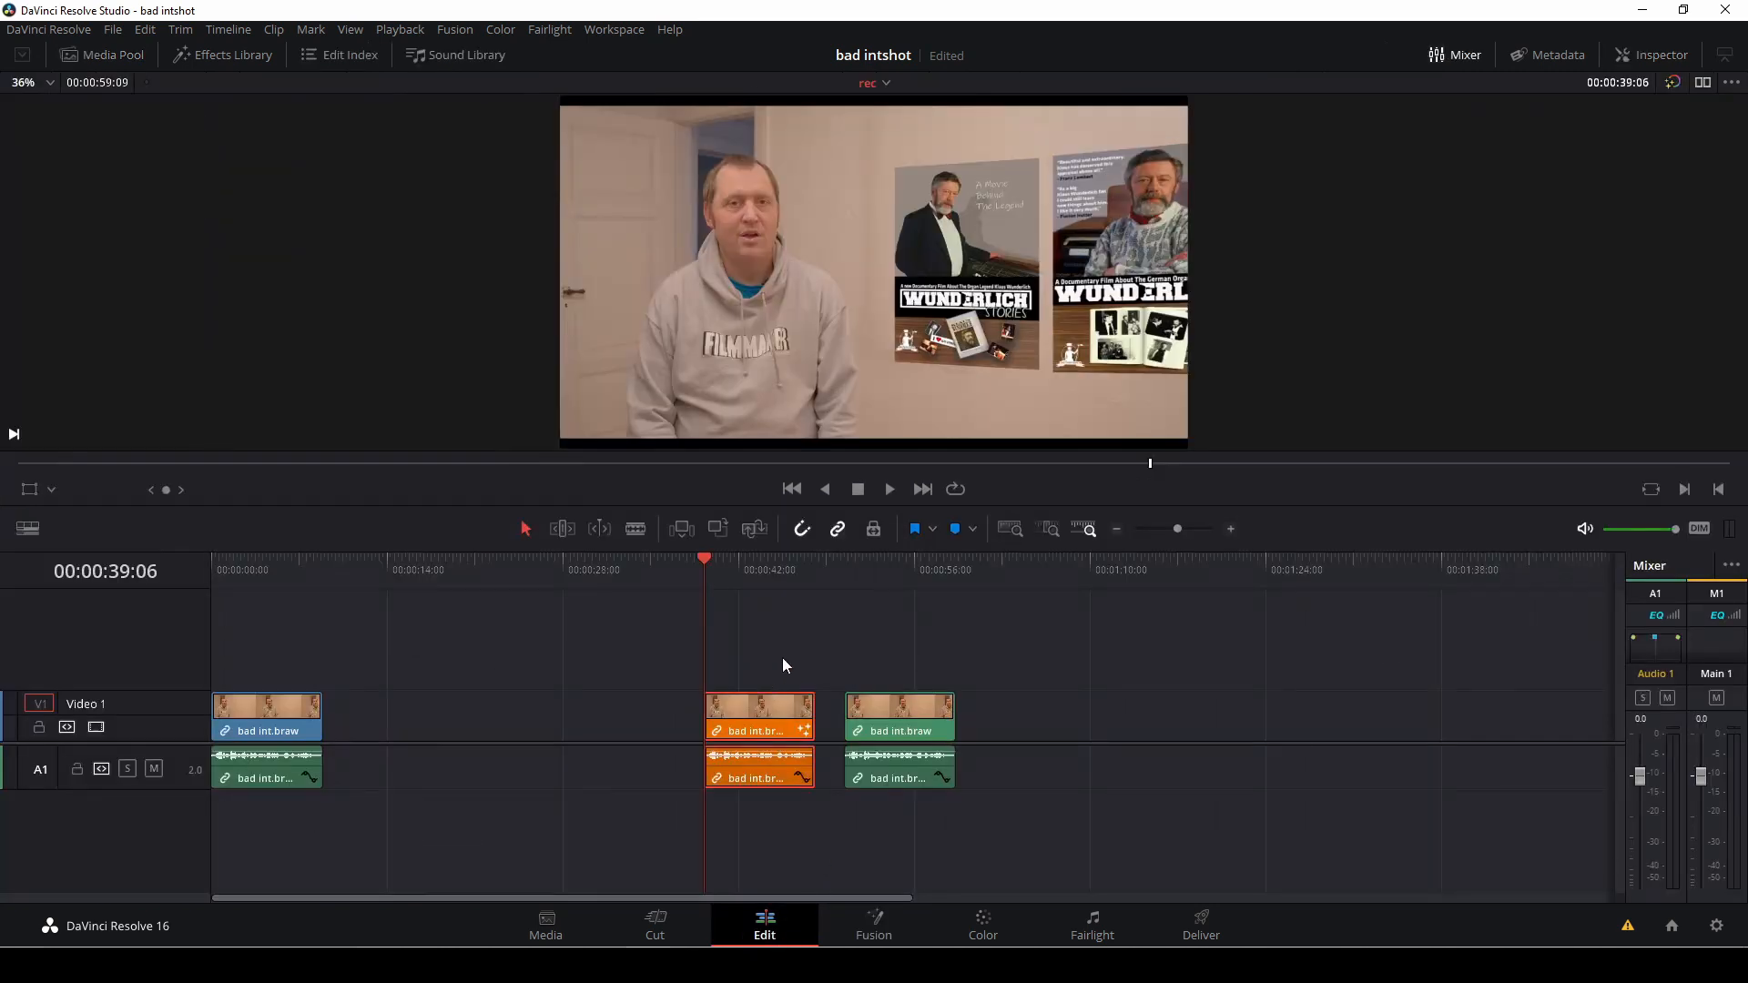
mouse_move(864, 212)
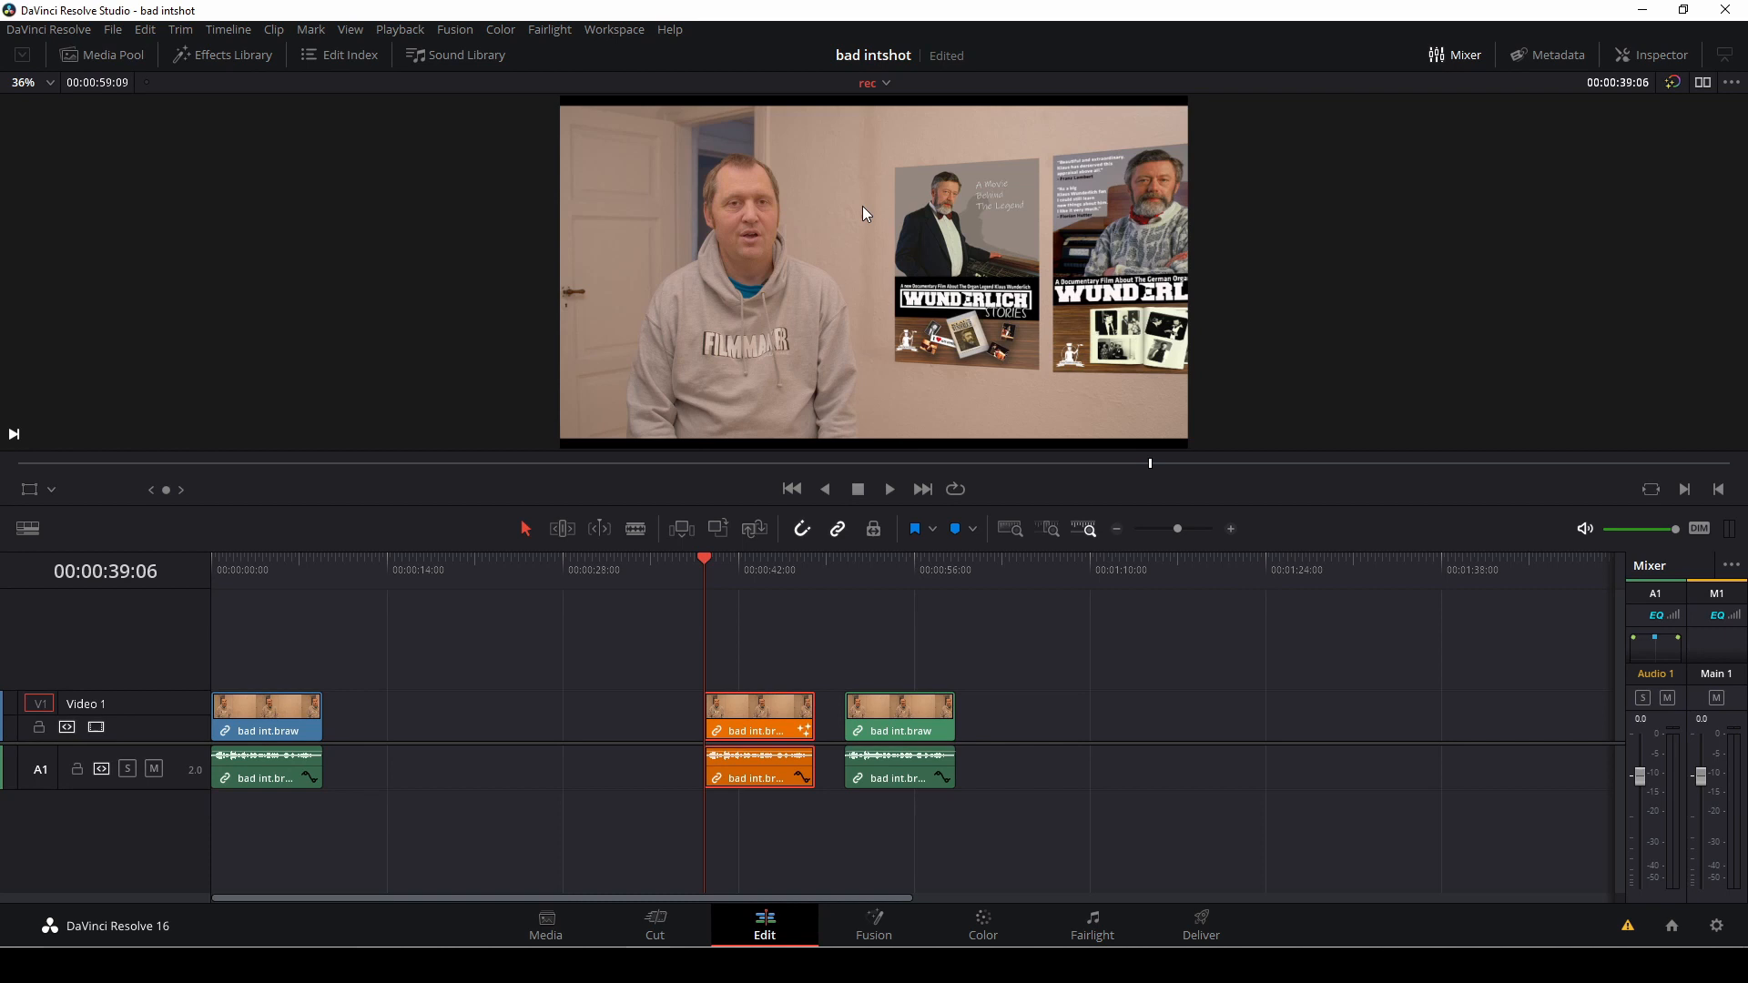
mouse_move(1273, 441)
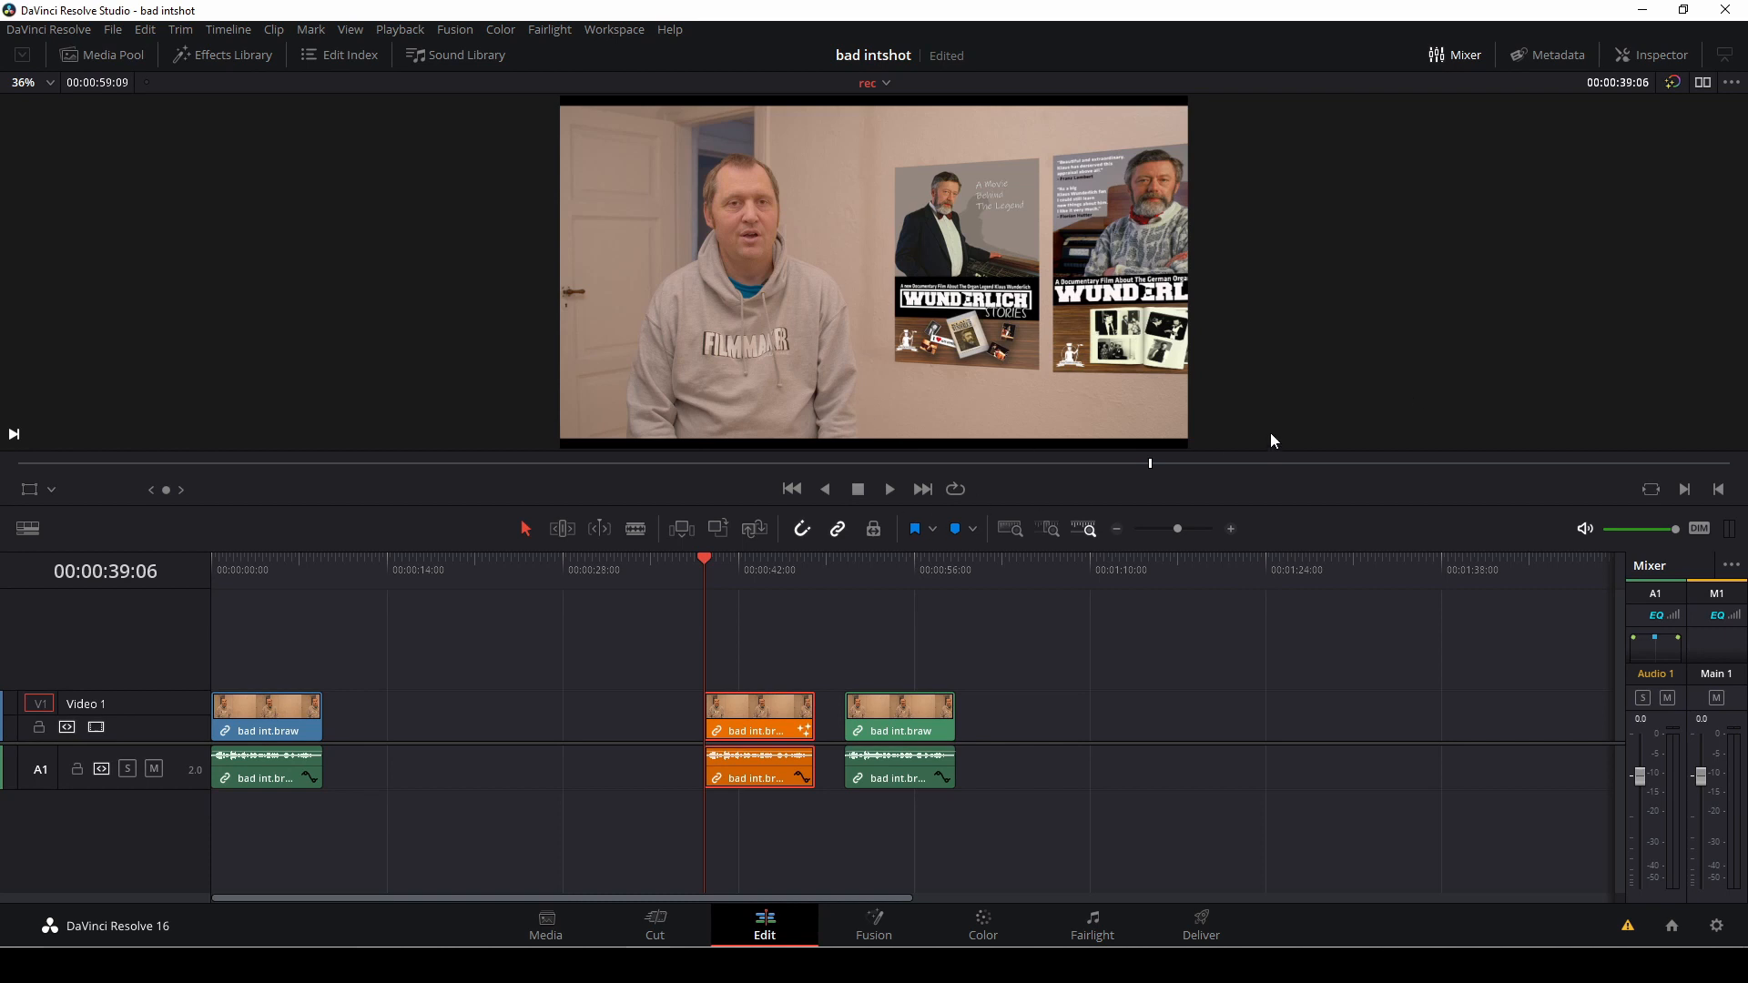
click(760, 716)
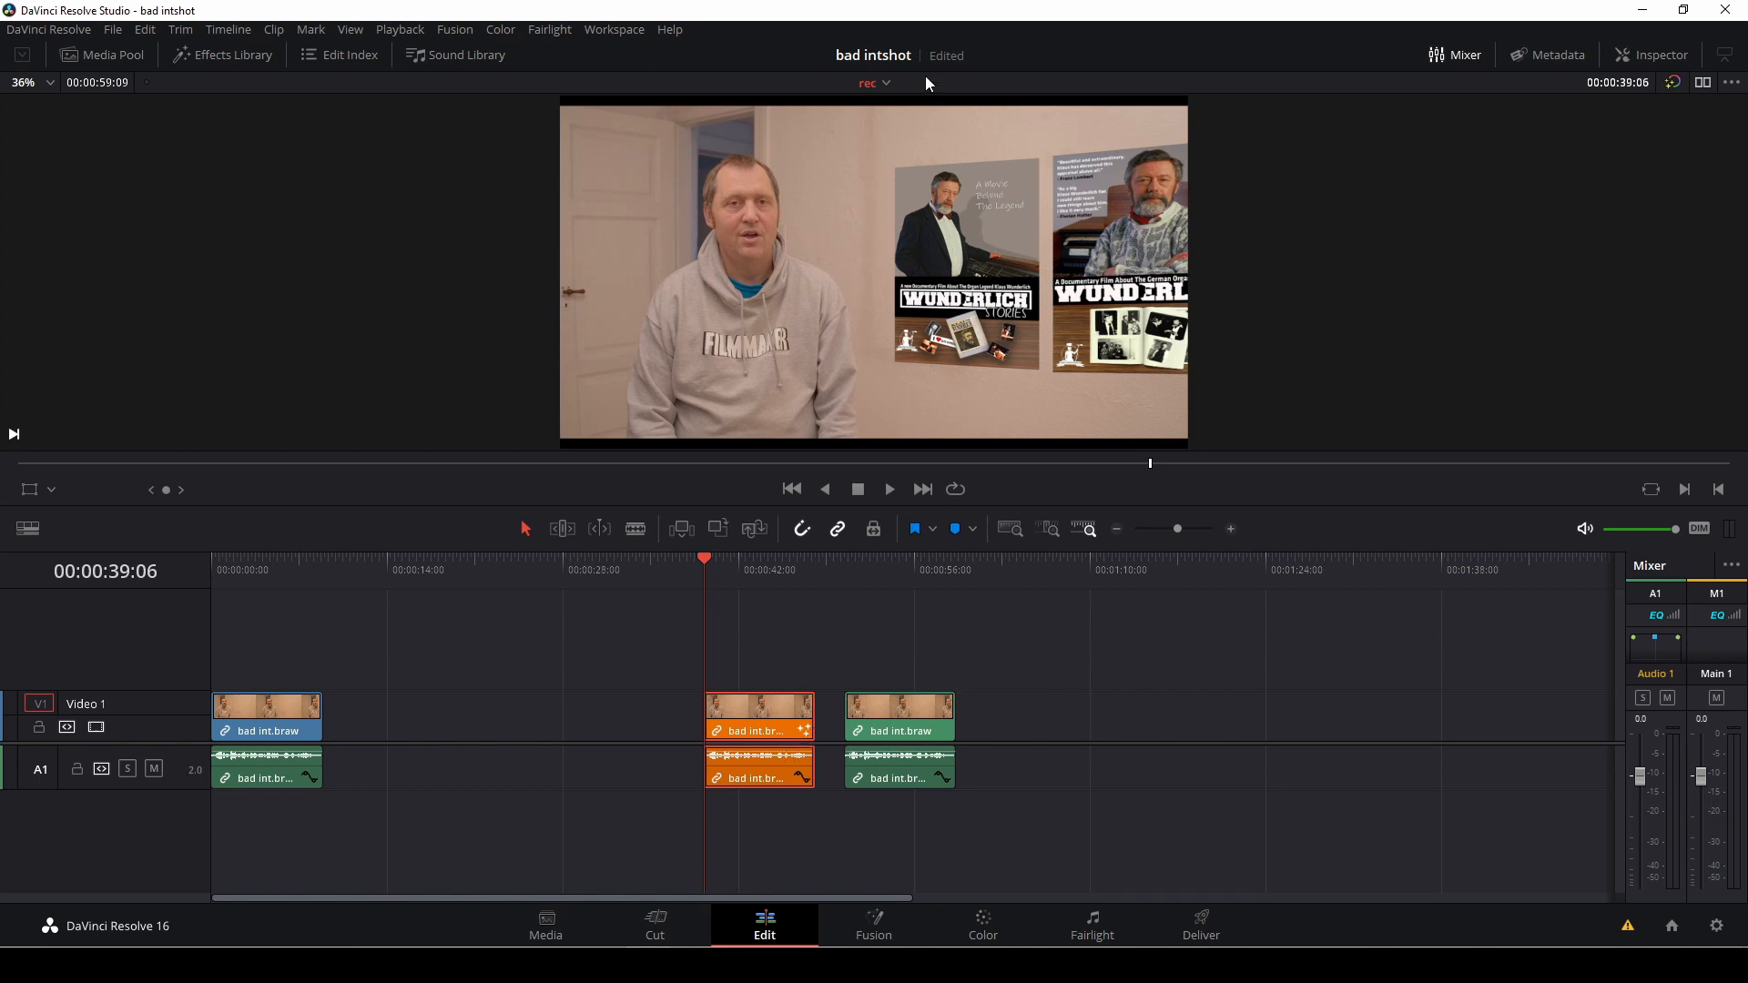
mouse_move(950, 930)
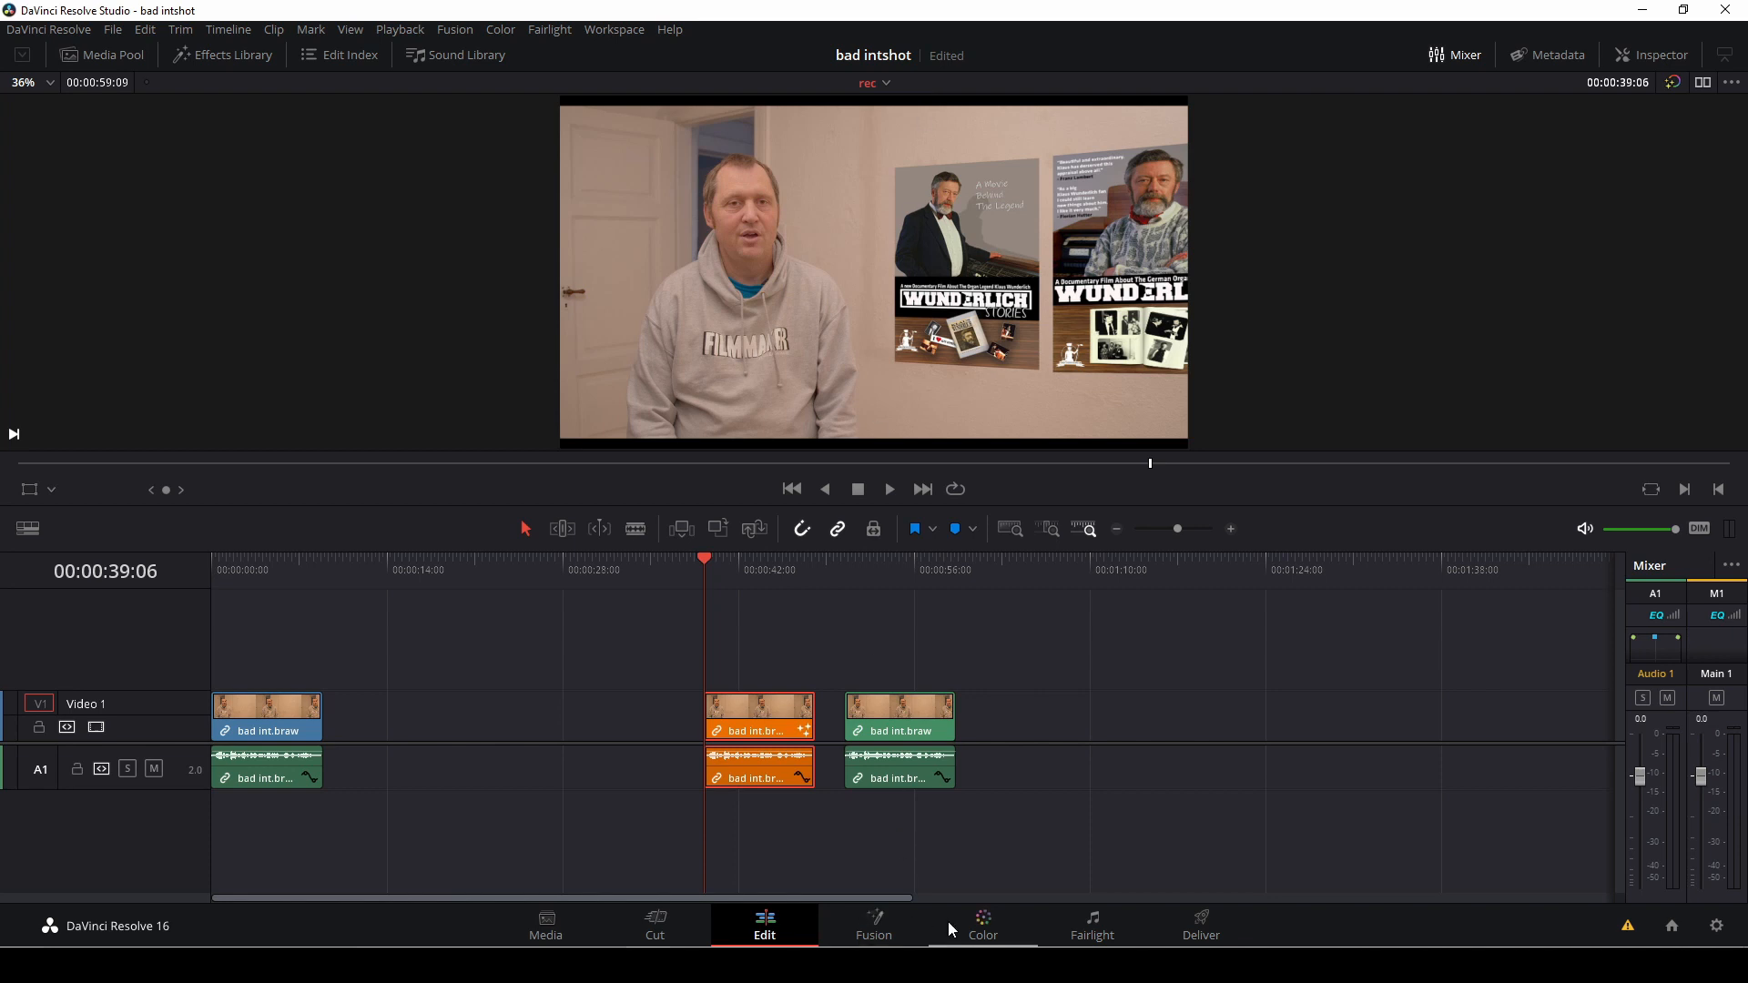
- On the Color page, start drawing a custom window around the wall area to blur
click(982, 923)
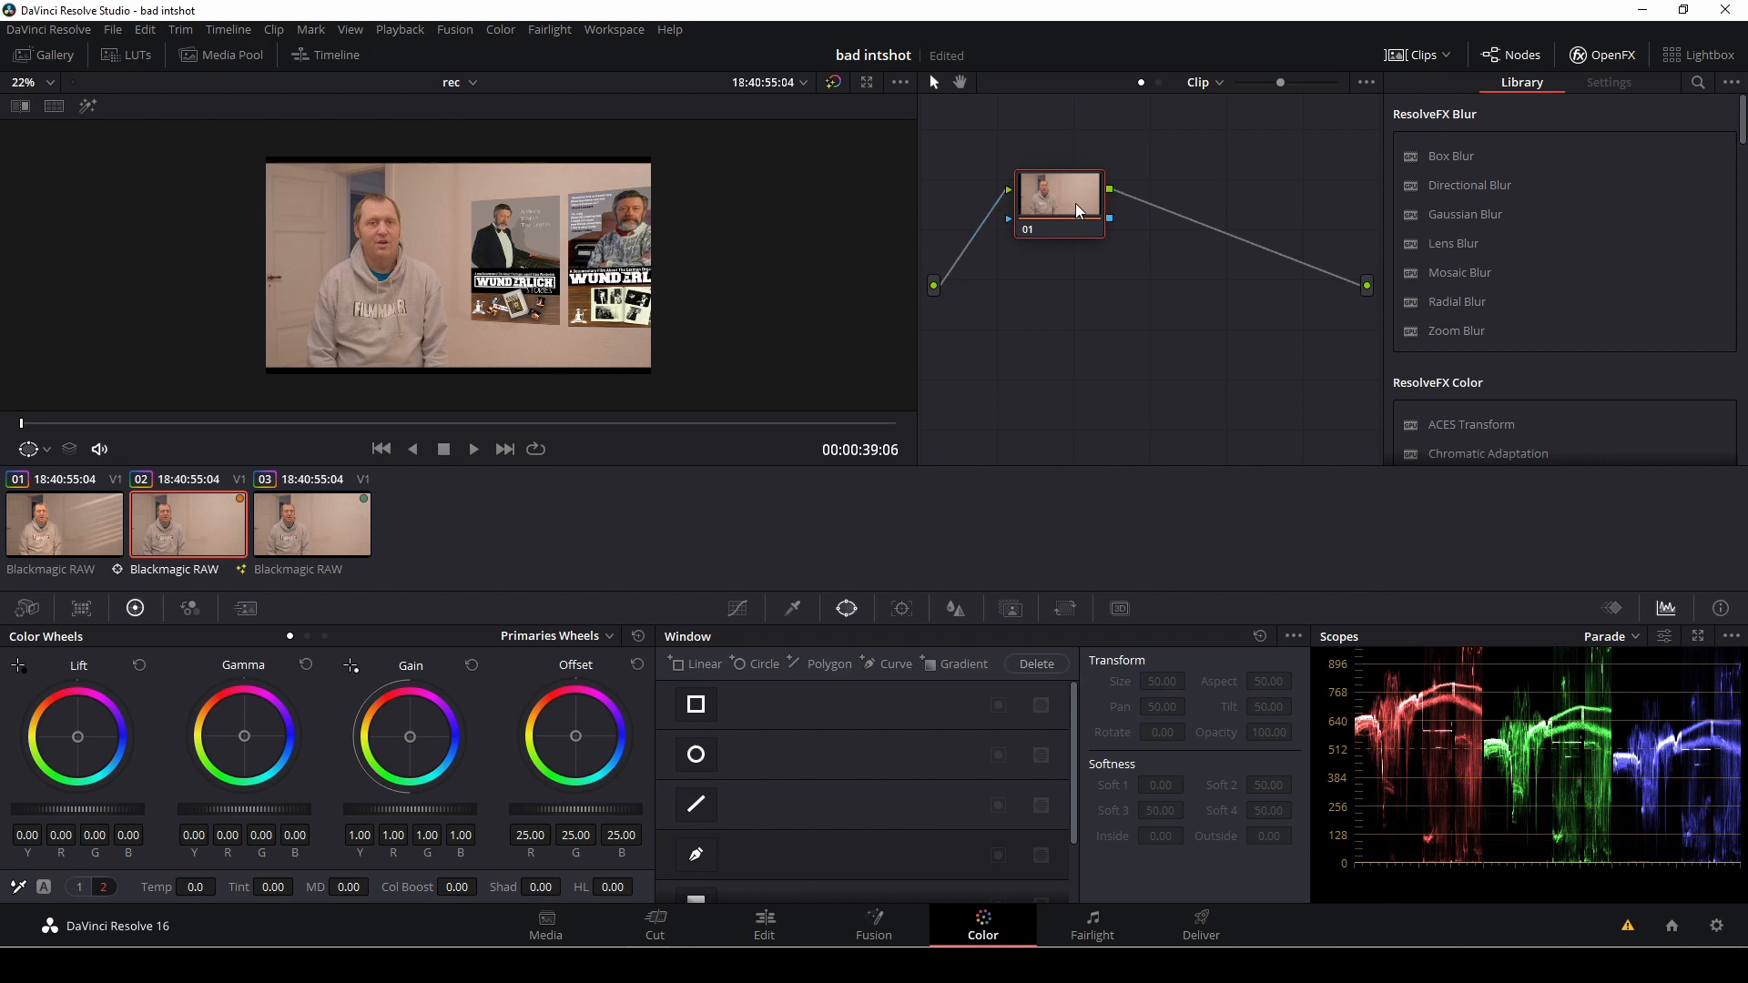
mouse_move(1072, 194)
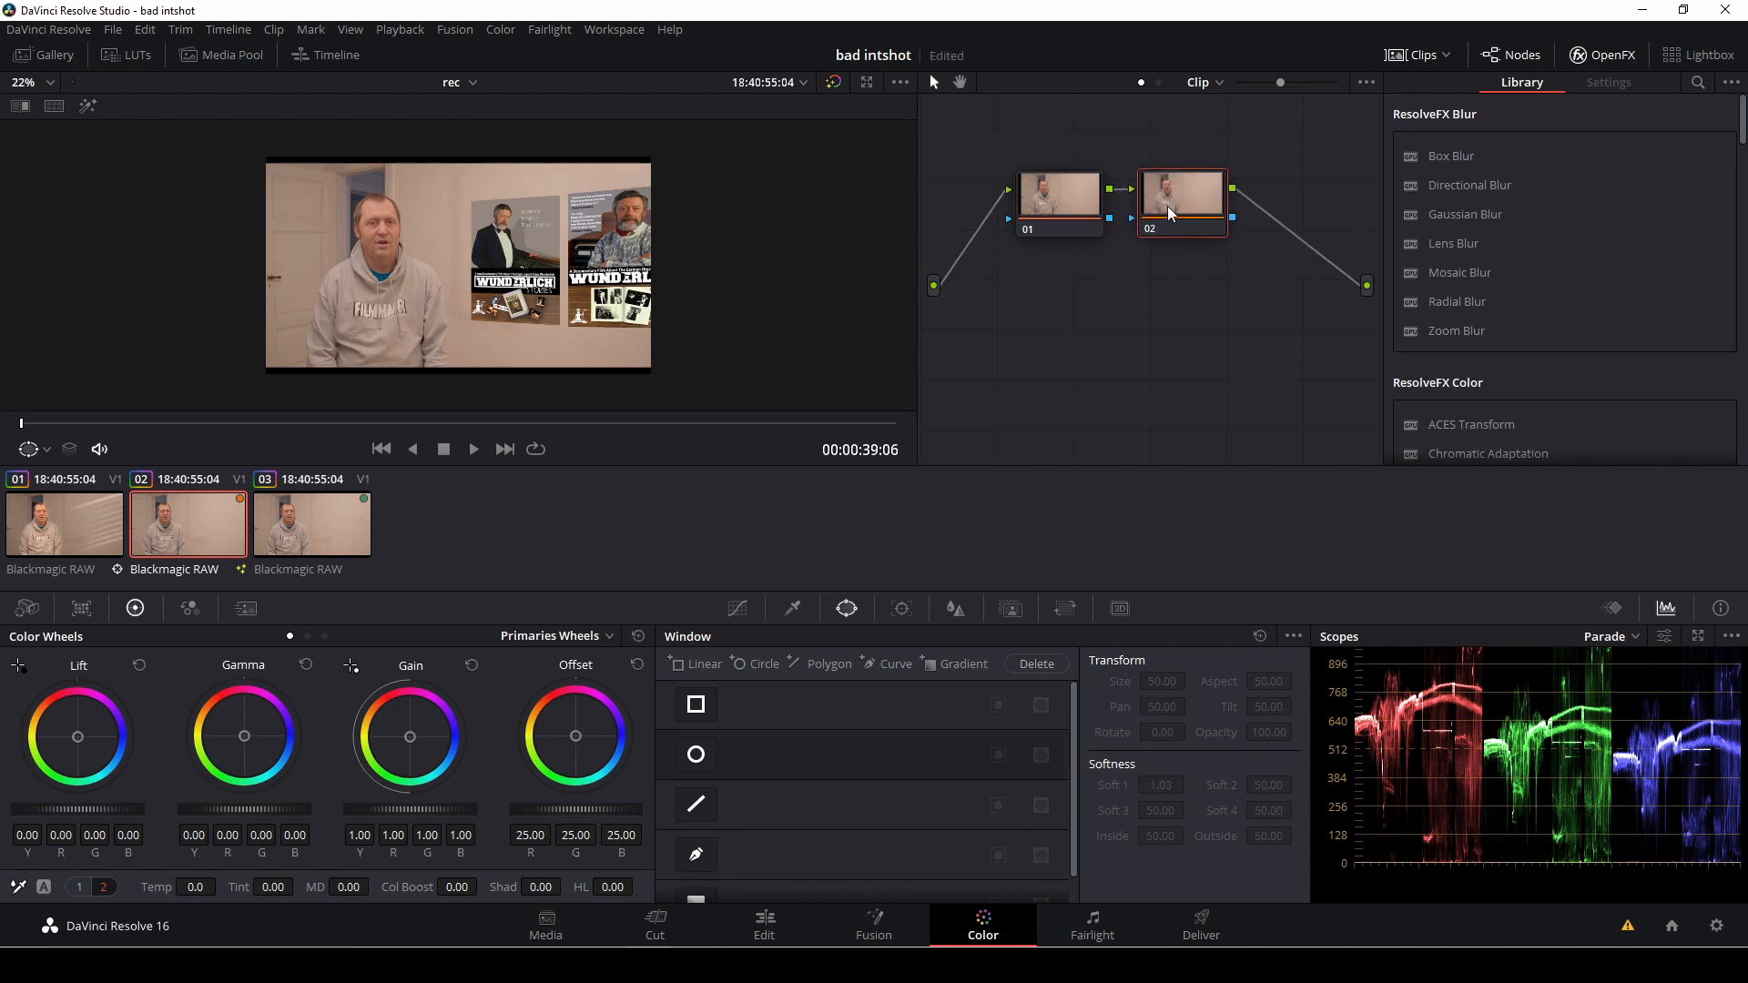
mouse_move(684, 252)
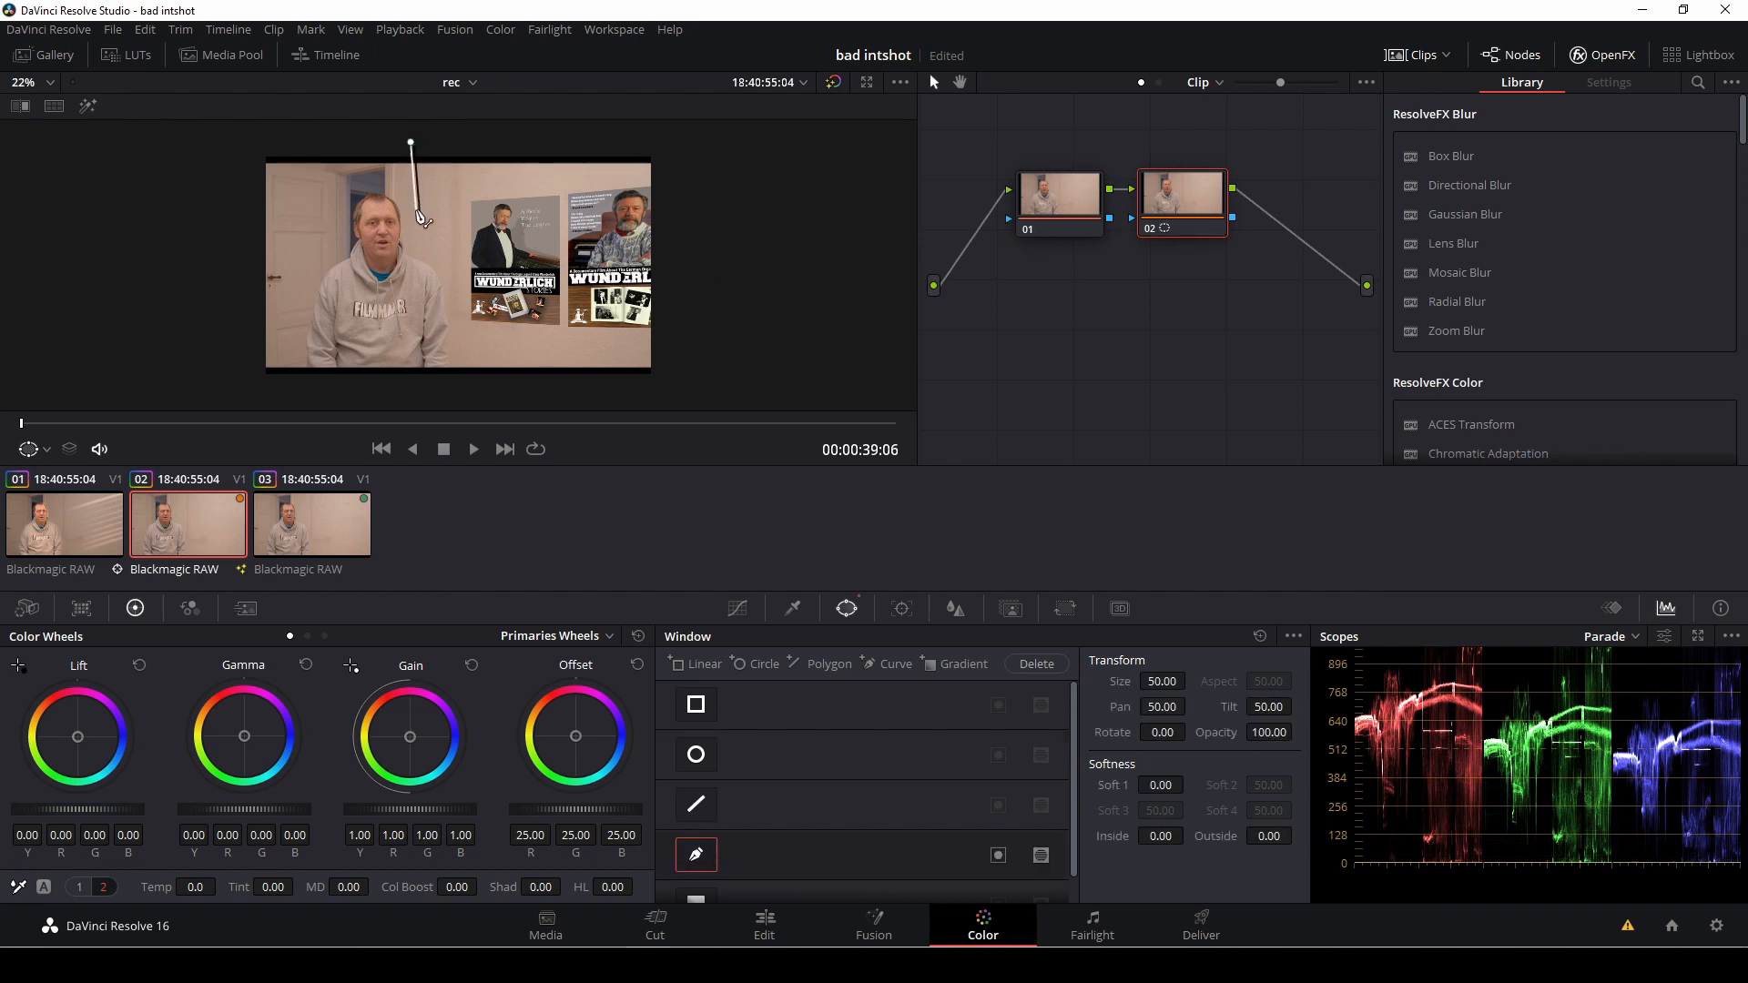
drag(423, 218, 455, 317)
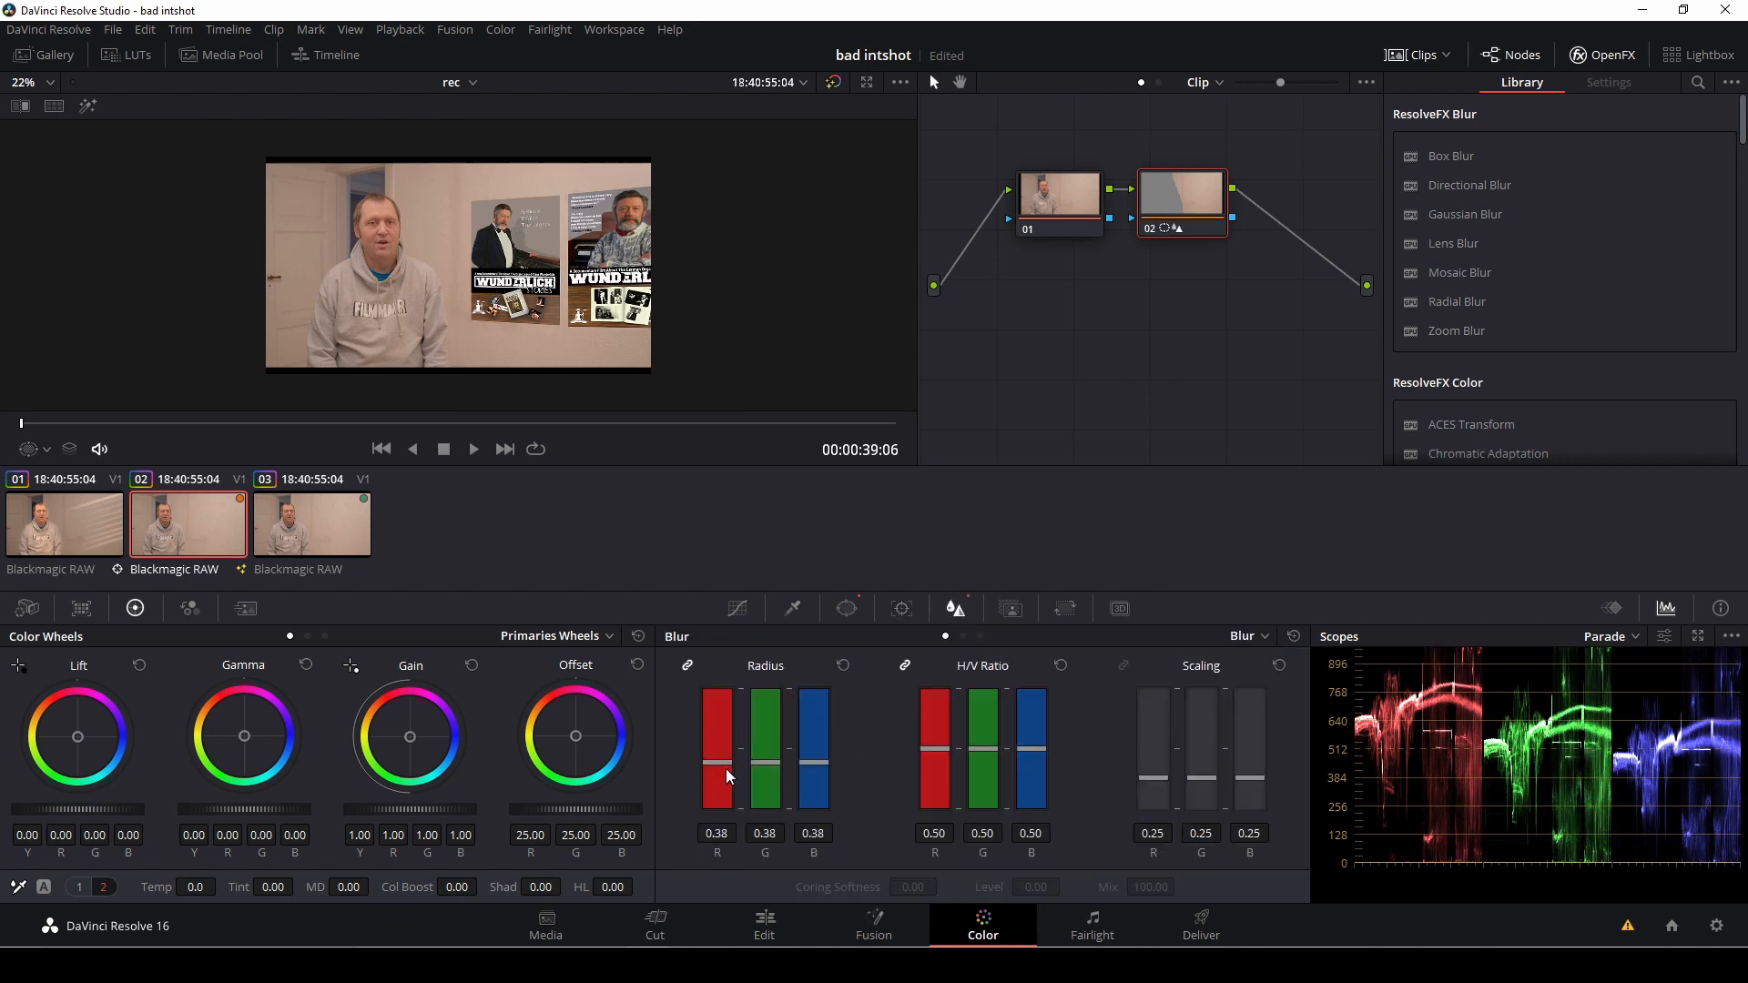
- Raise the masked blur Radius to 0.67 and review the result on the Edit page
drag(716, 780, 722, 725)
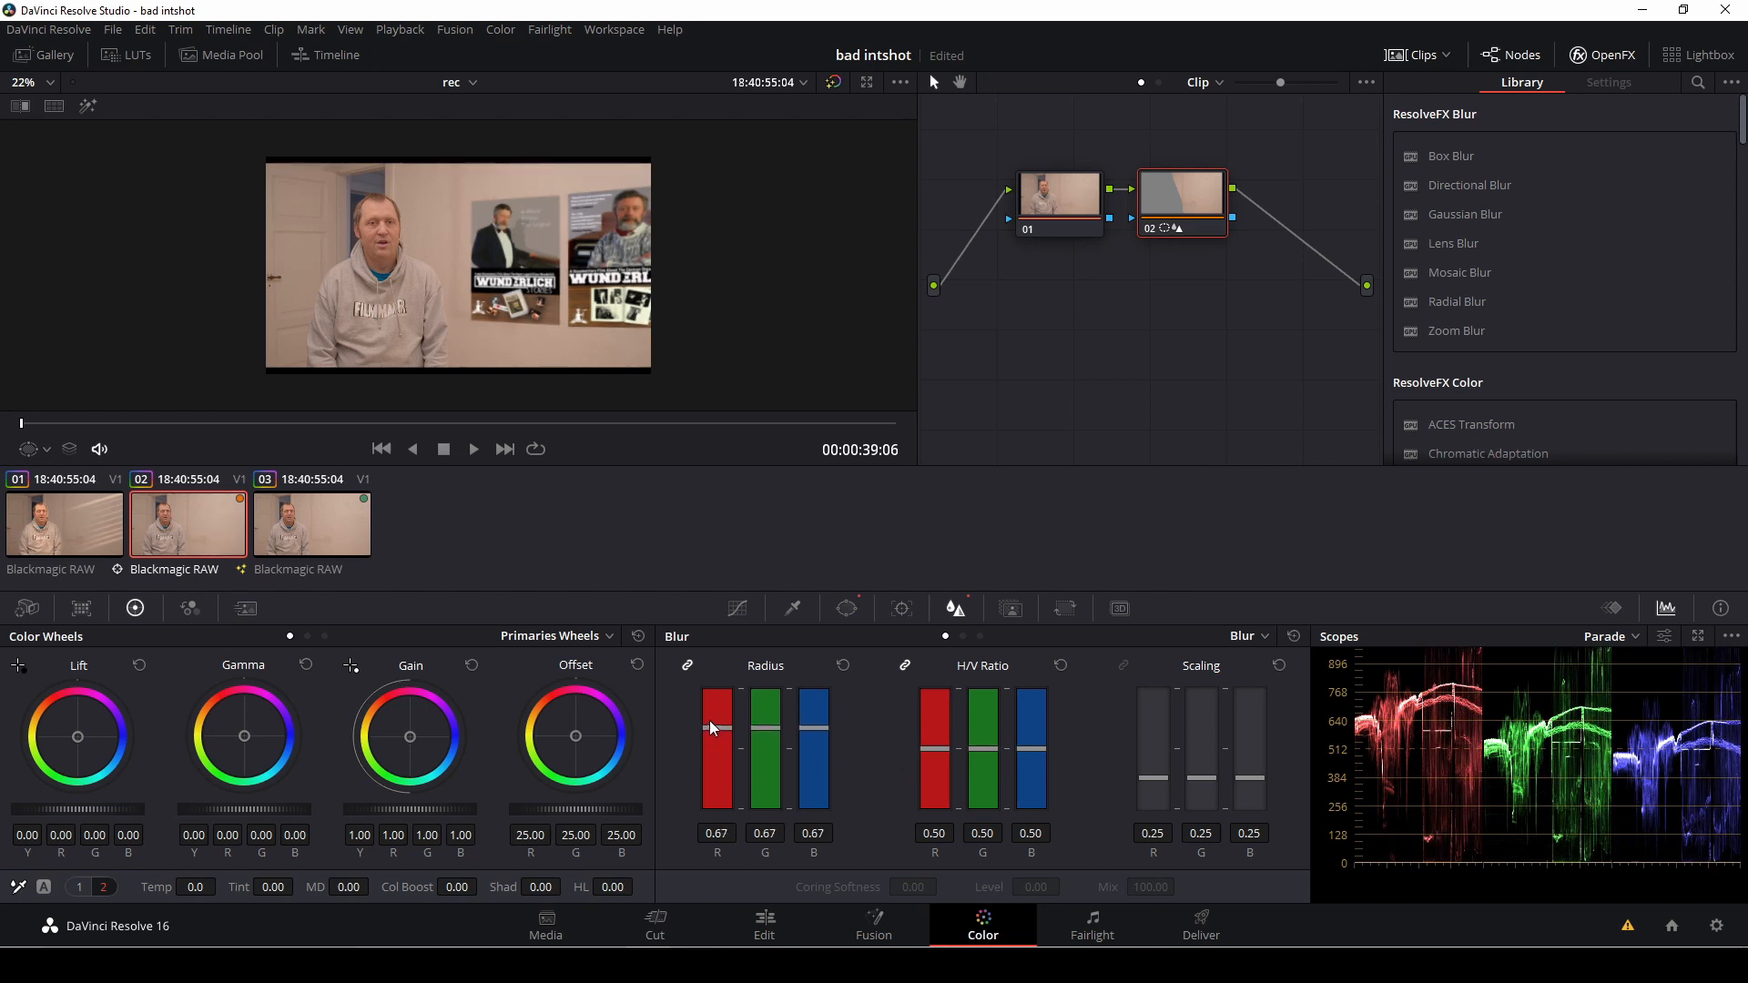
mouse_move(957, 686)
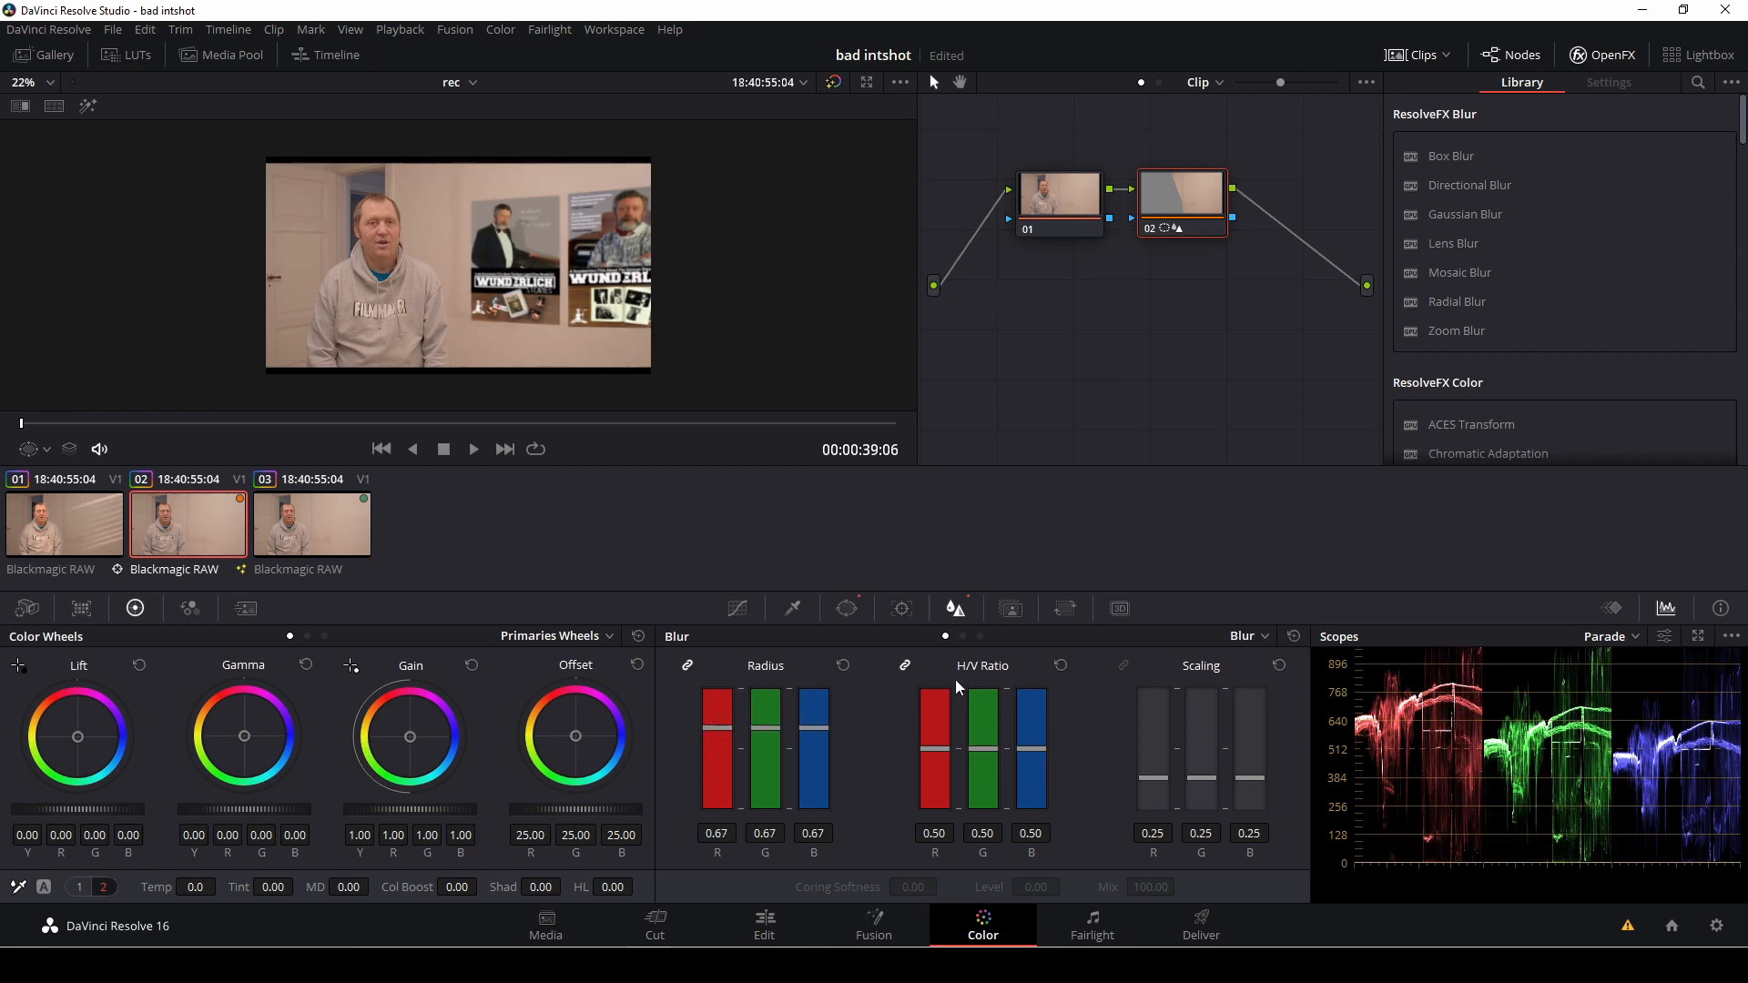
click(764, 924)
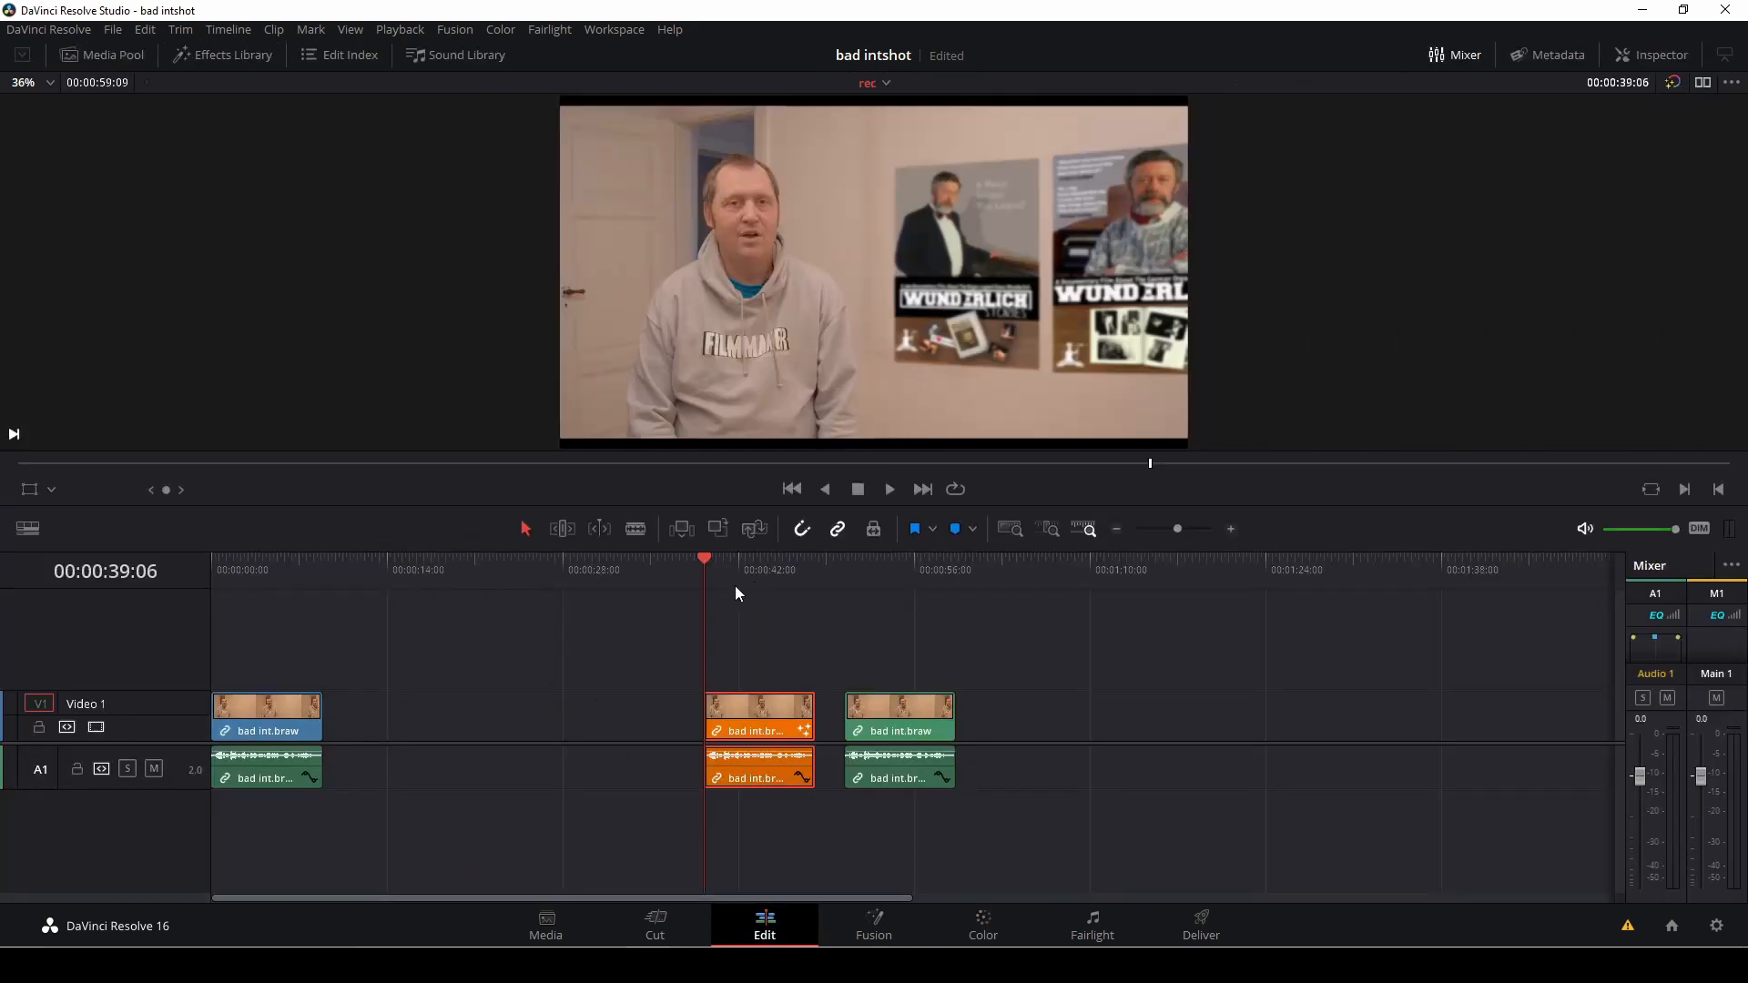
mouse_move(735, 669)
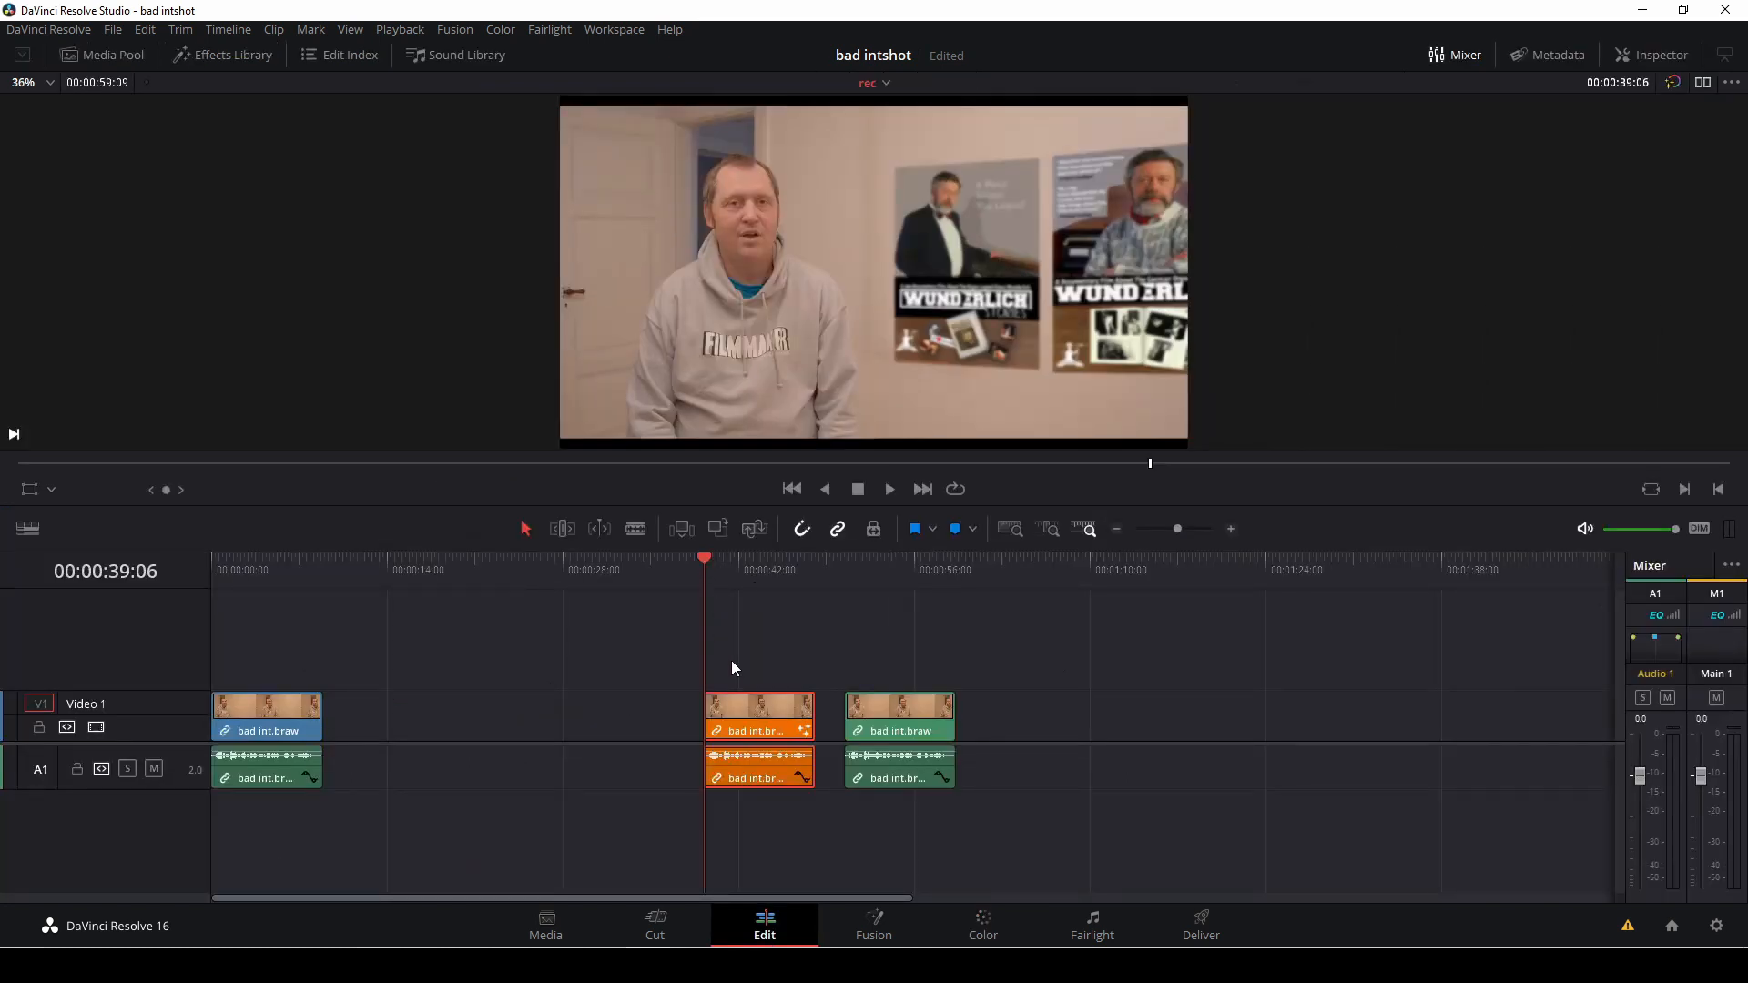